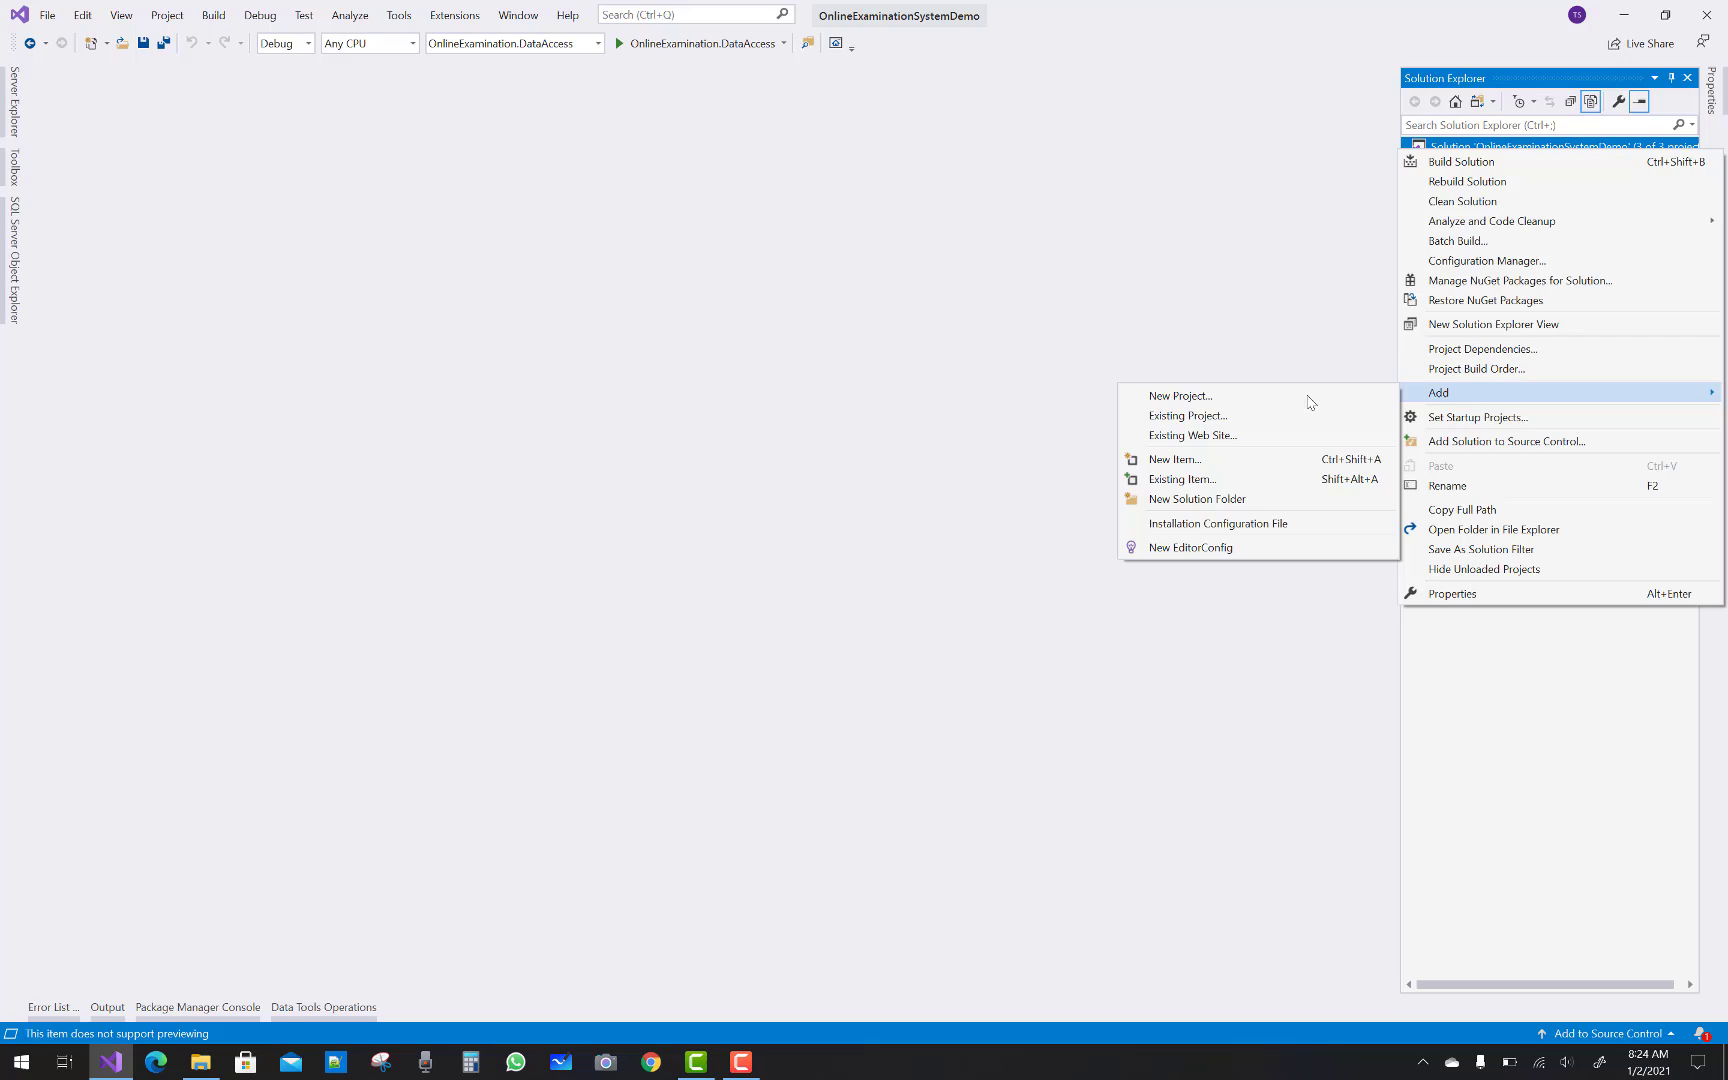
# Create an ASP.NET Core Web Application named OnlineExamination.Web using the Model-View-Controller template
pyautogui.click(1180, 396)
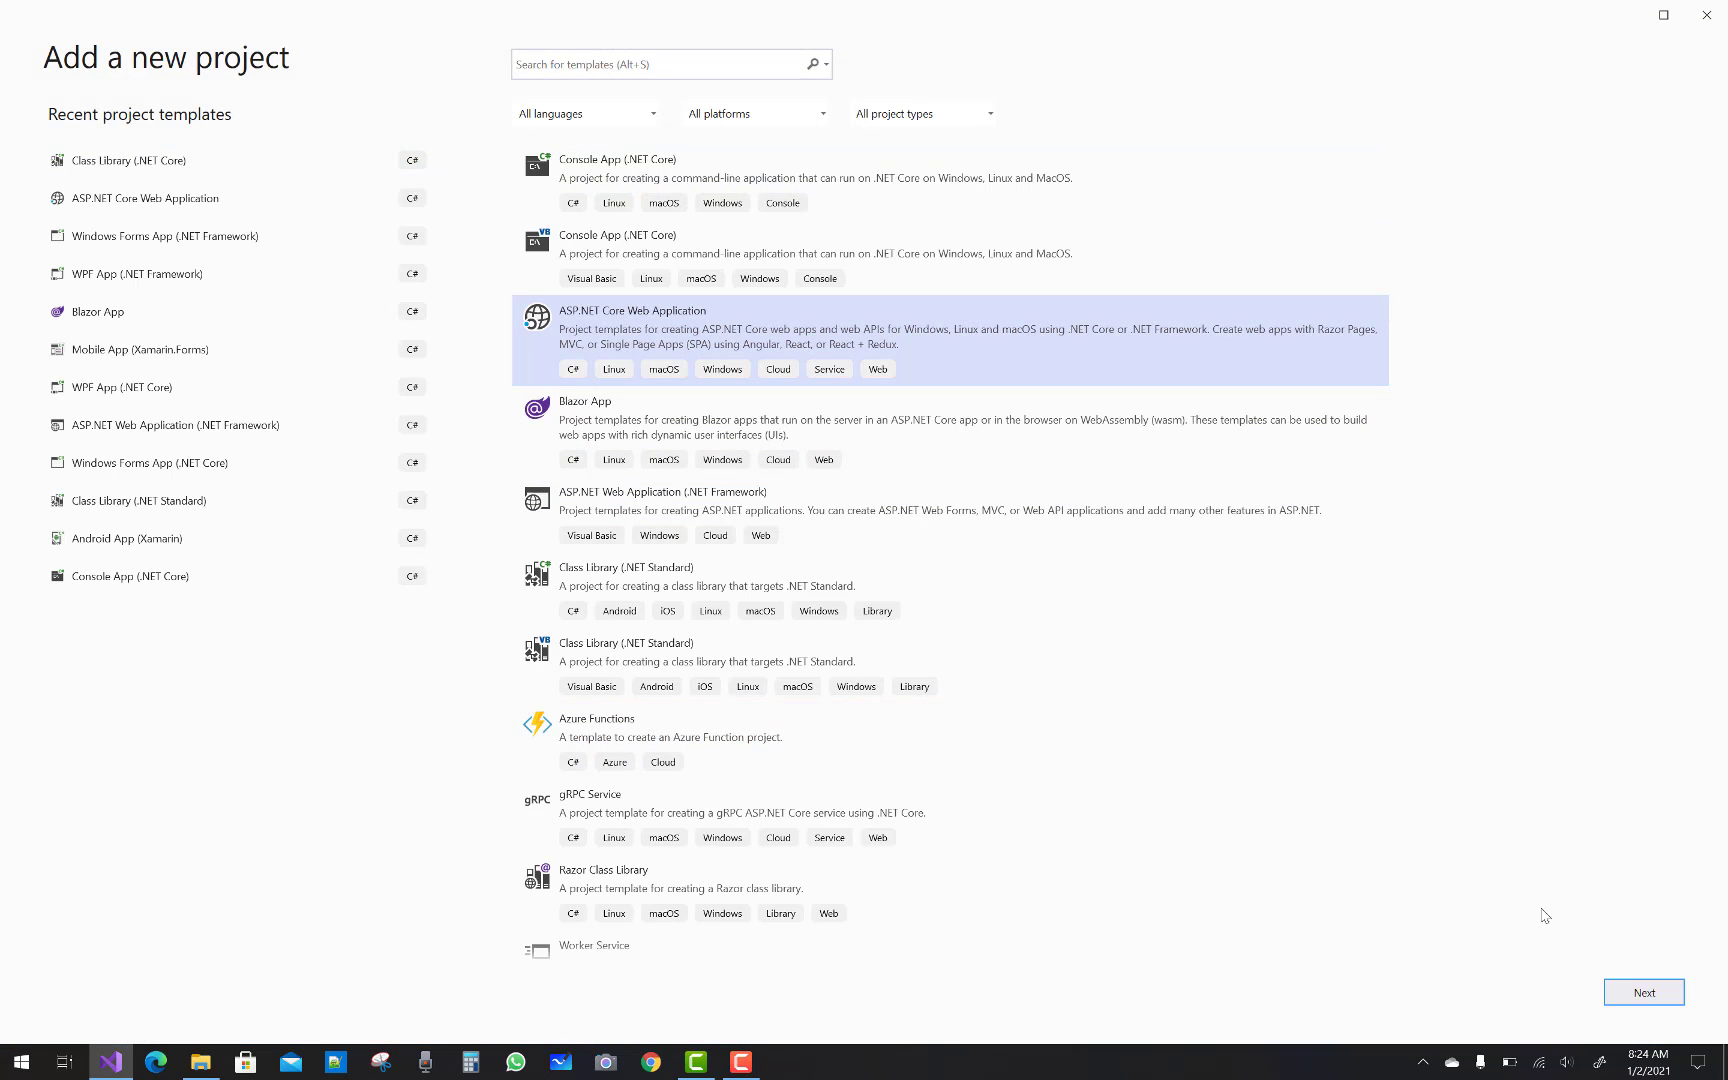
pyautogui.click(1644, 992)
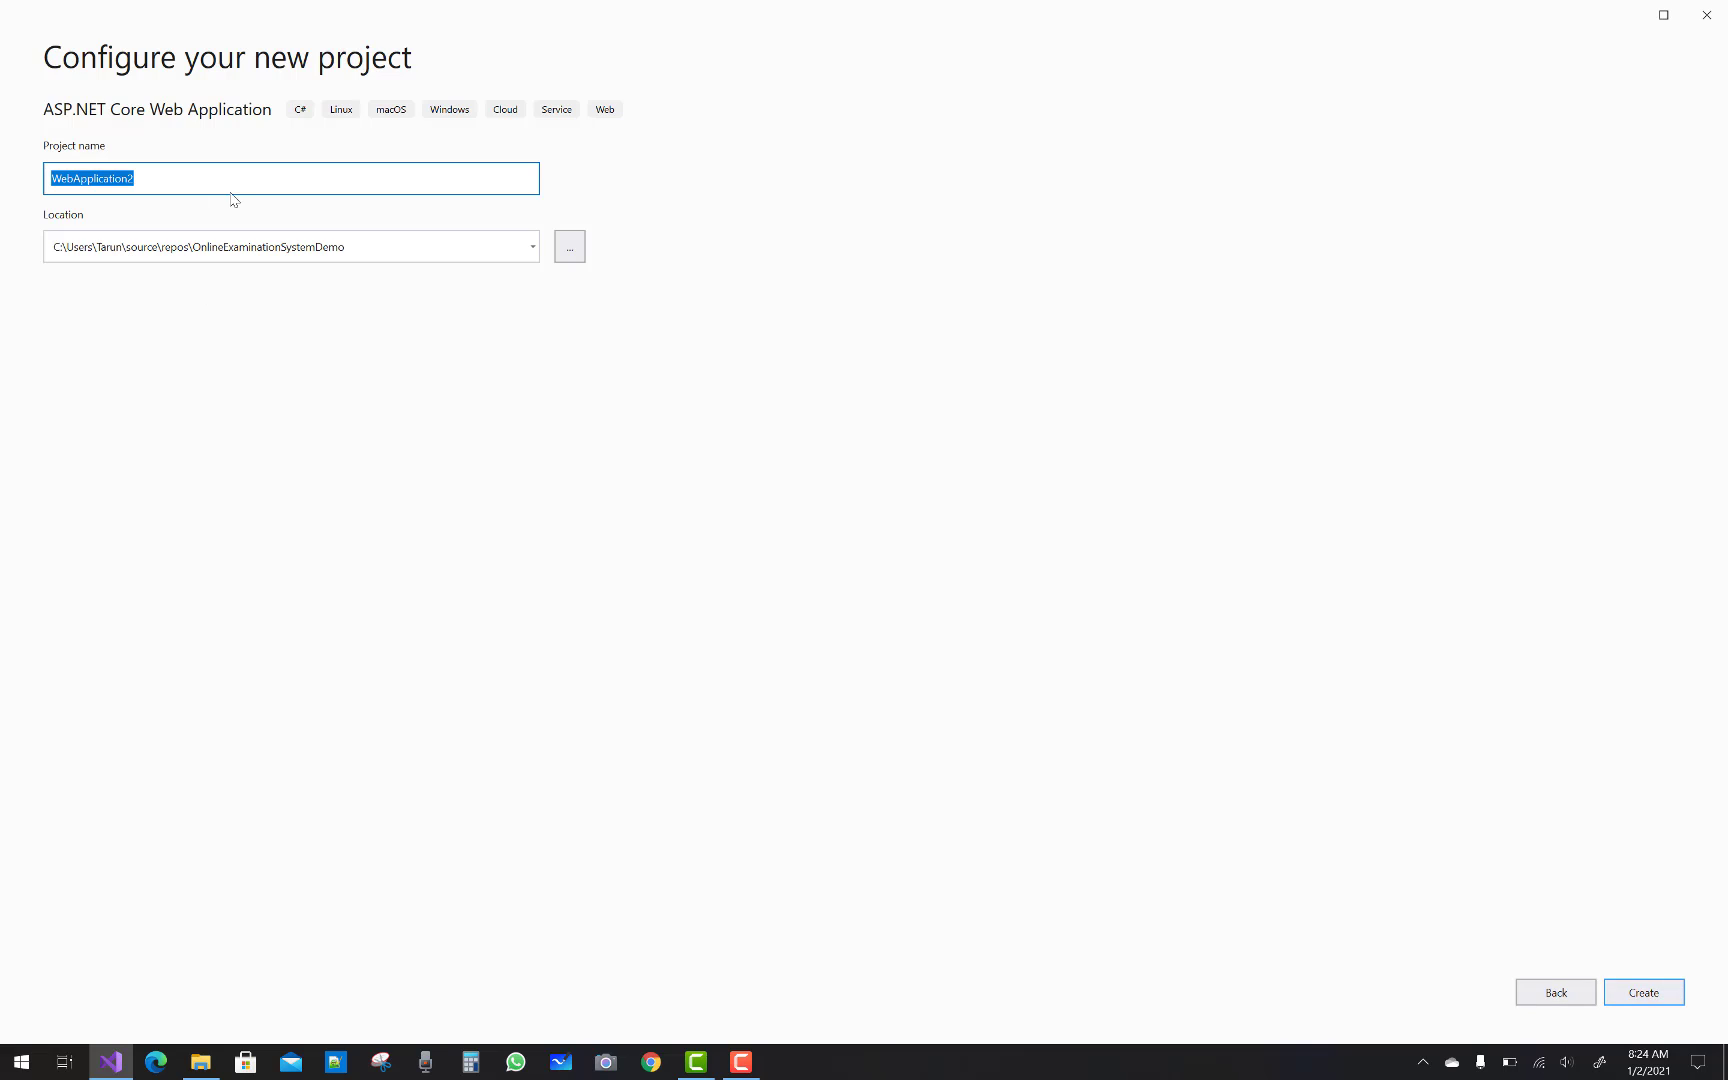
pyautogui.write('OnlineExamination')
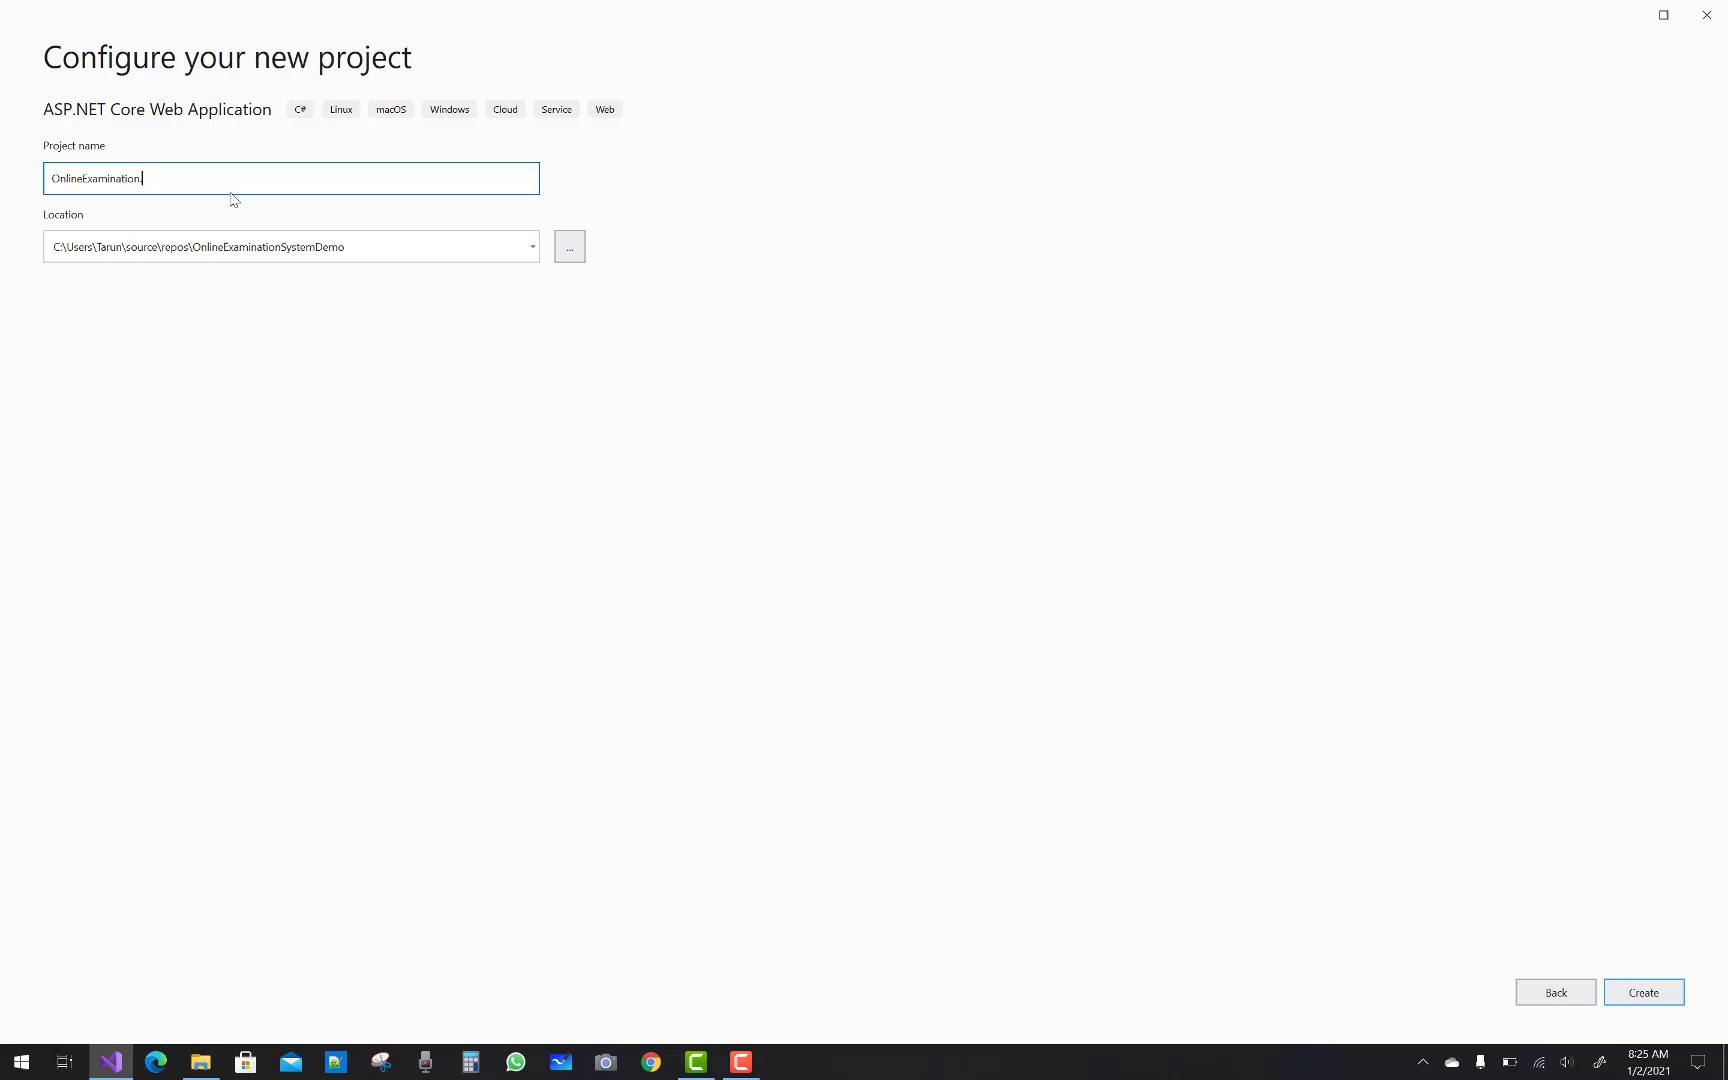
pyautogui.write('.Web')
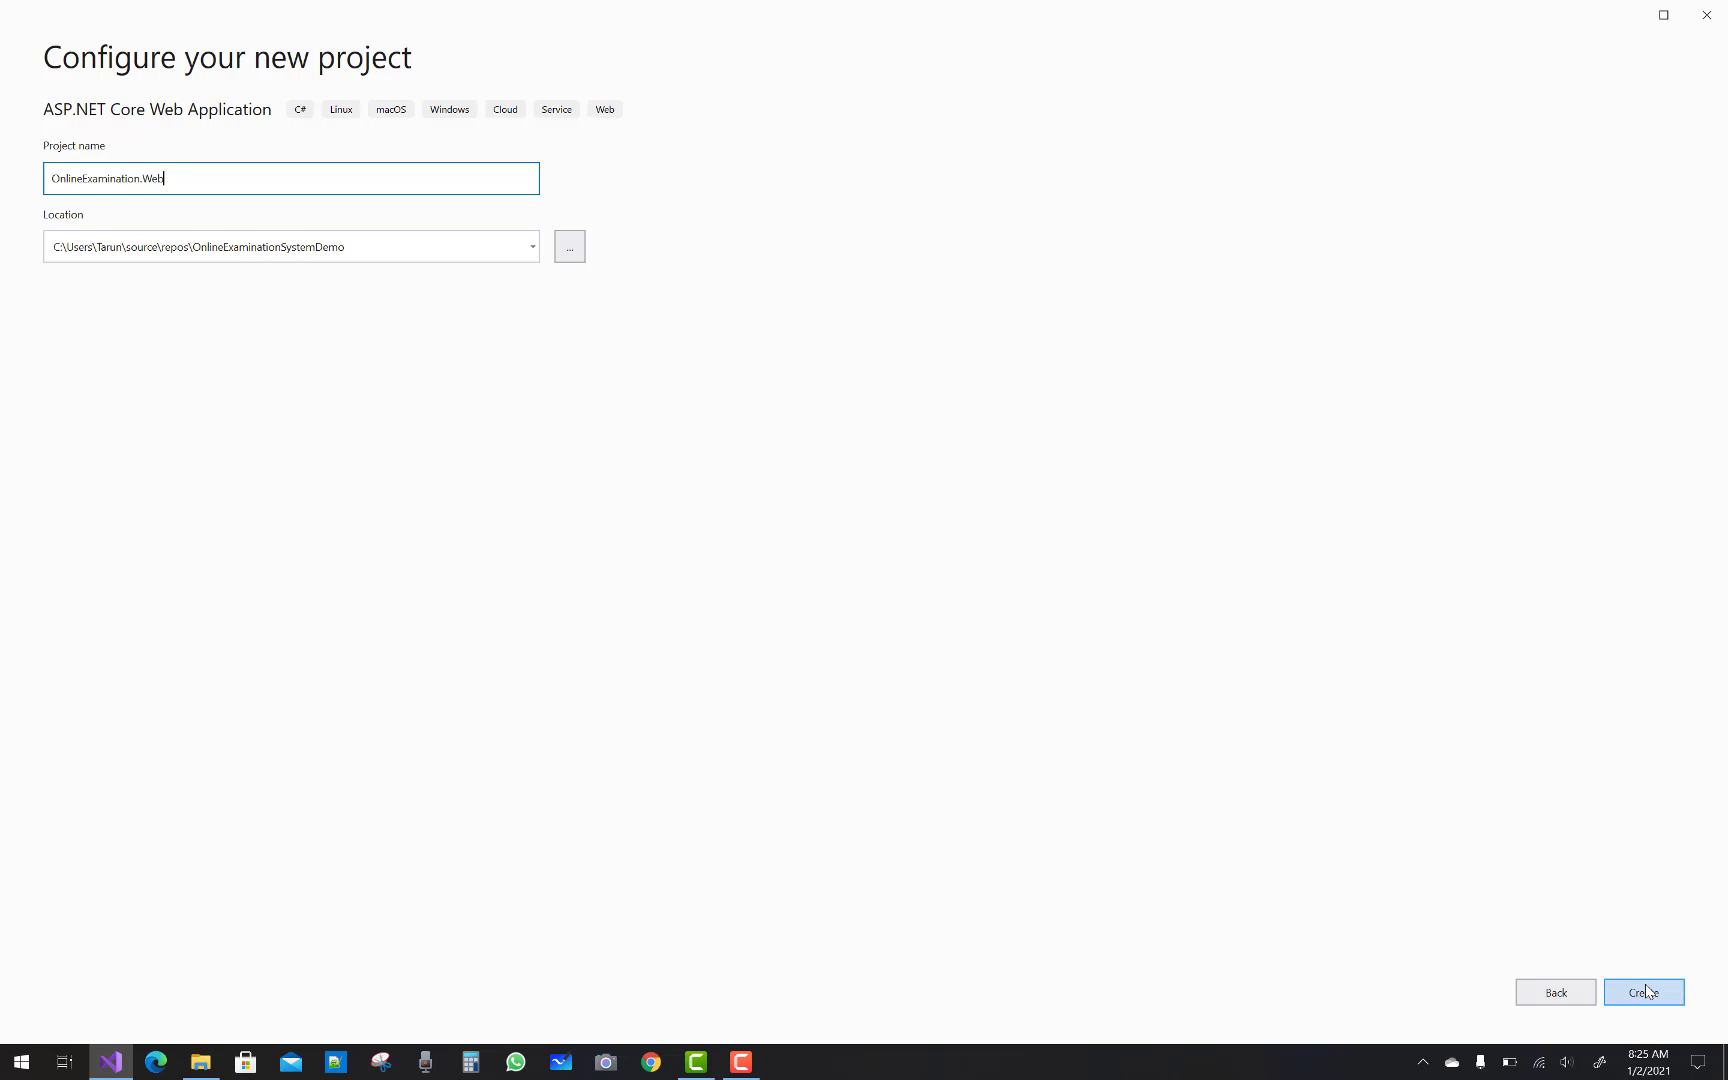
pyautogui.click(1642, 992)
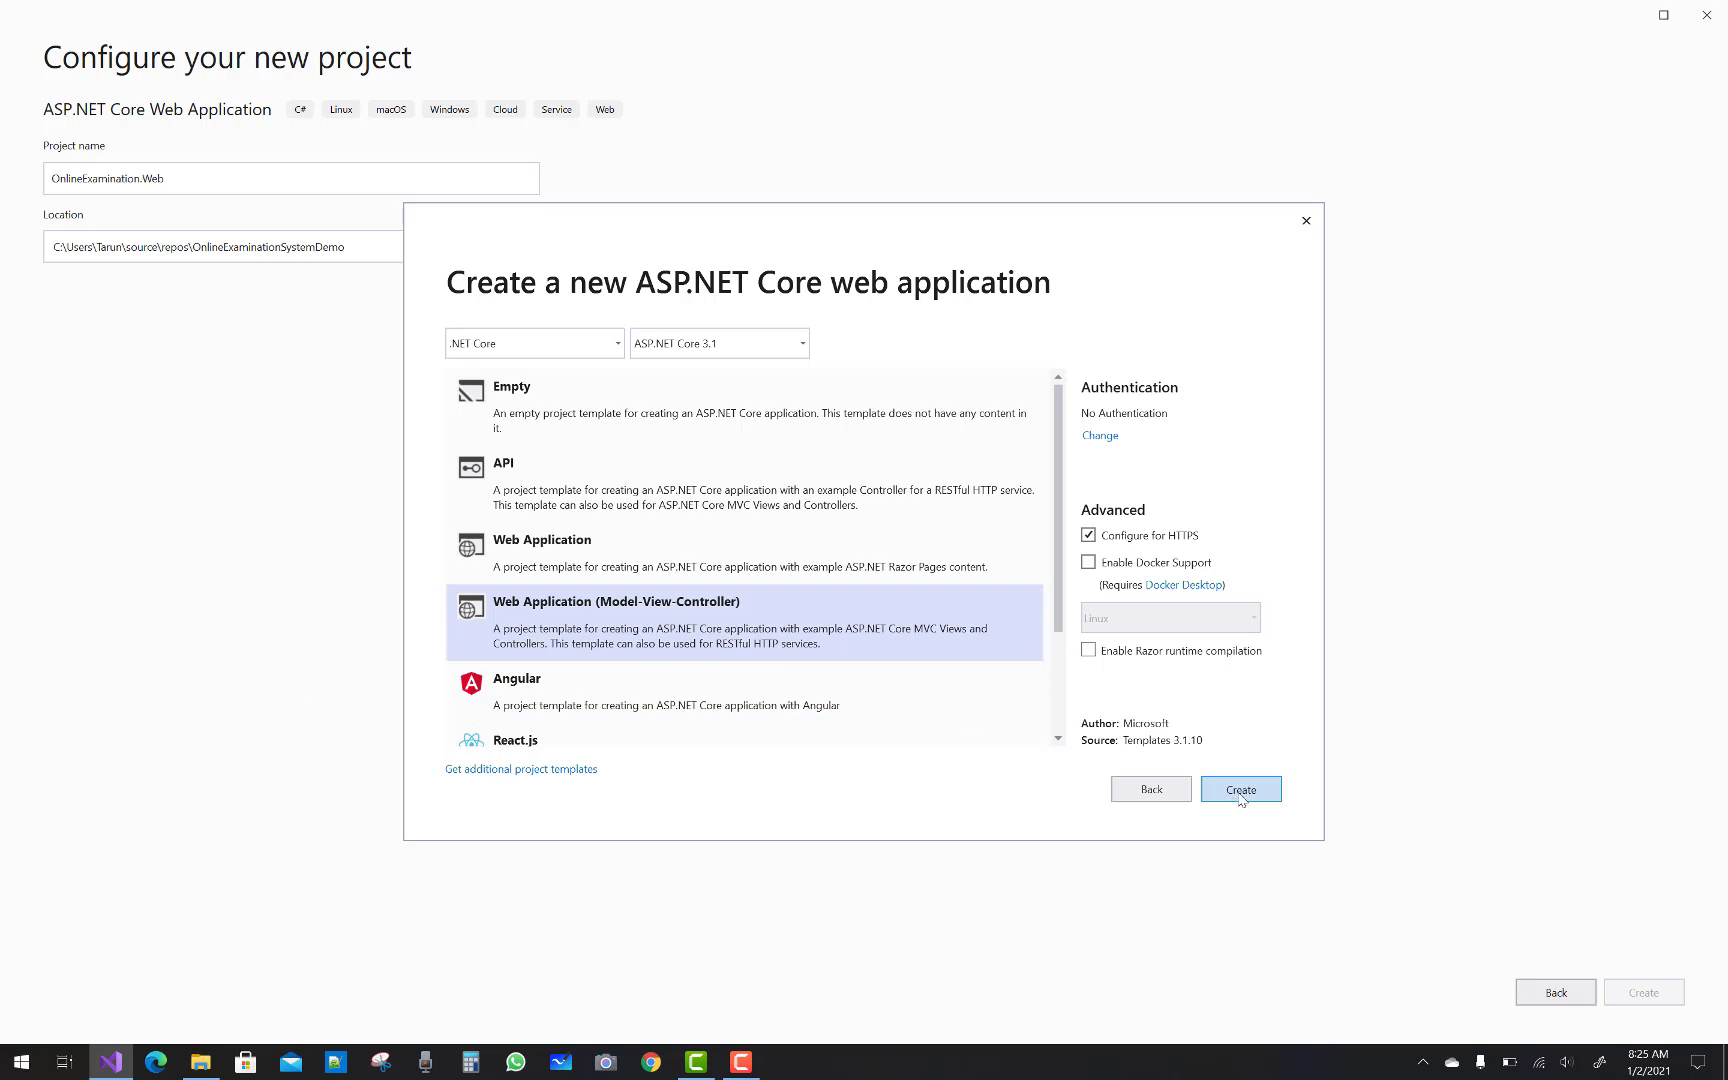
pyautogui.click(1238, 790)
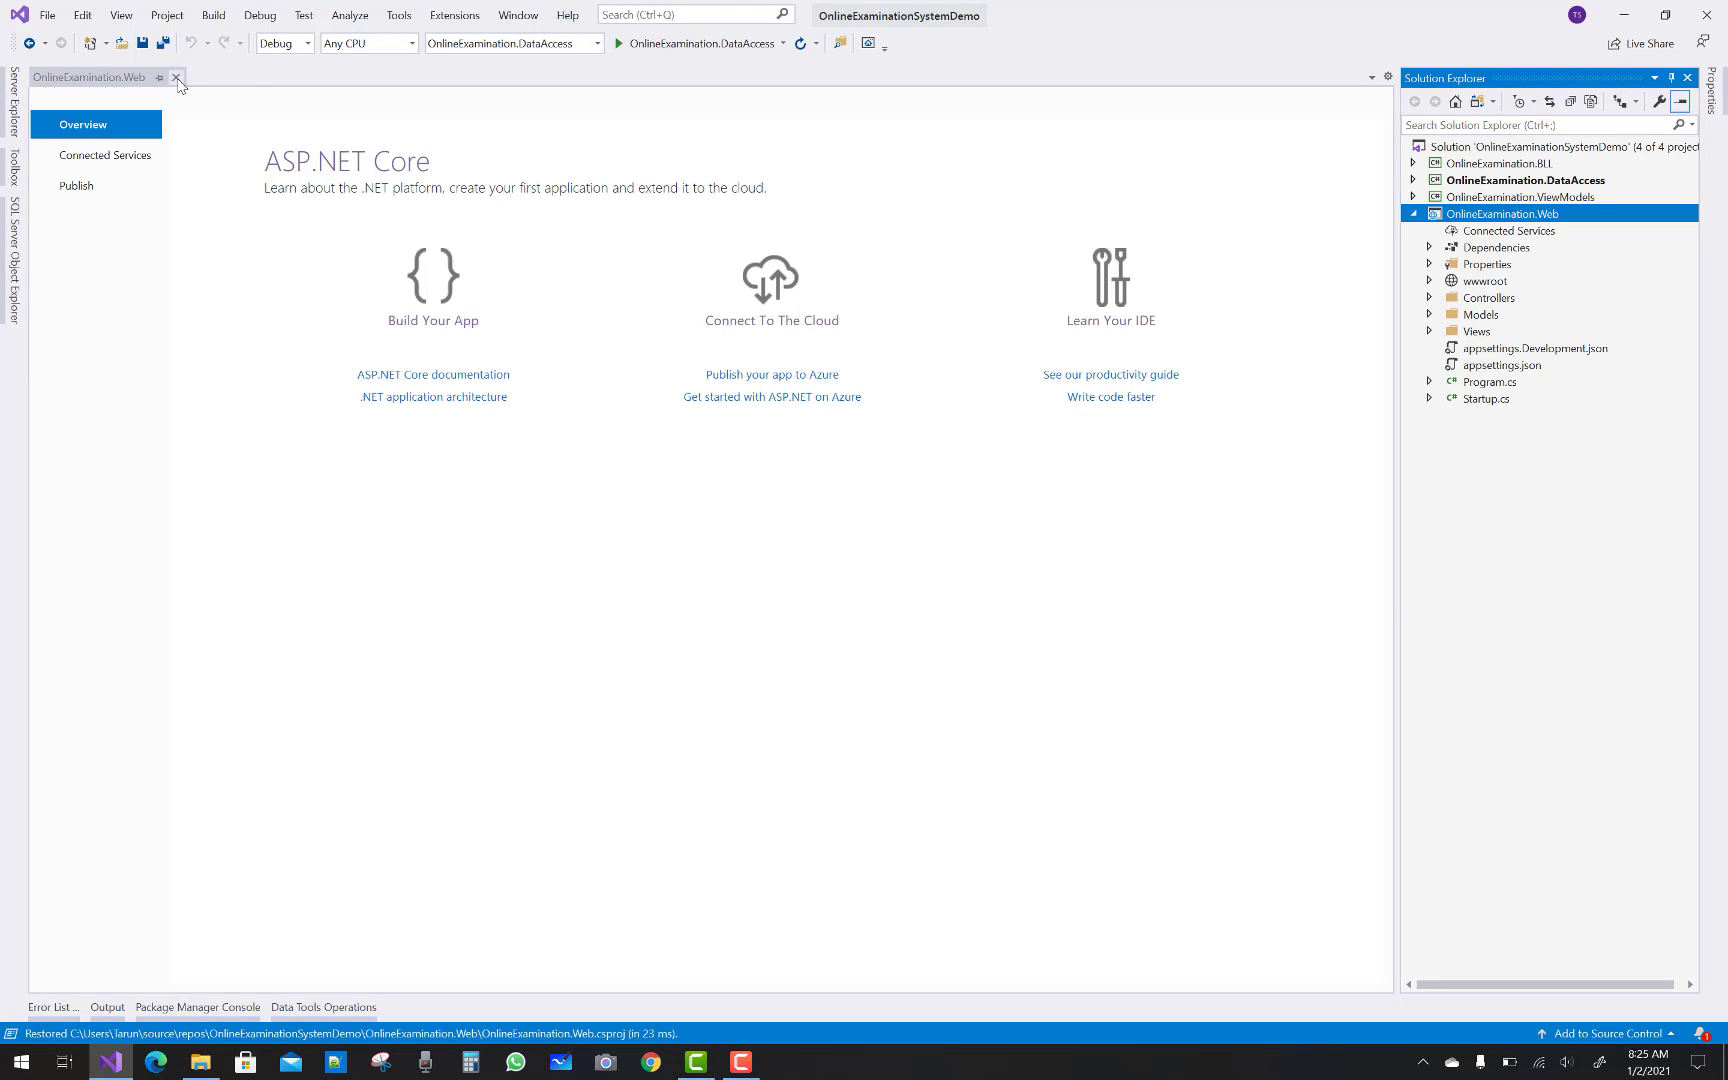
# Close the OnlineExamination.Web overview tab
pyautogui.click(176, 78)
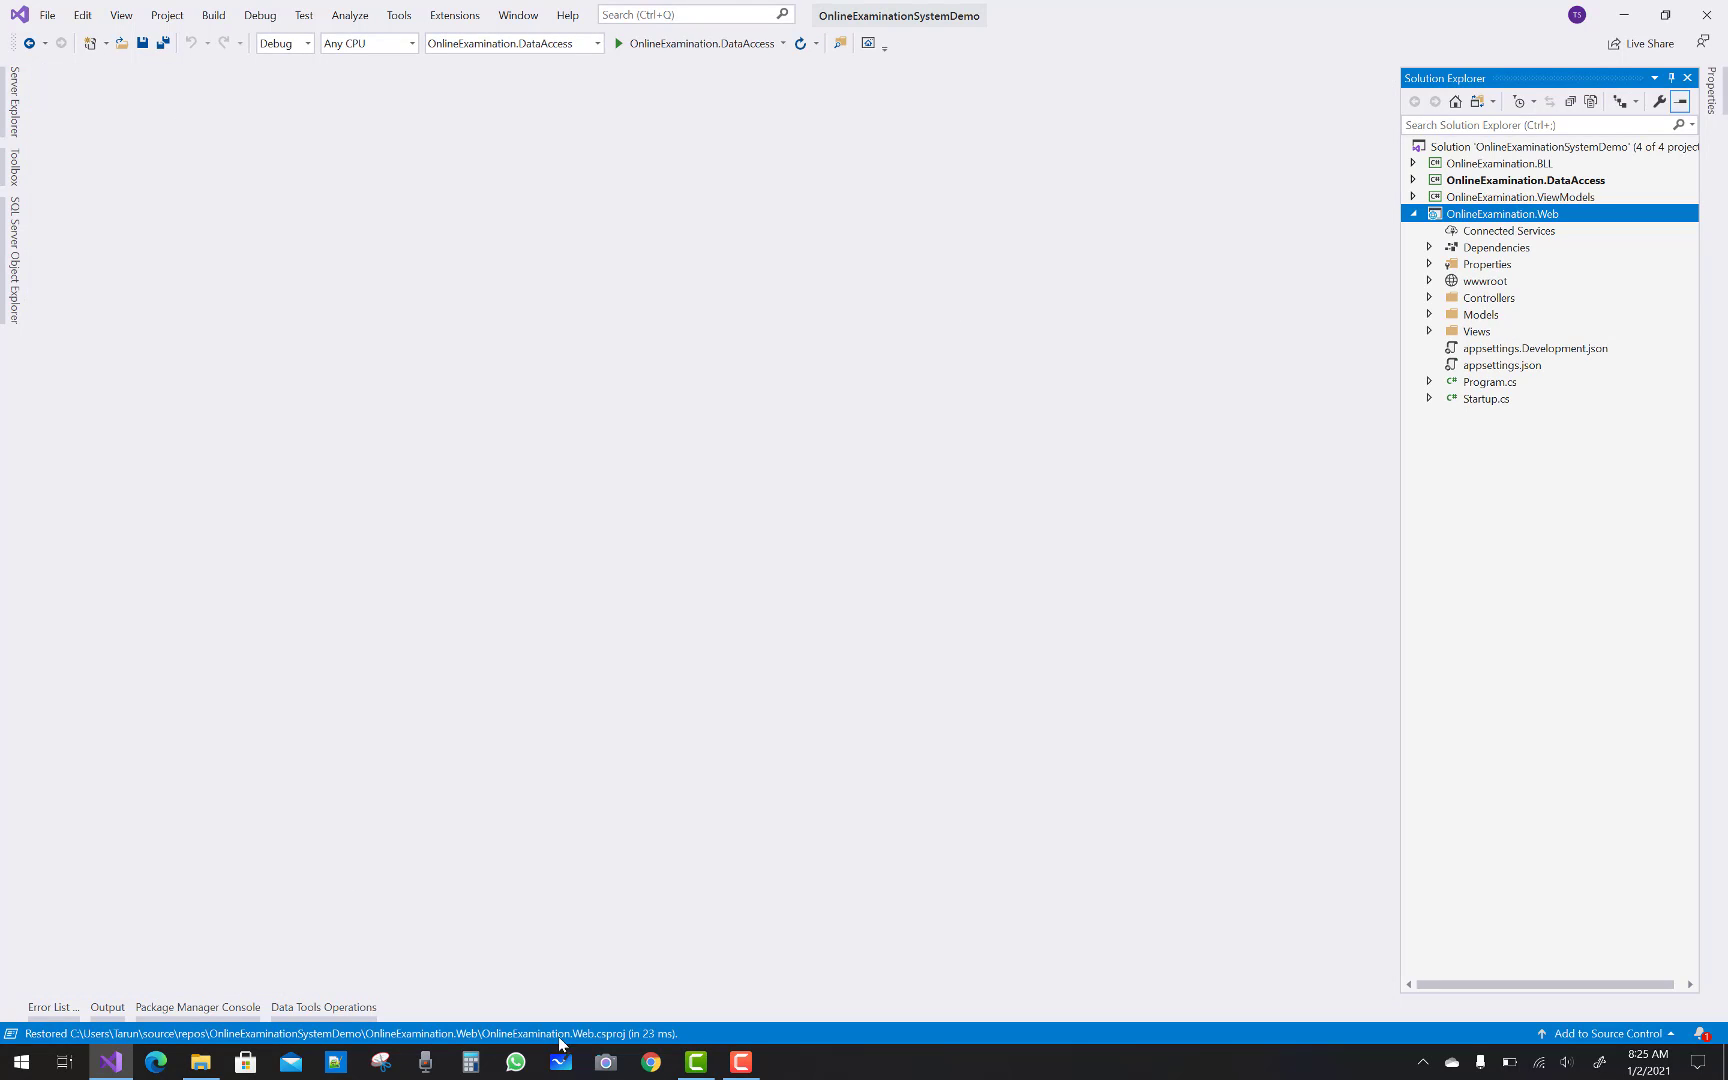
pyautogui.moveTo(1384, 838)
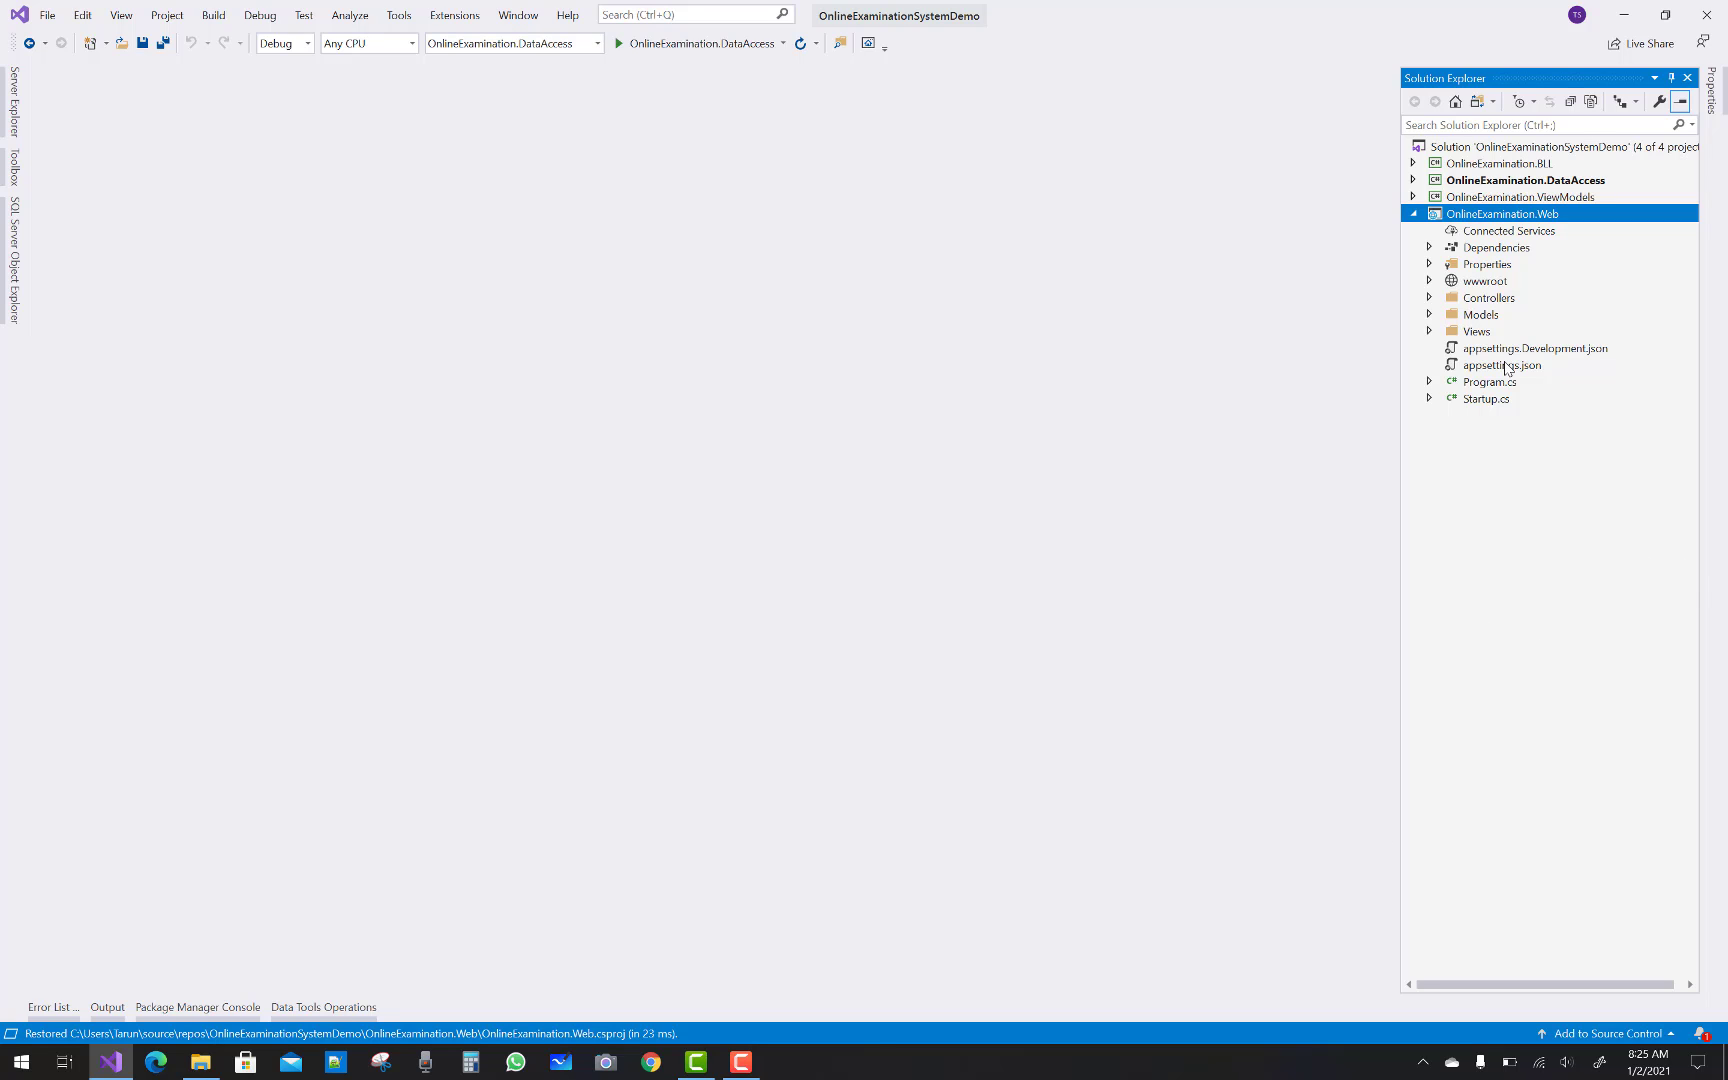
# In appsettings.json, start a "ConnectionStrings": { section above Logging
pyautogui.doubleClick(1498, 364)
pyautogui.write('"Con')
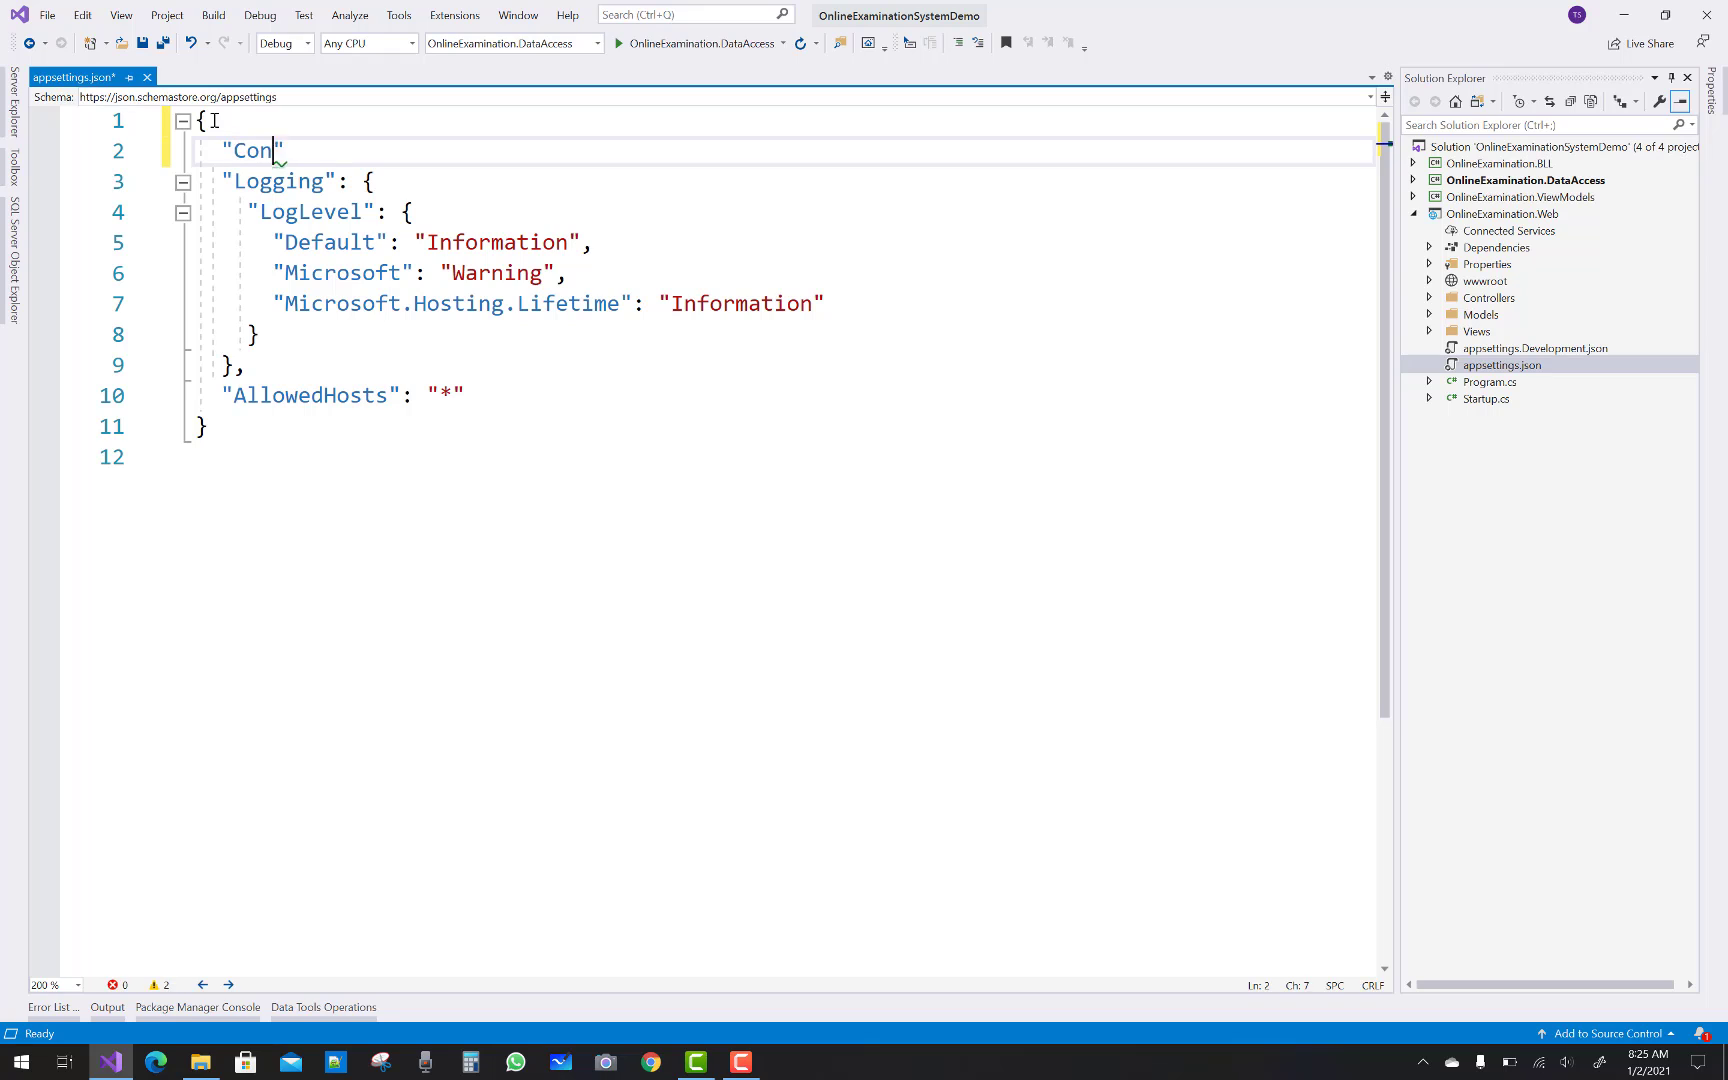
pyautogui.write('nection')
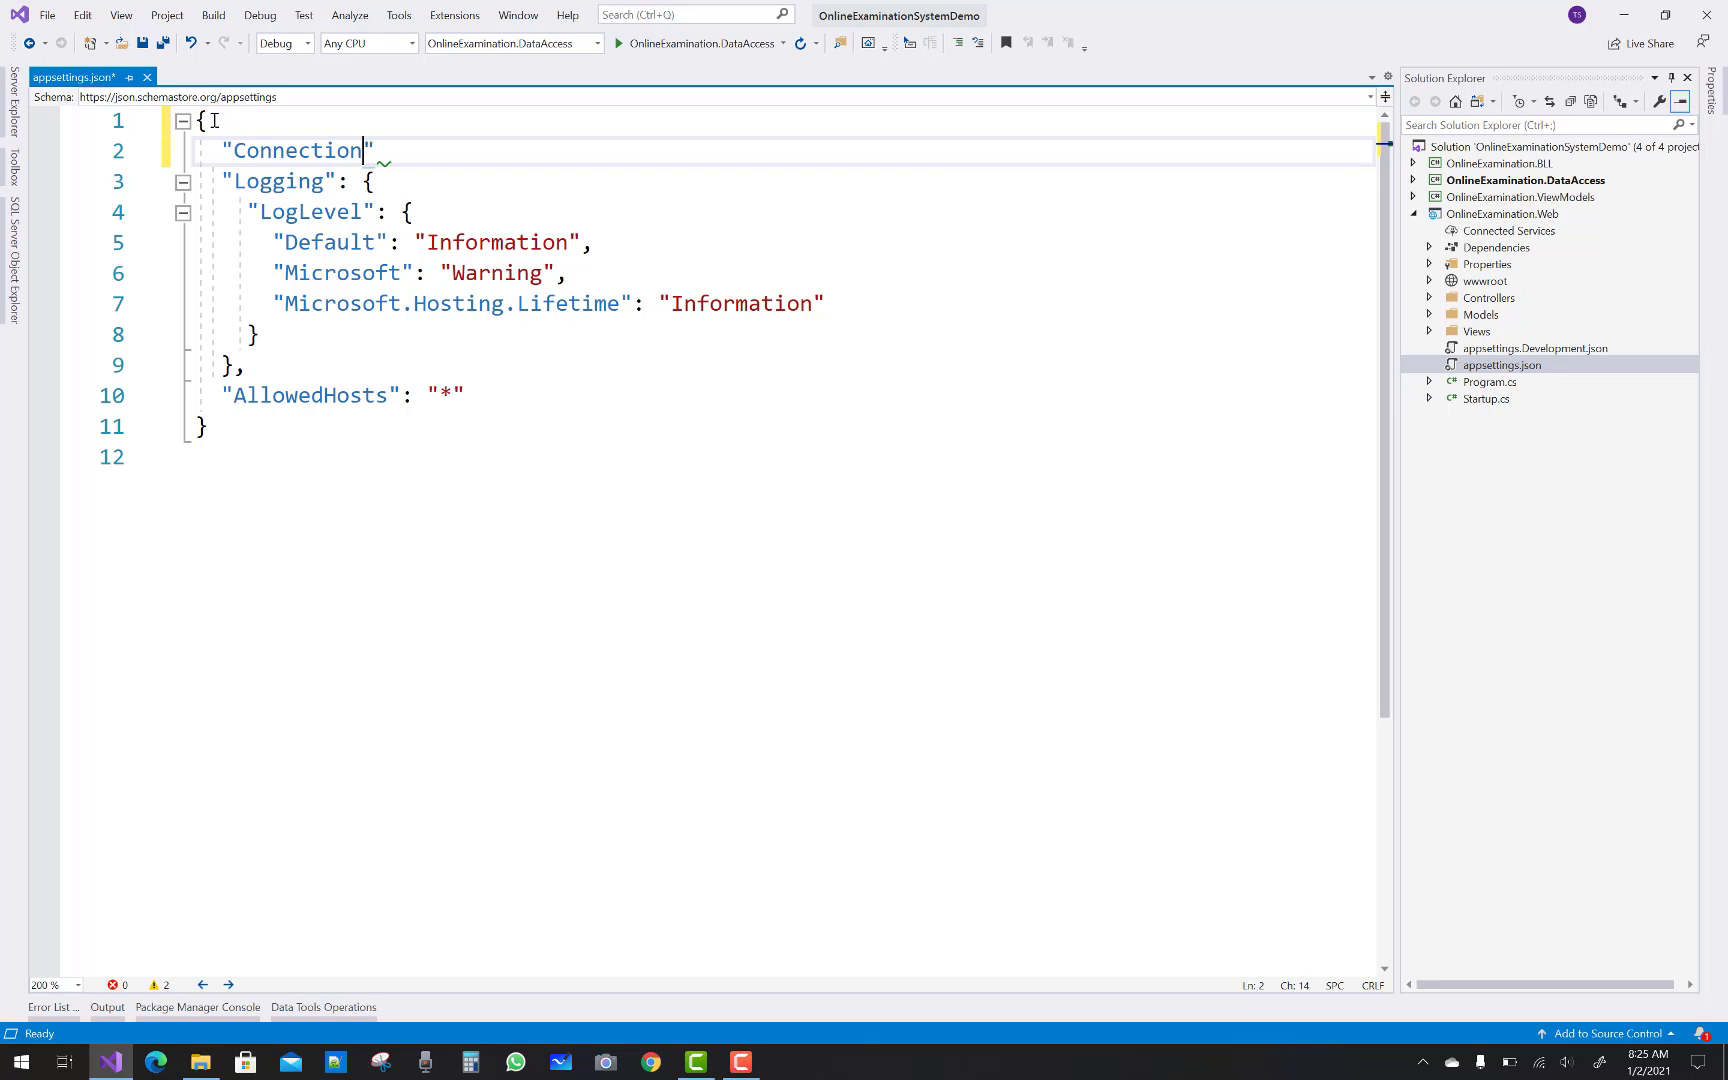
pyautogui.write('Strings')
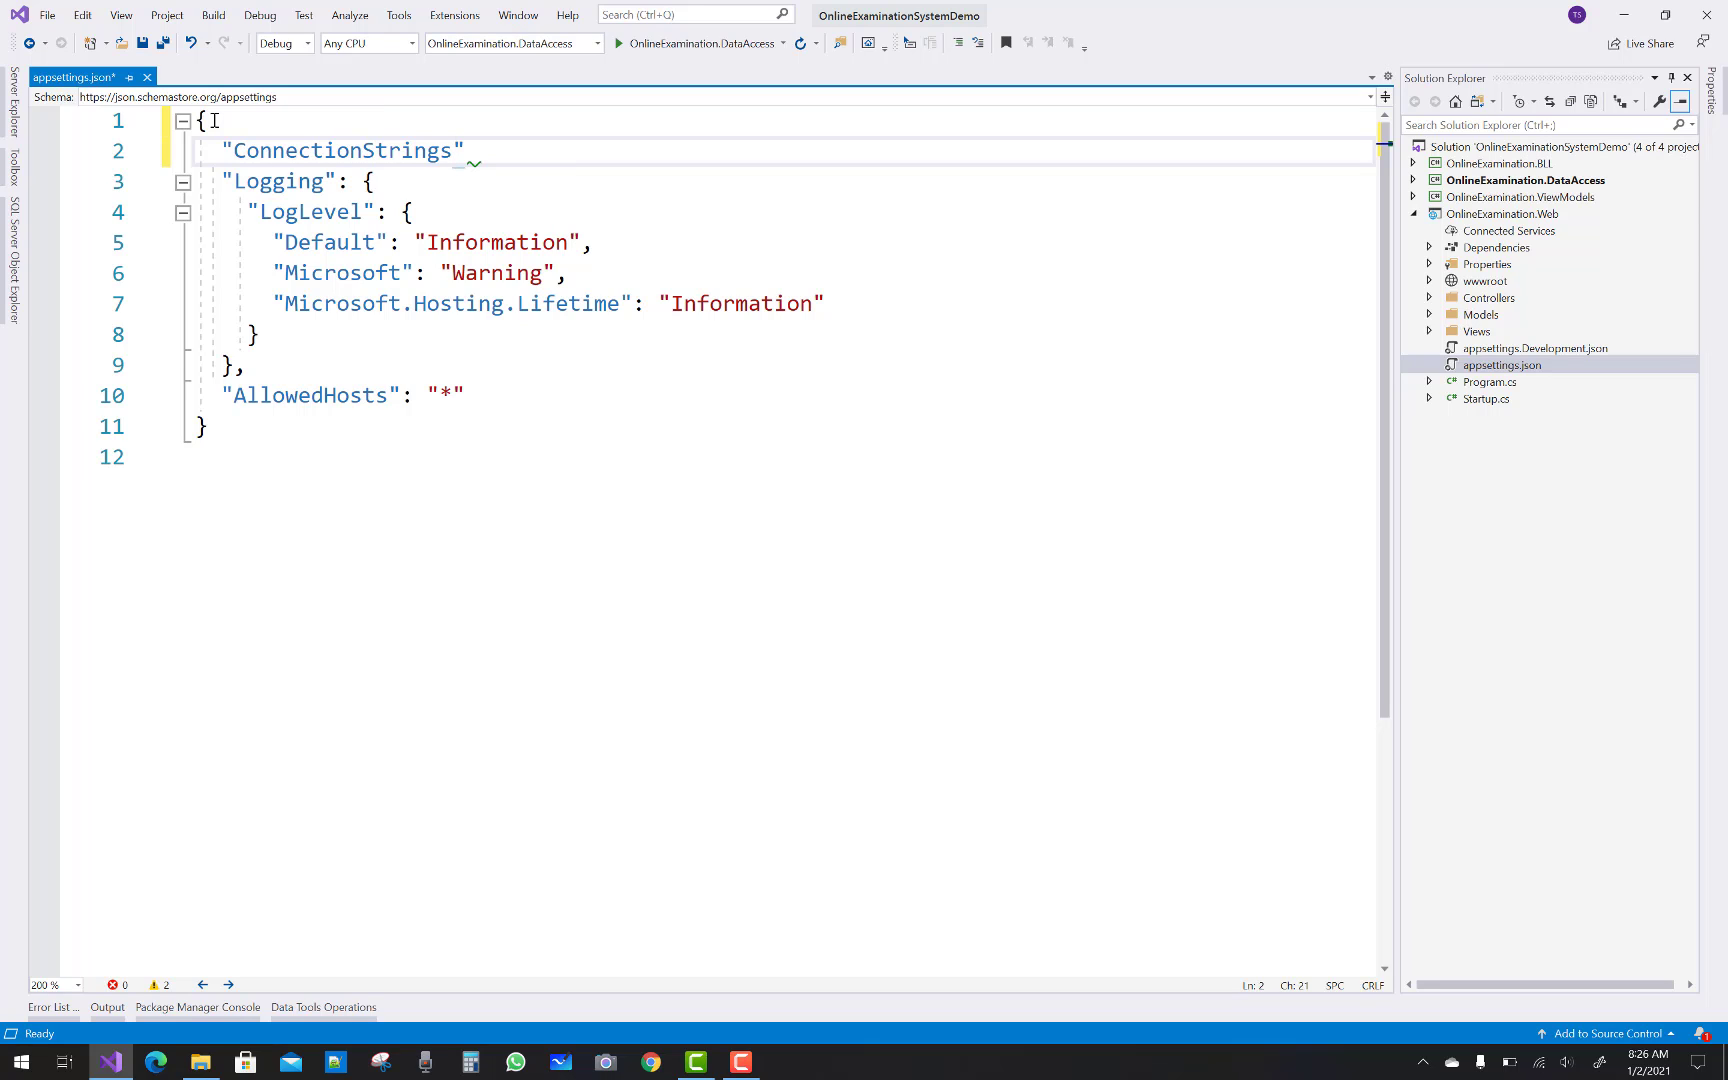
pyautogui.write(':')
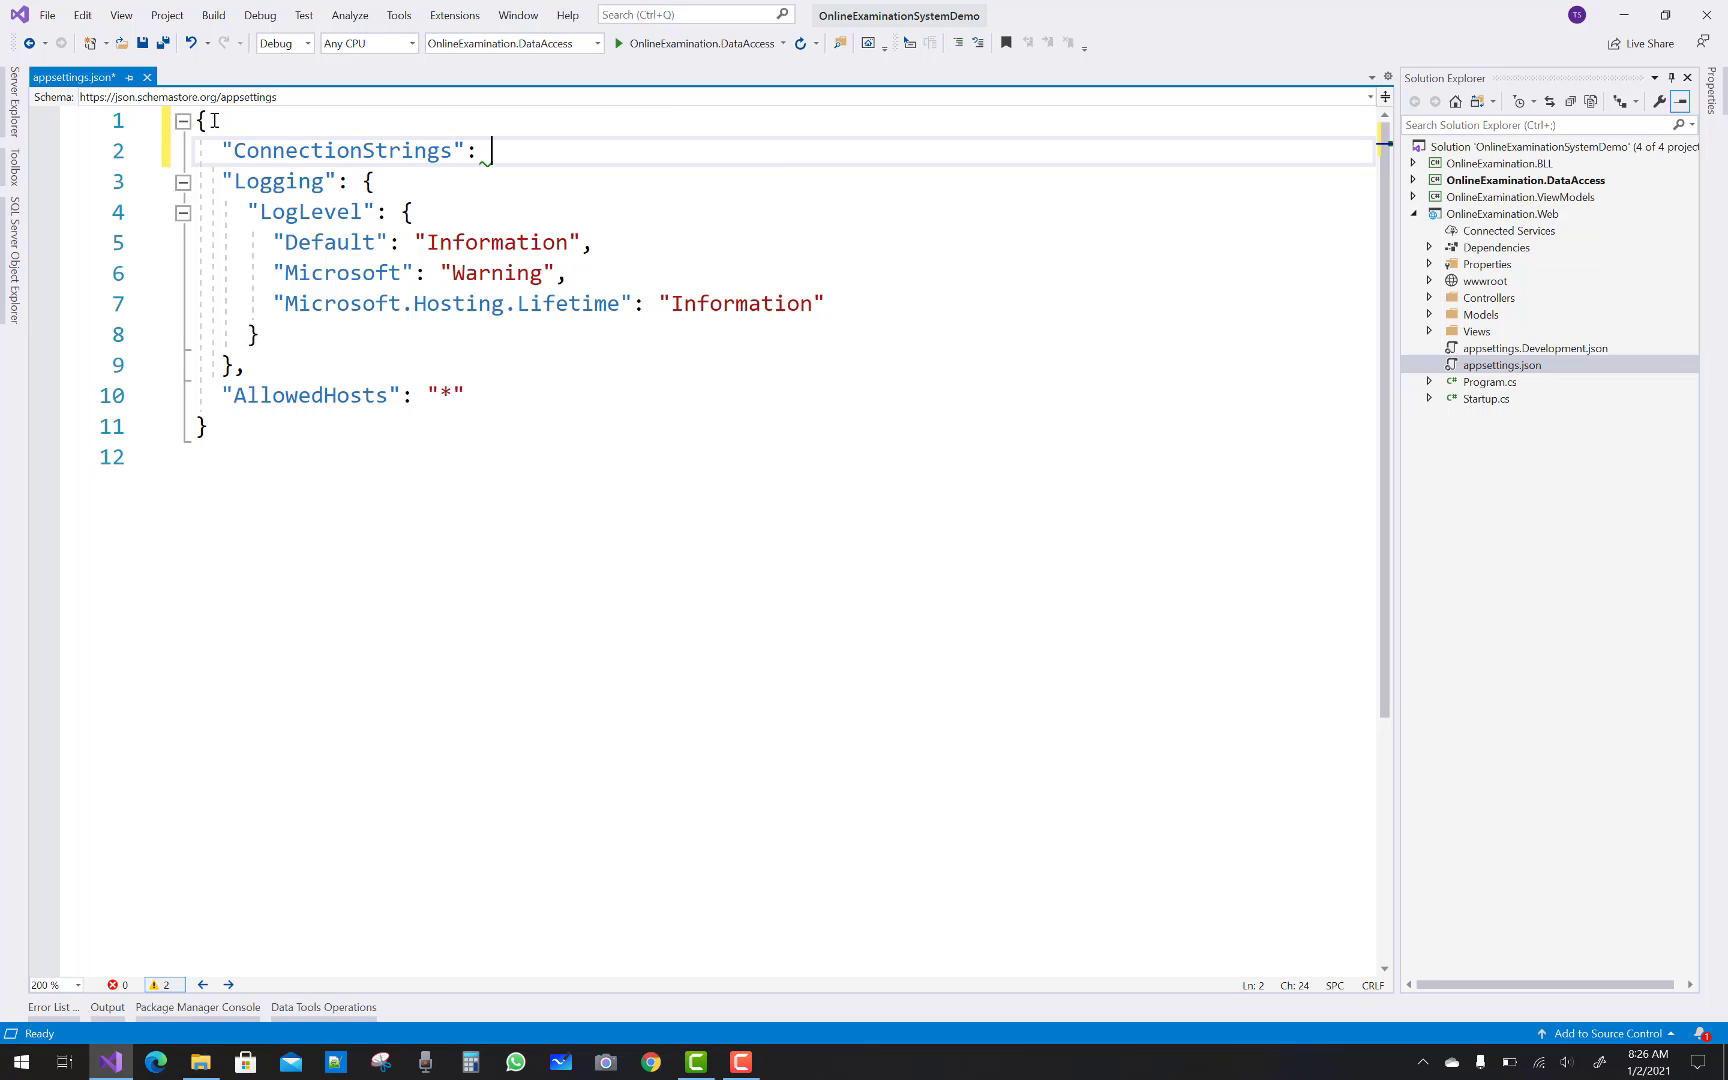
pyautogui.write('{')
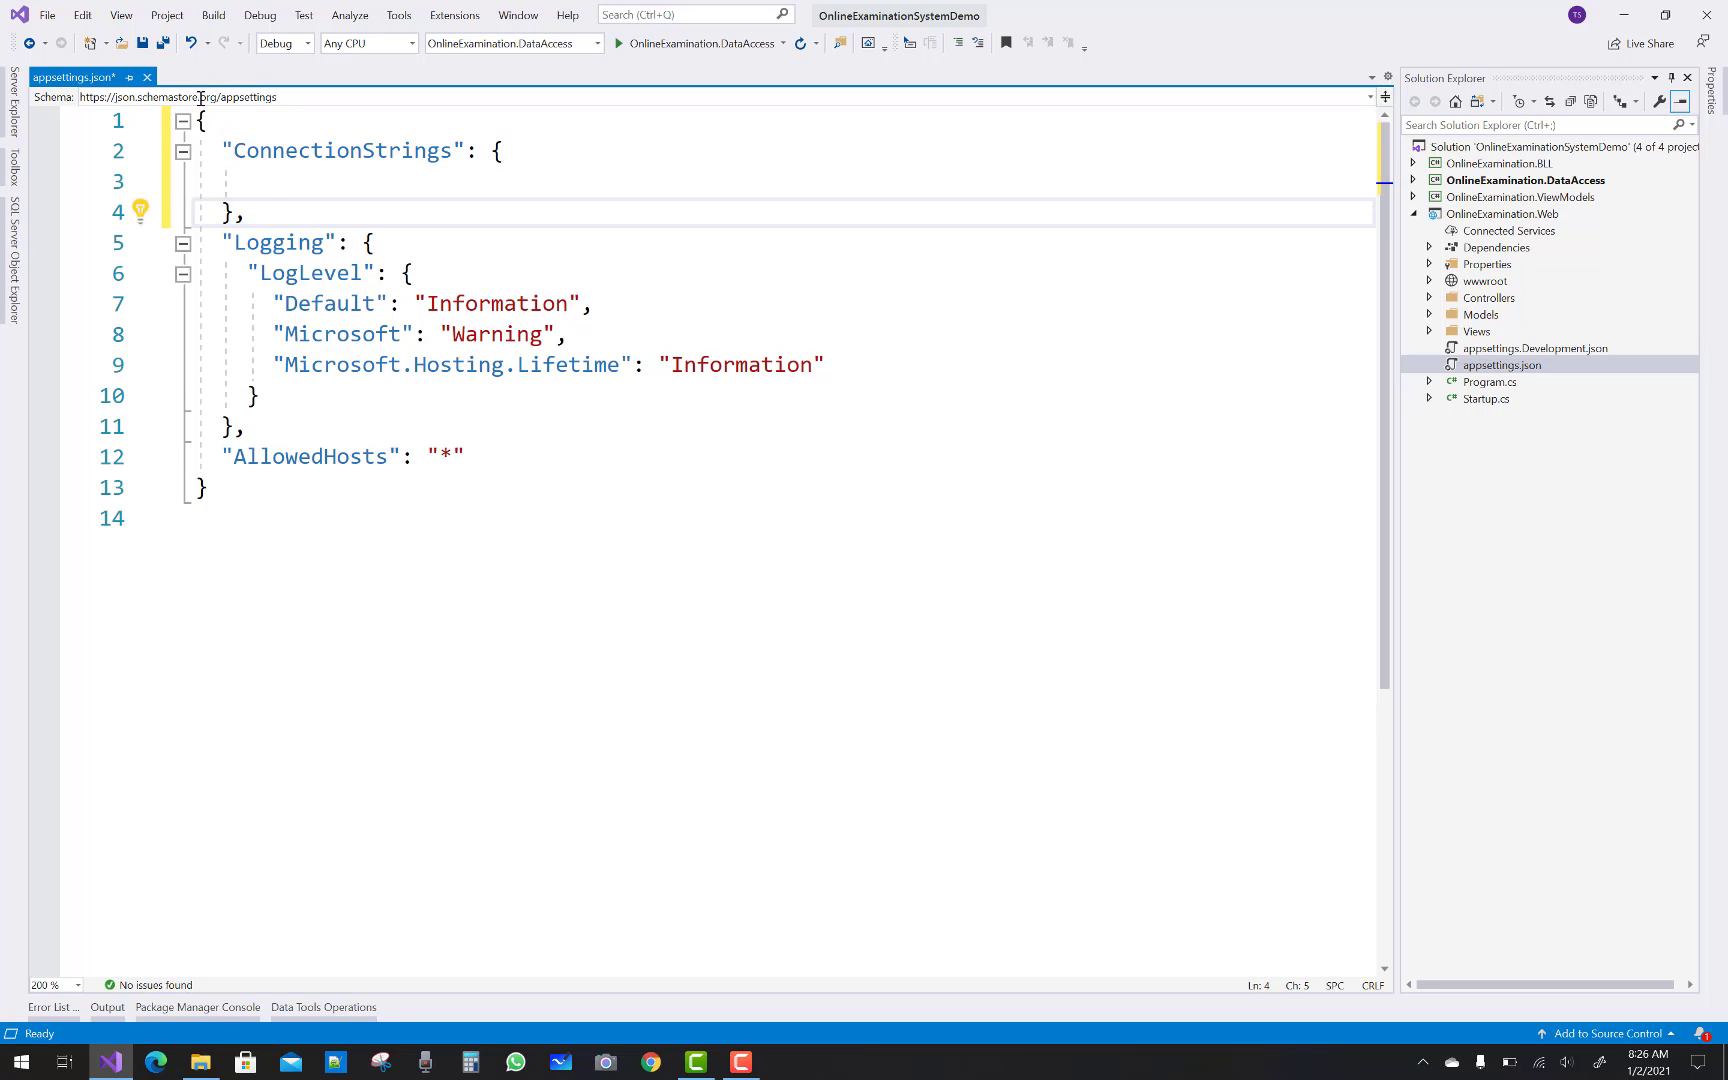
# Add a DefaultConnection entry with Server=(localdb)\\mssqllocaldb and Database=OnlineExaminationDb
pyautogui.write('"')
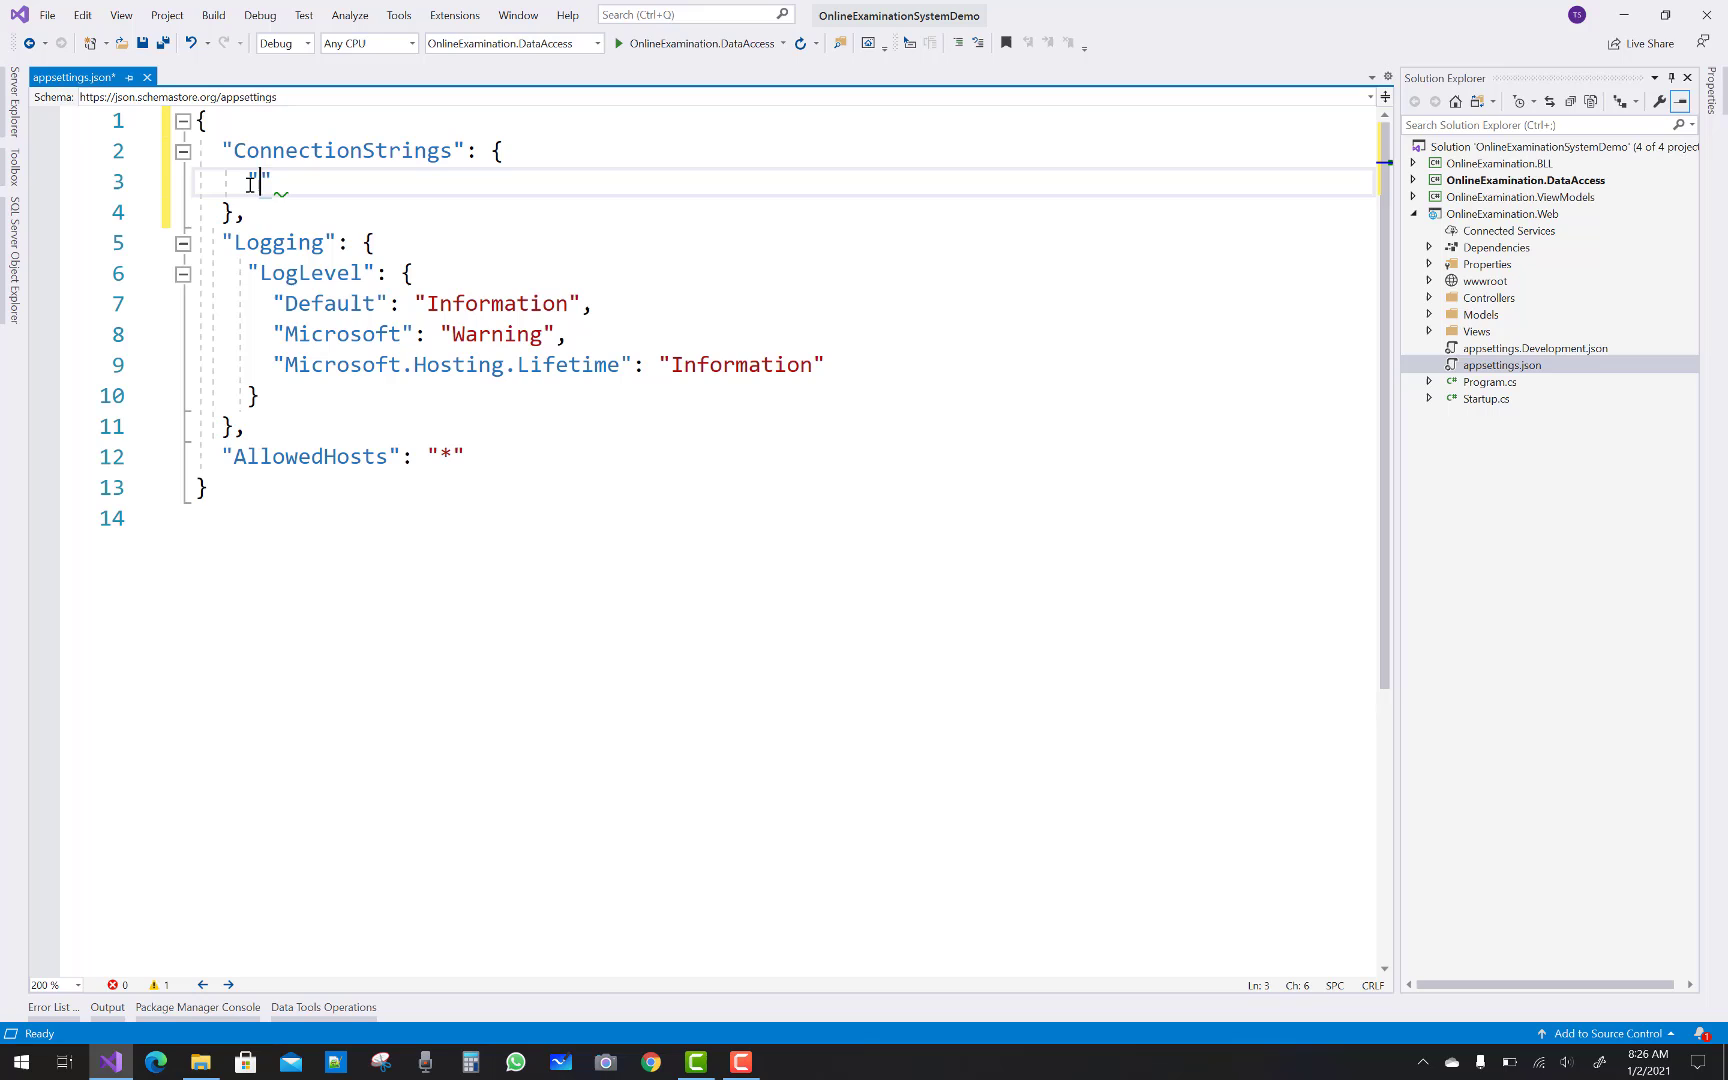
pyautogui.write('Default')
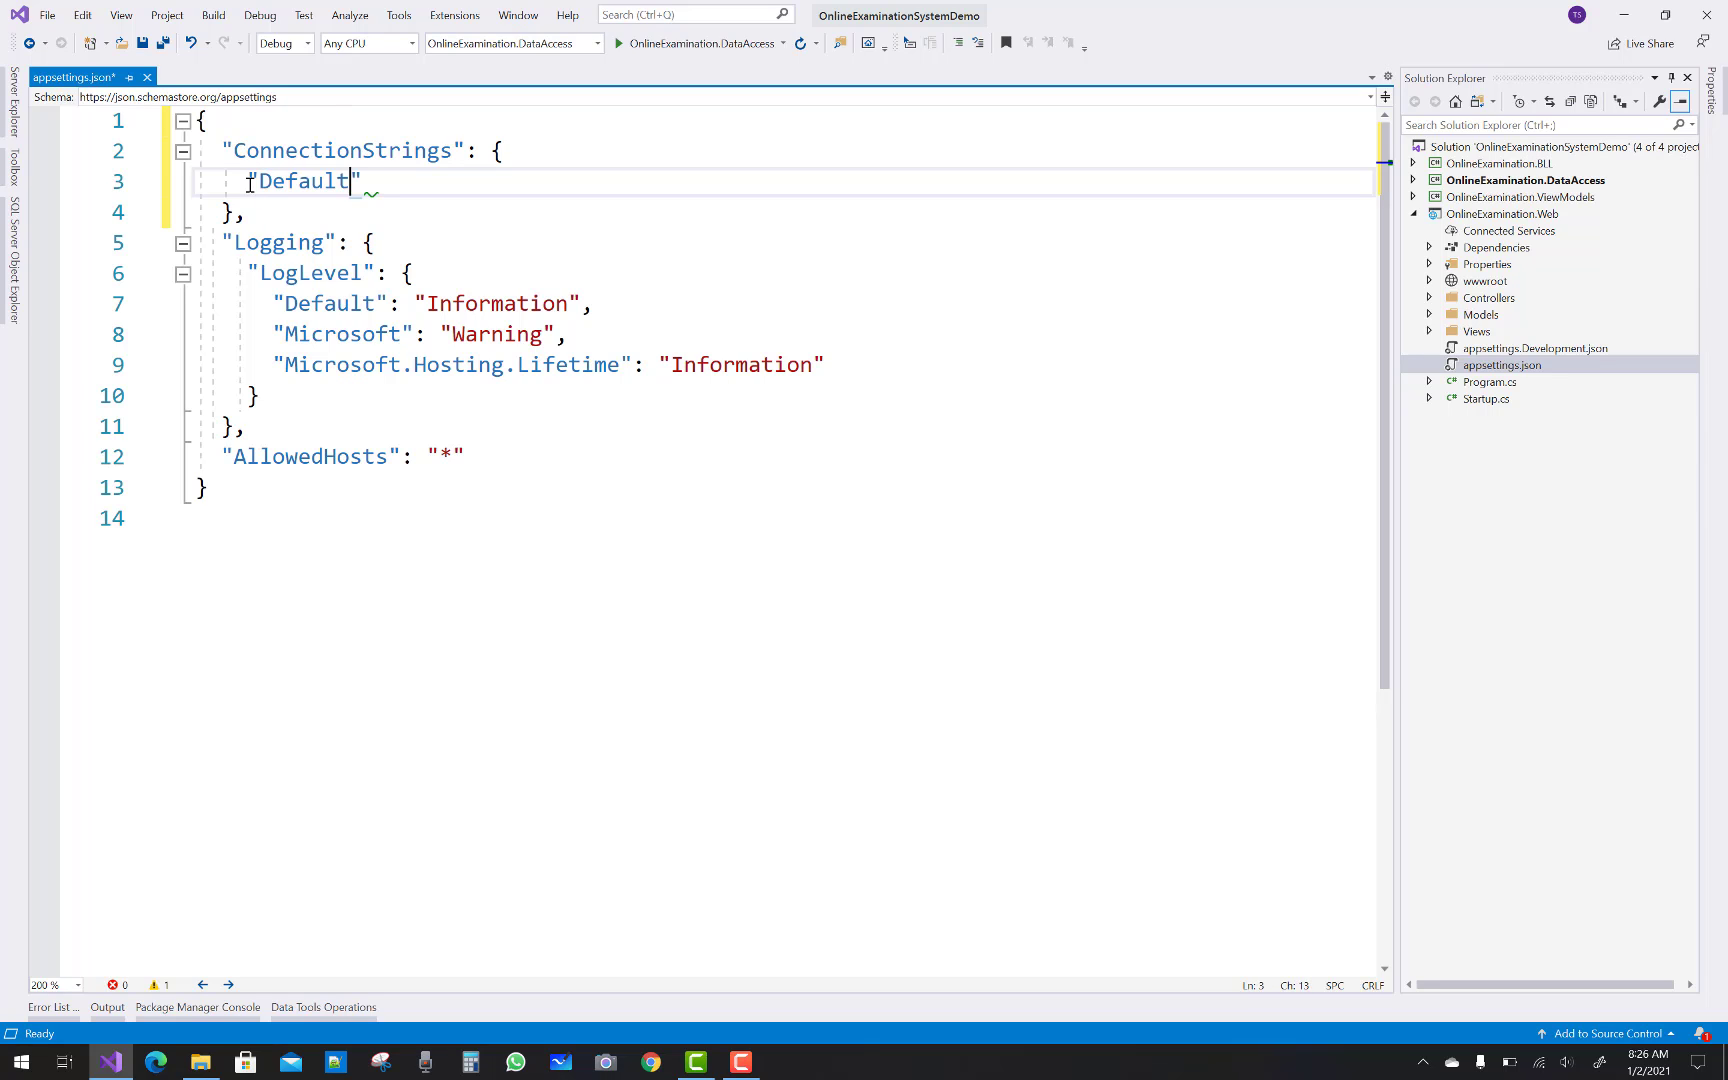
pyautogui.write('Connection')
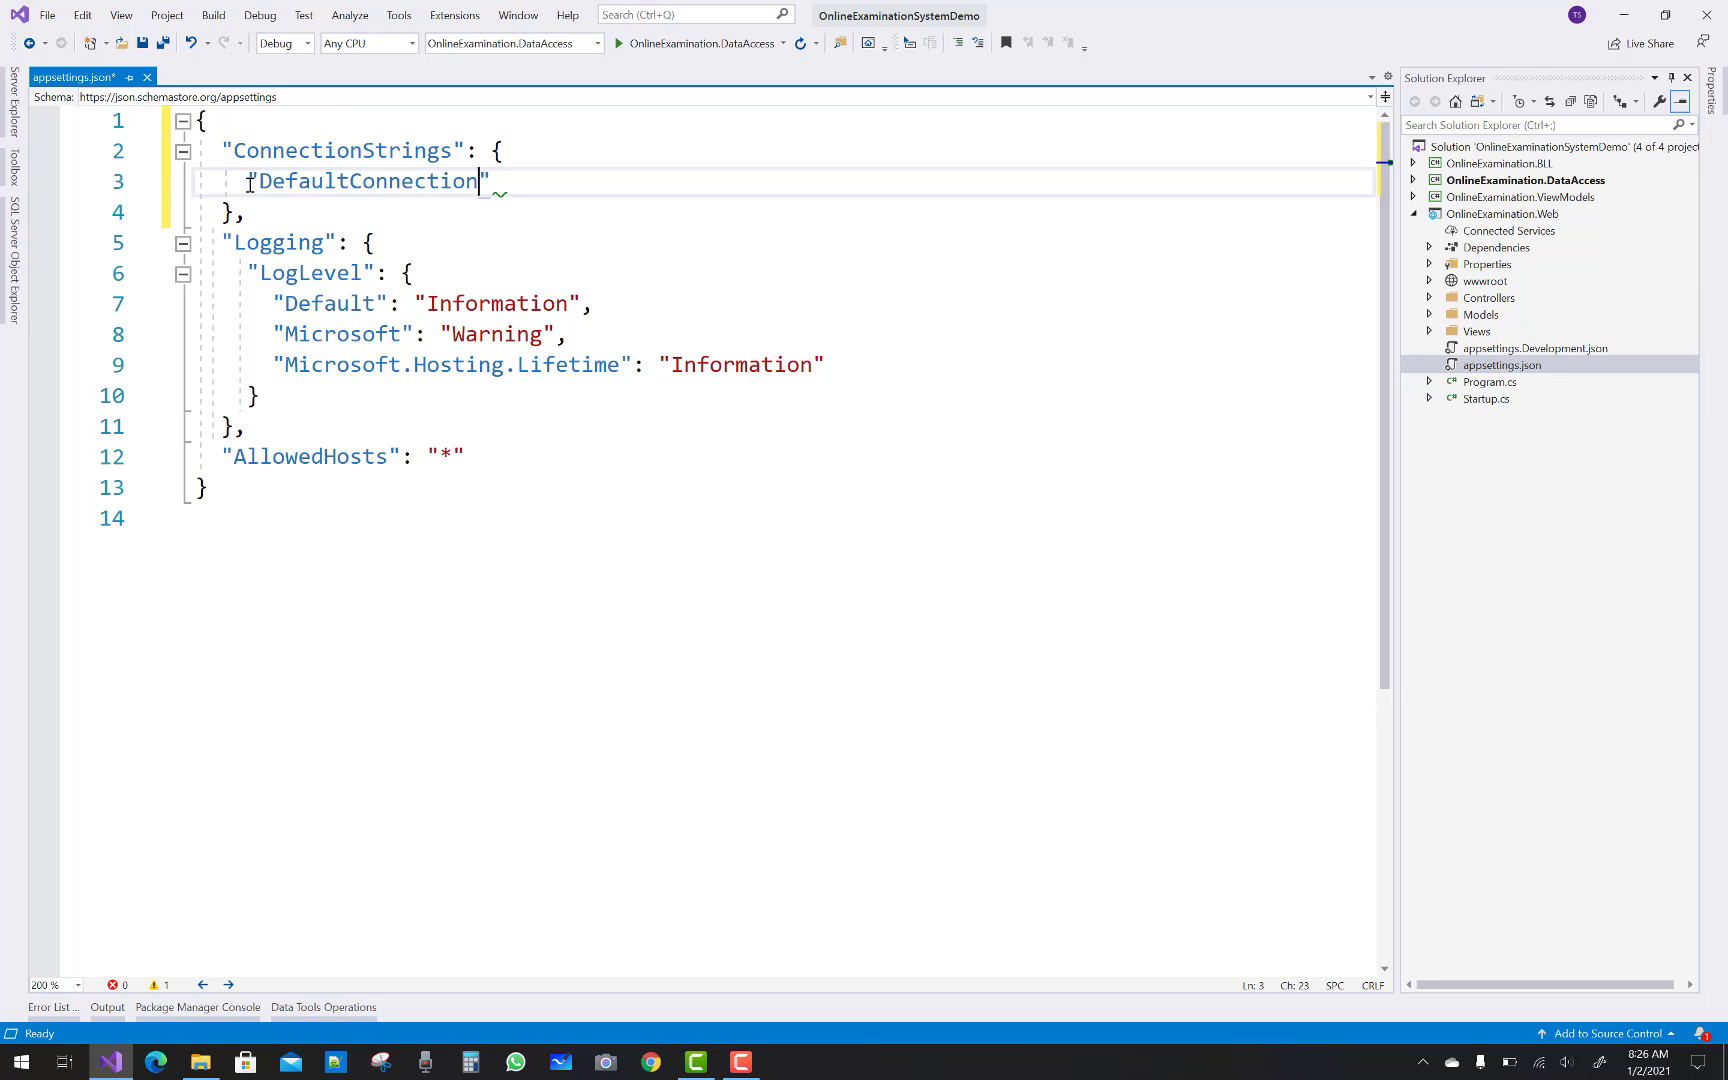
pyautogui.write(': ""')
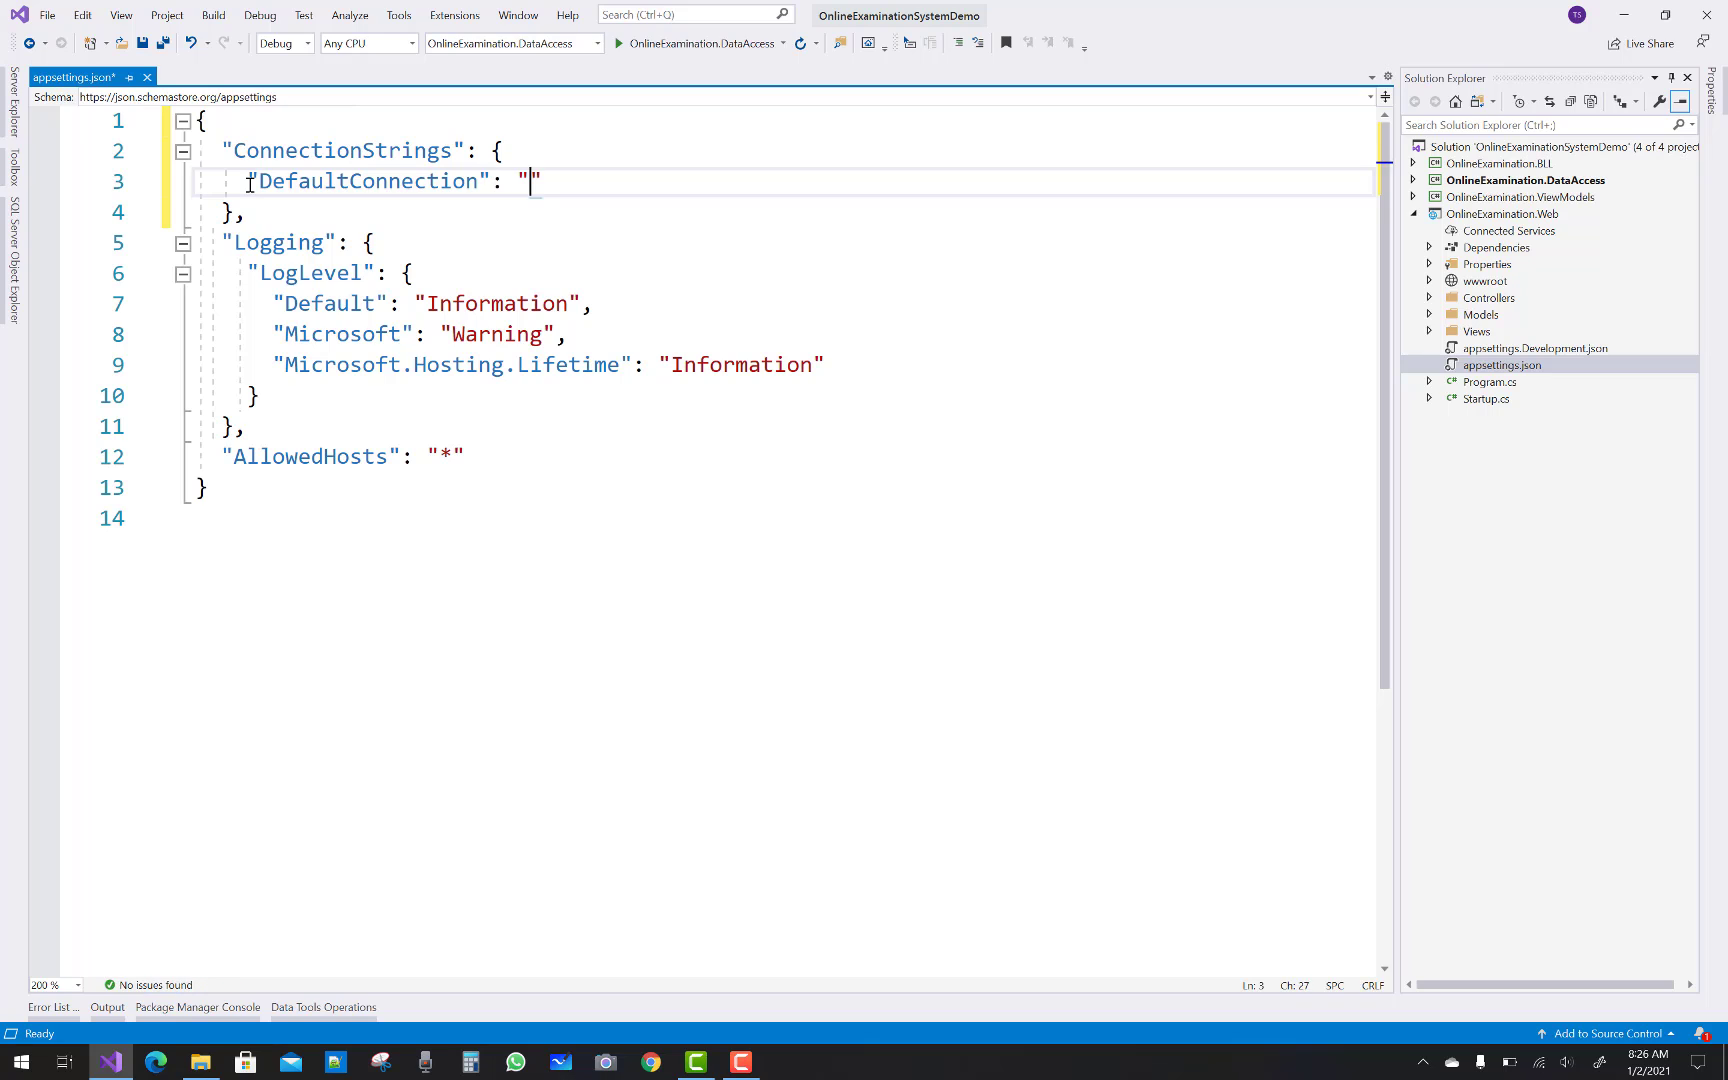
pyautogui.write('Server')
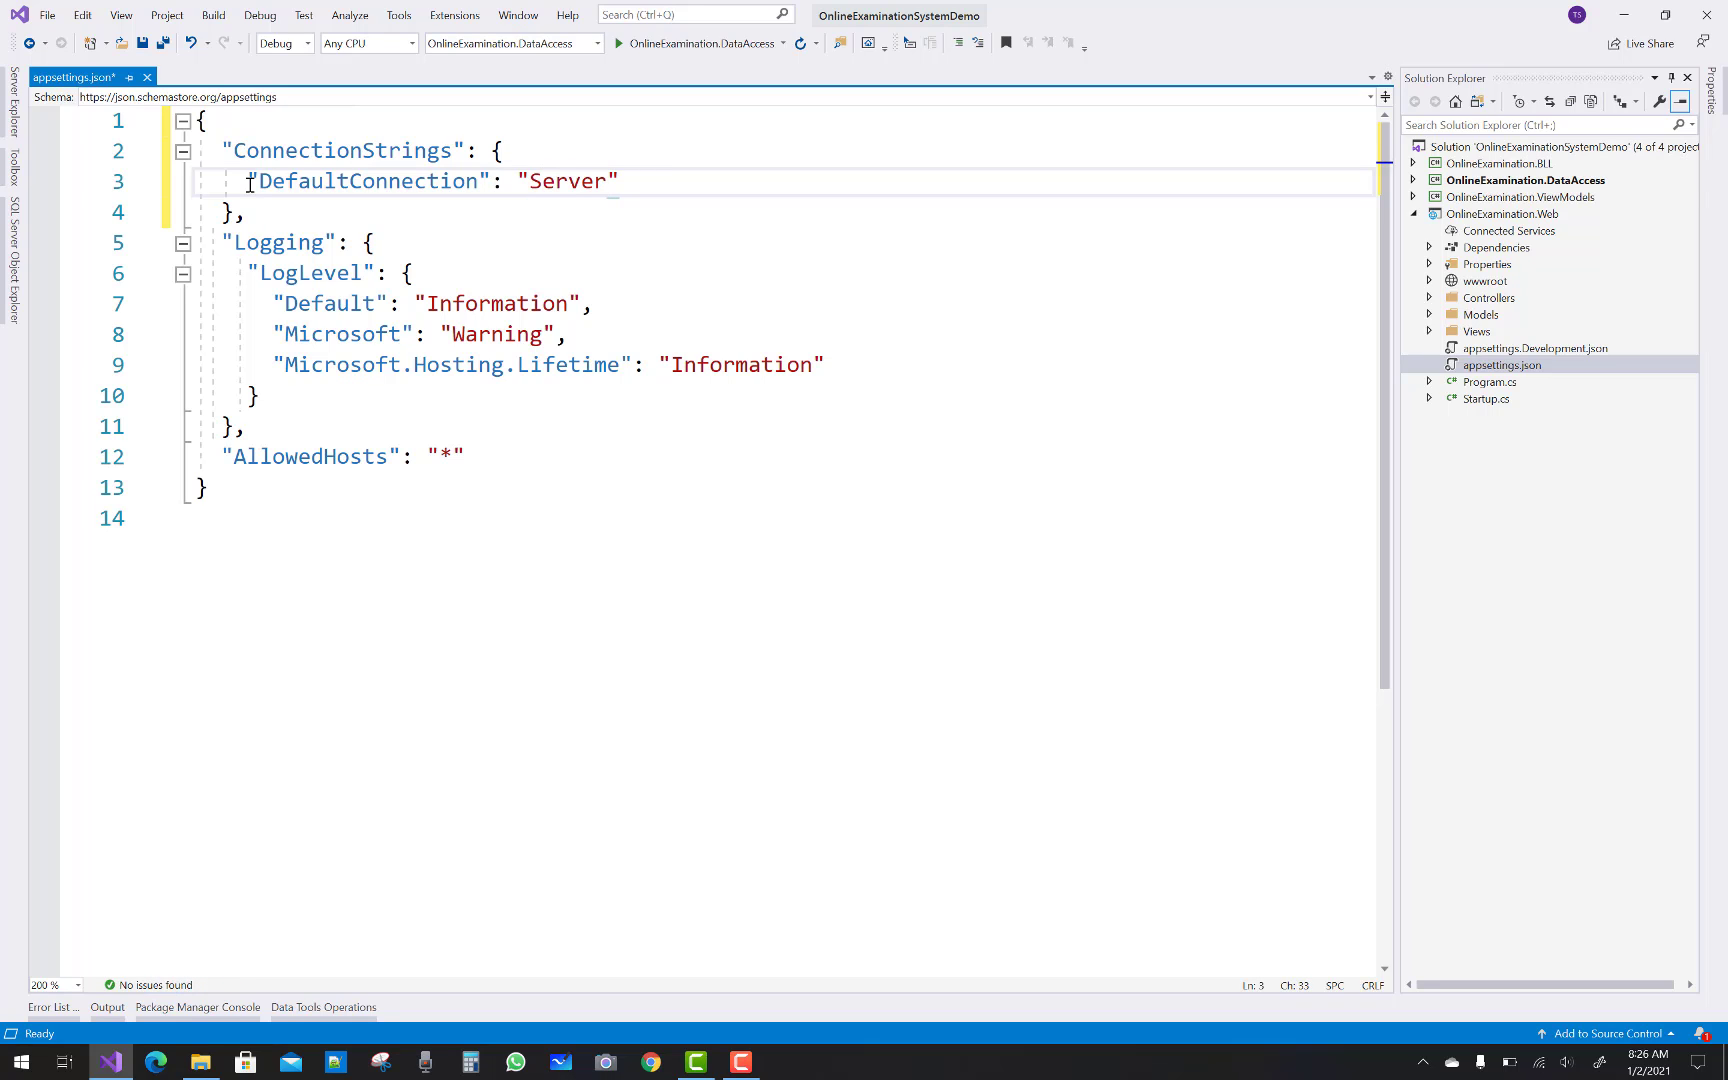
pyautogui.write('=()')
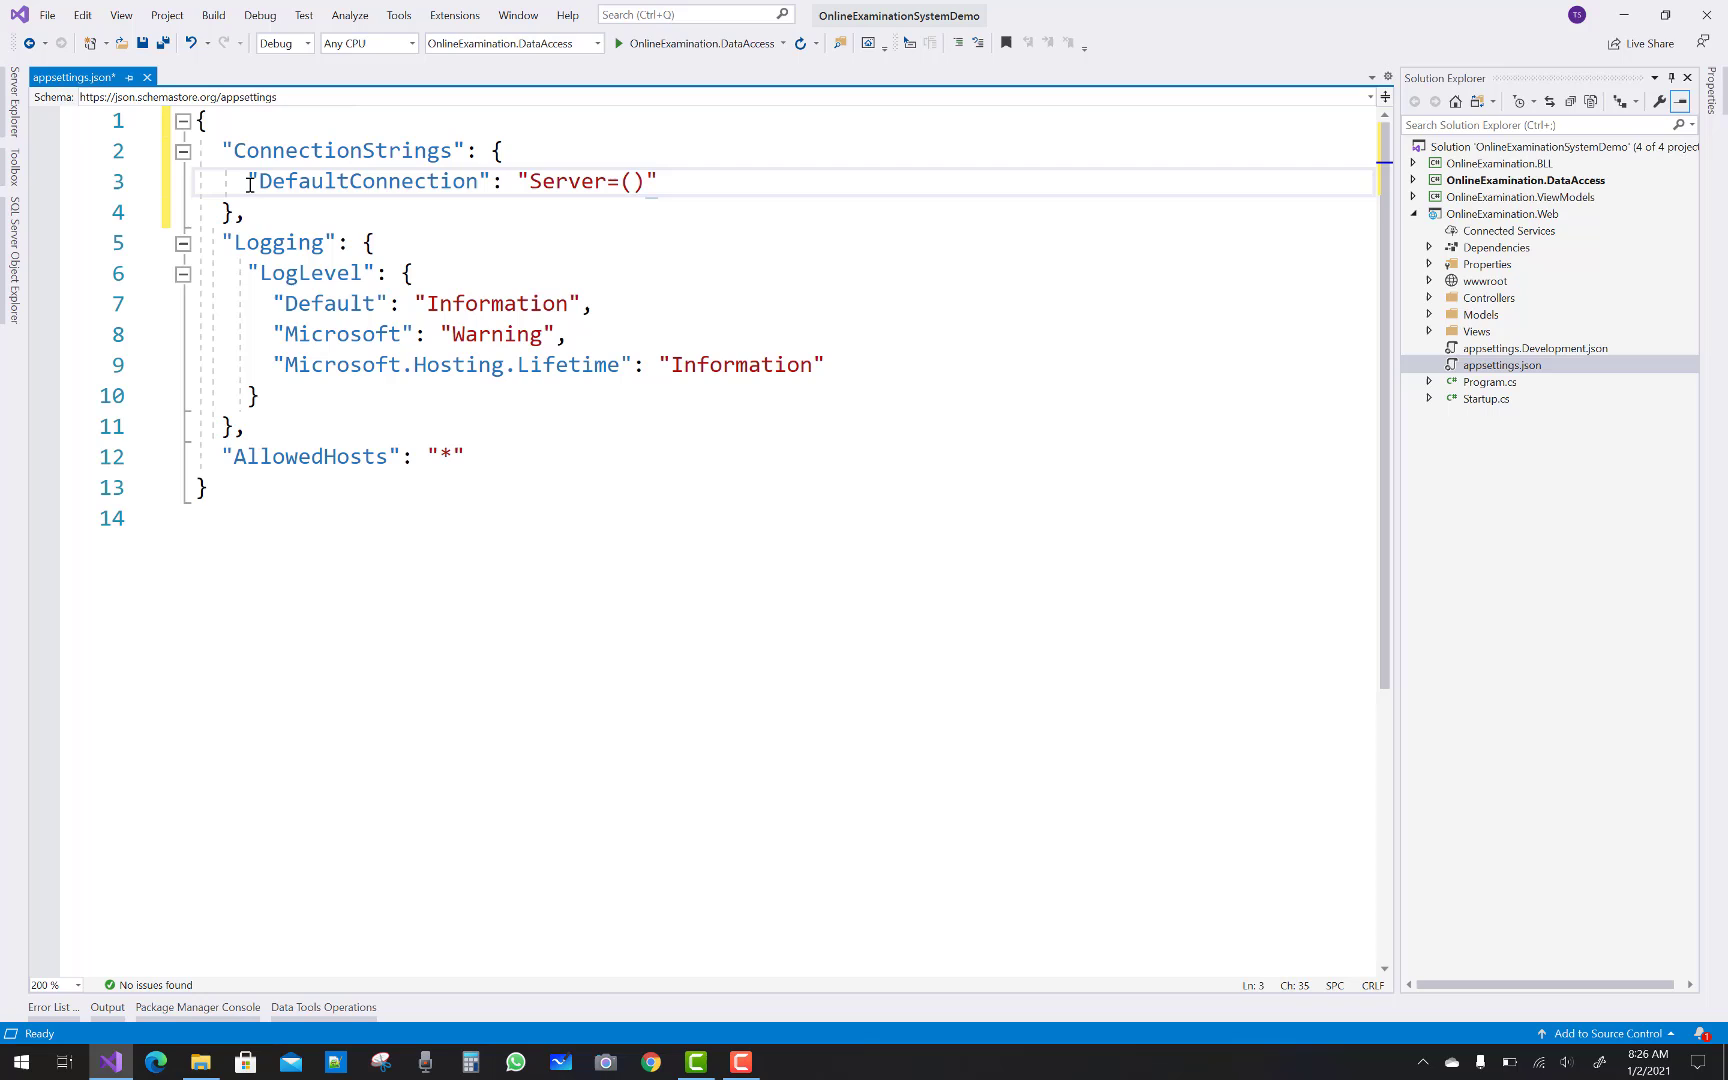
pyautogui.write('local')
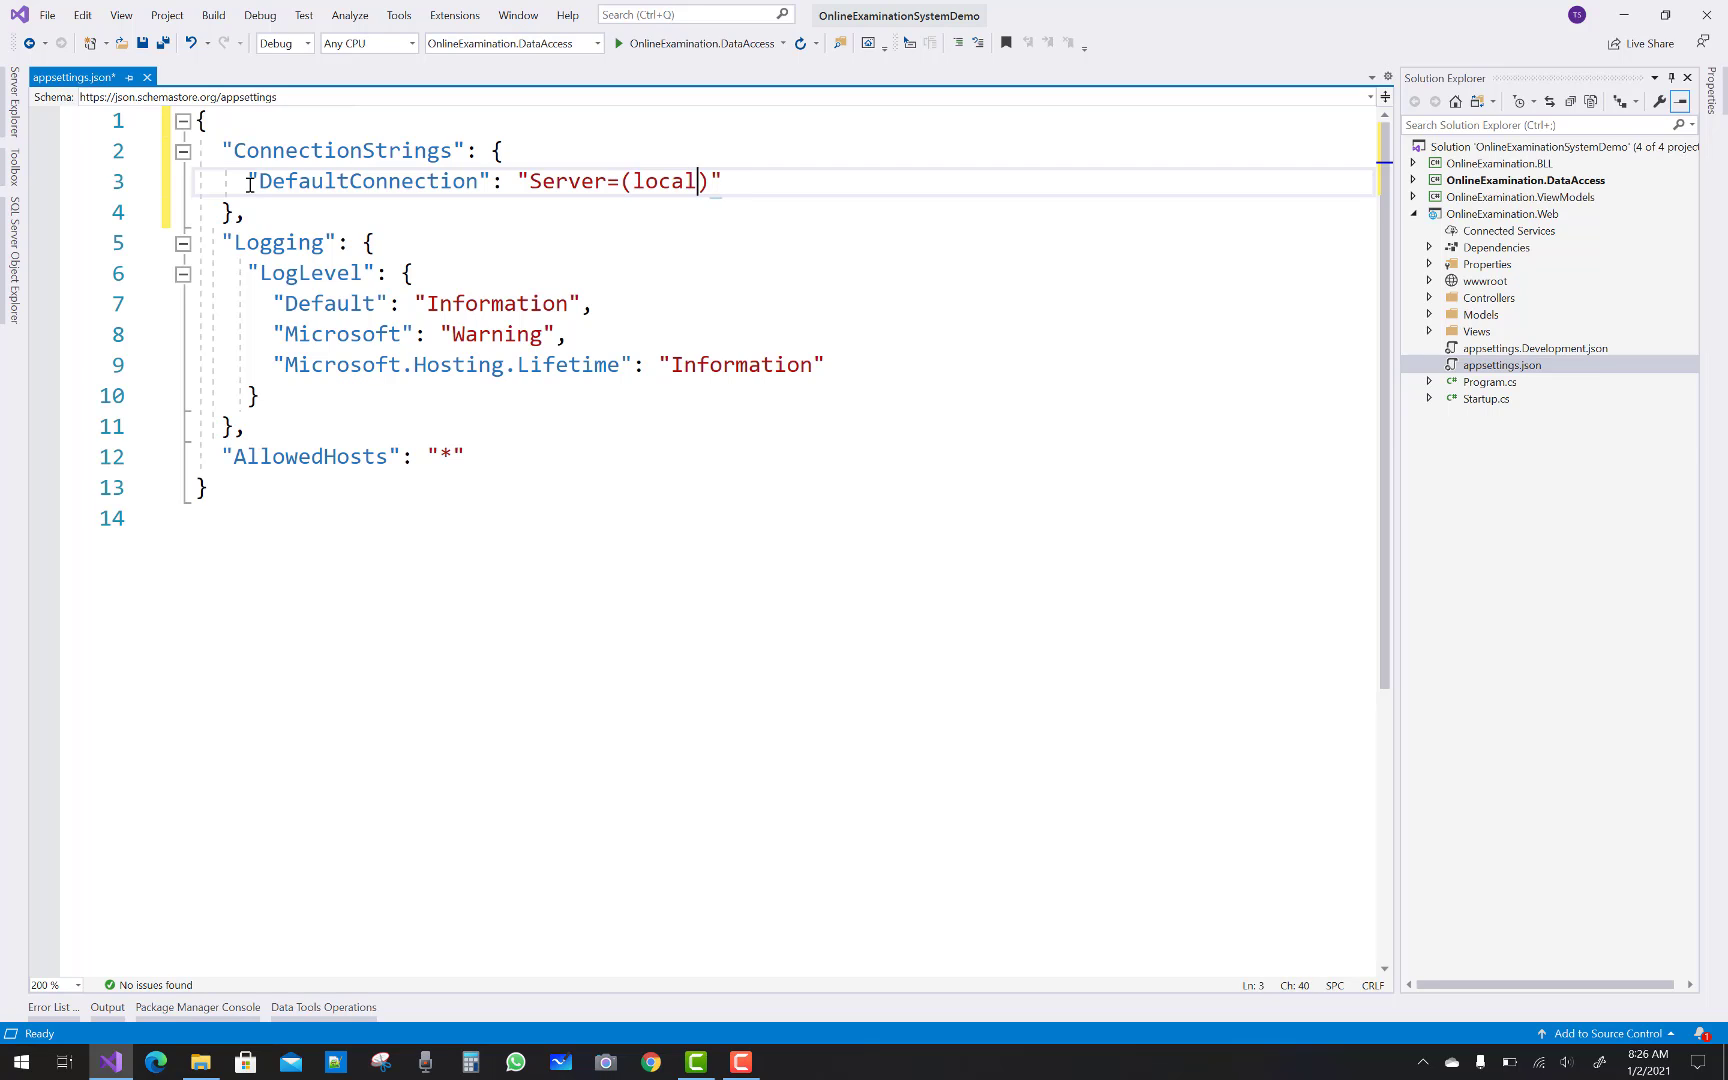
pyautogui.write('db')
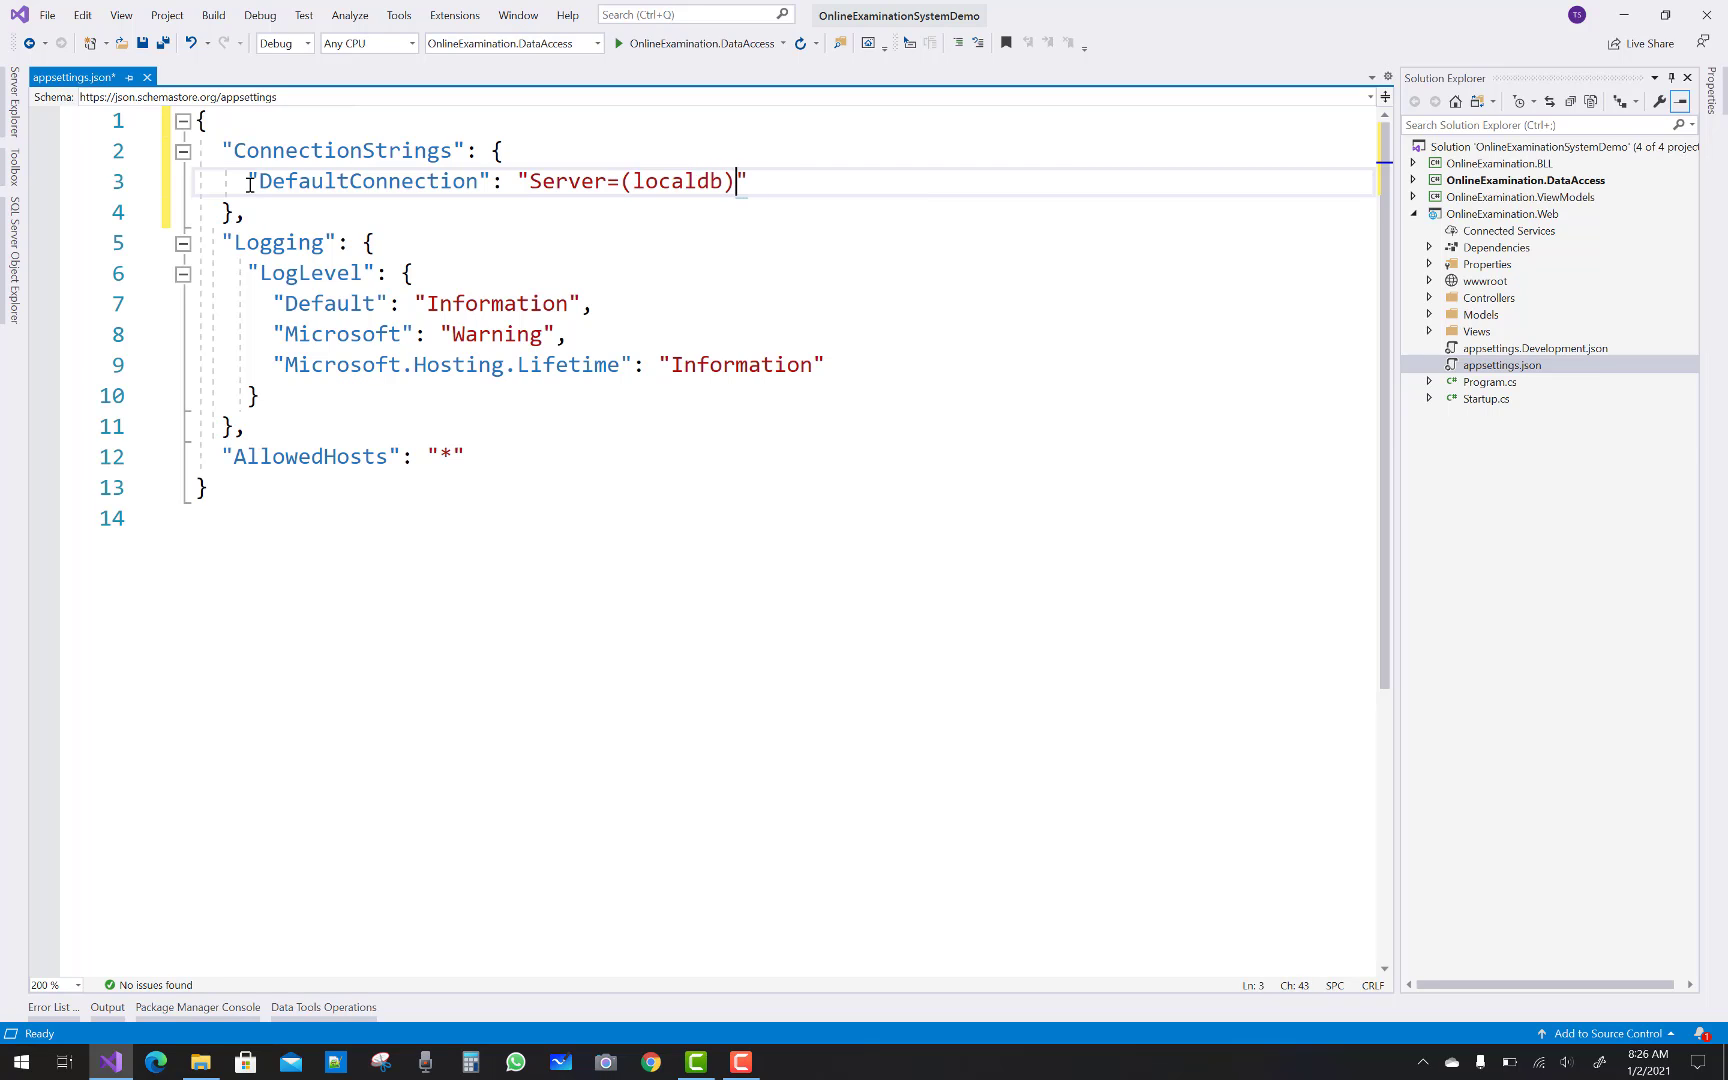
pyautogui.write('\\\\ms')
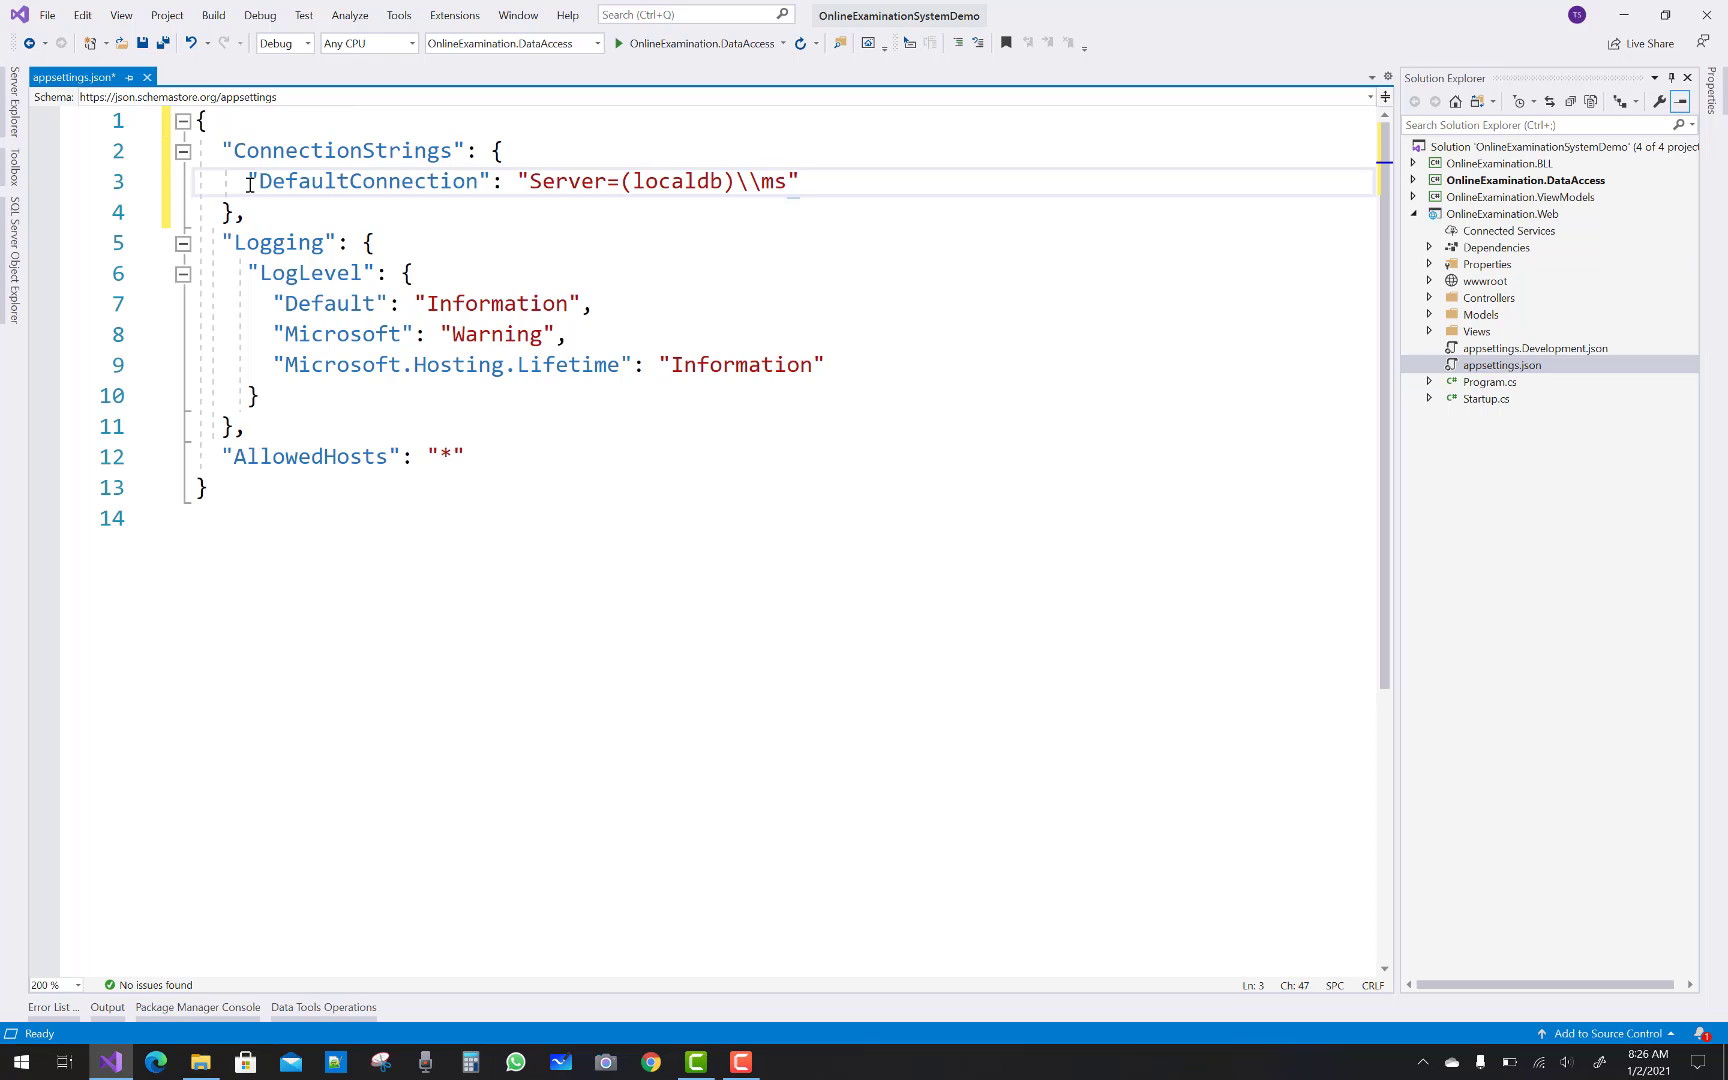
pyautogui.write('sqllocal')
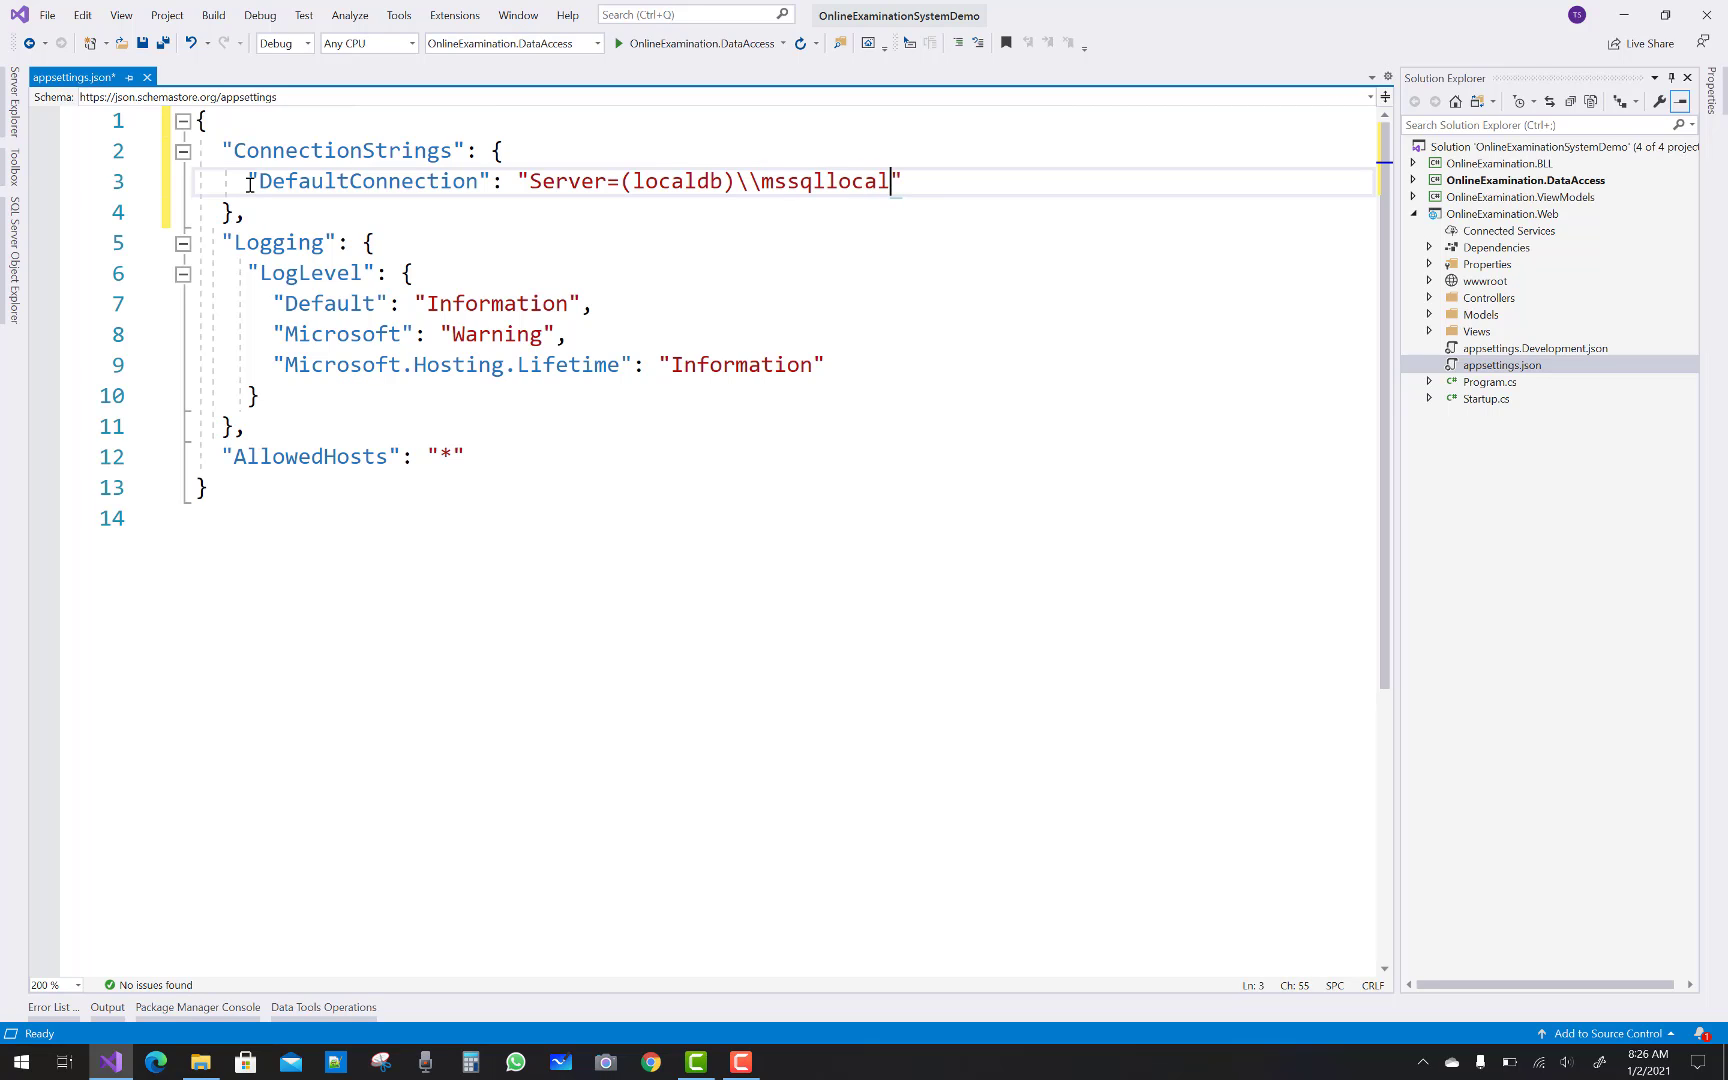
pyautogui.write('db;')
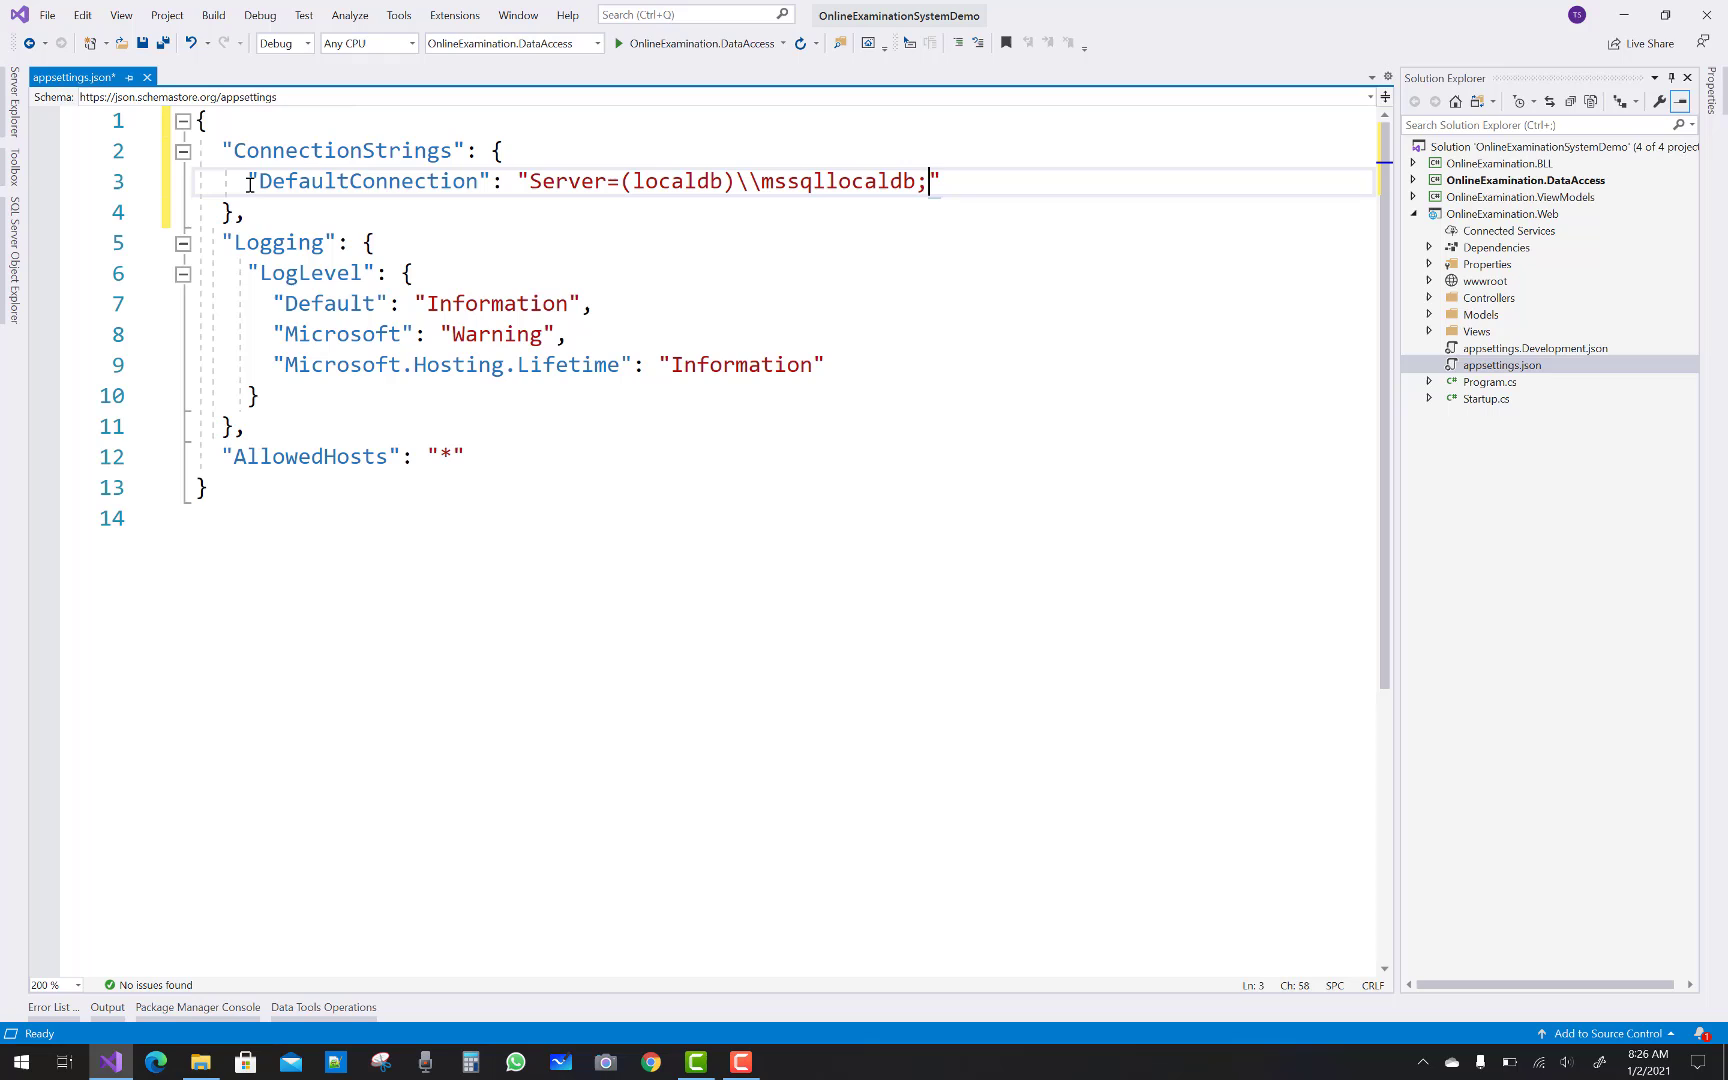
pyautogui.write('Database=')
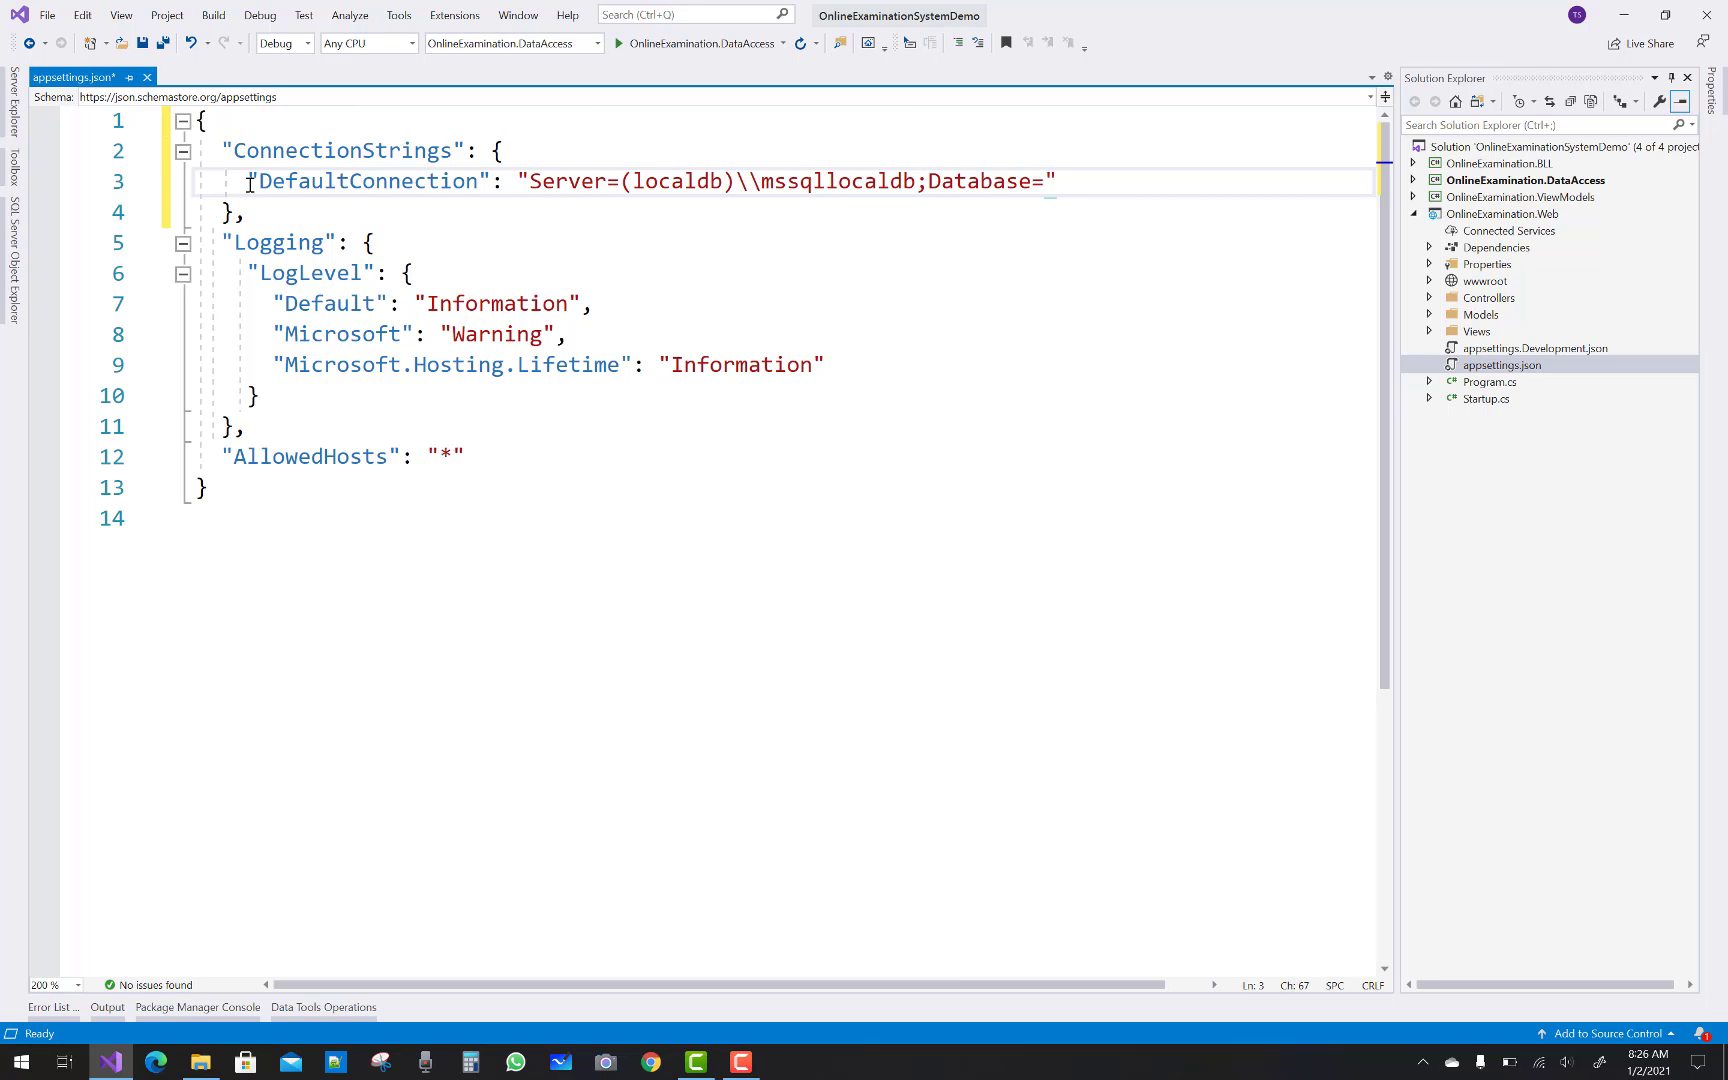
pyautogui.write('O')
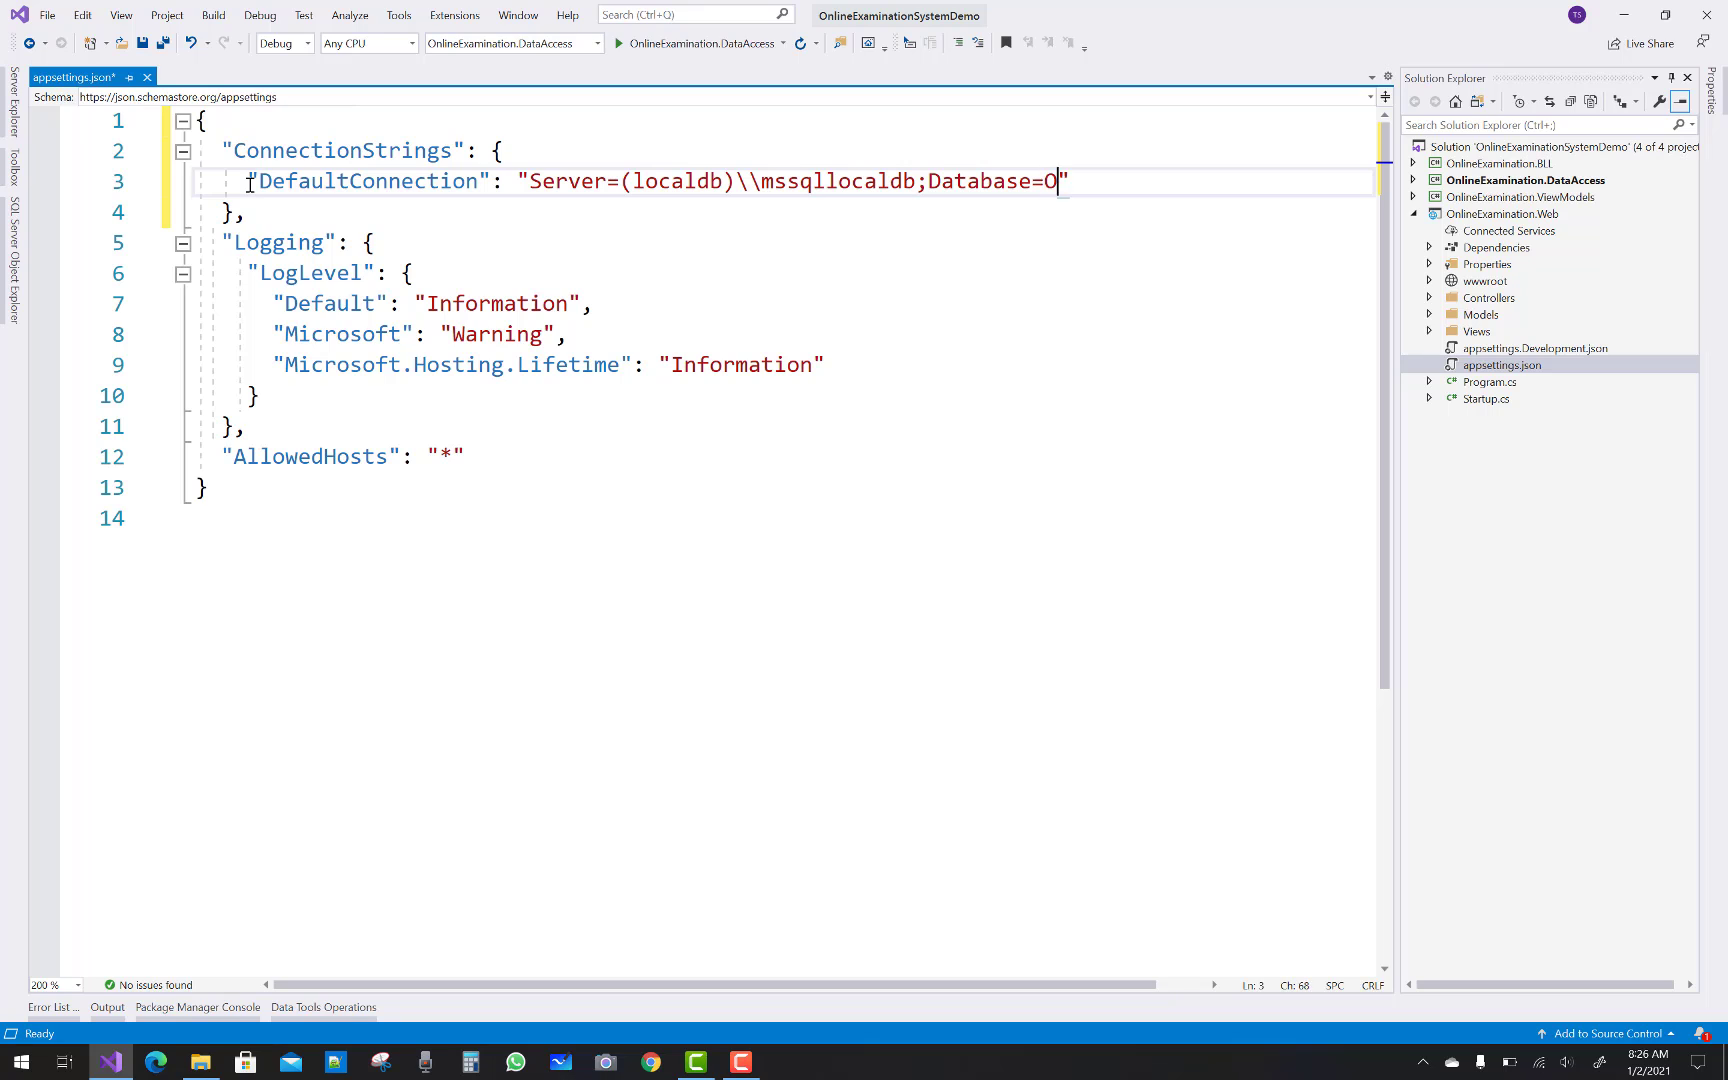
pyautogui.write('nlineExaminati')
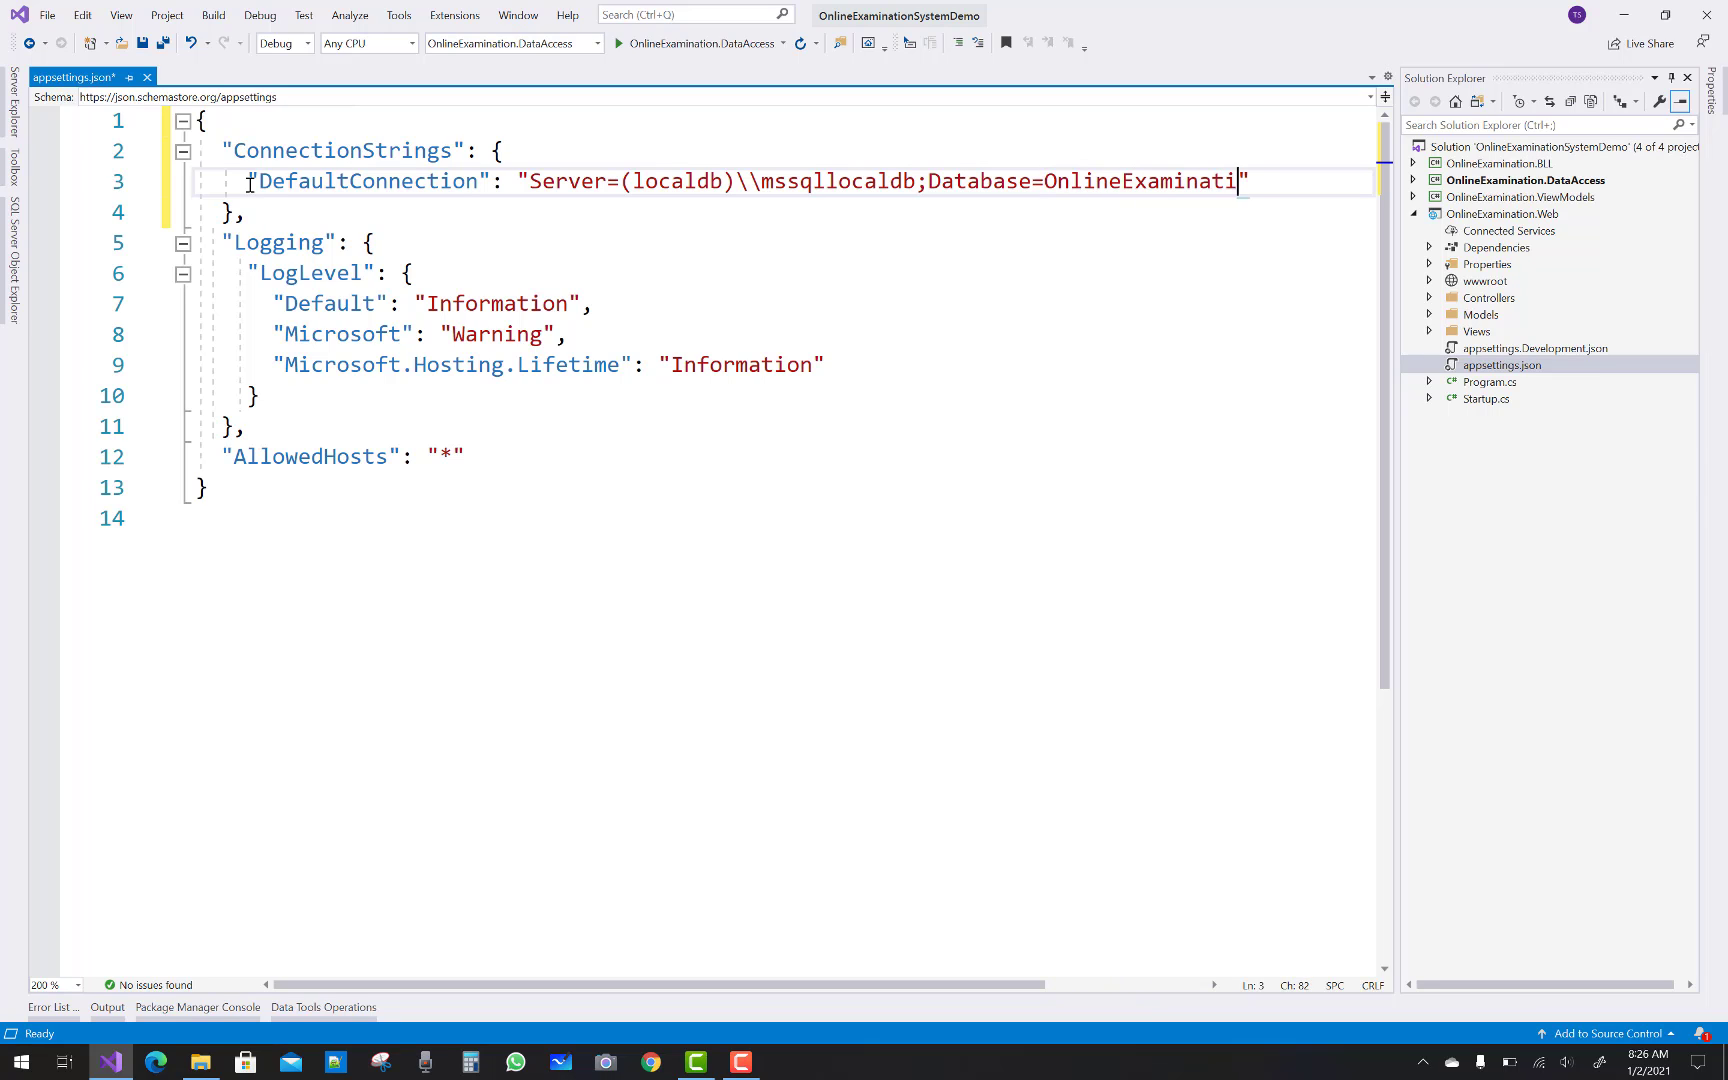
pyautogui.write('onDb')
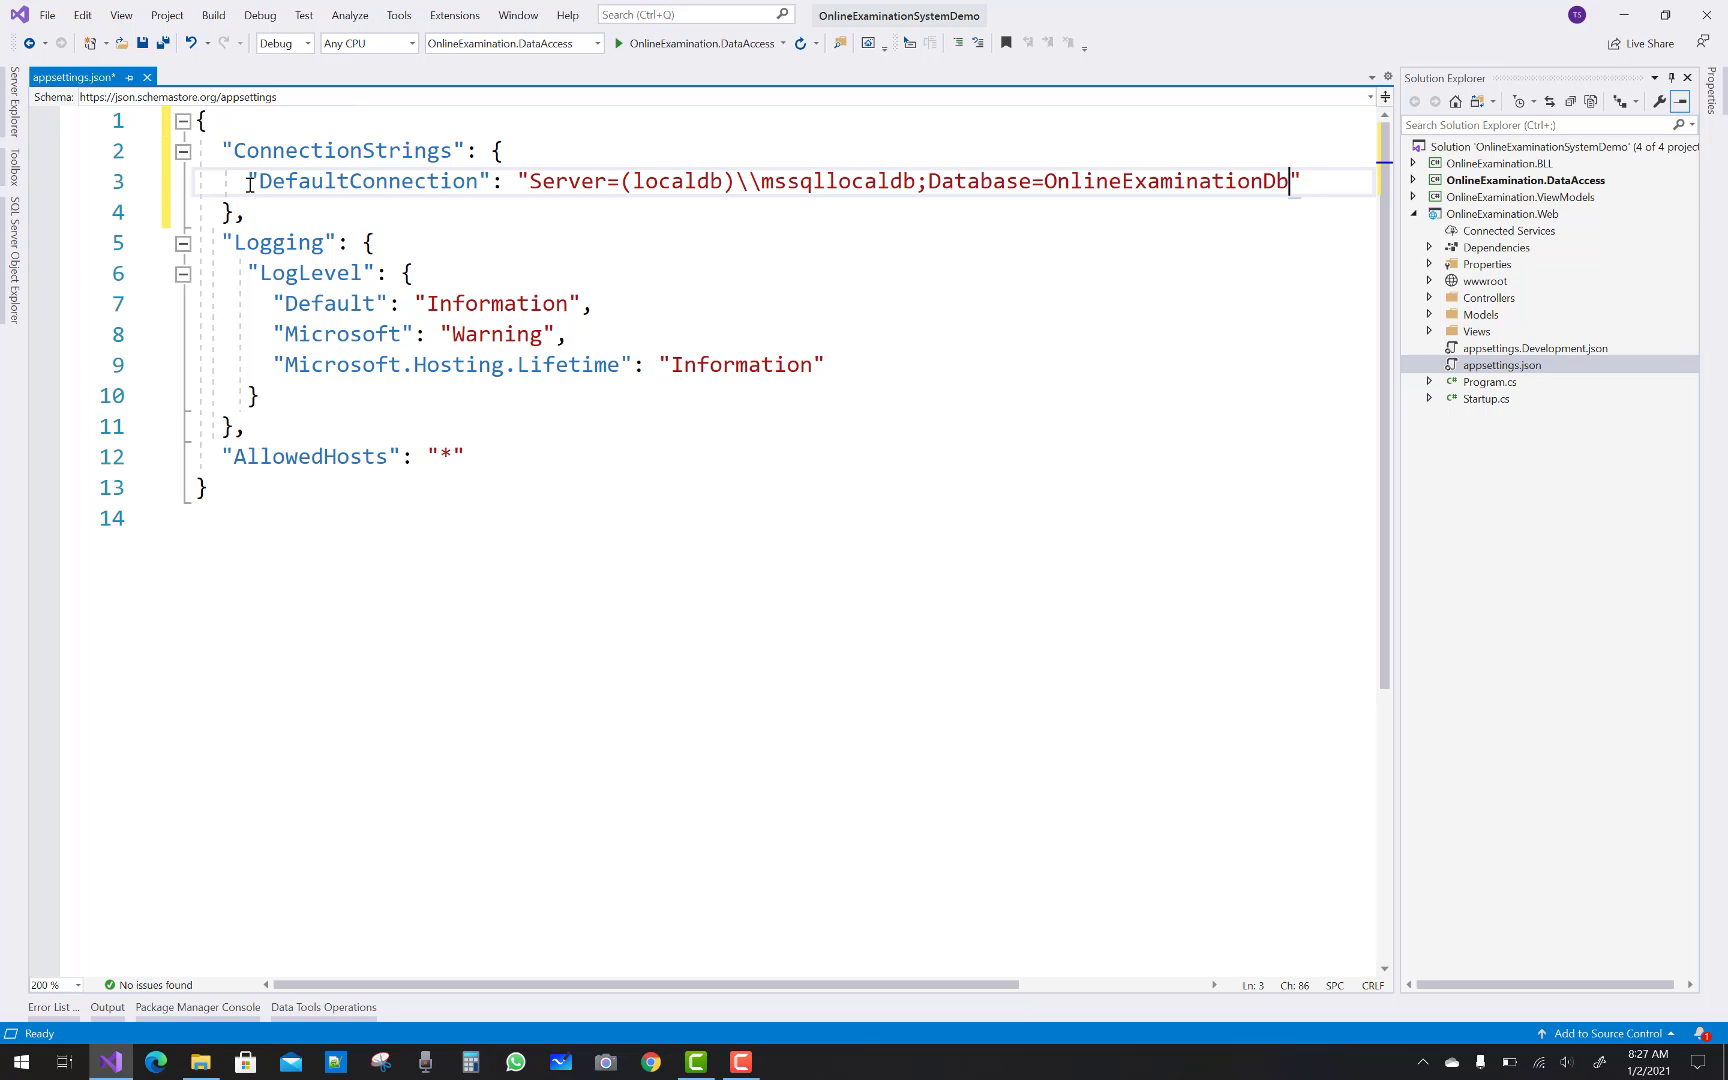
pyautogui.write(';')
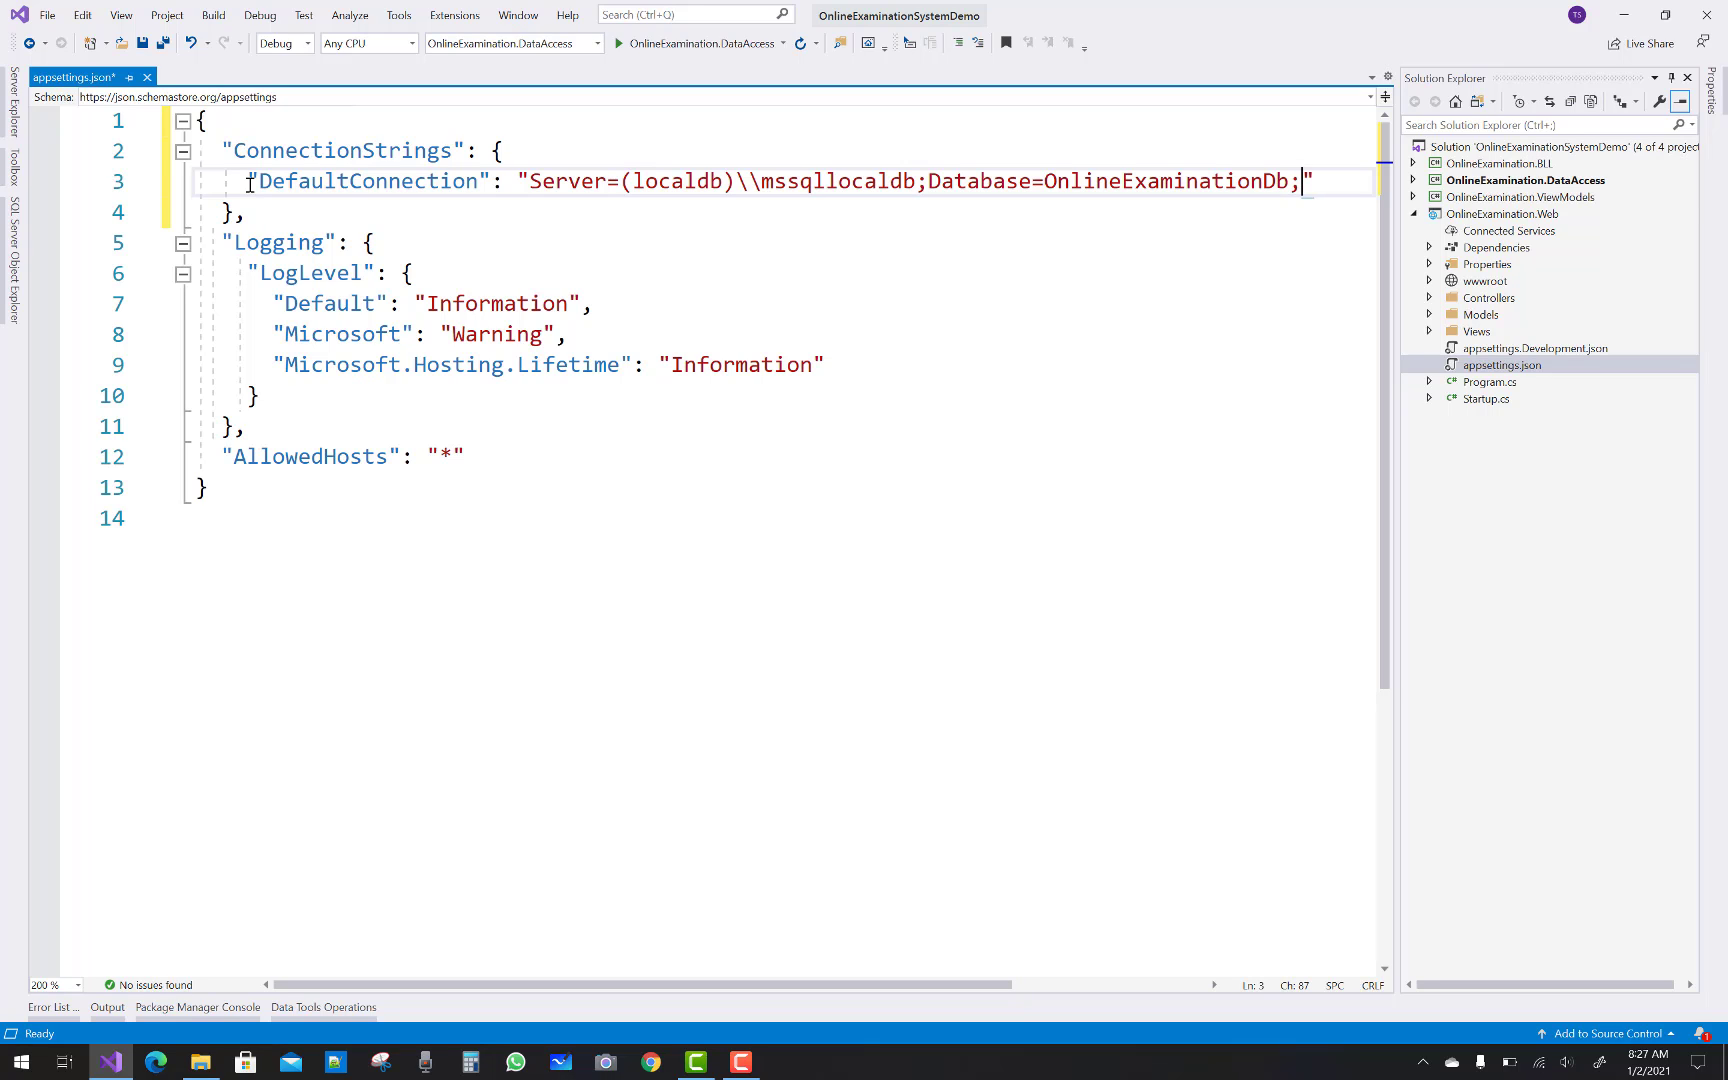
pyautogui.moveTo(1058, 8)
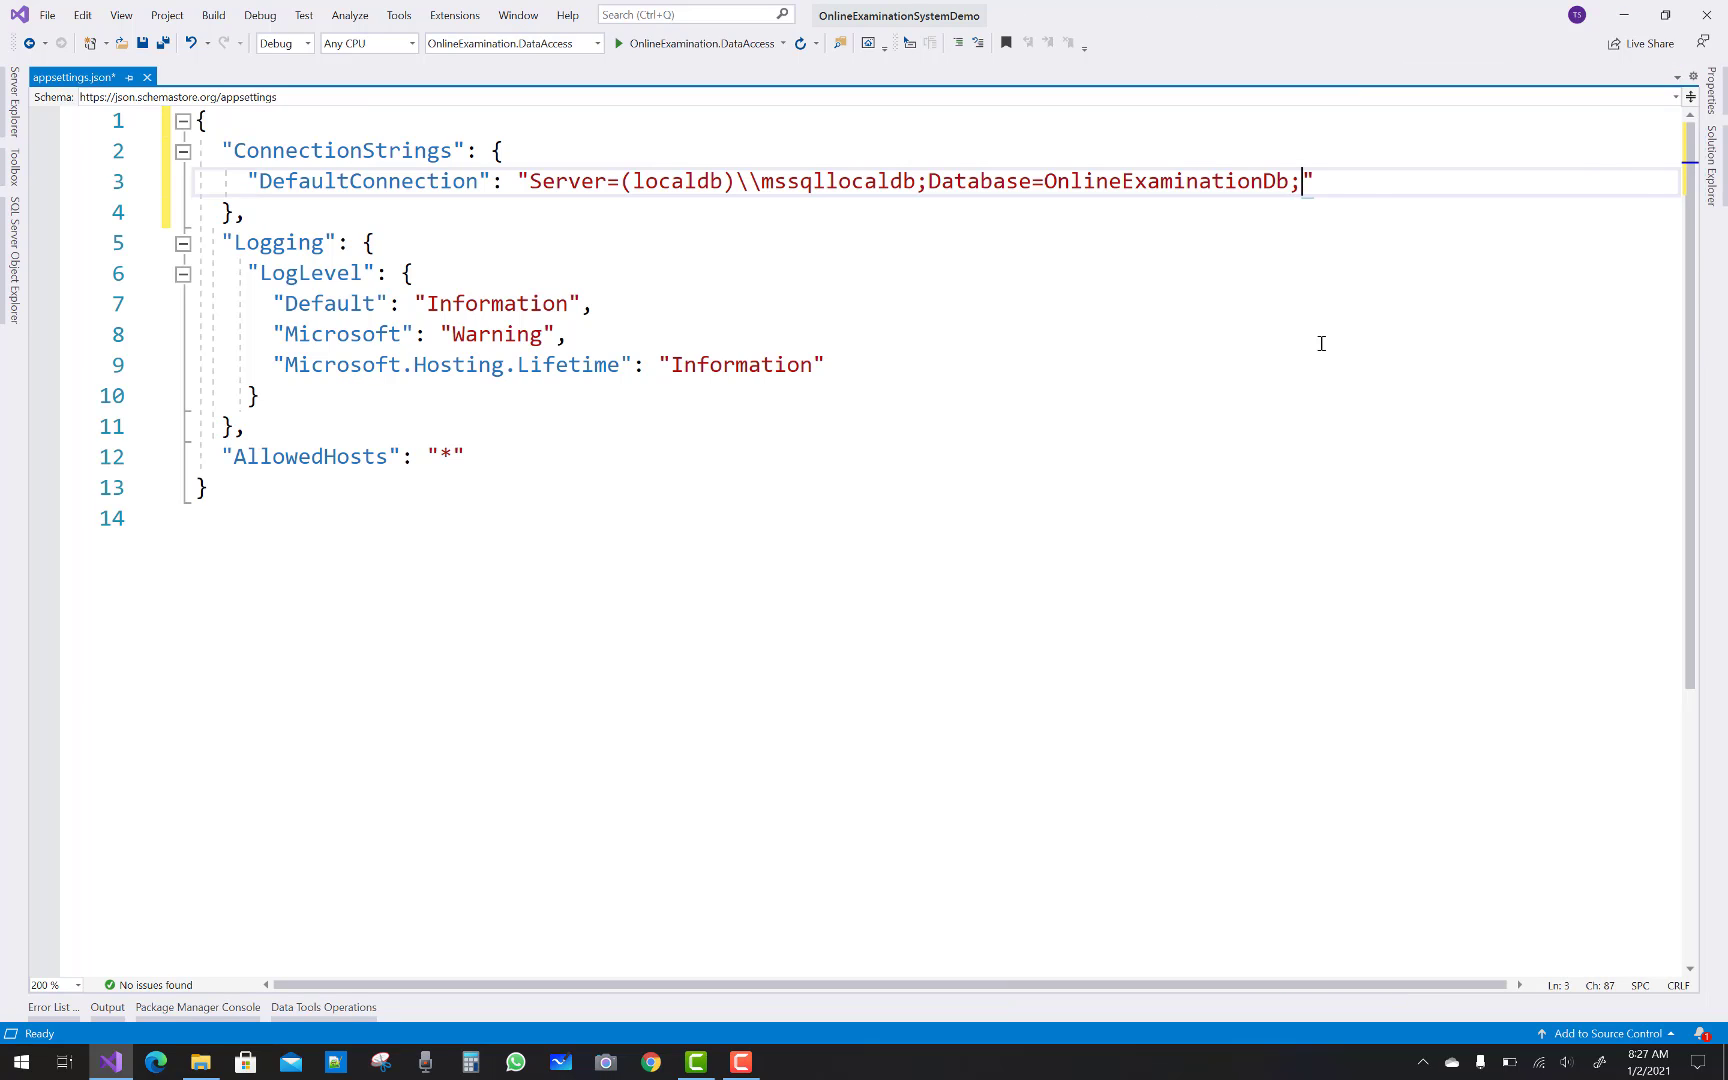
# Append Trusted_Connection=True and MultipleActiveResultSets=true to the DefaultConnection string
pyautogui.write('Trusted')
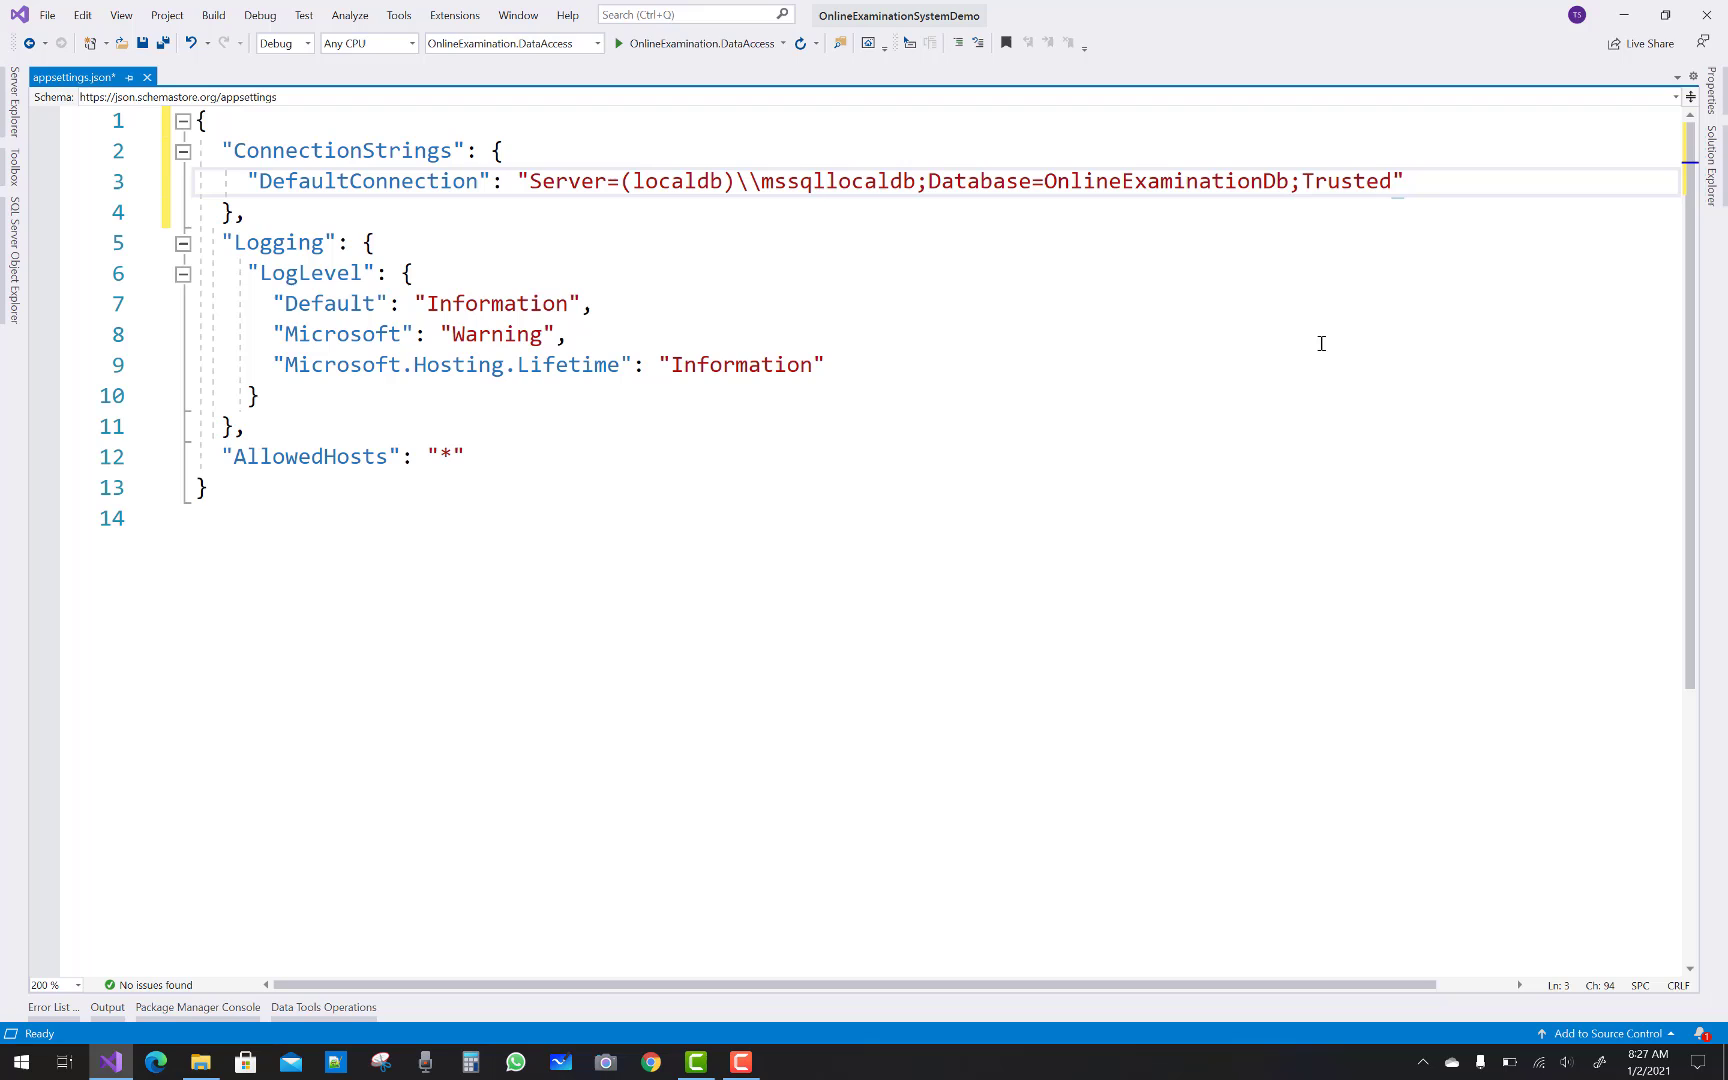
pyautogui.write('_')
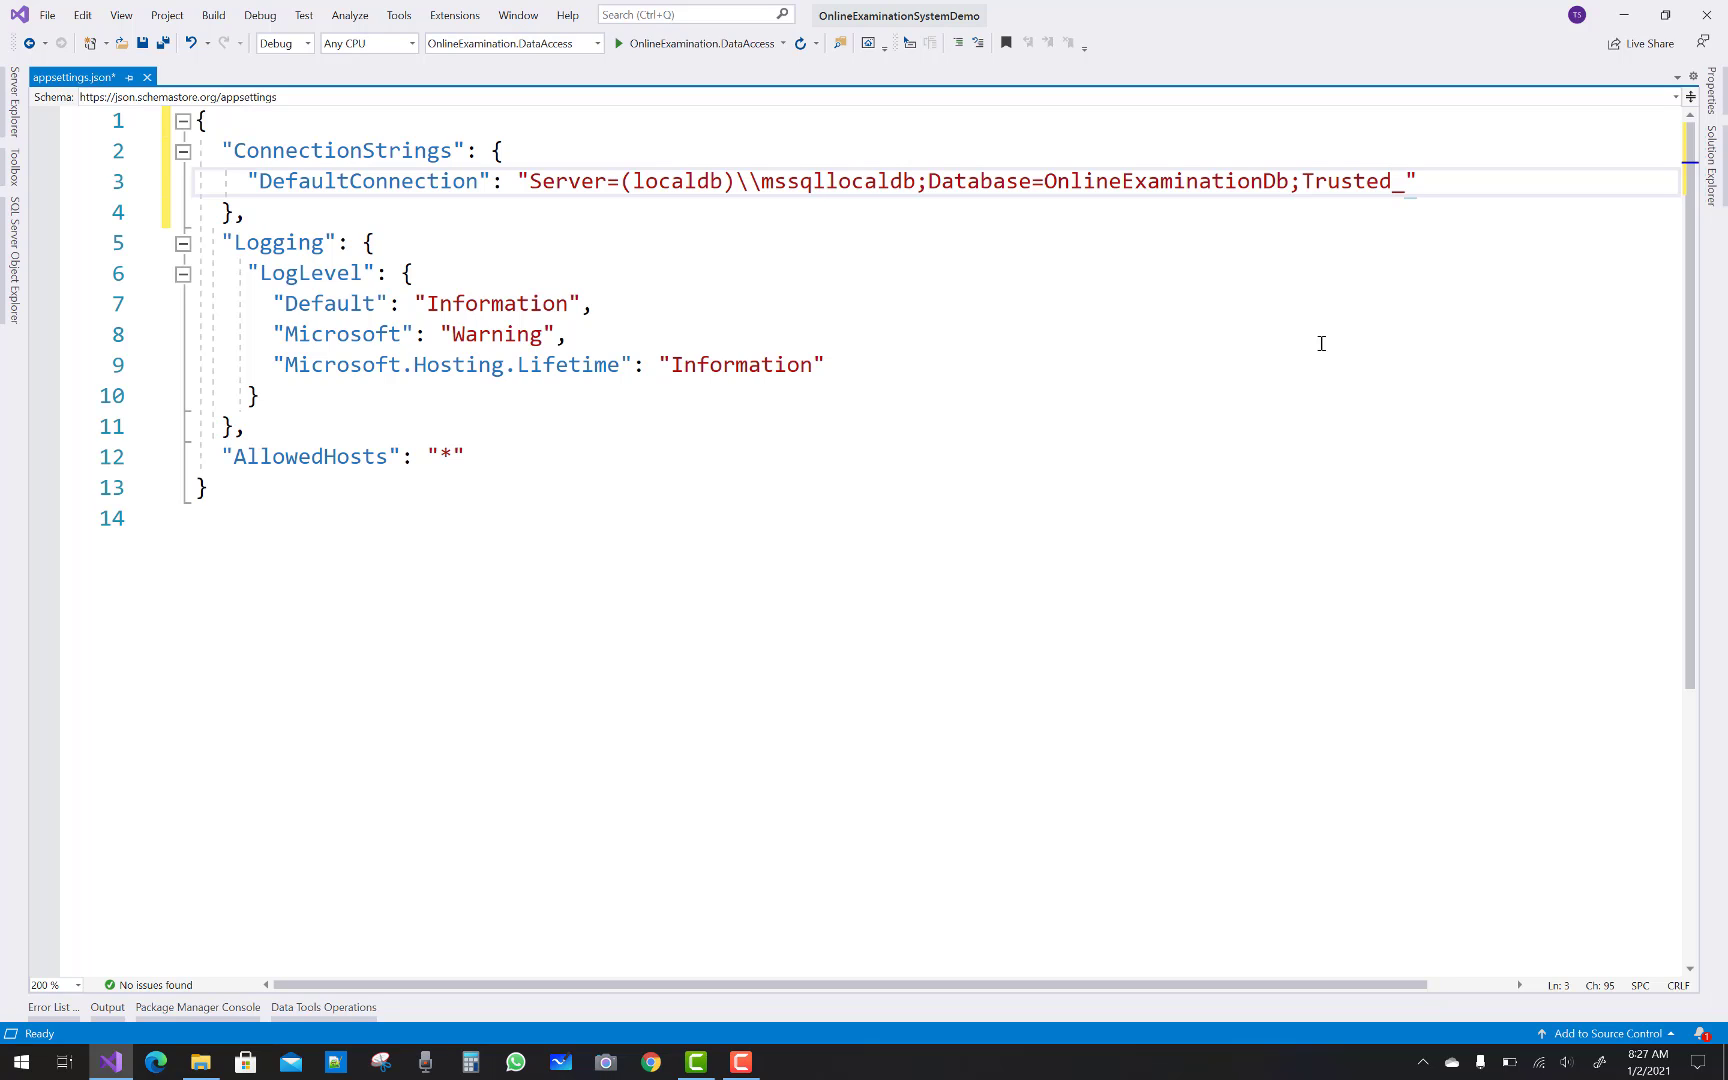
pyautogui.write('Connection')
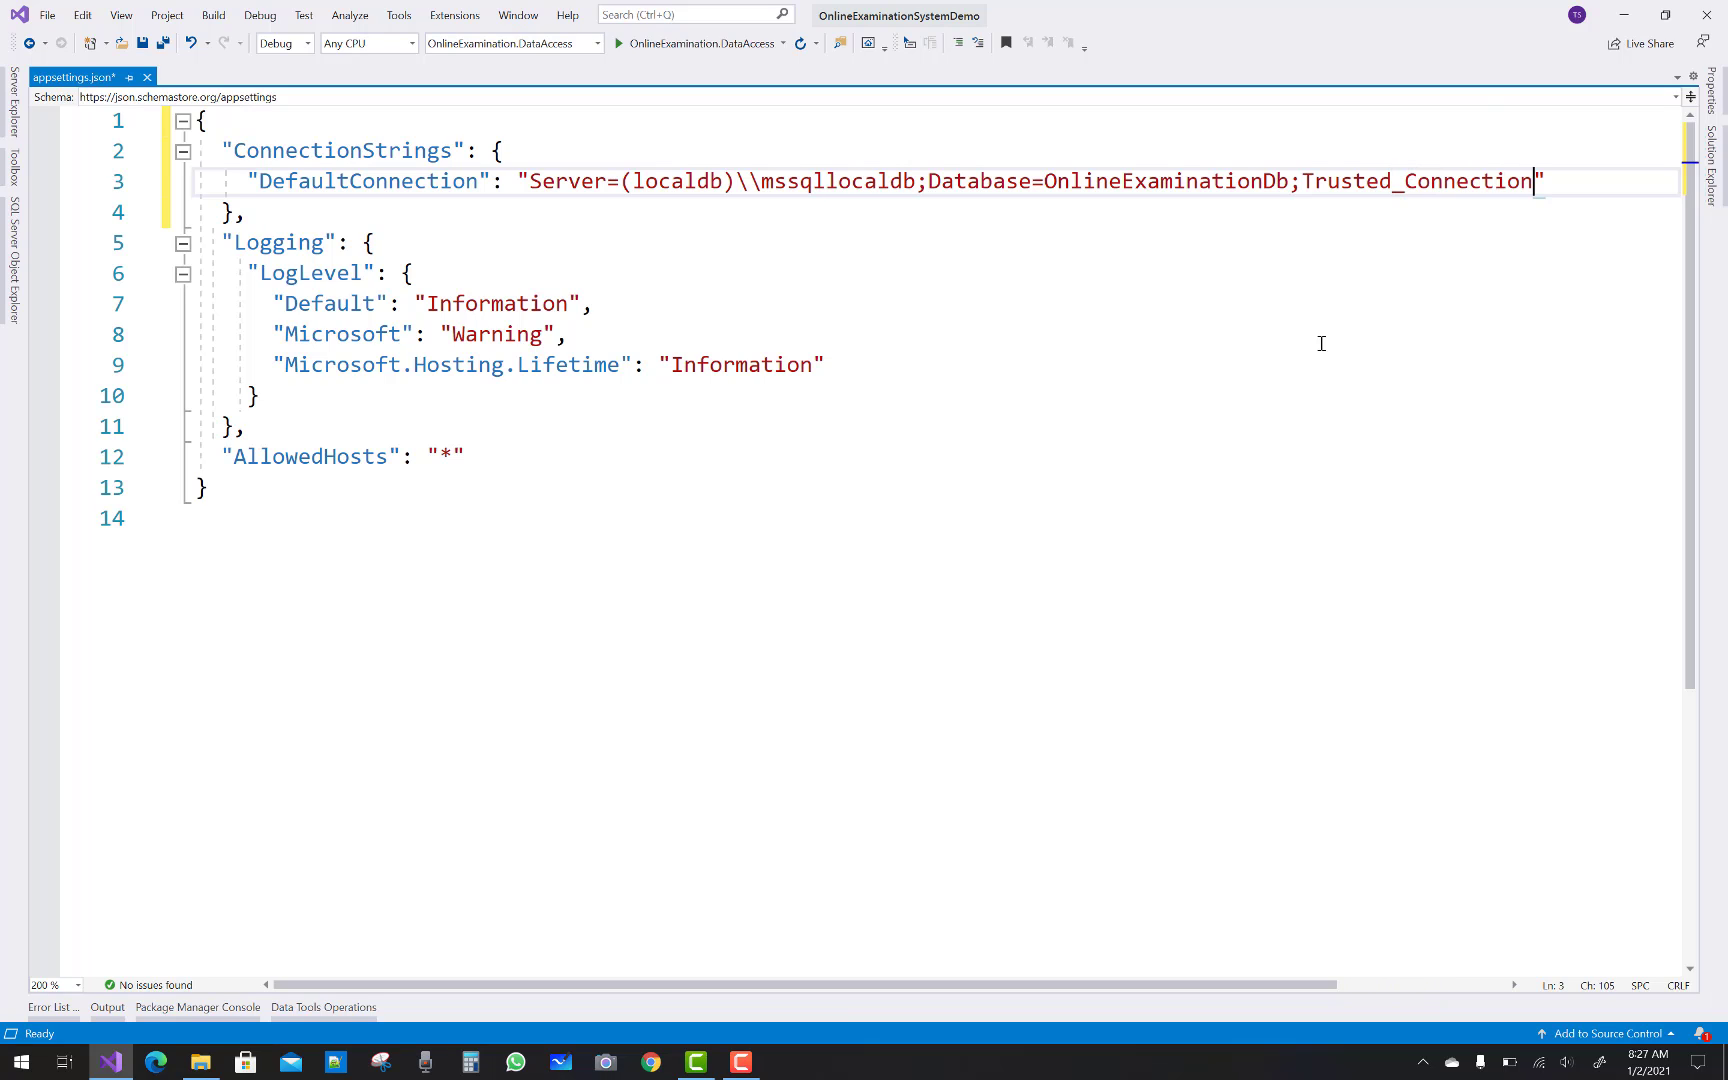
pyautogui.write('=T')
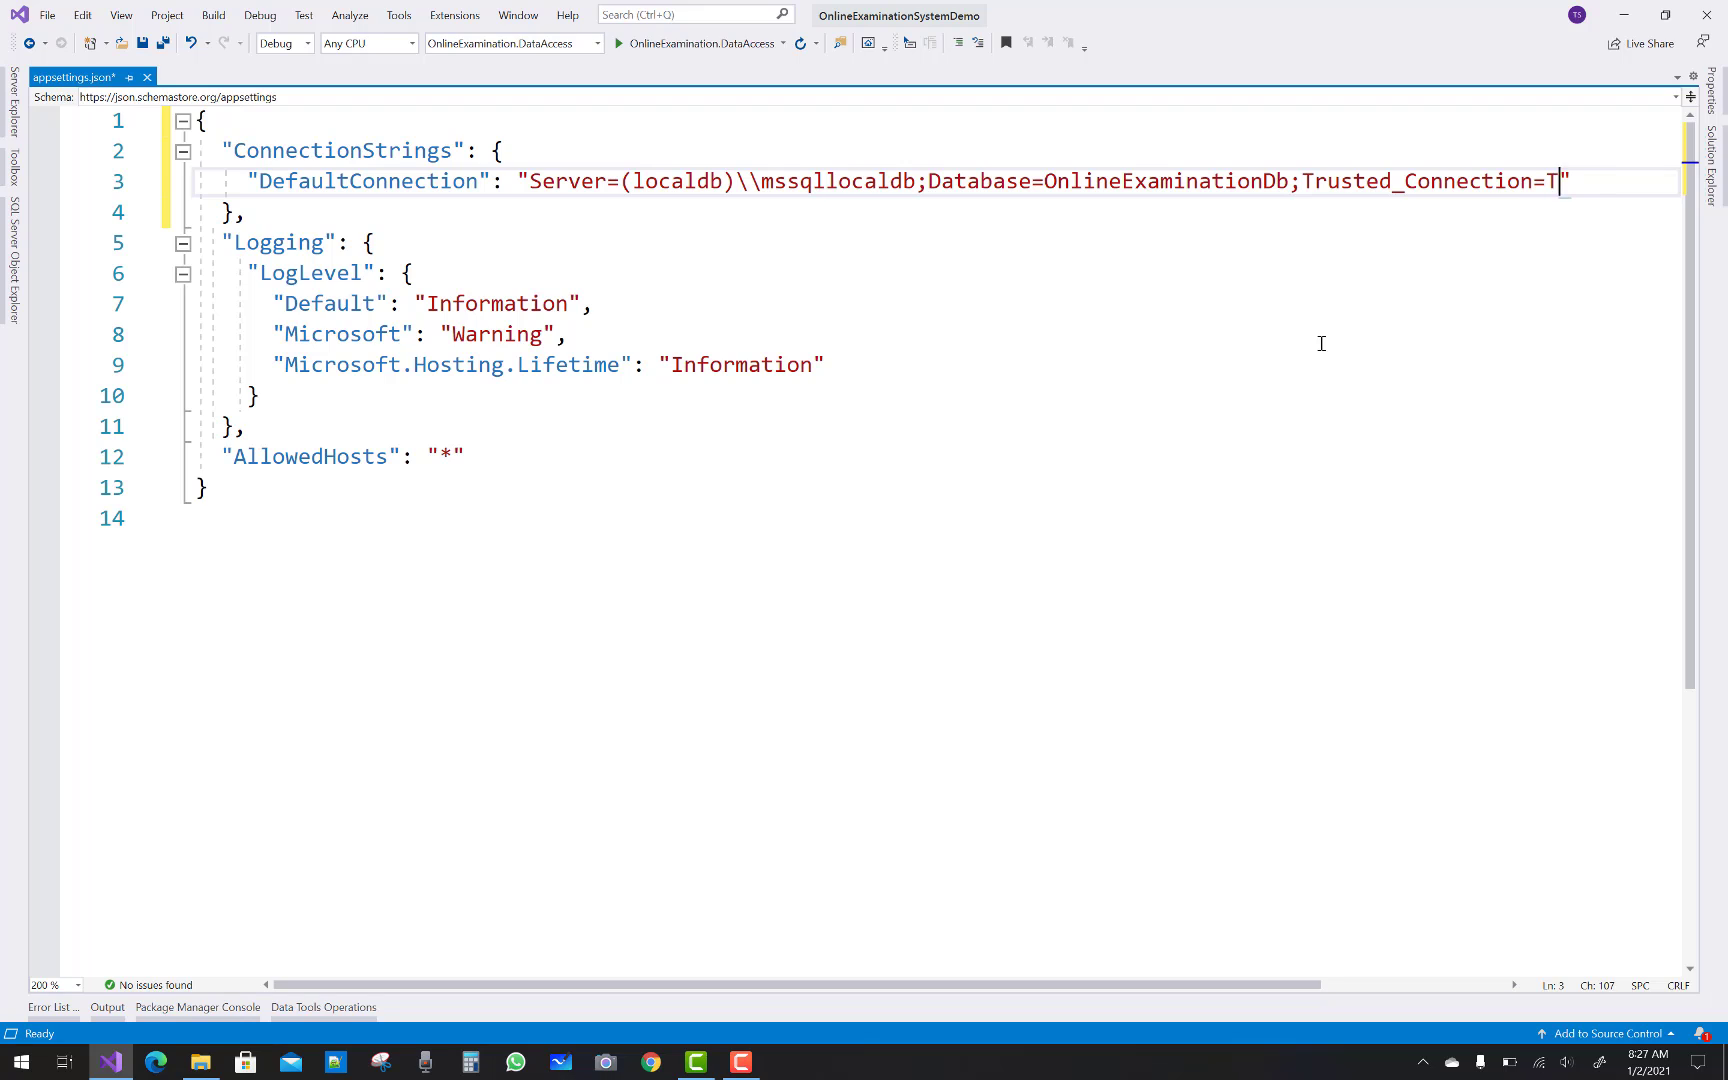
pyautogui.write('rue;"')
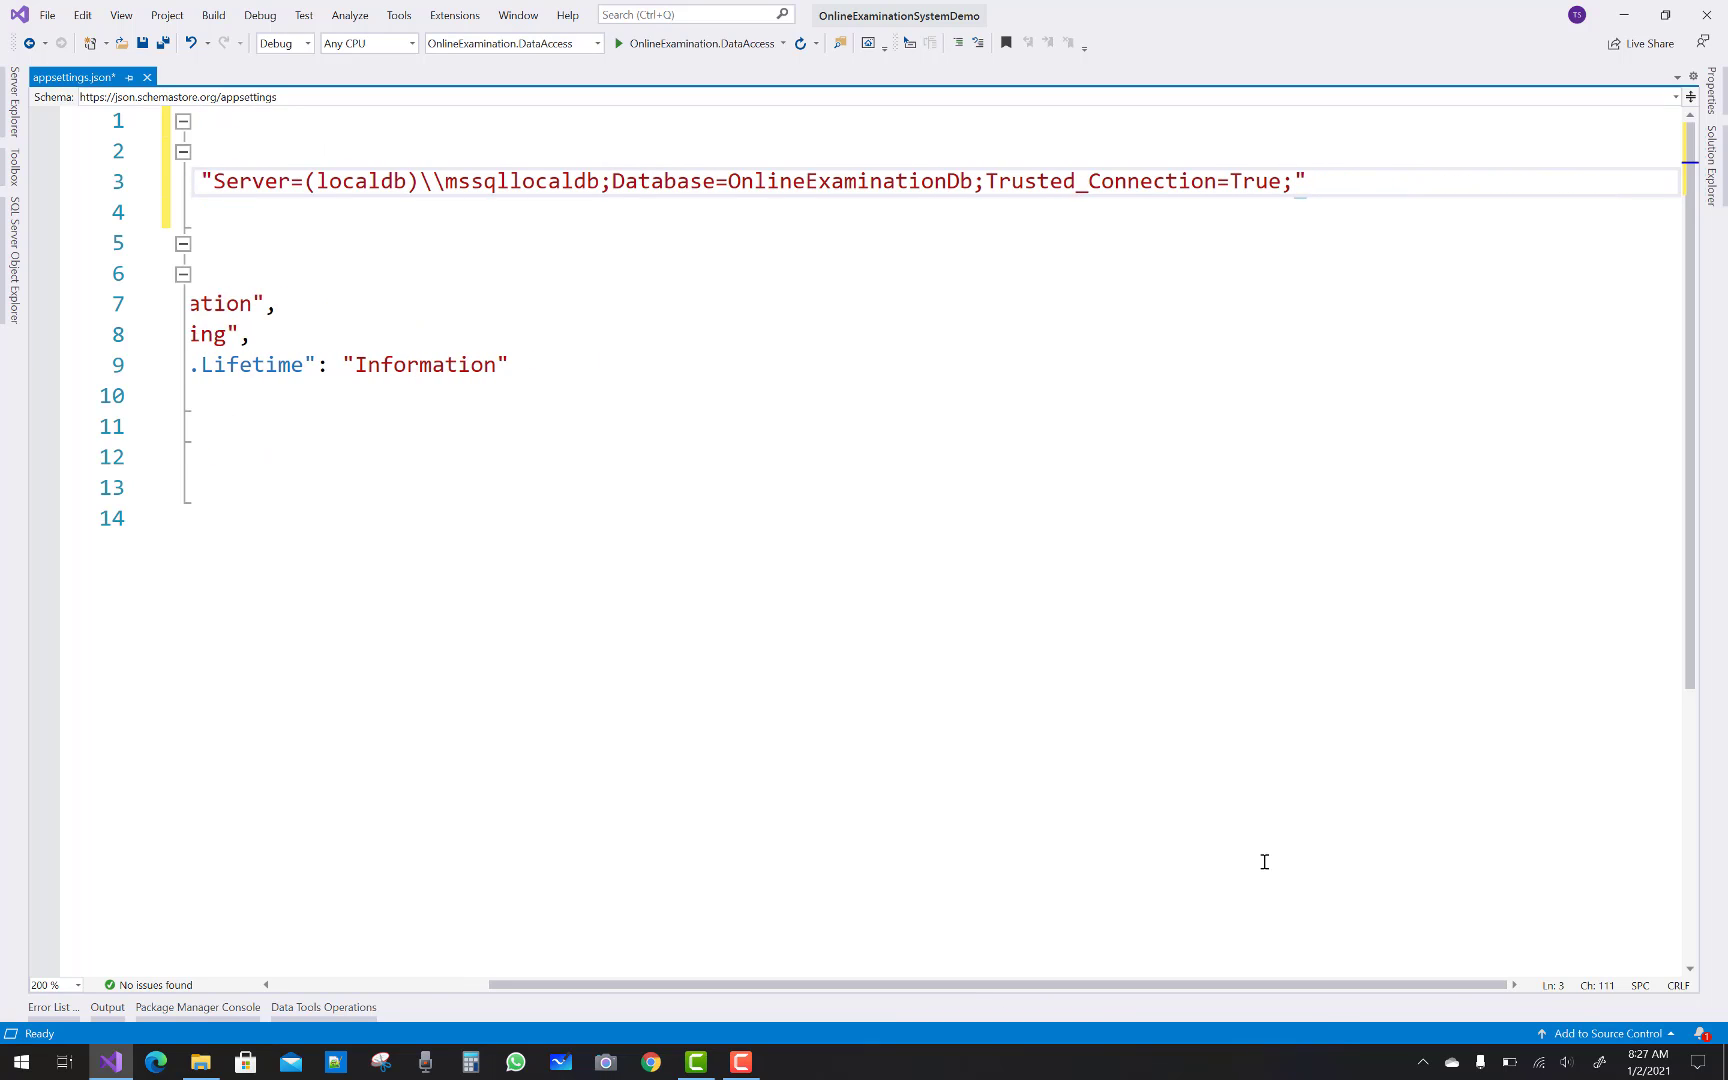
pyautogui.write('Multiple')
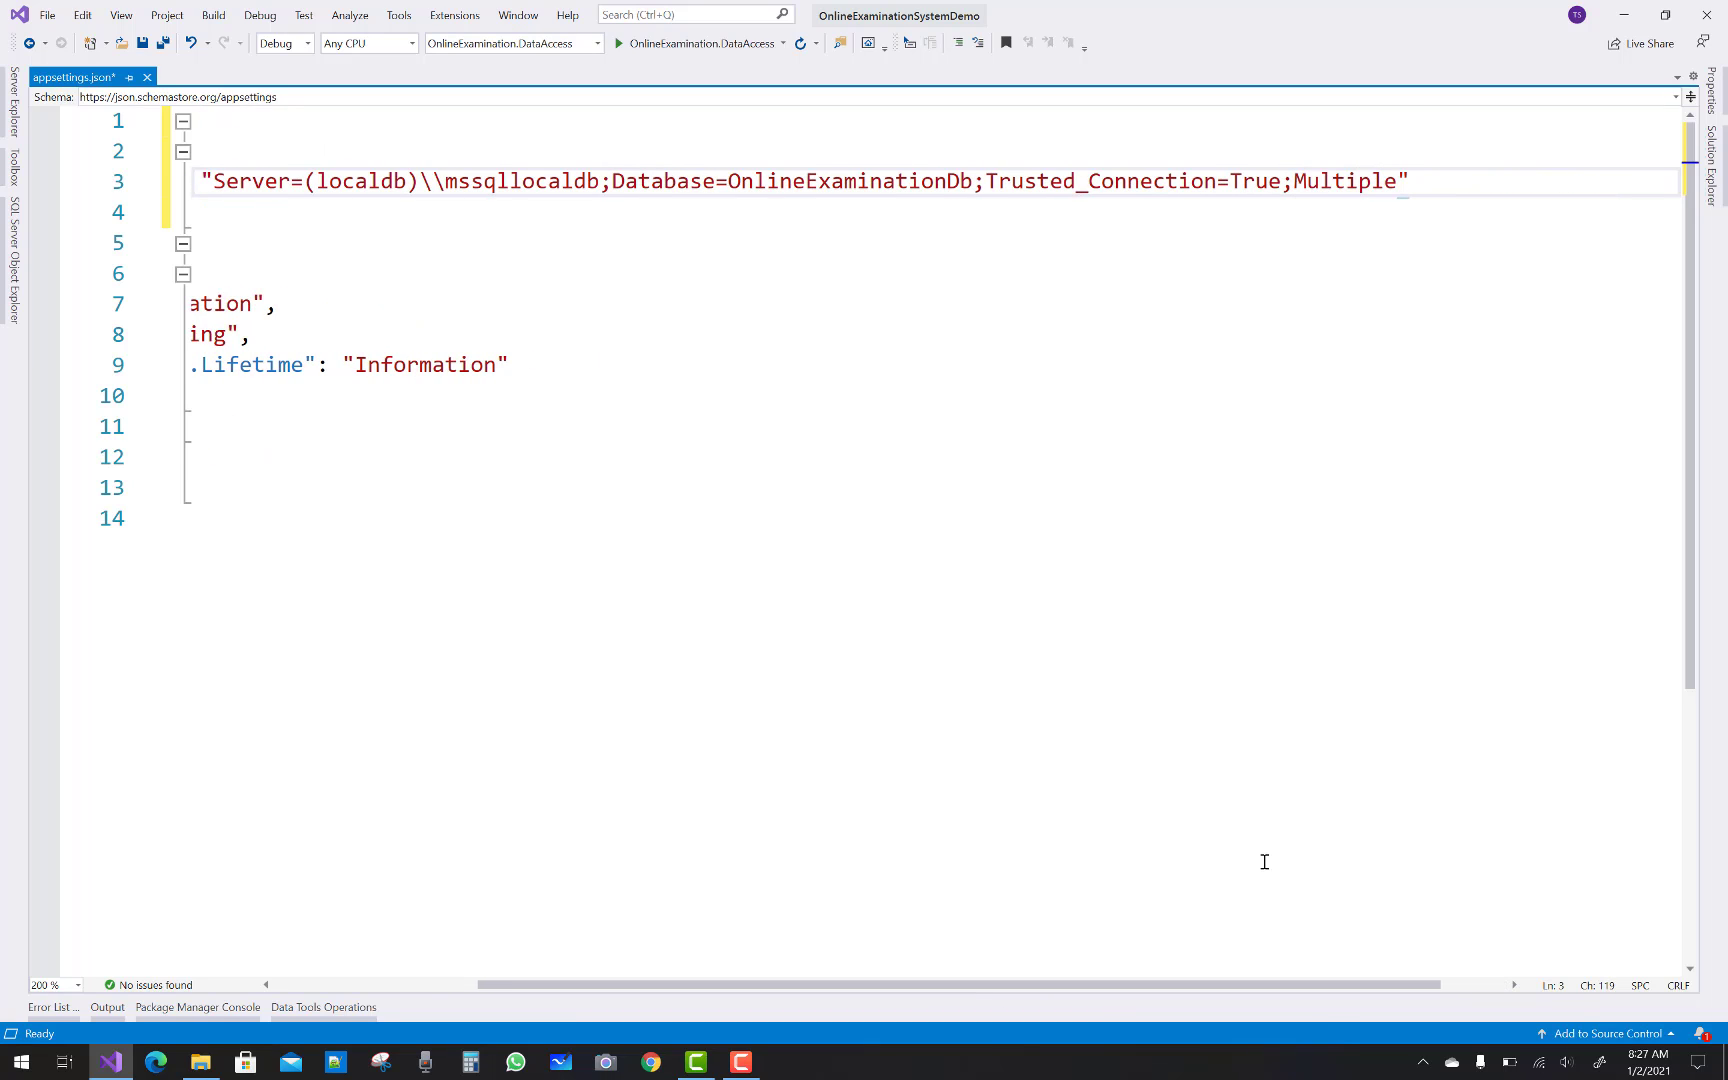
pyautogui.write('Active')
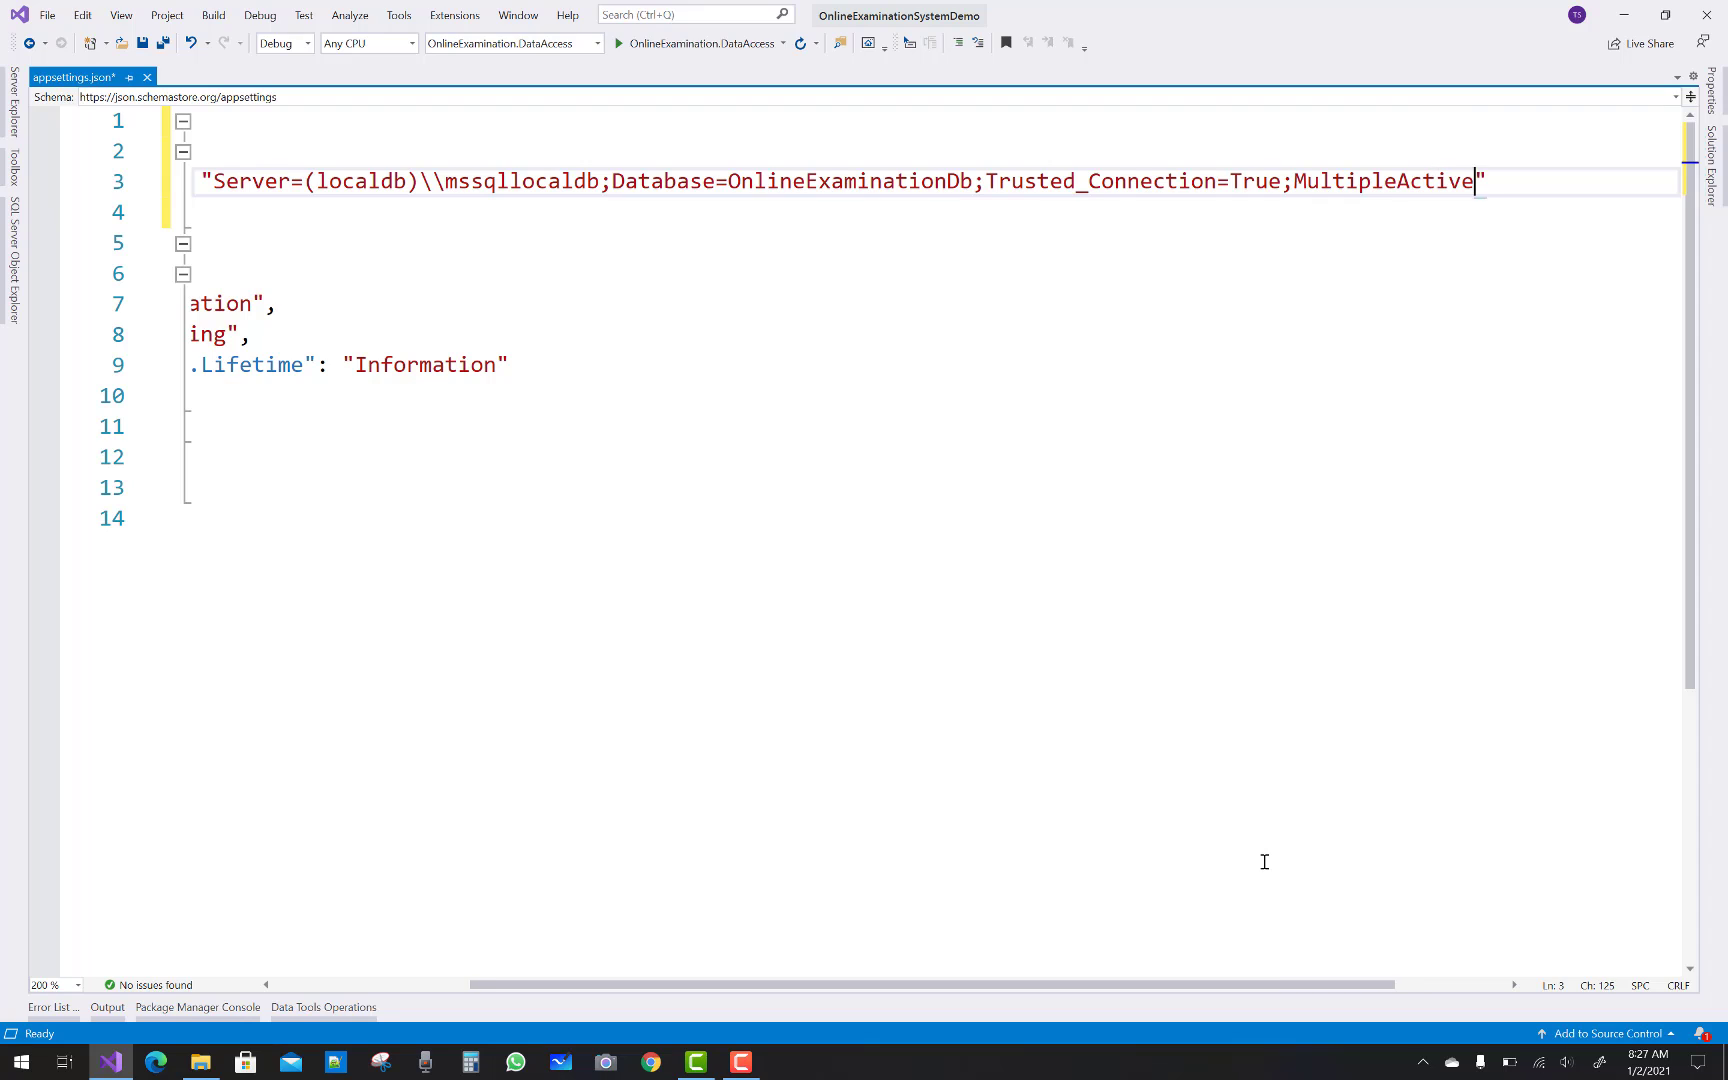
pyautogui.write('Result')
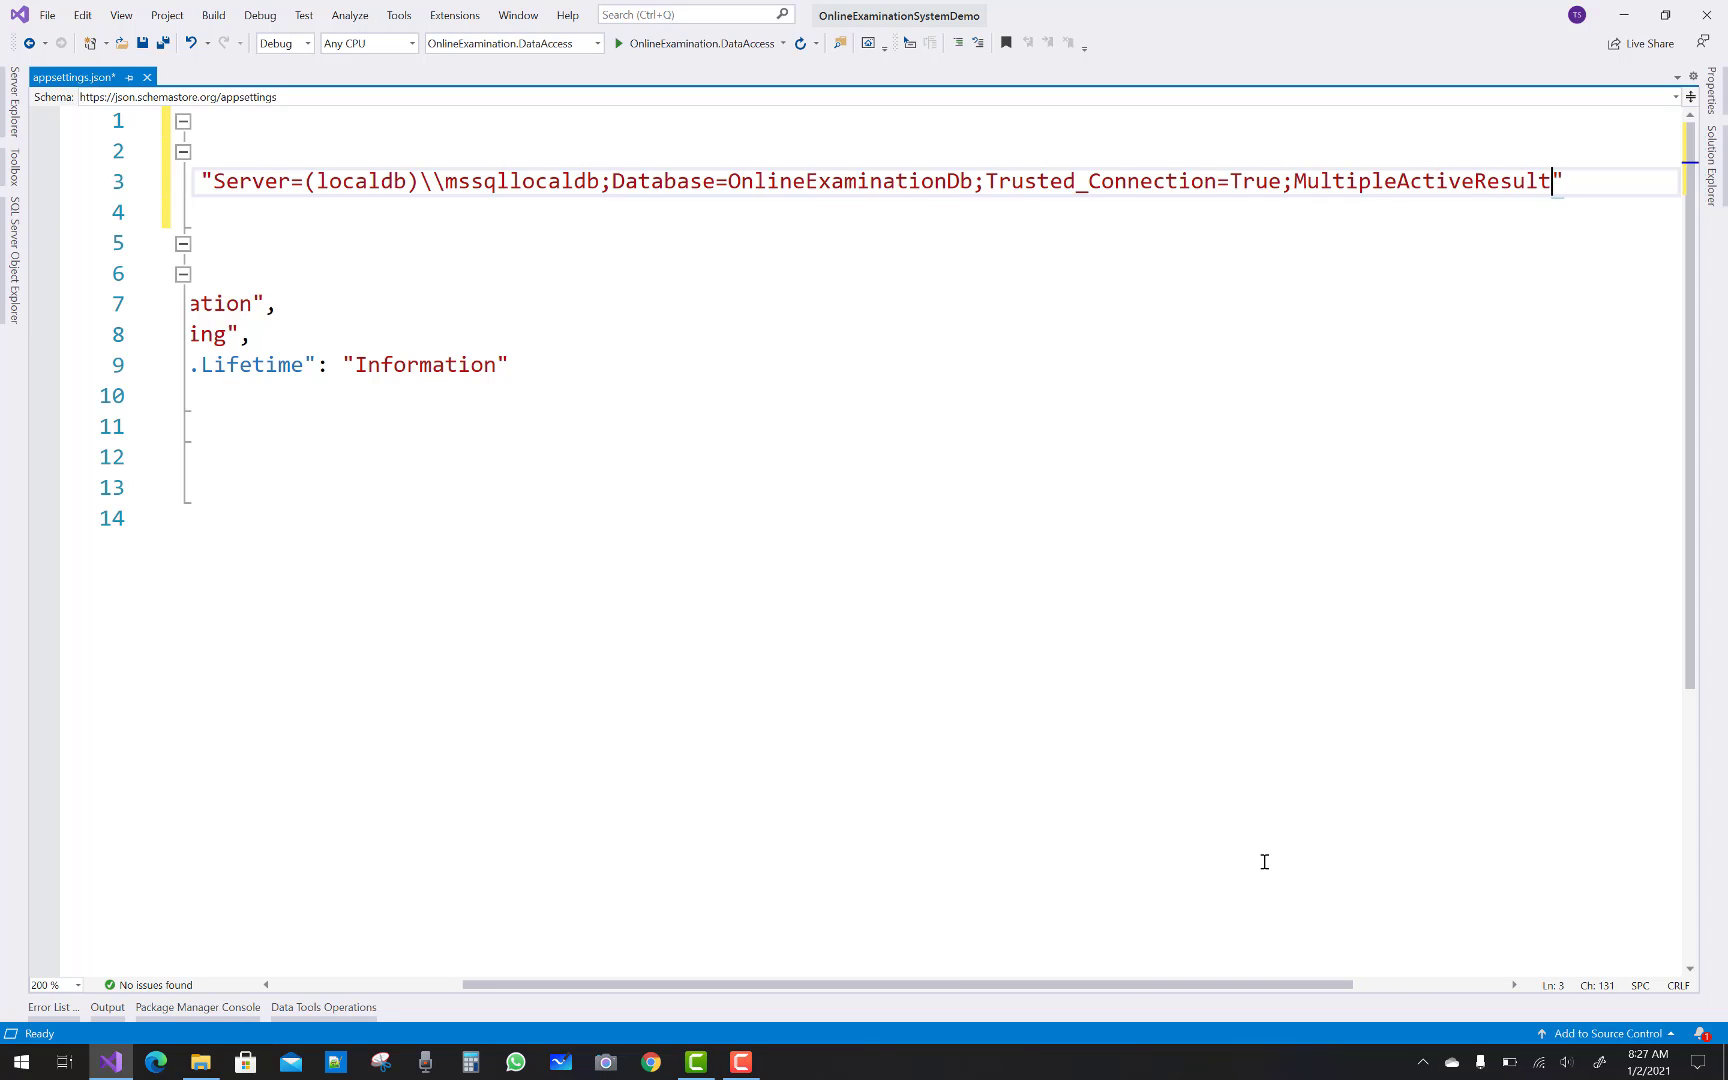
pyautogui.write('Sets=')
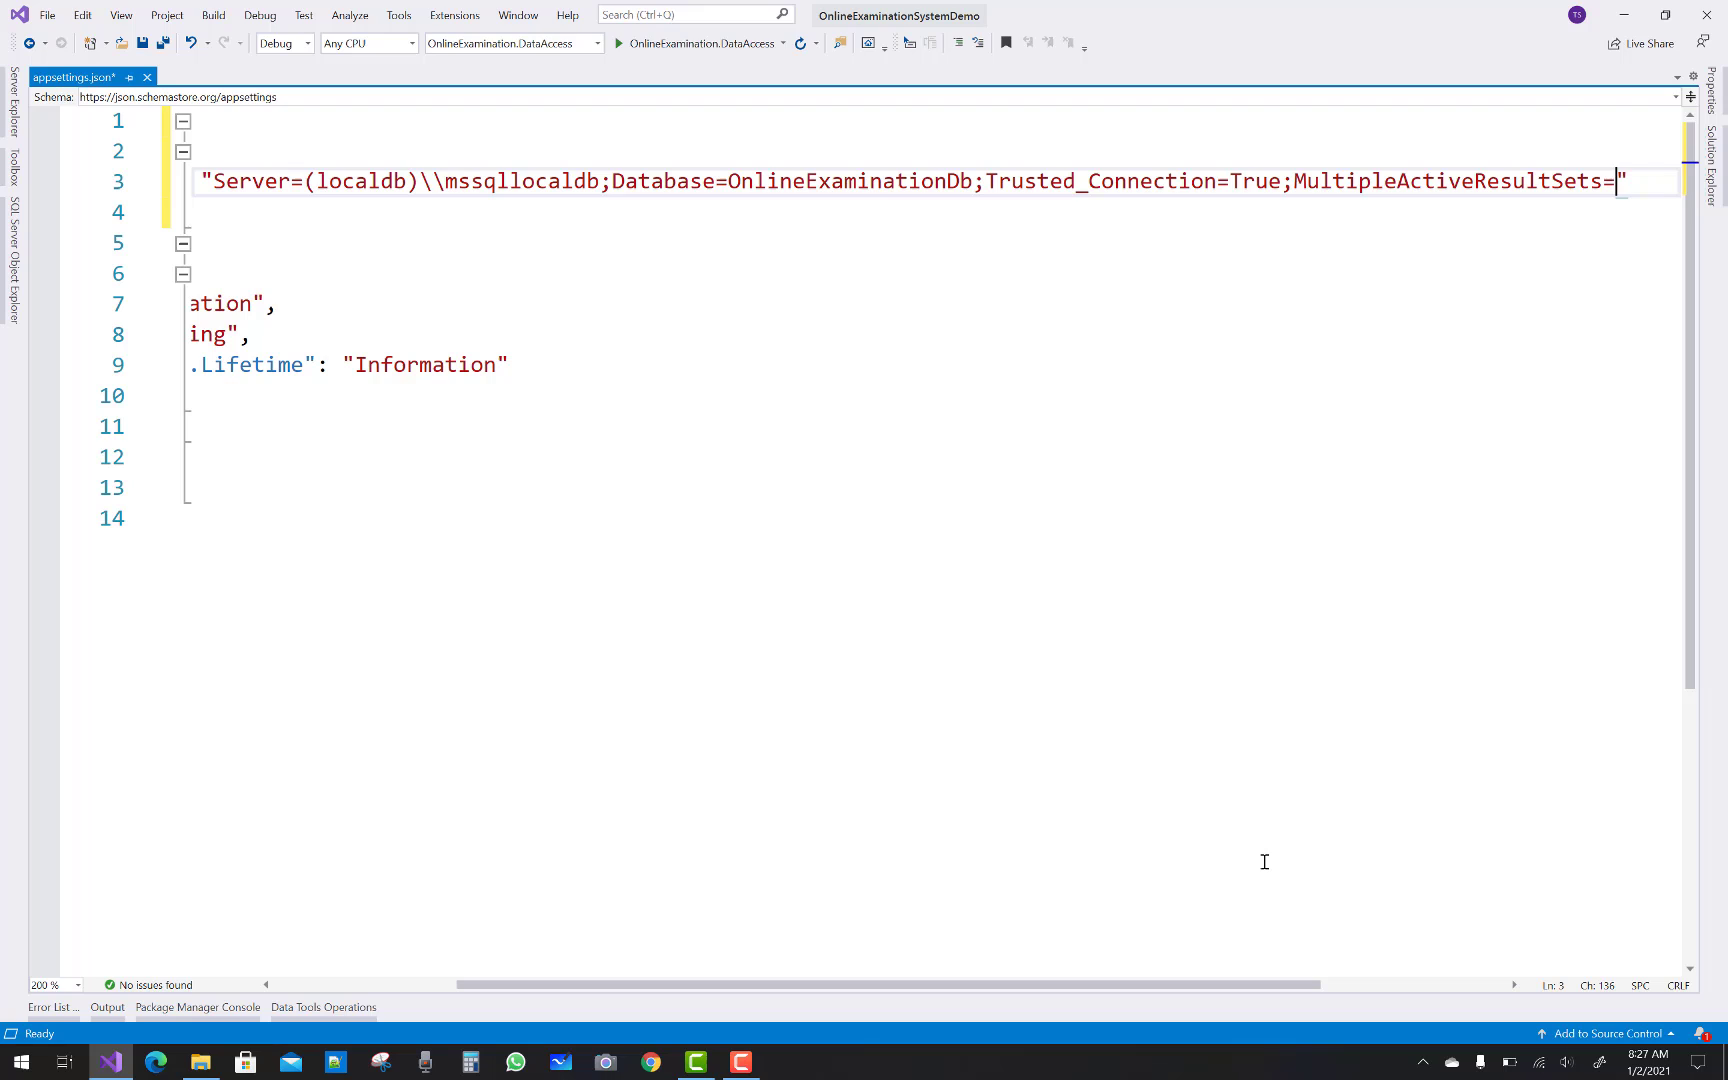
pyautogui.write('true')
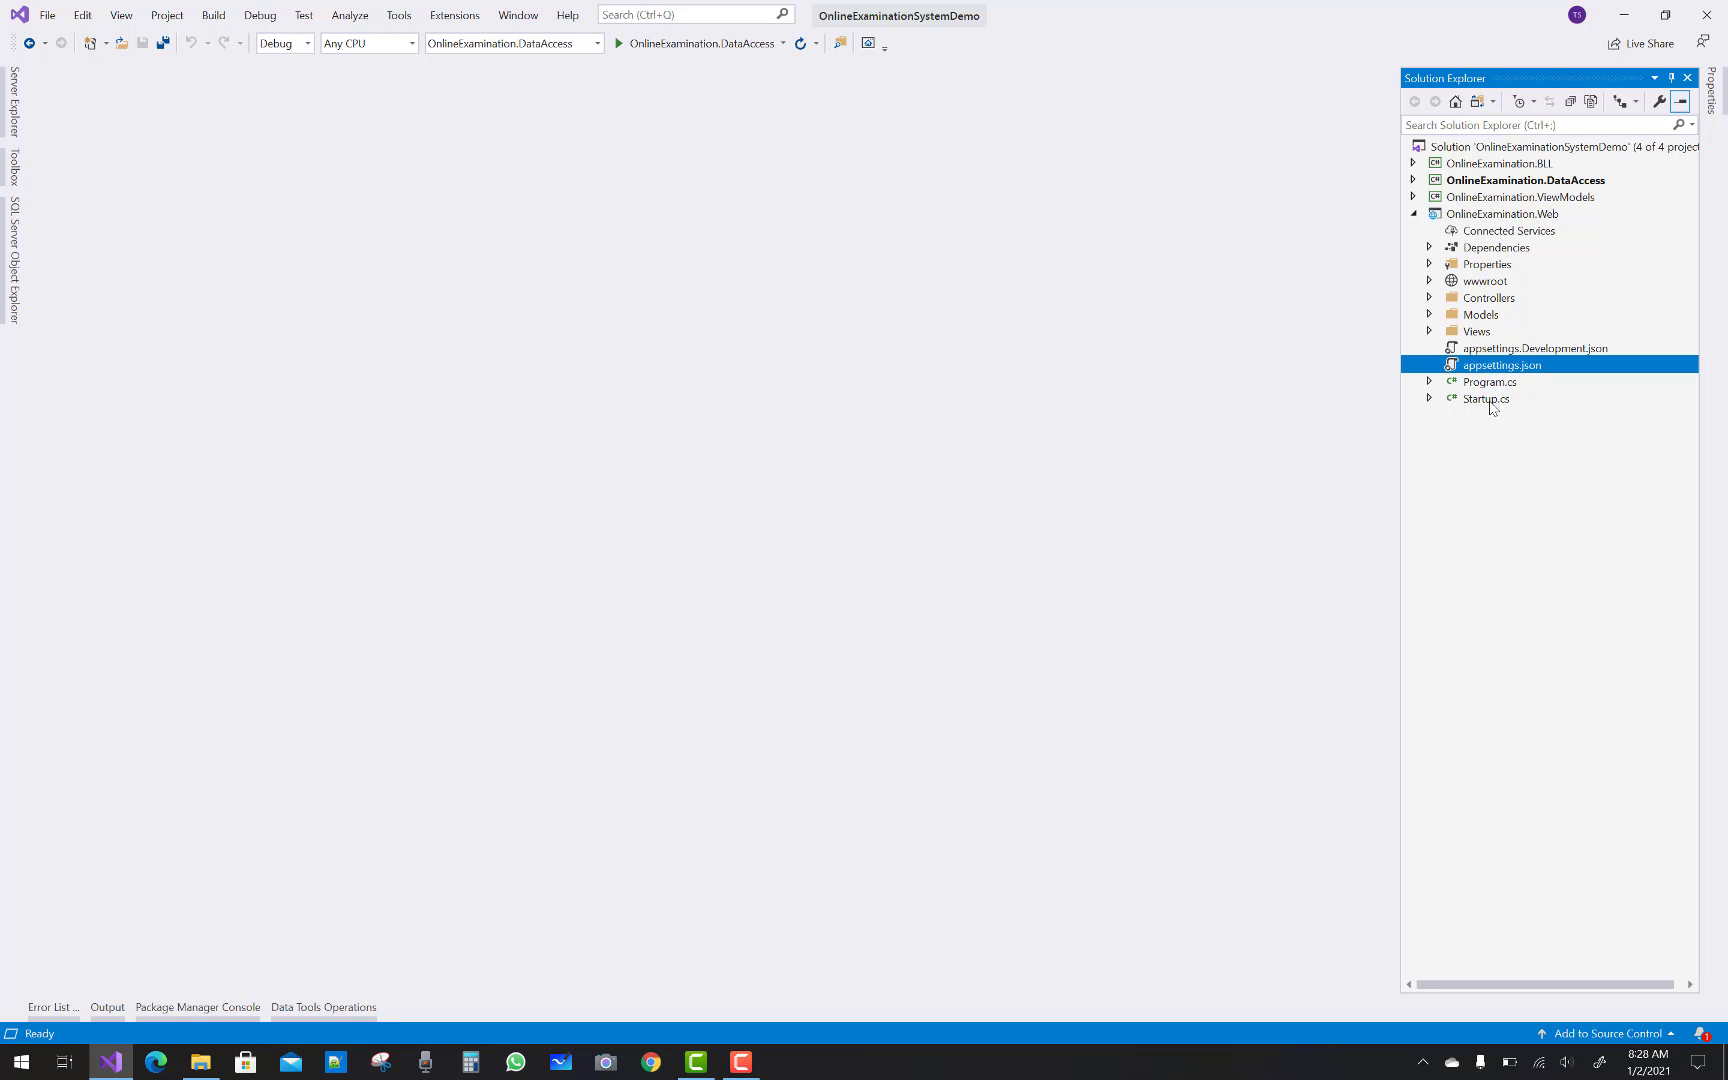
# In Startup.cs ConfigureServices, add a services.AddDbContext<> line after AddControllersWithViews()
pyautogui.doubleClick(1486, 398)
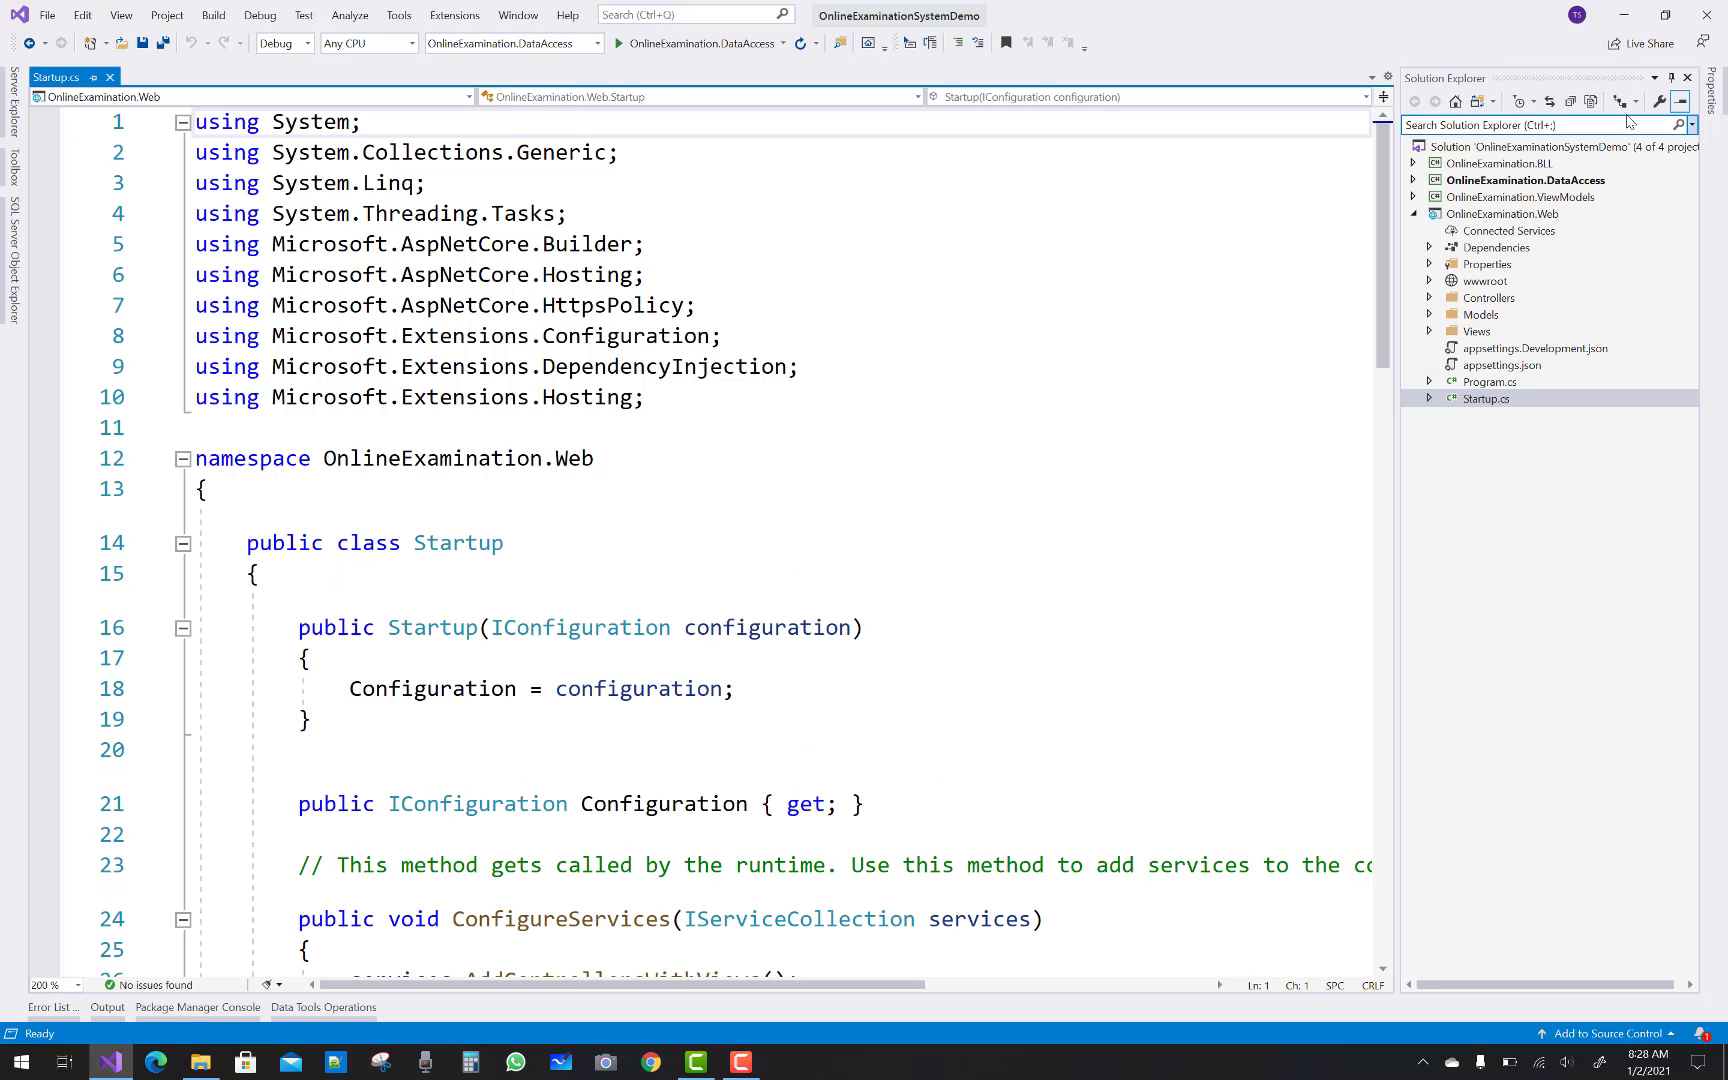
pyautogui.scroll(-3)
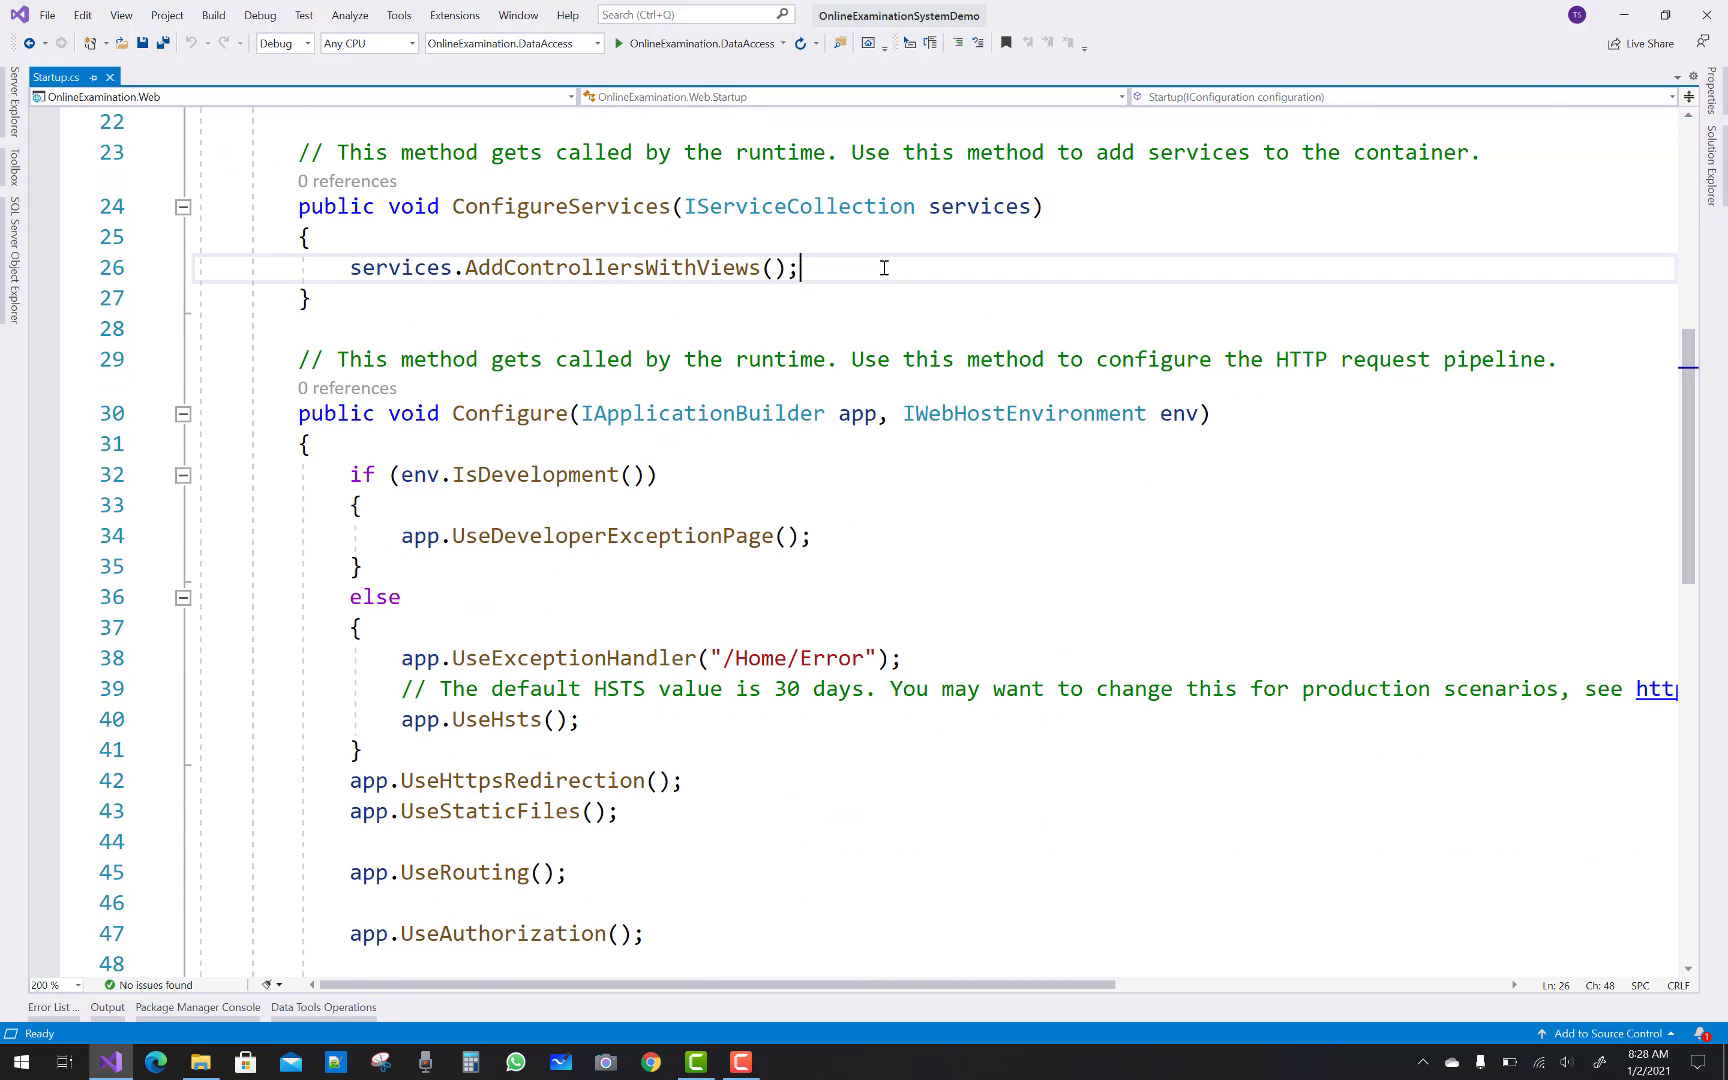
pyautogui.press('enter')
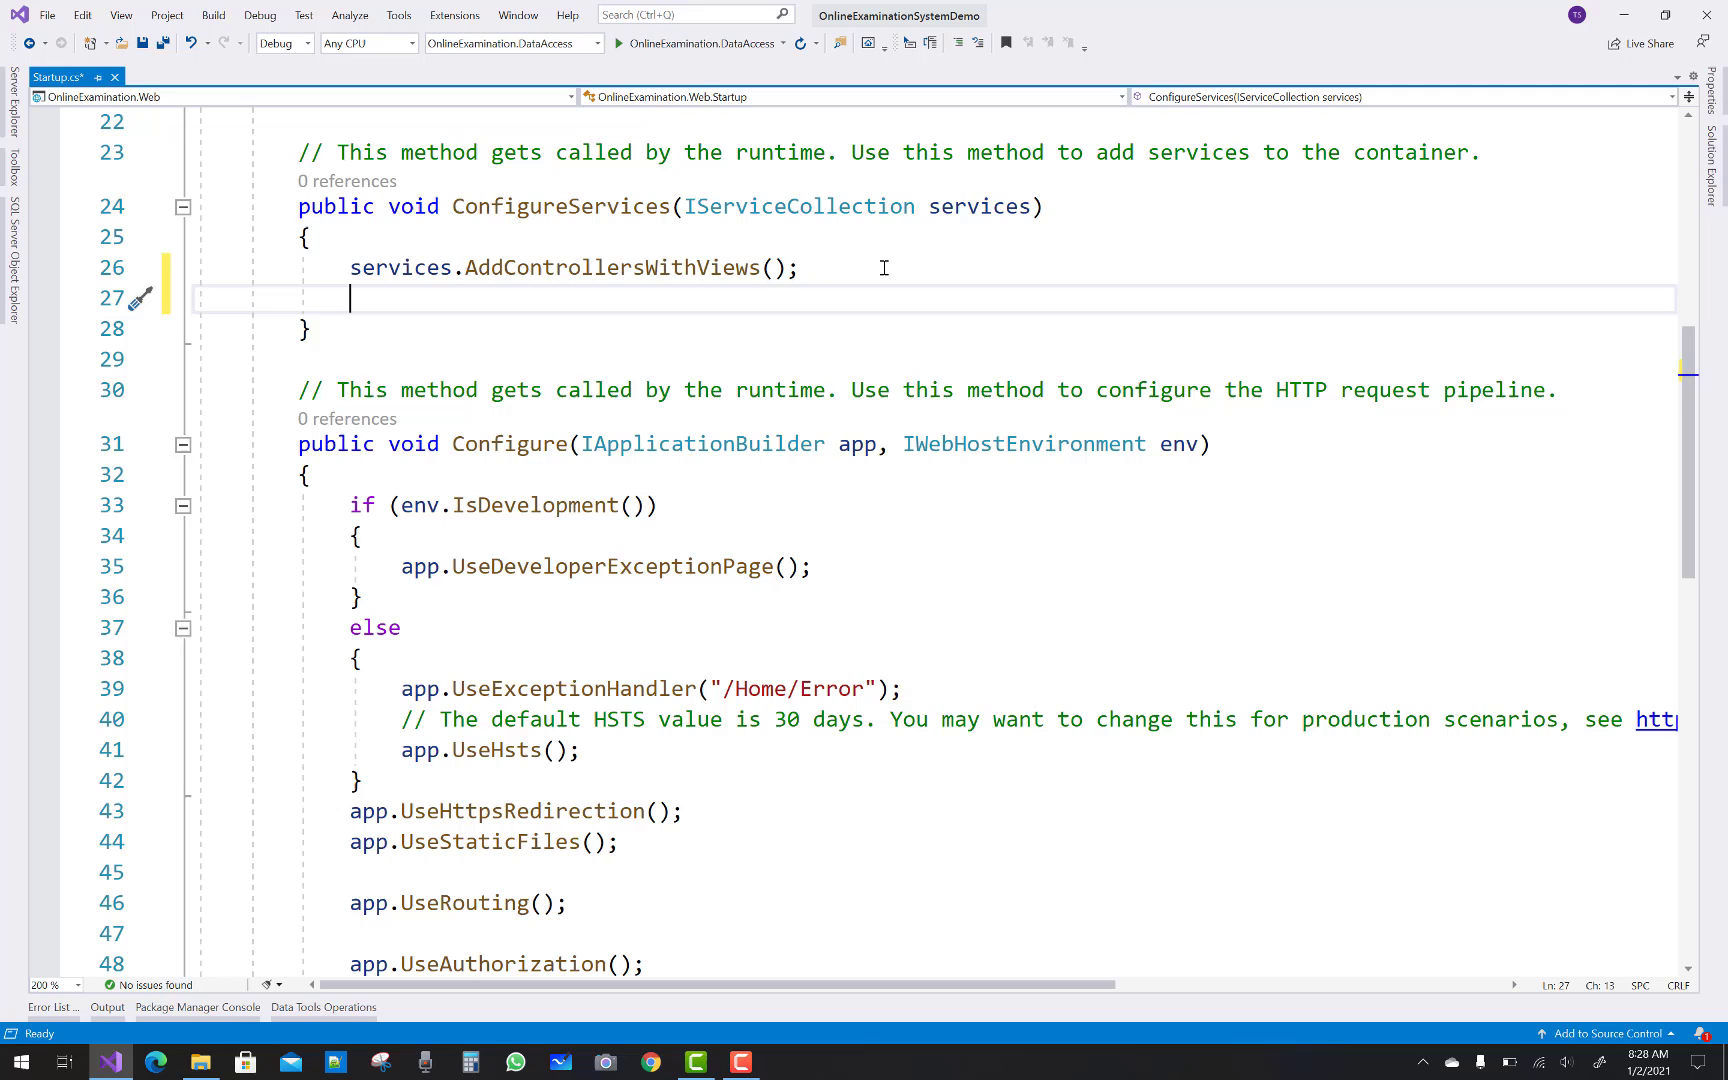
pyautogui.write('services.')
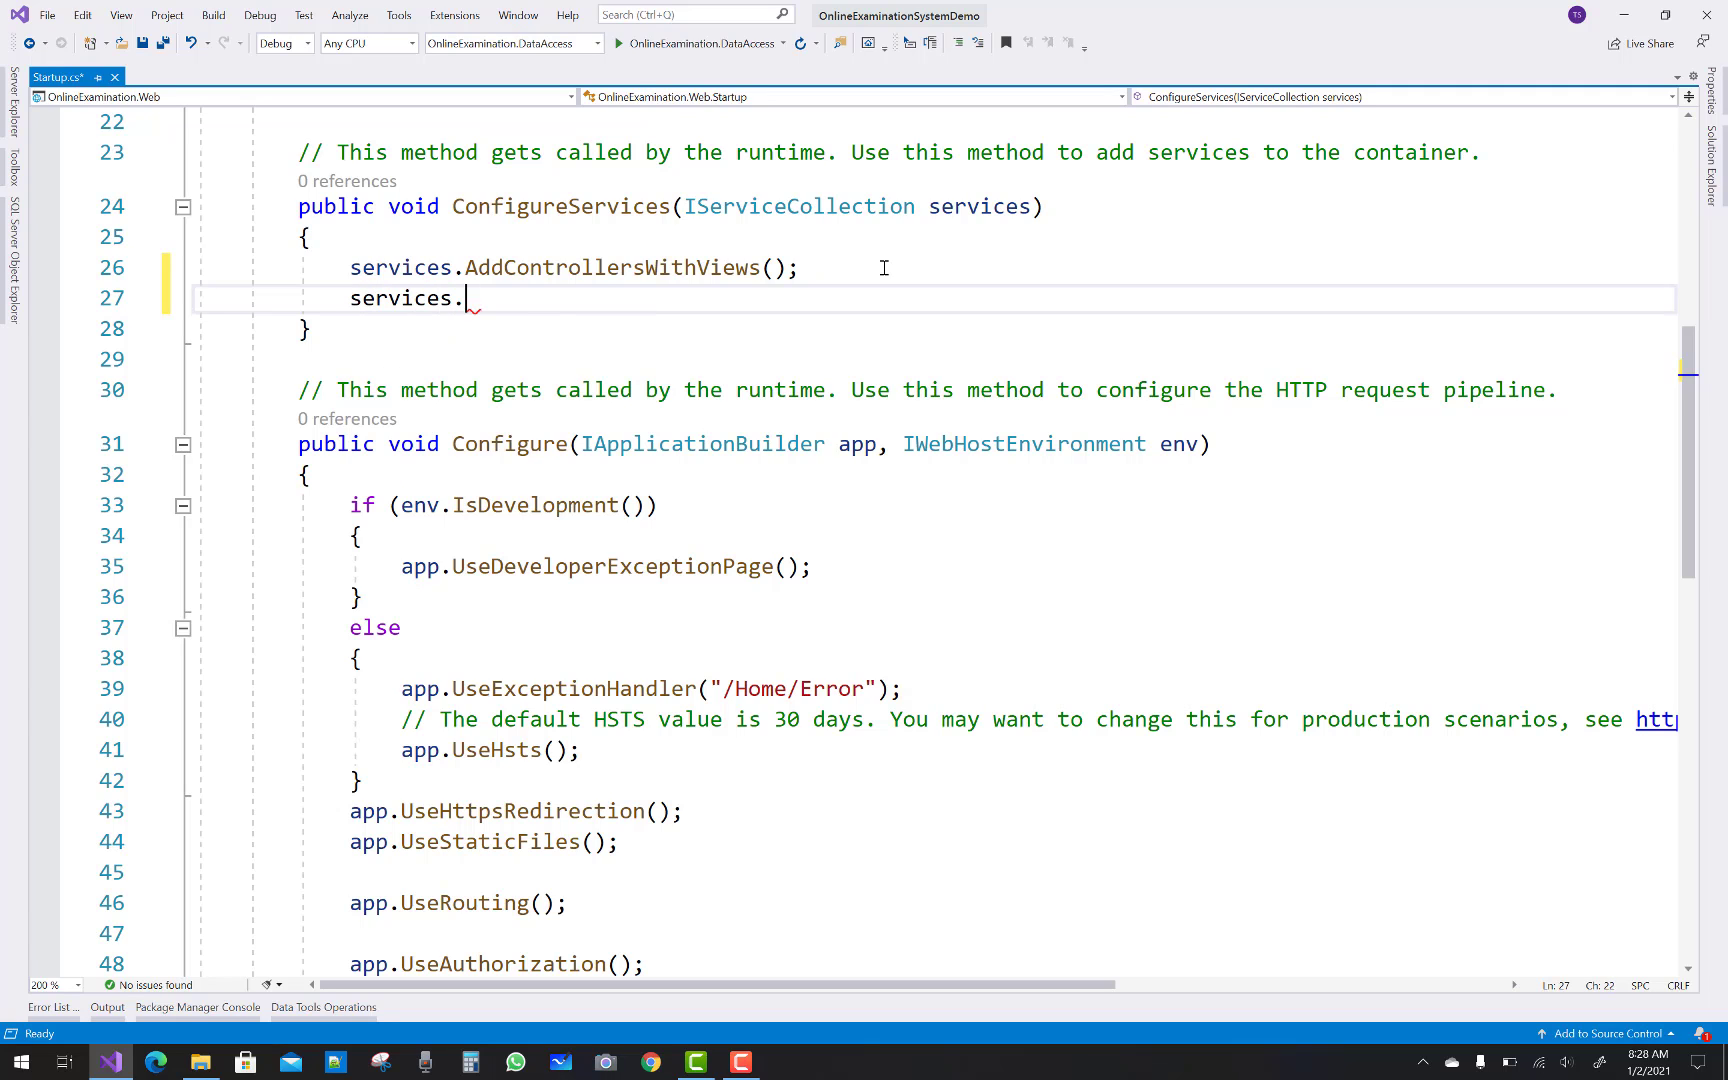
pyautogui.write('add')
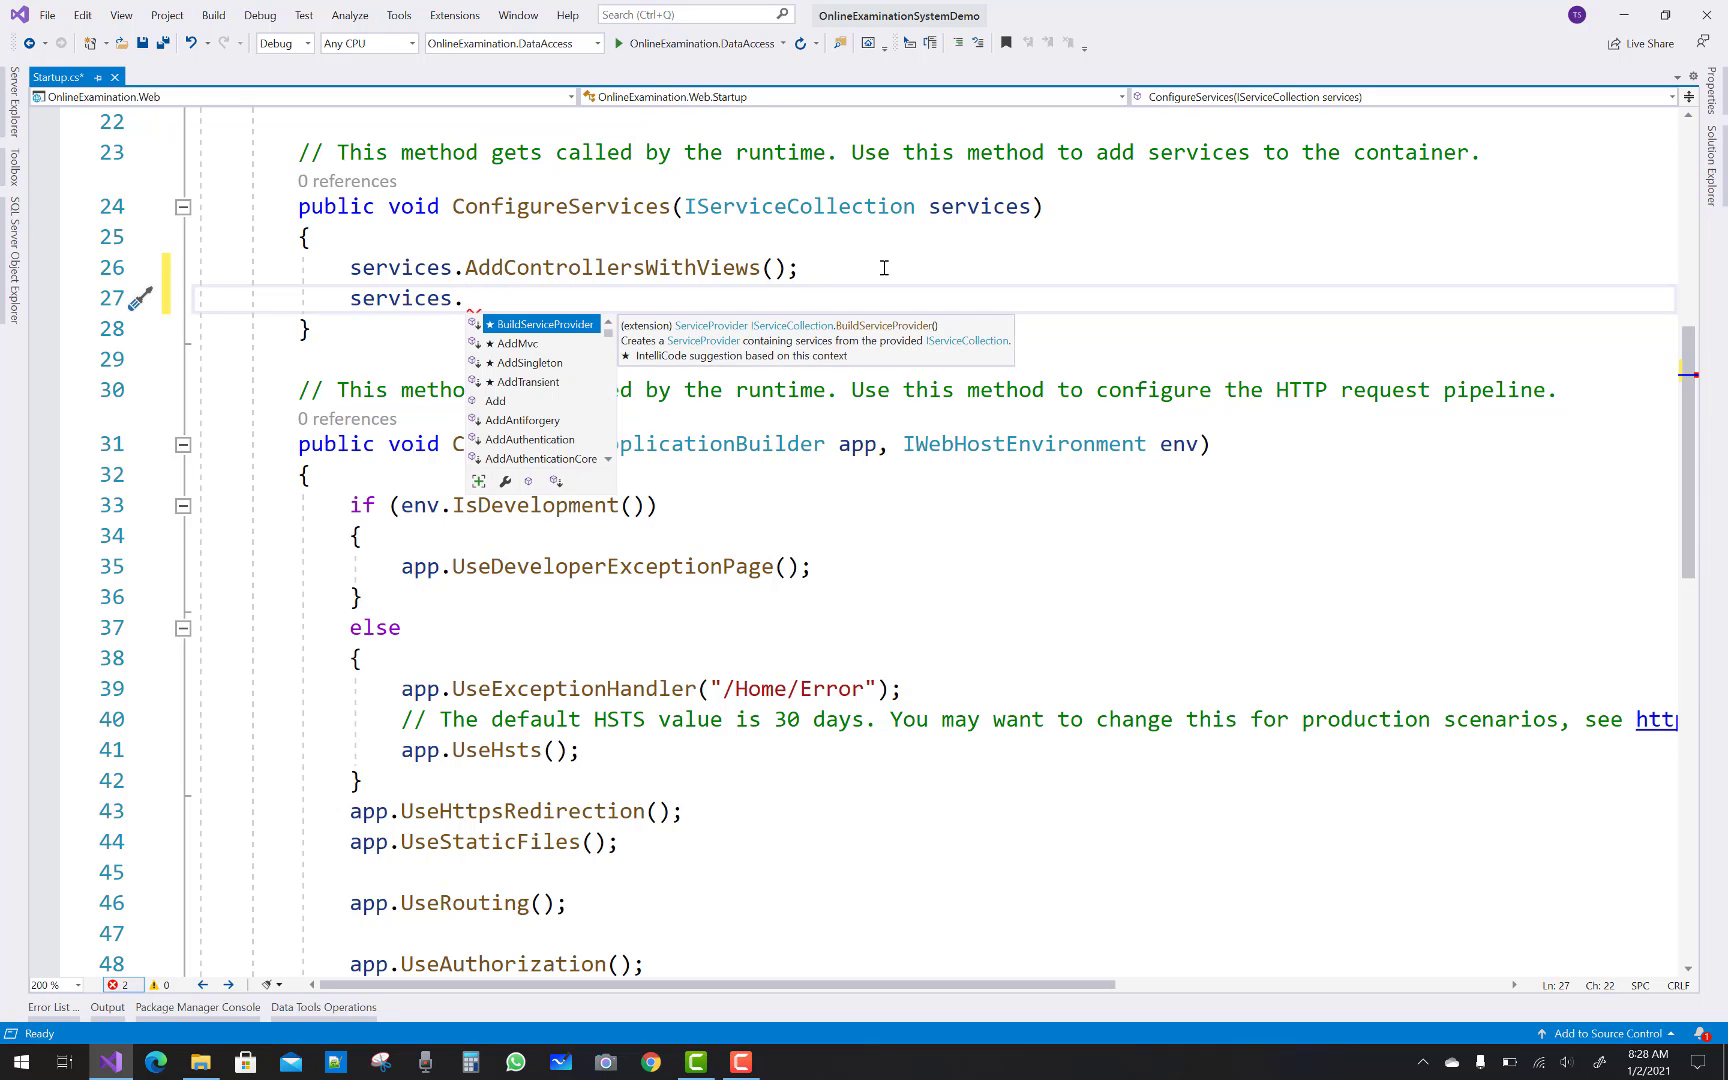
pyautogui.write('Add')
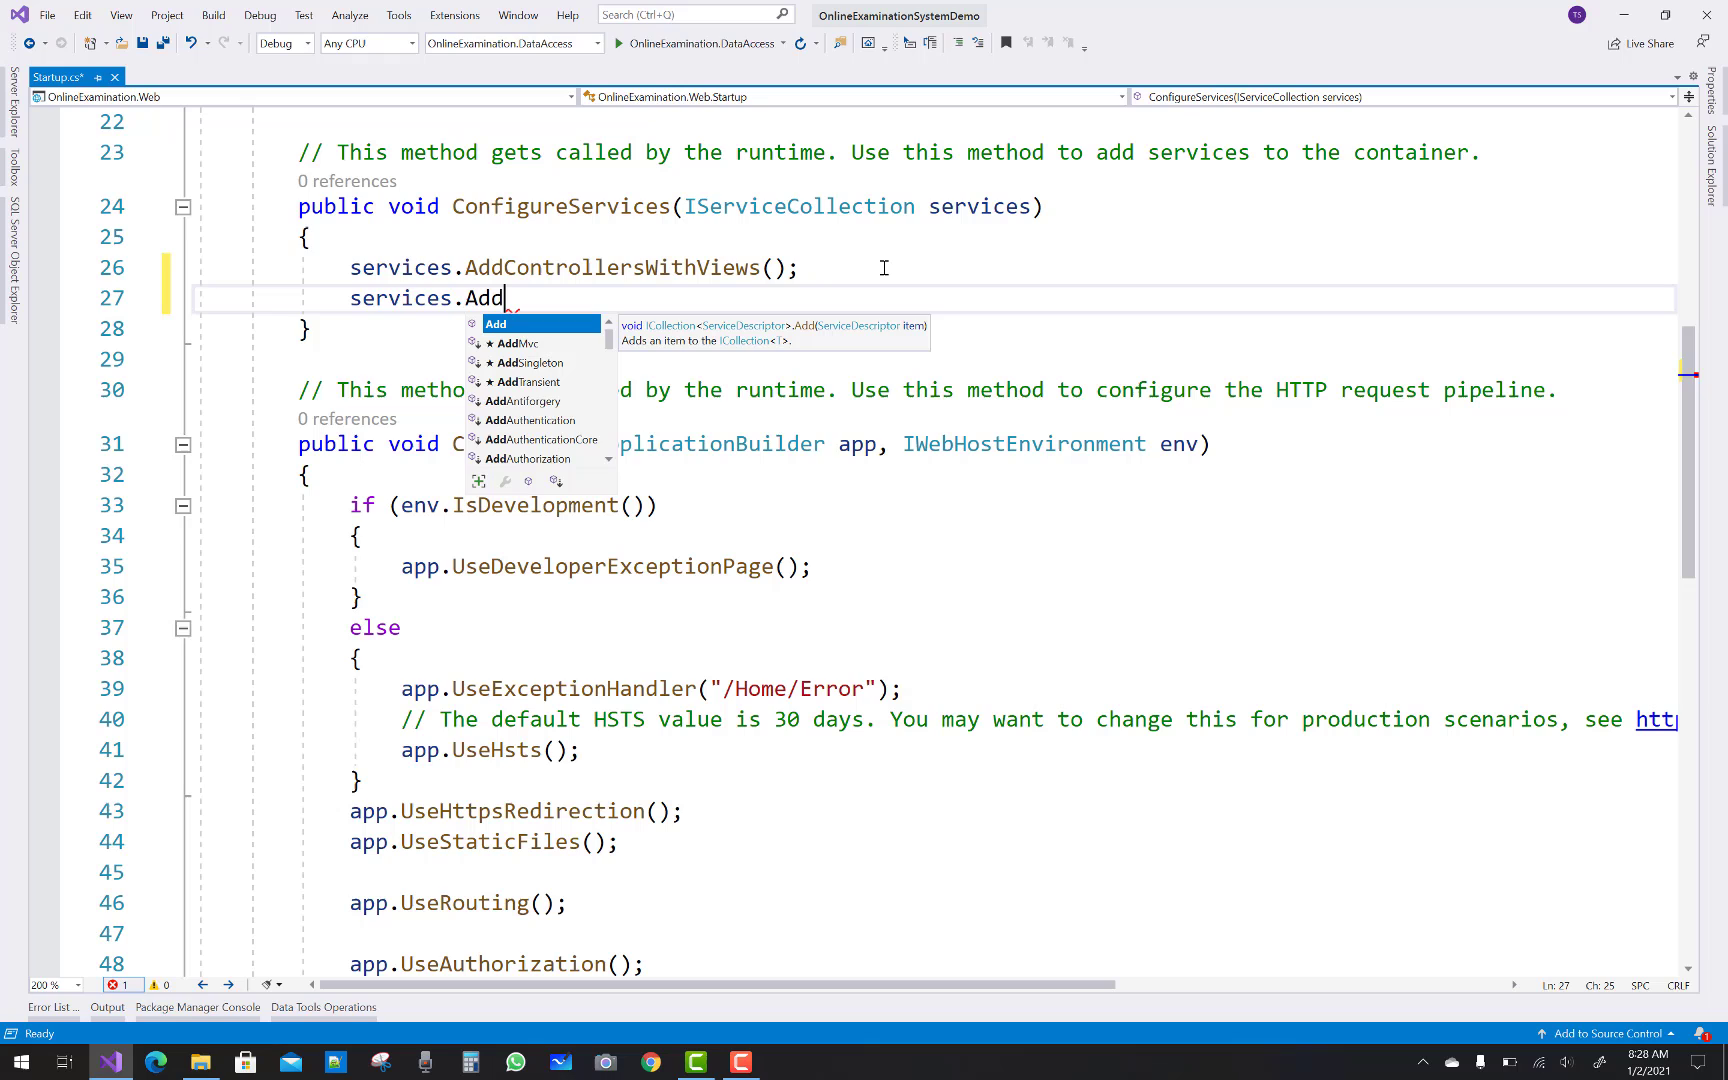
pyautogui.write('DB')
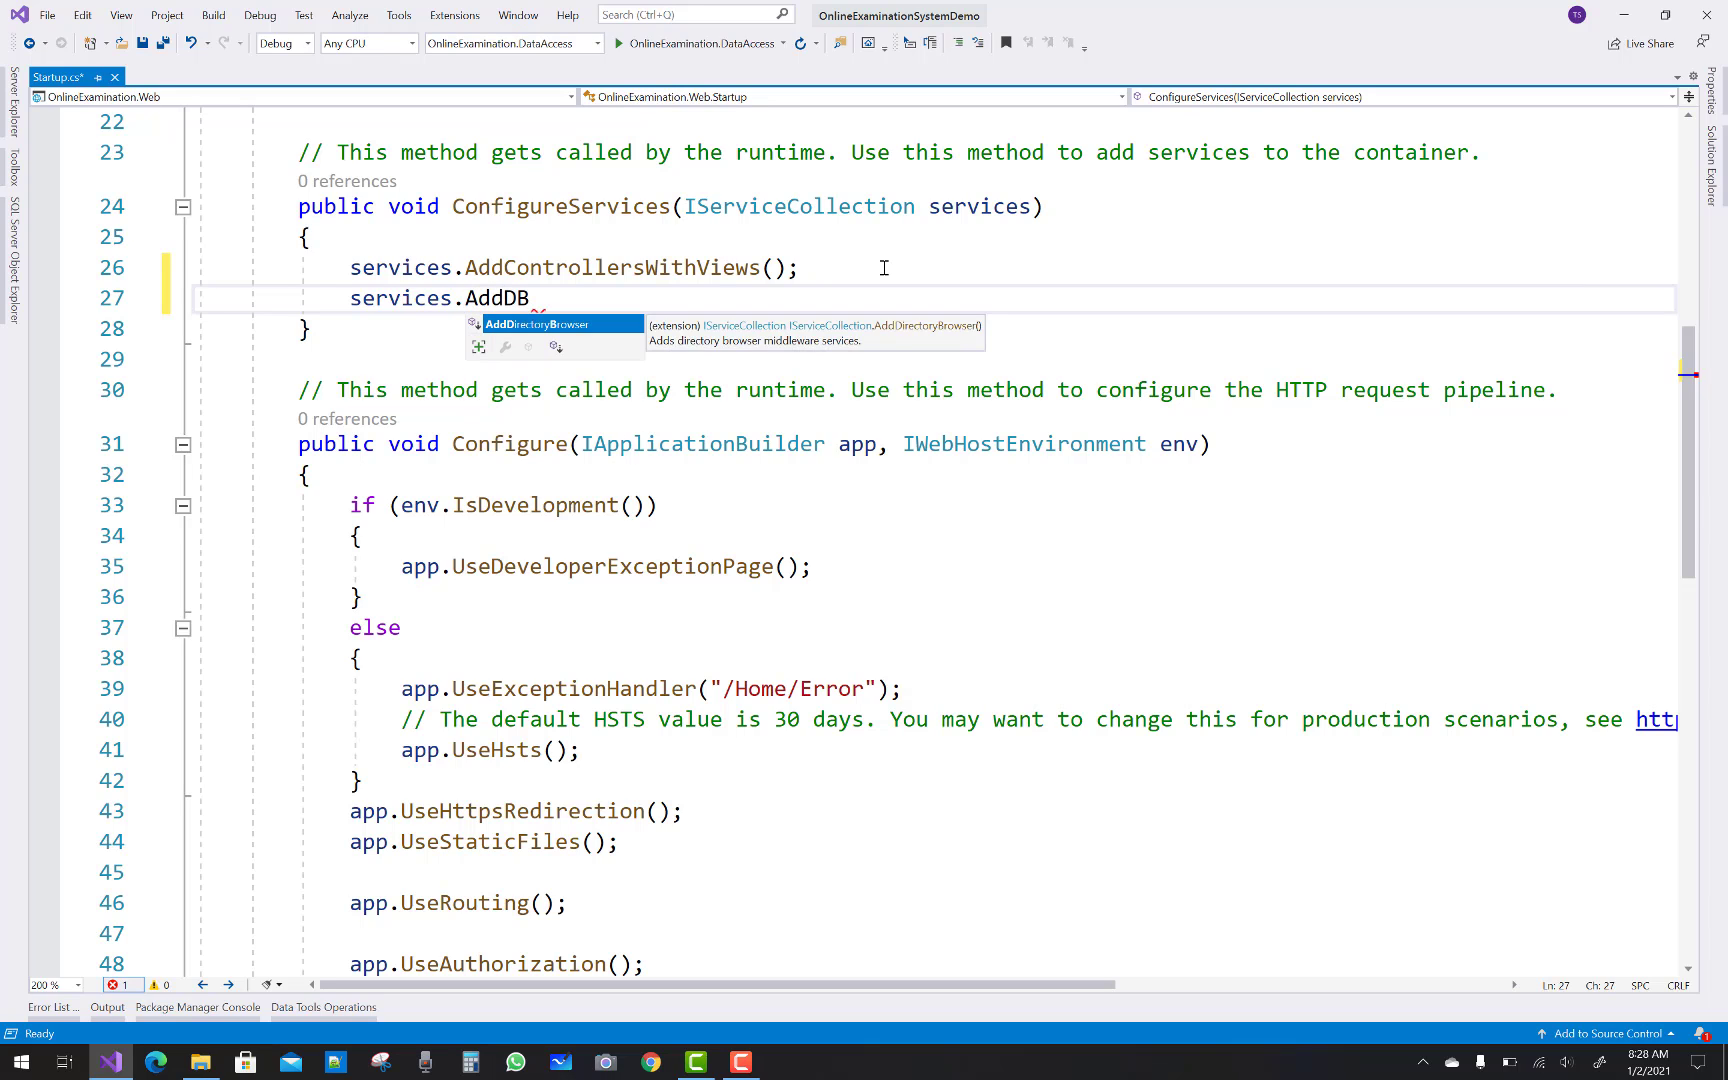
pyautogui.write('b')
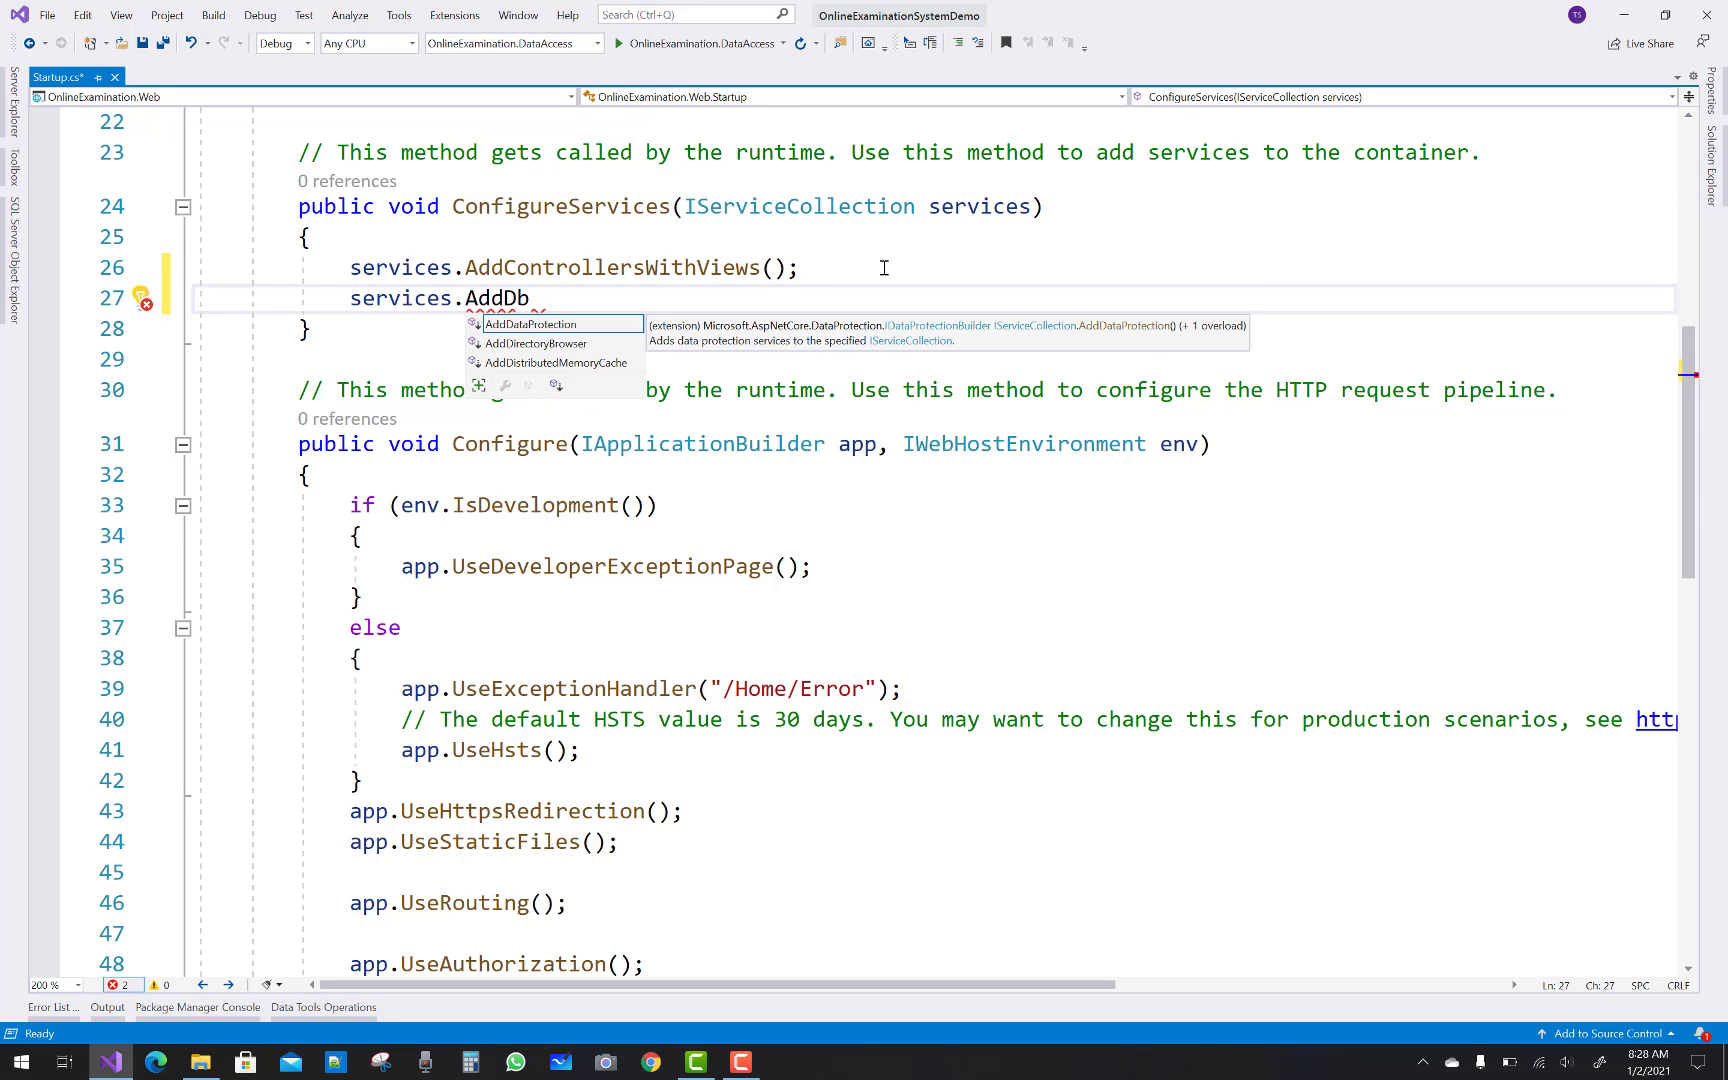
pyautogui.write('Context')
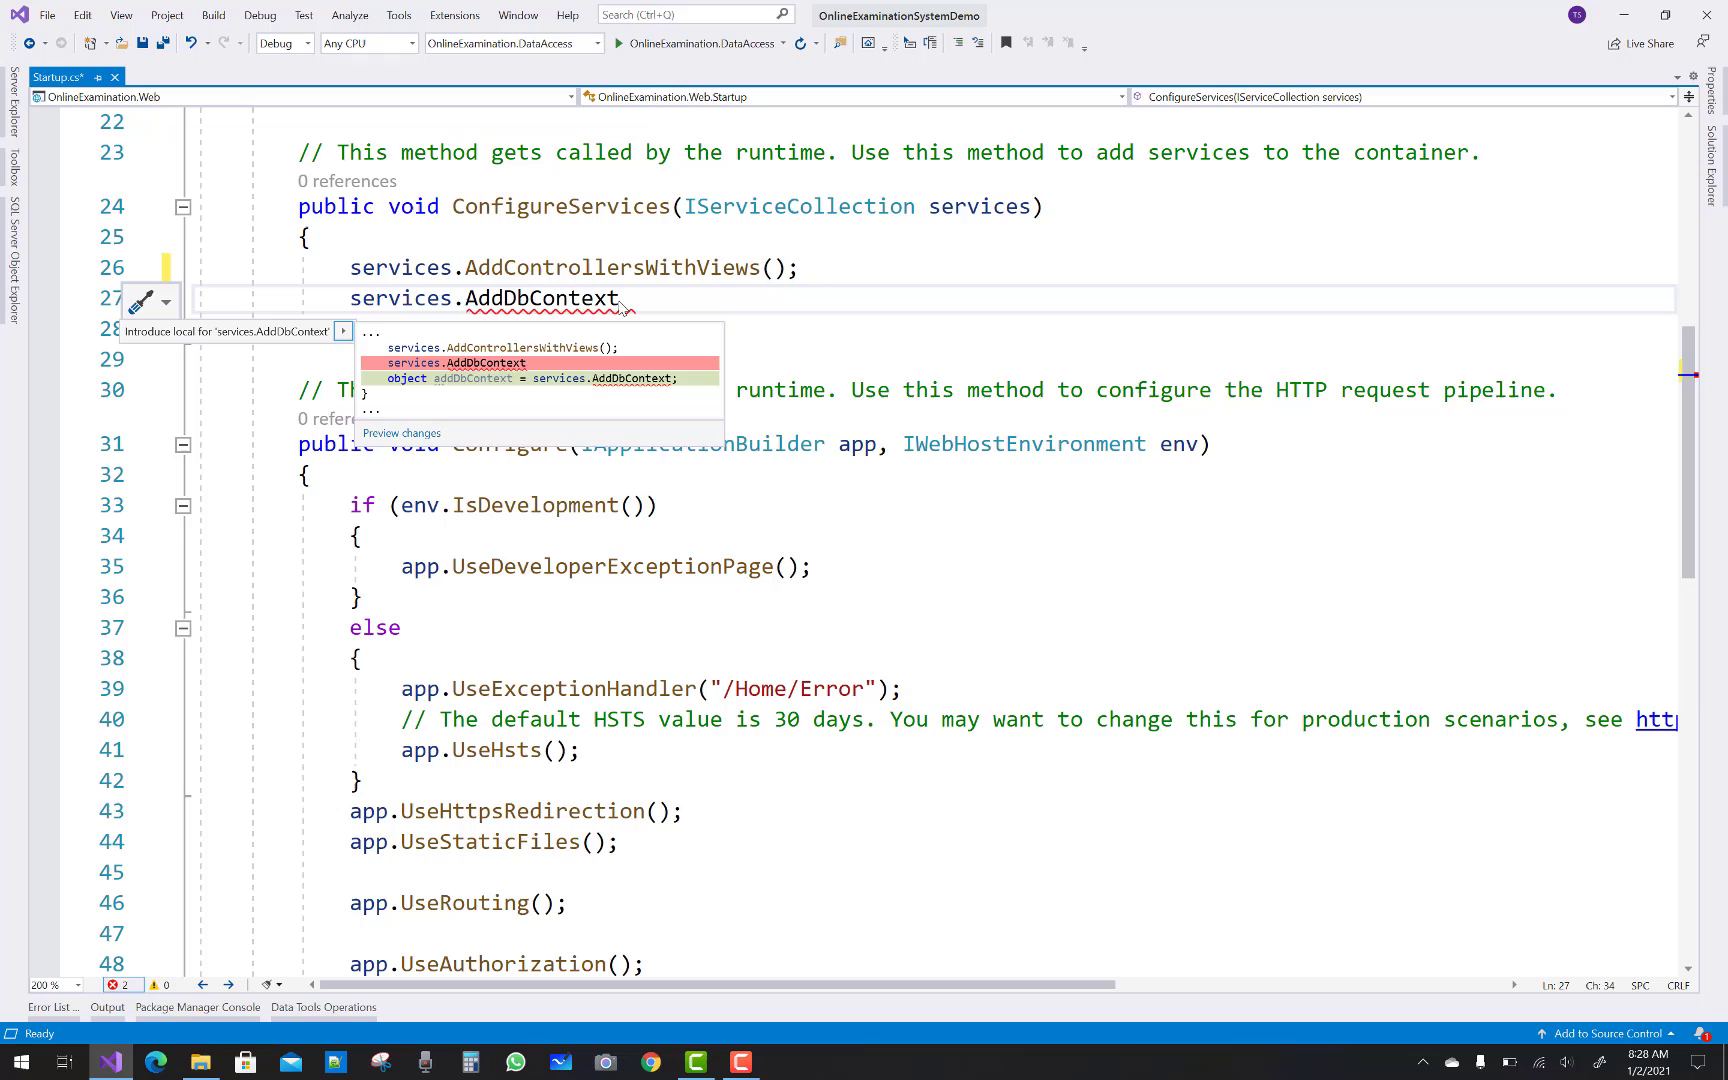
pyautogui.moveTo(636, 314)
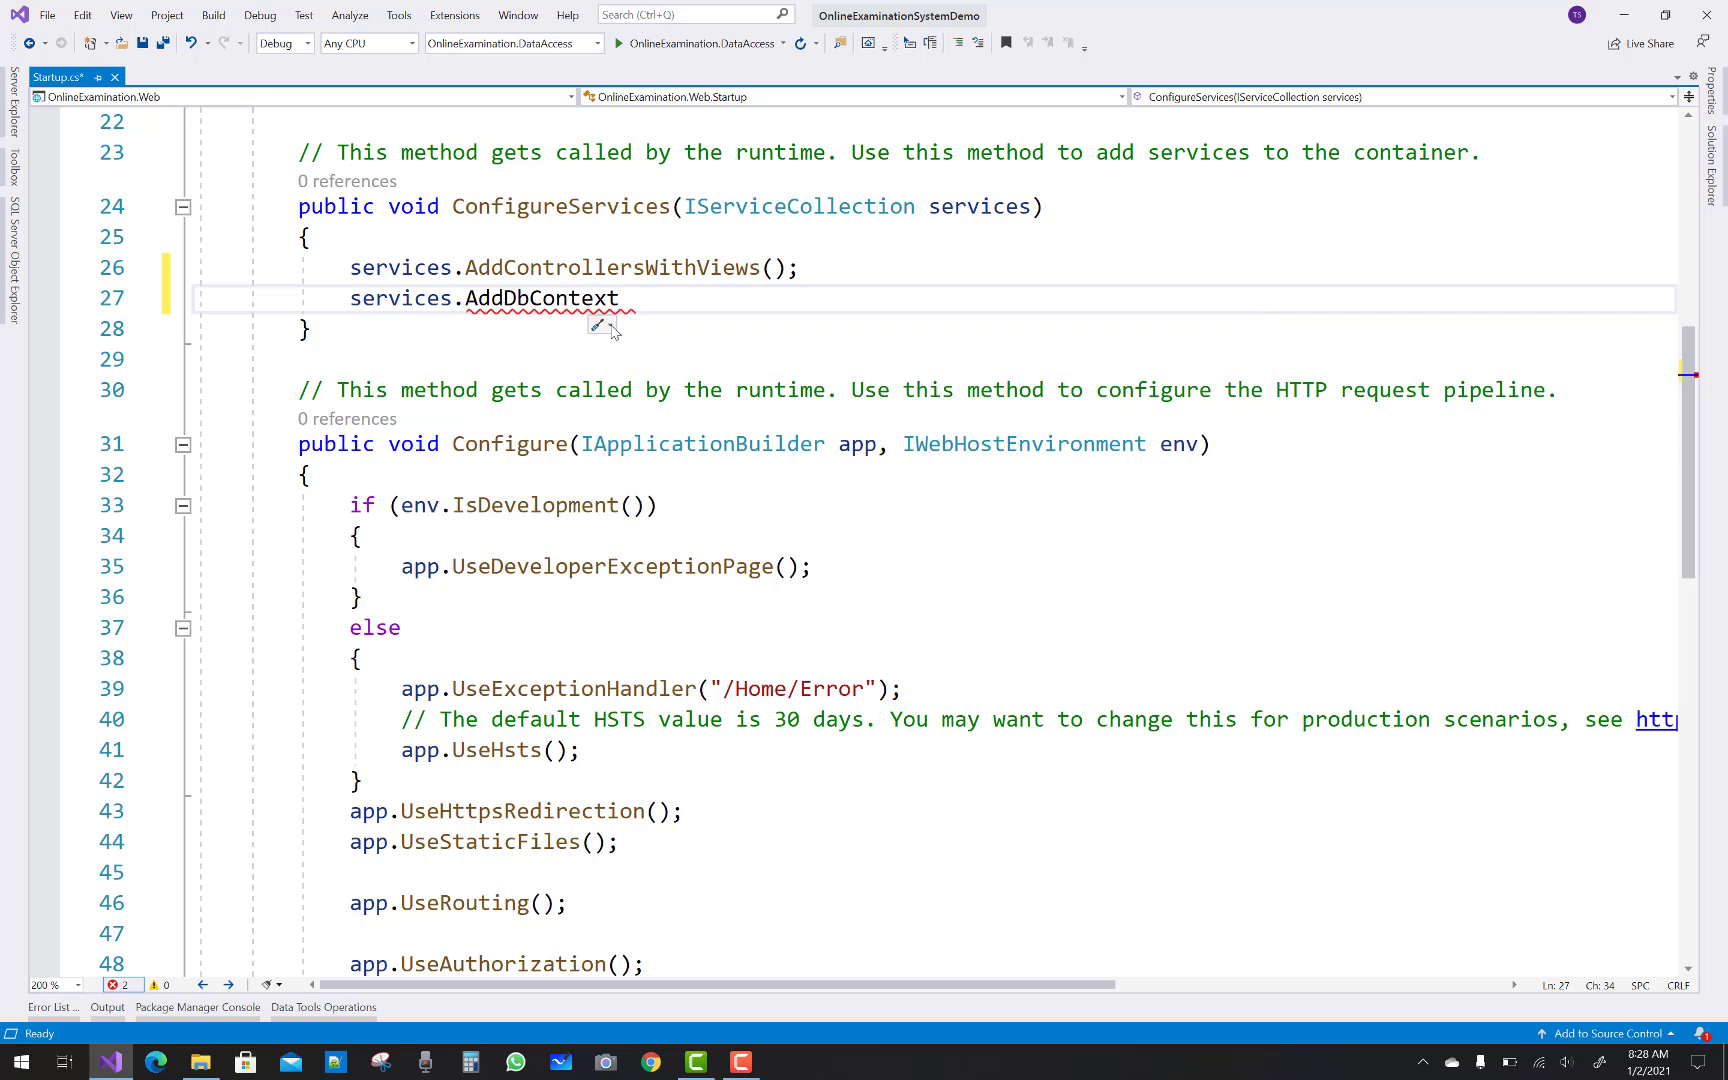
pyautogui.click(596, 326)
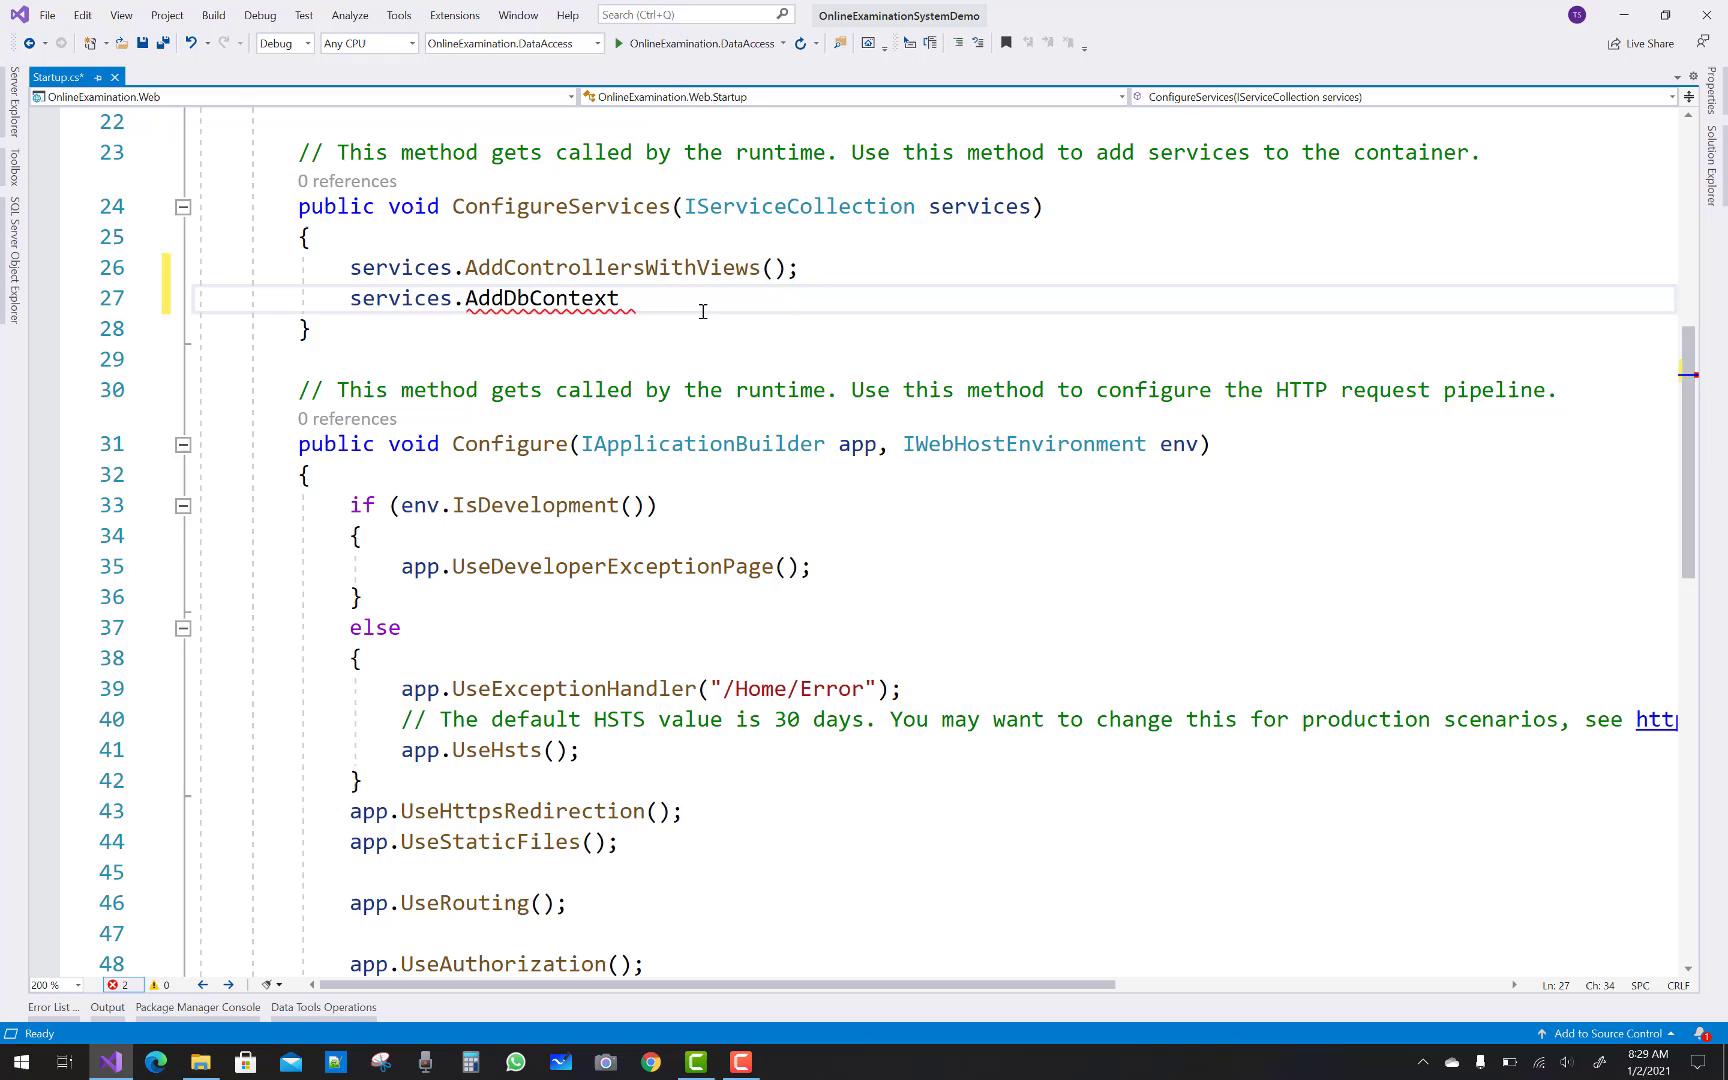
pyautogui.write('<>')
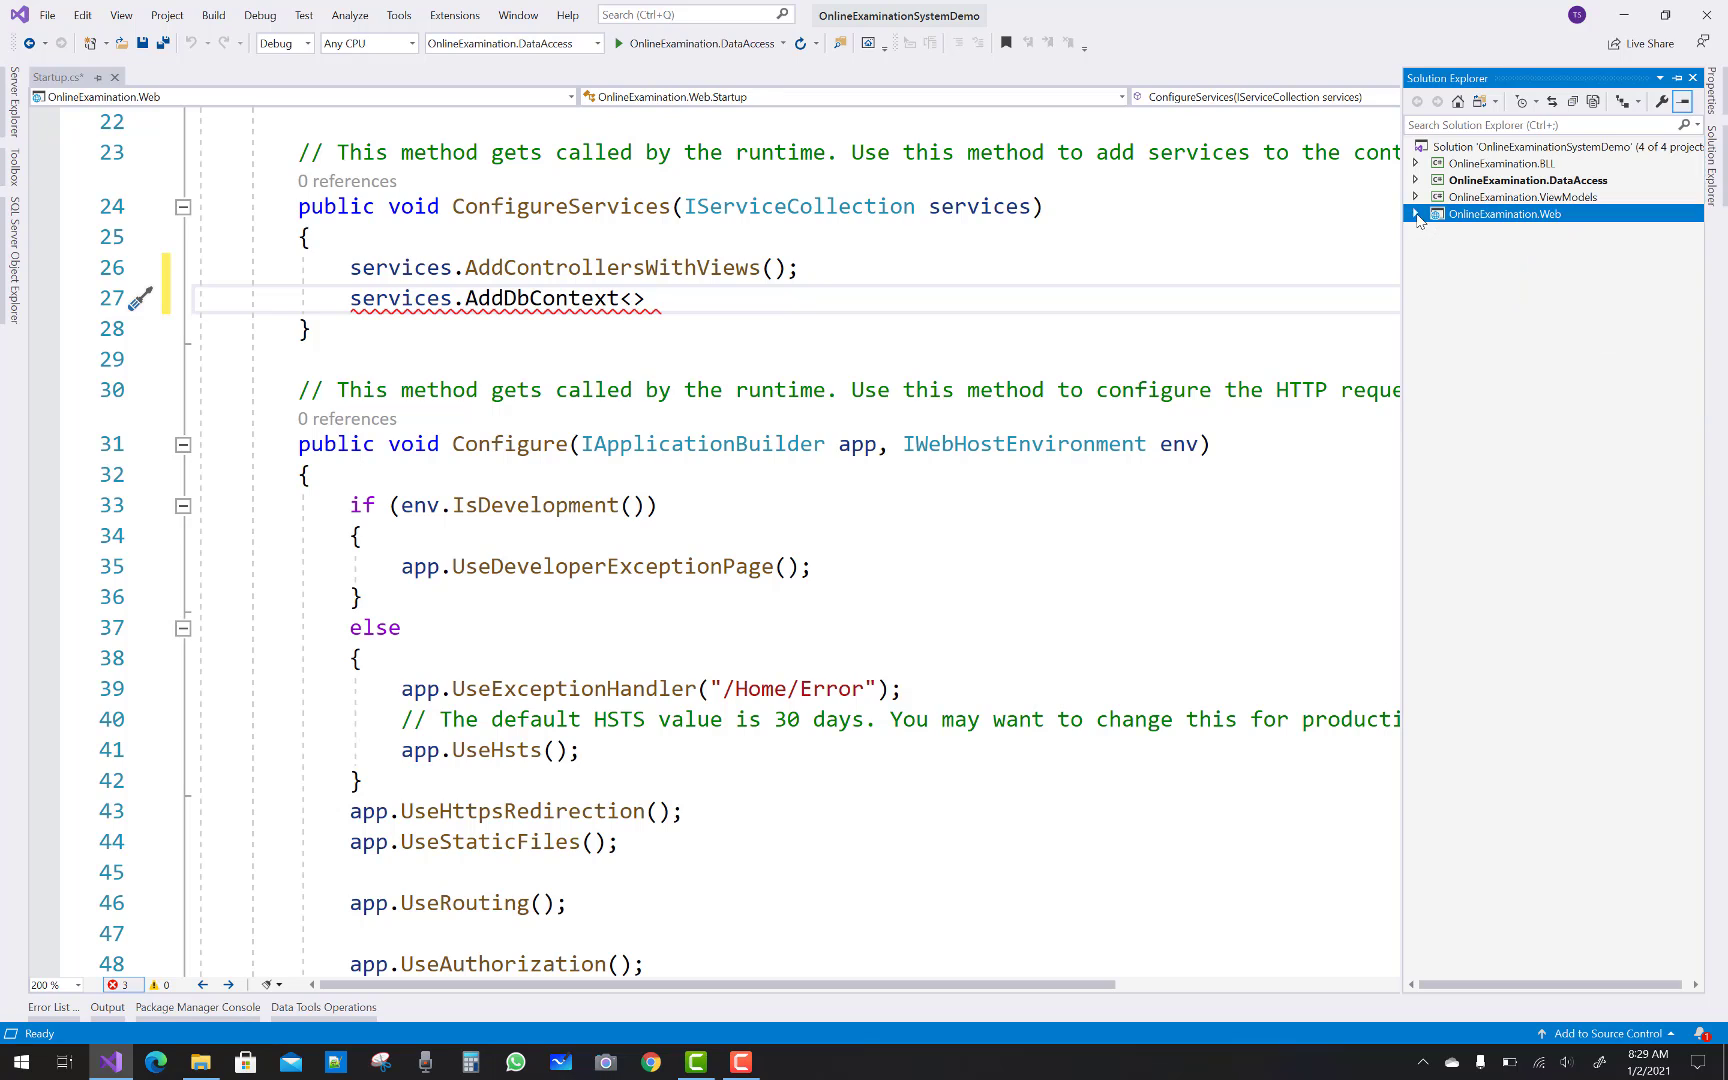
# Check the DataAccess project's Data folder and enter ApplicationDbContext as the AddDbContext type argument
pyautogui.click(1416, 180)
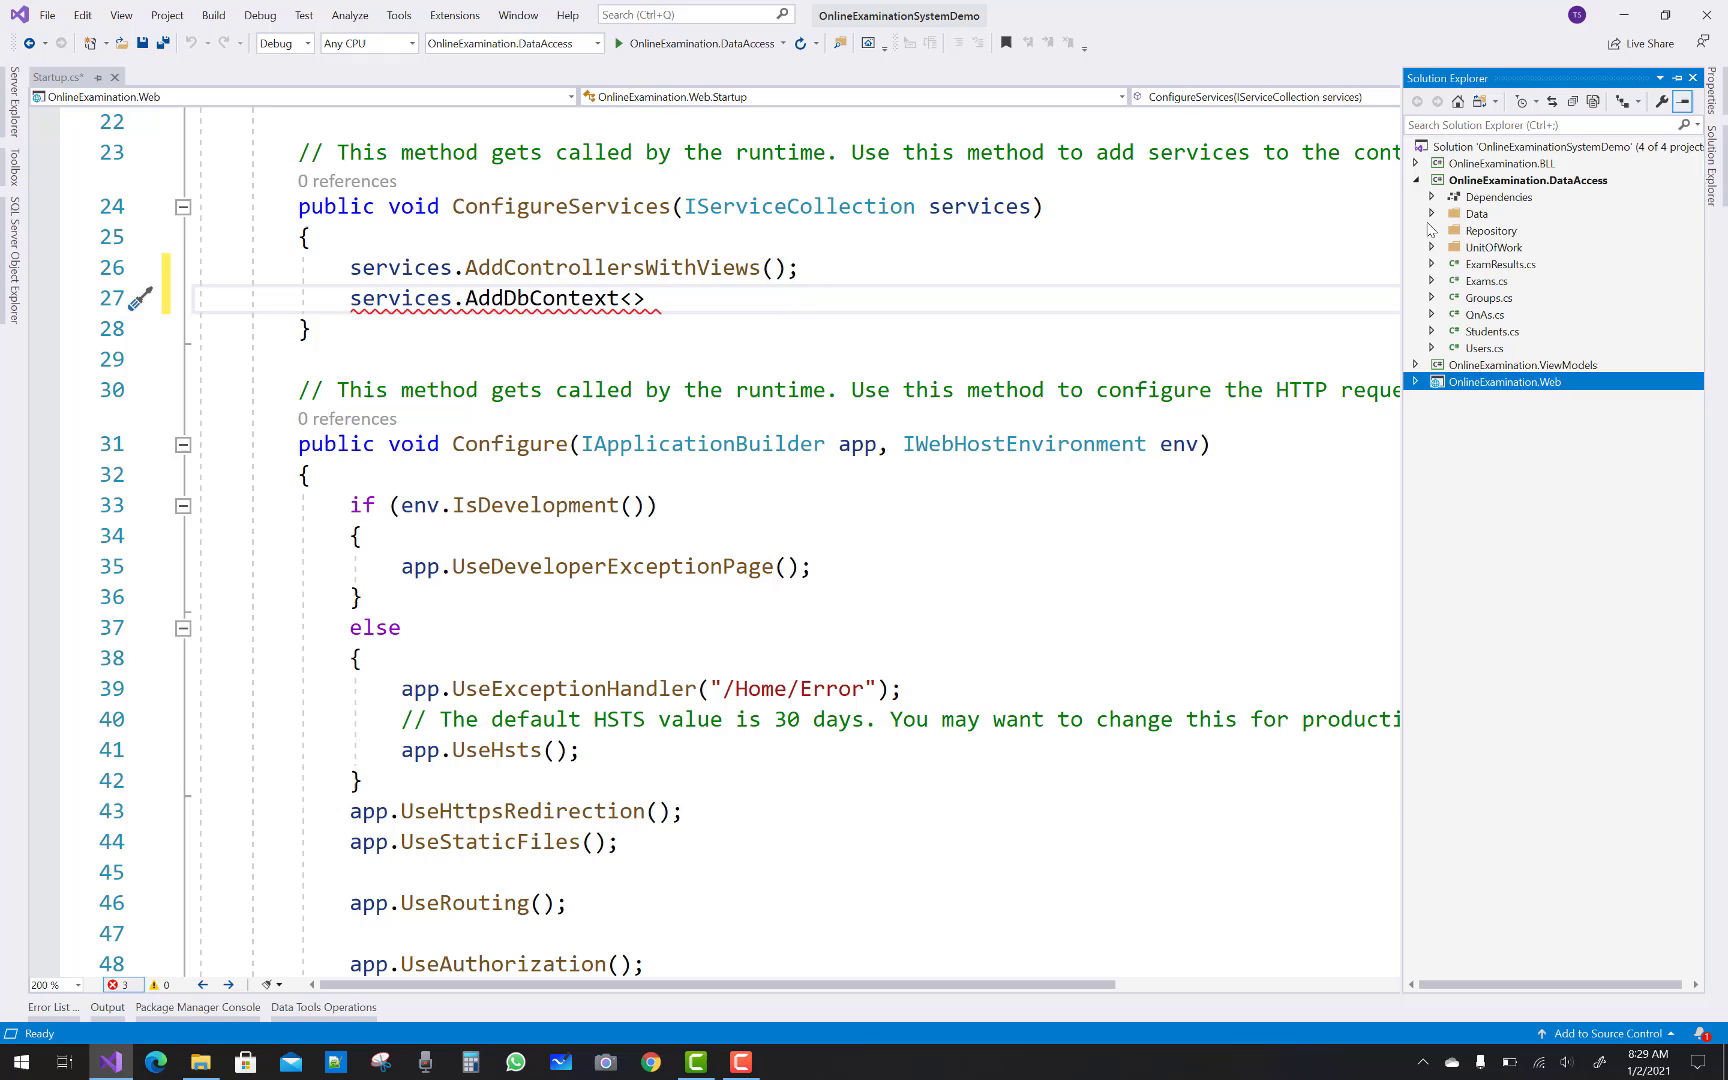
pyautogui.click(1432, 212)
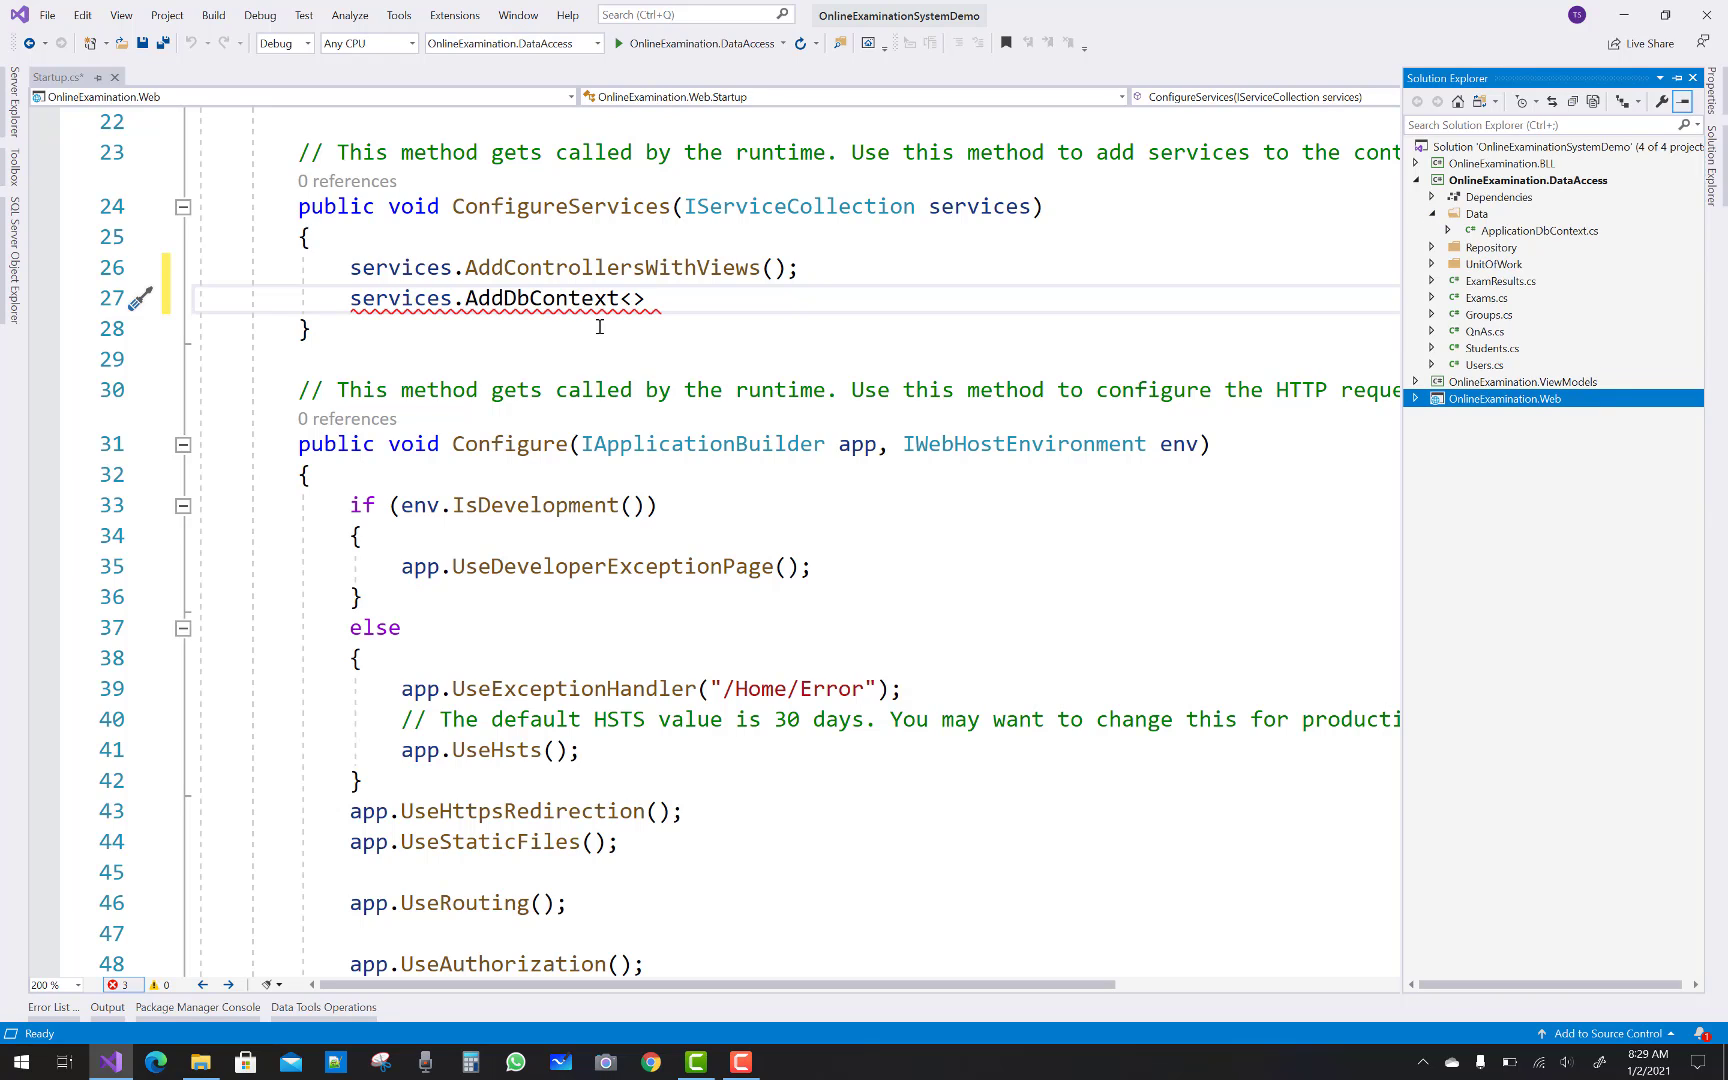
pyautogui.write('Applicat')
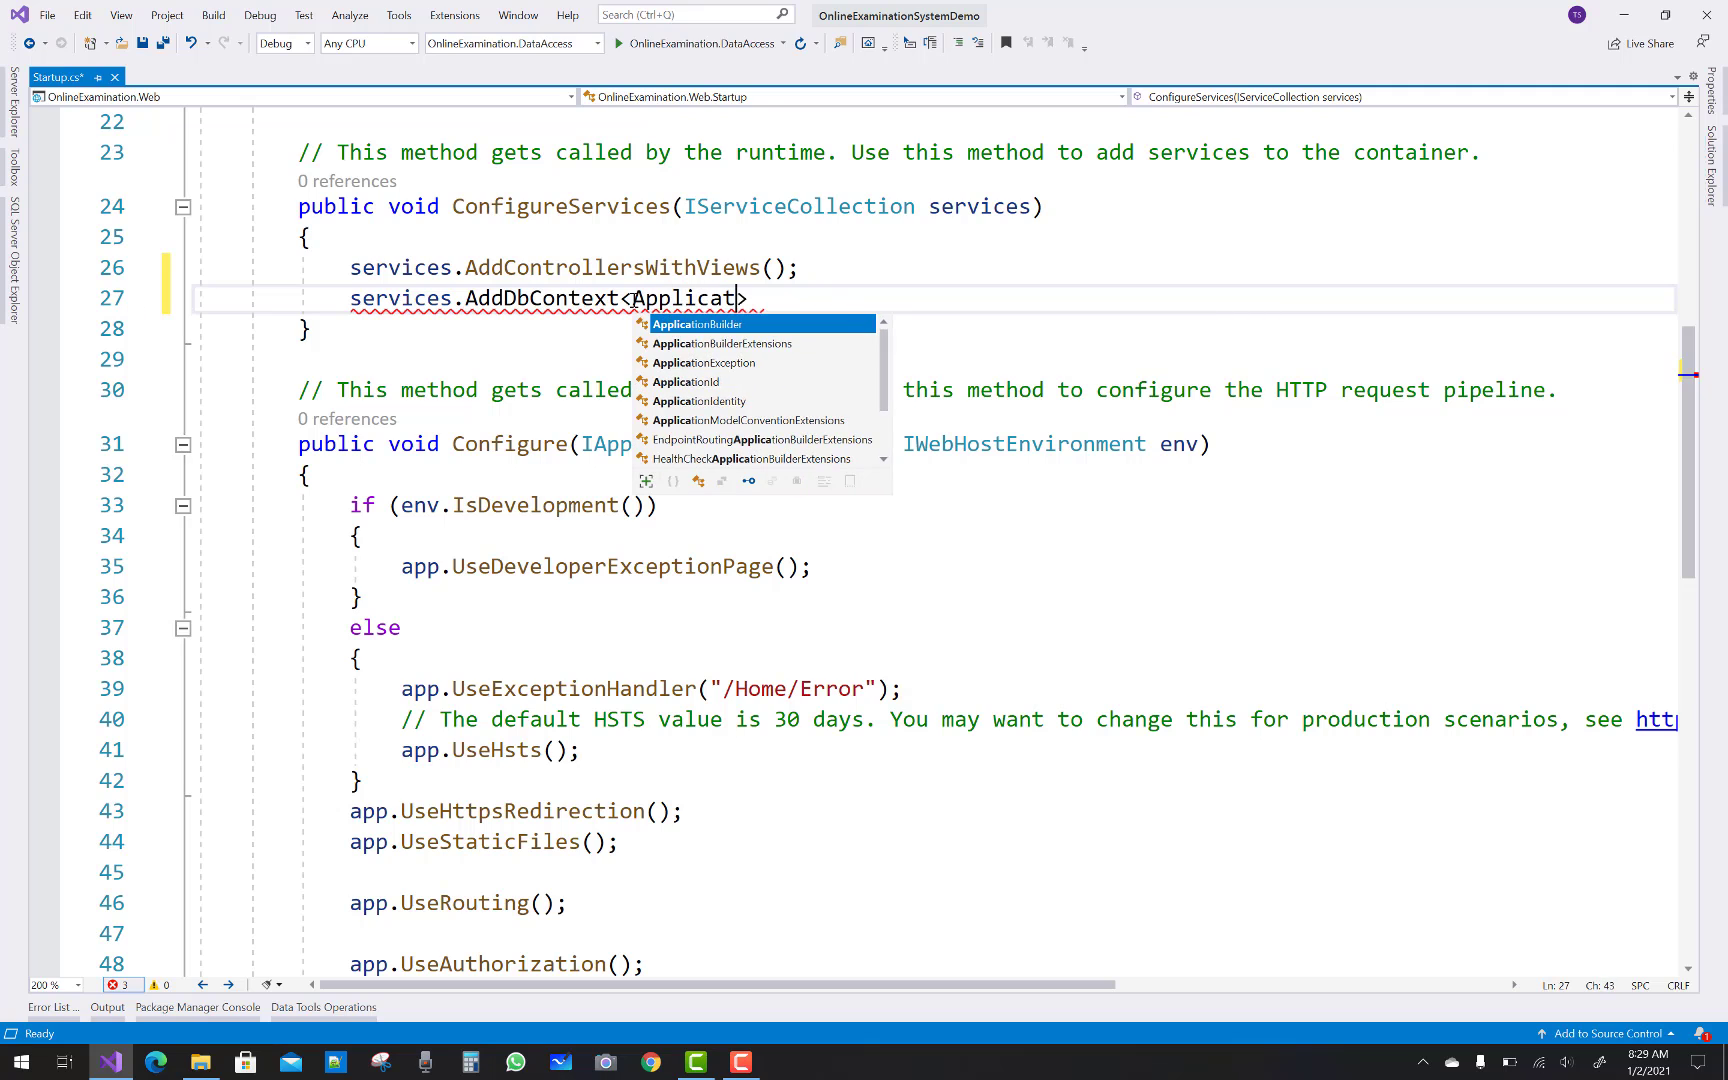
pyautogui.write('ionDbContext')
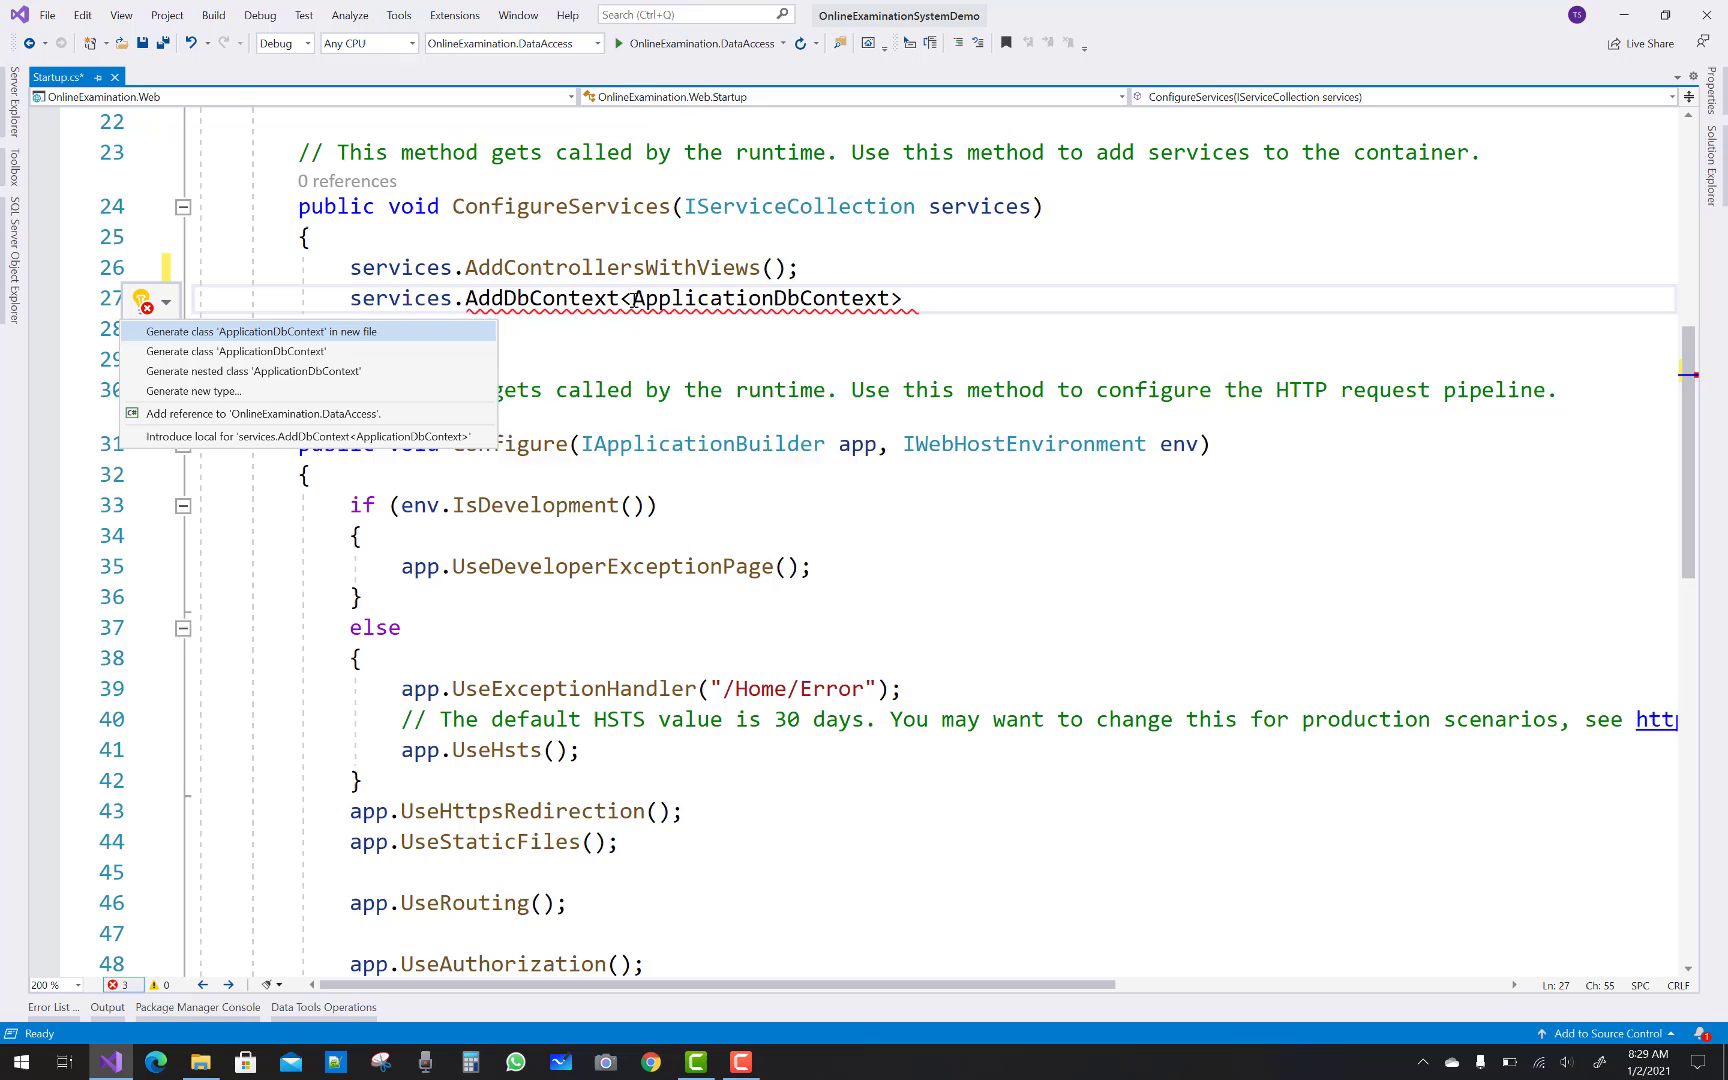
pyautogui.moveTo(262, 414)
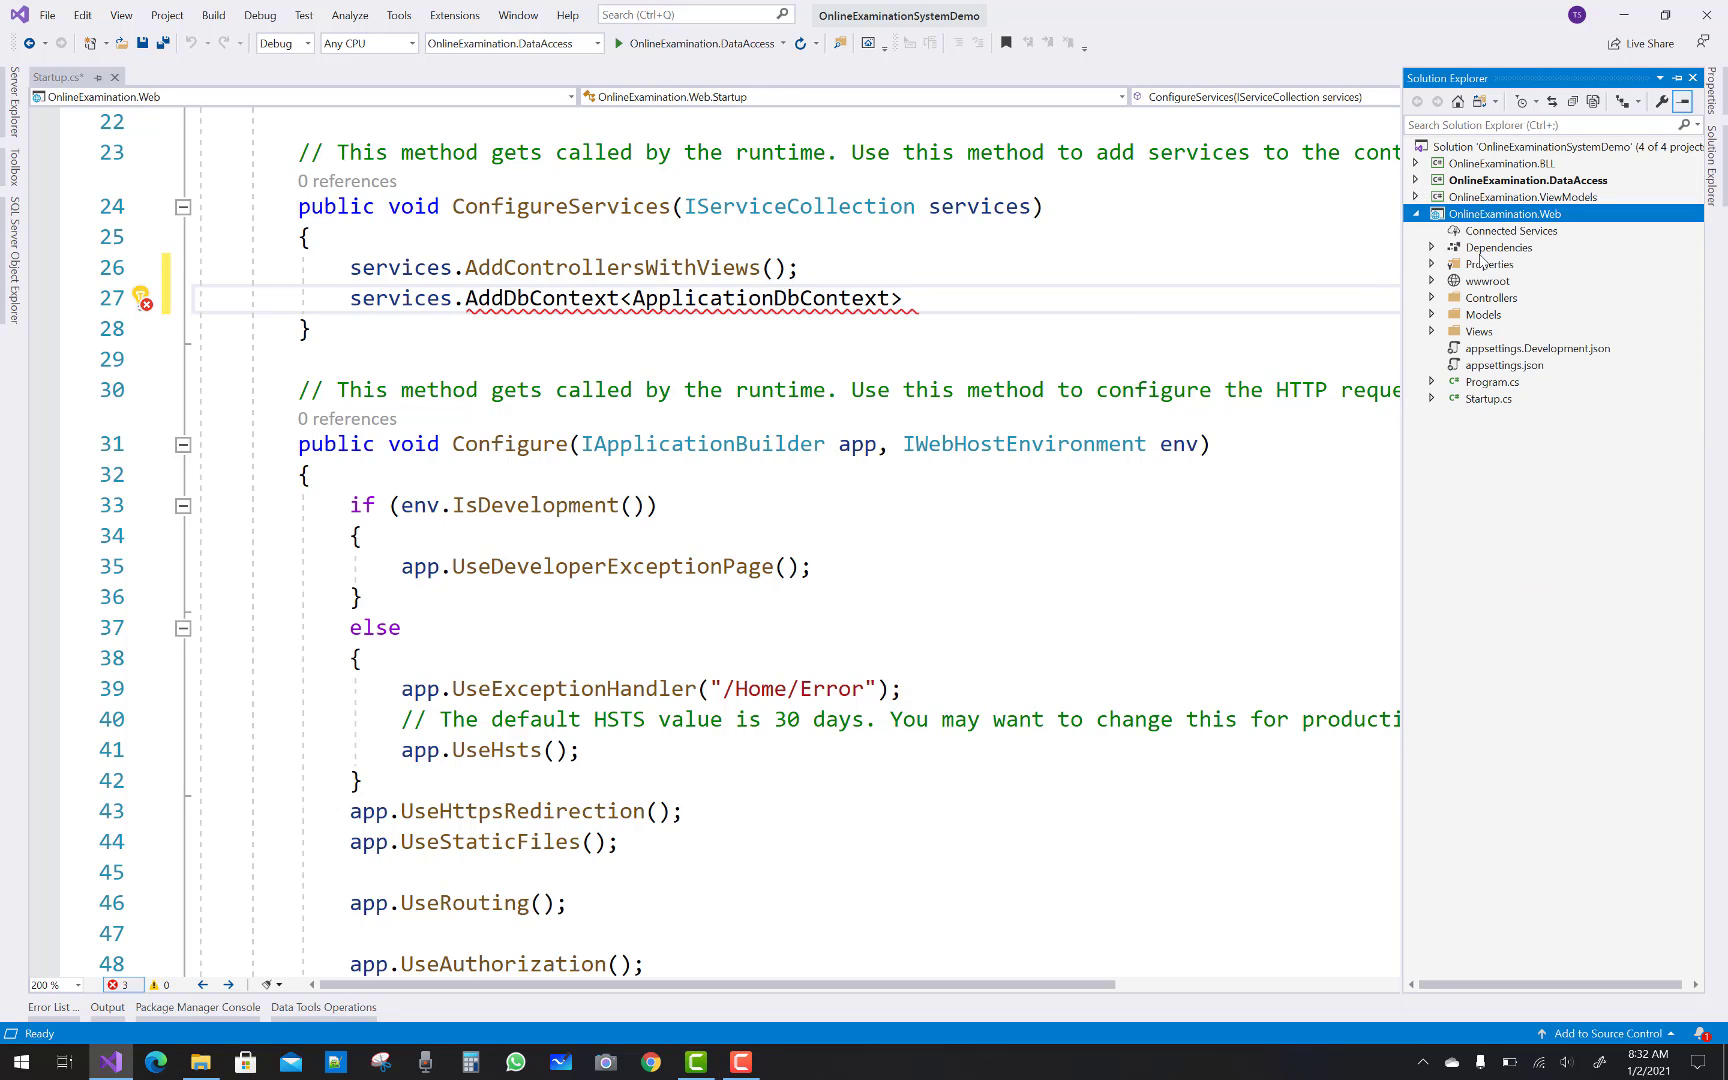
# Add project references to OnlineExamination.BLL and OnlineExamination.ViewModels so ApplicationDbContext resolves
pyautogui.click(1432, 246)
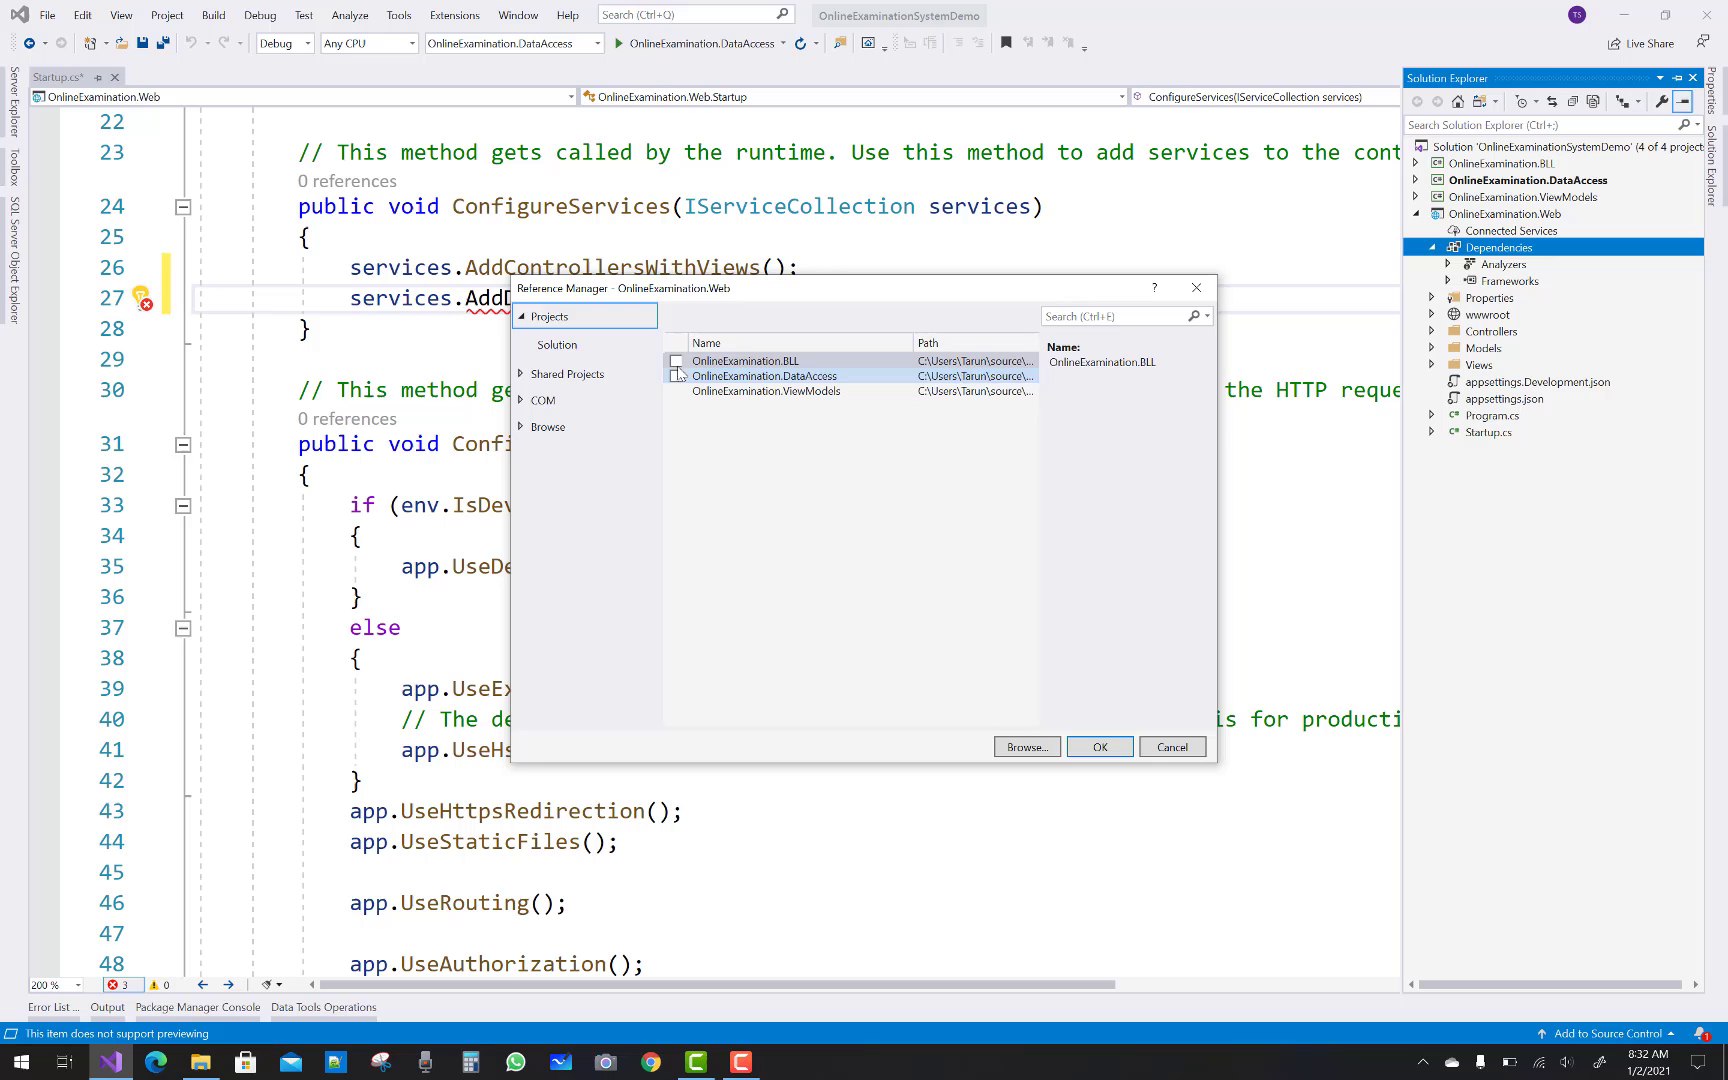
pyautogui.click(676, 392)
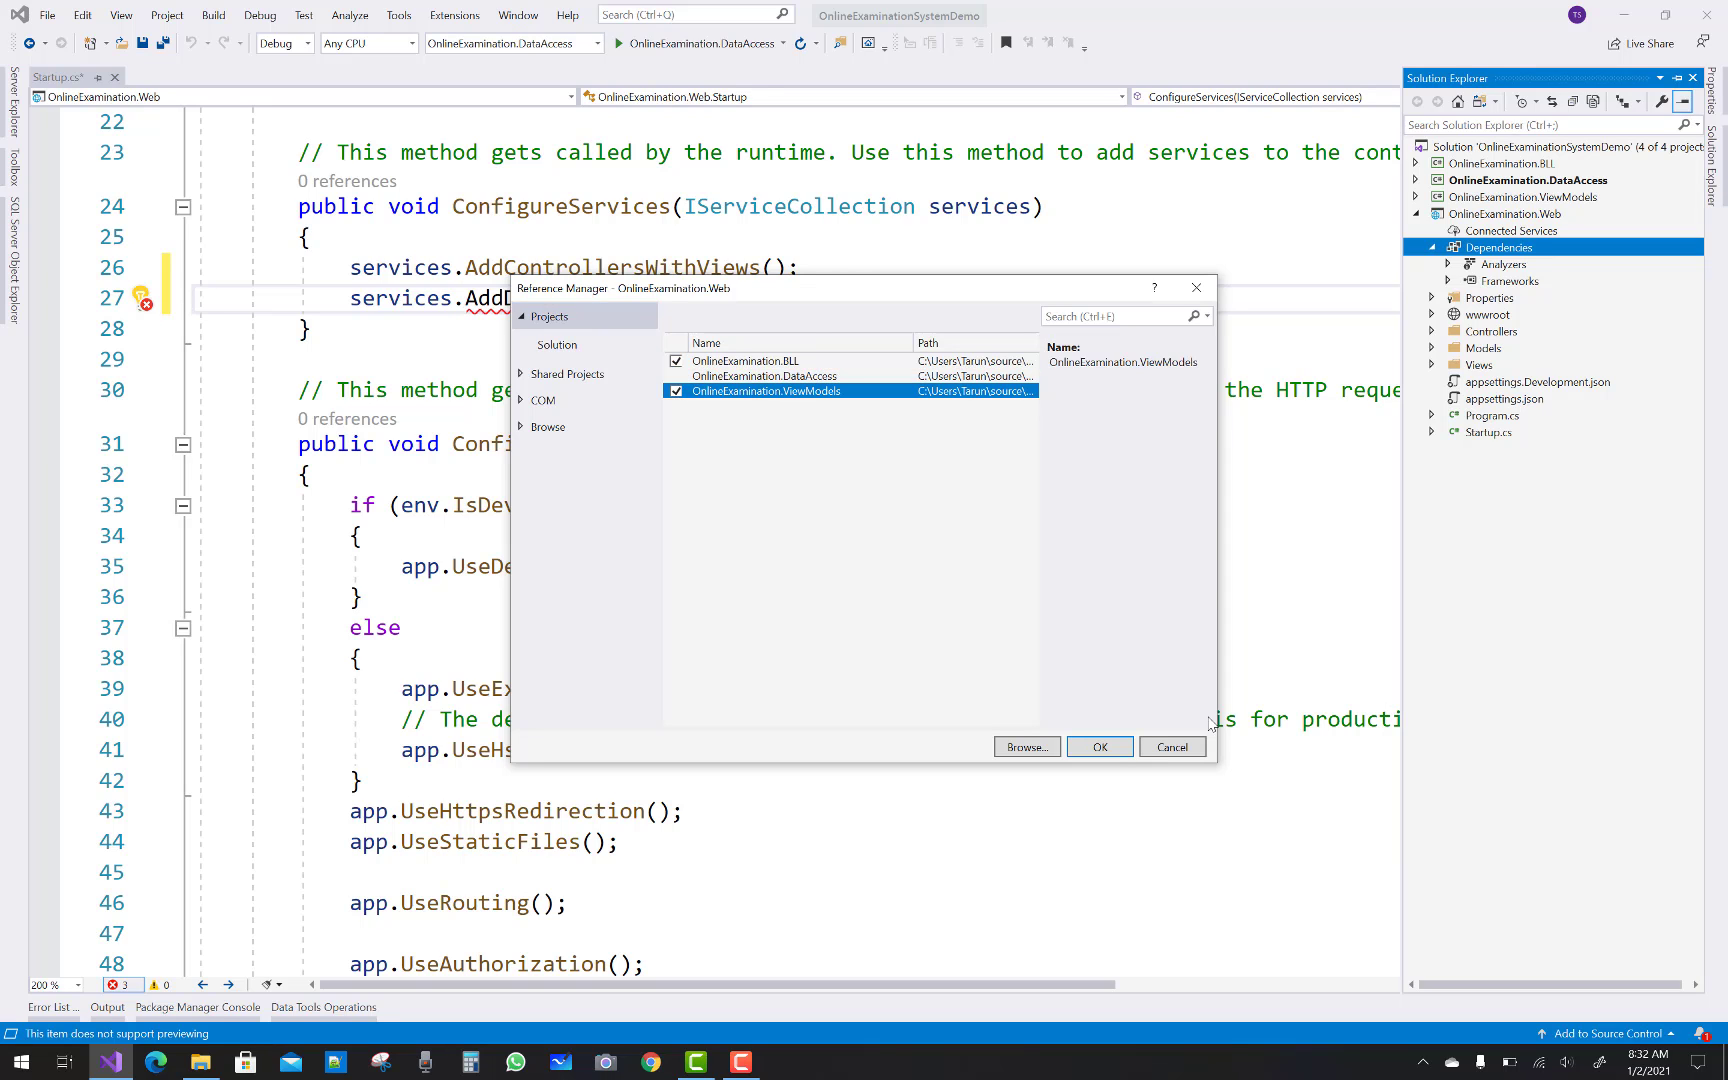
pyautogui.click(1098, 746)
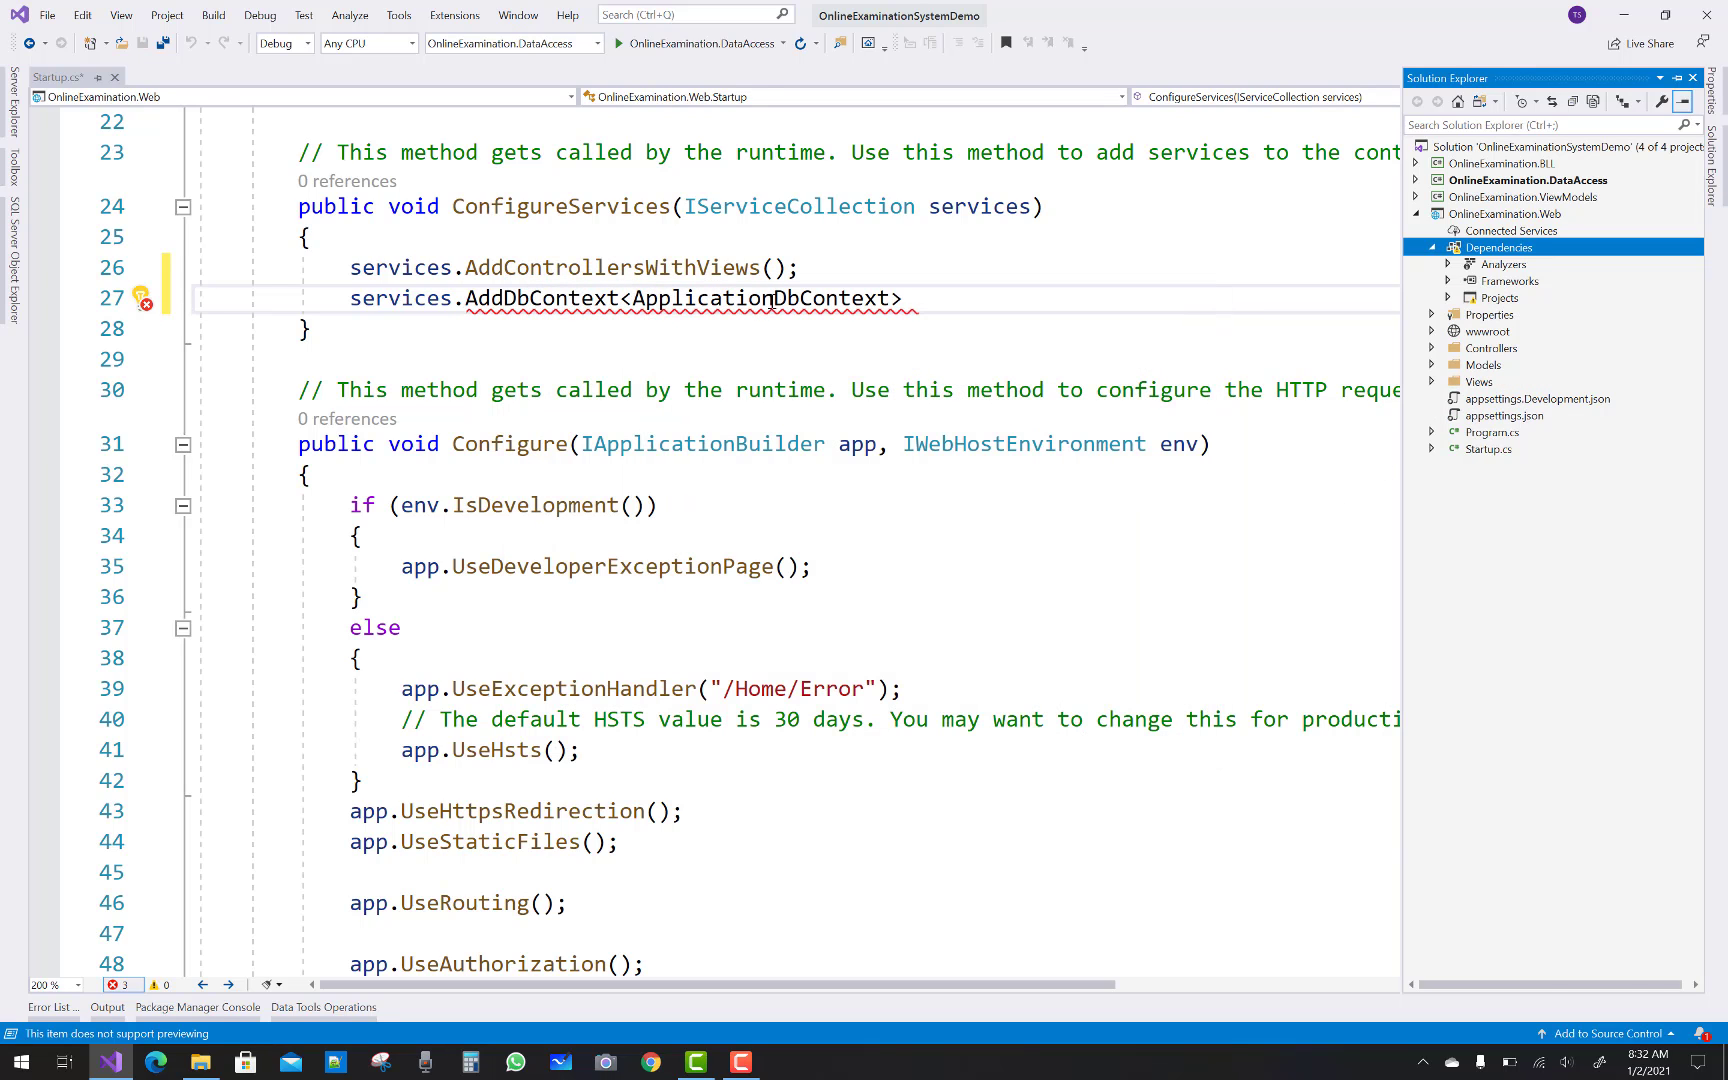
pyautogui.click(142, 298)
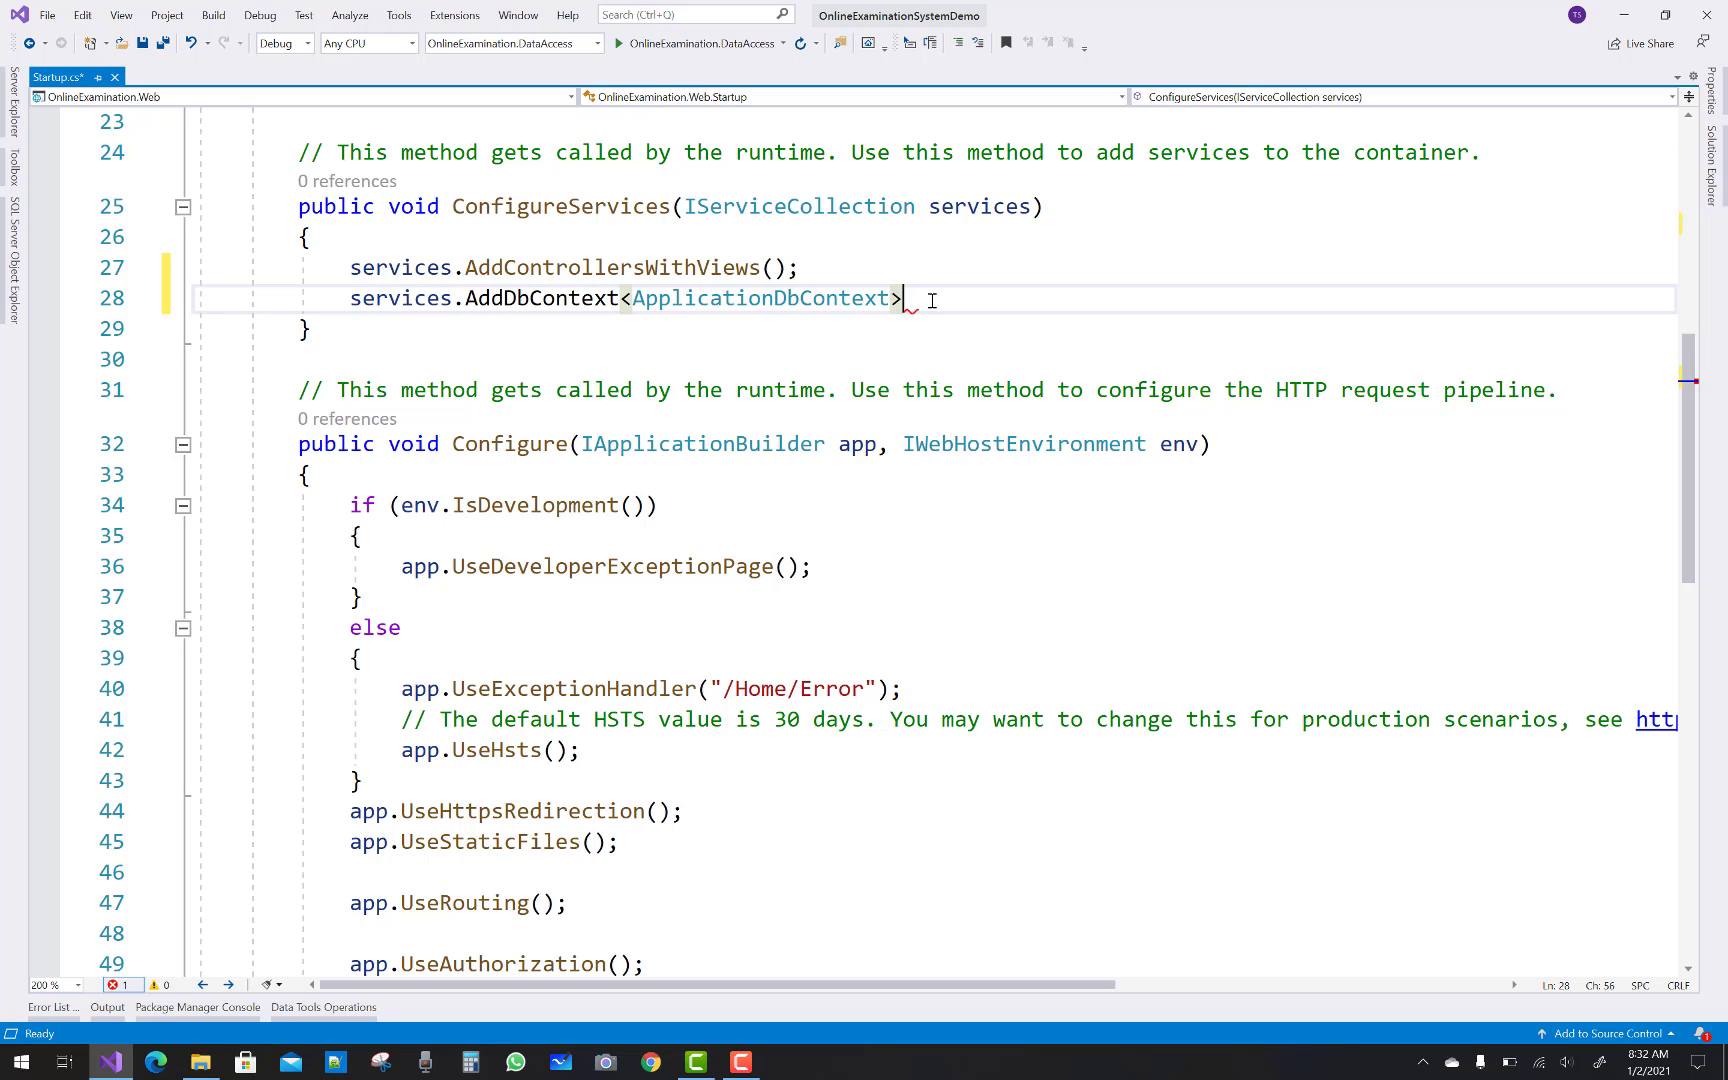
# Write an options => options.UseS lambda inside the AddDbContext call
pyautogui.write('()')
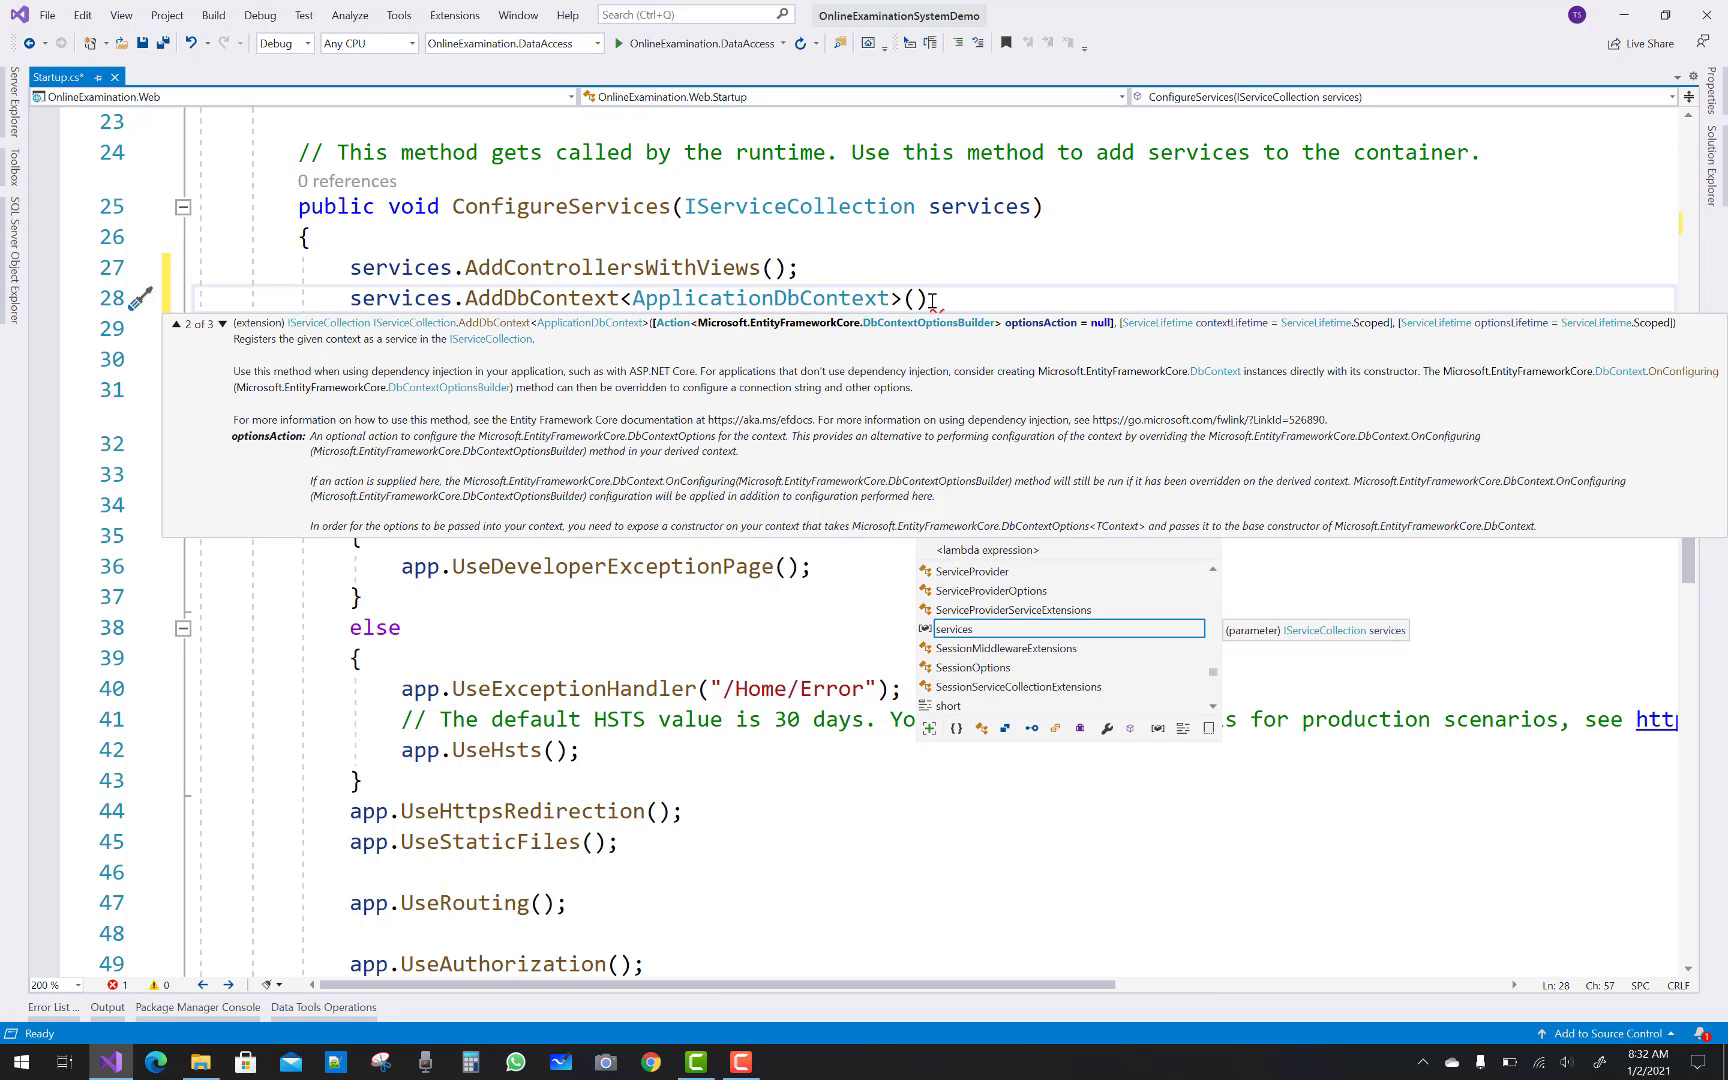
pyautogui.write('options')
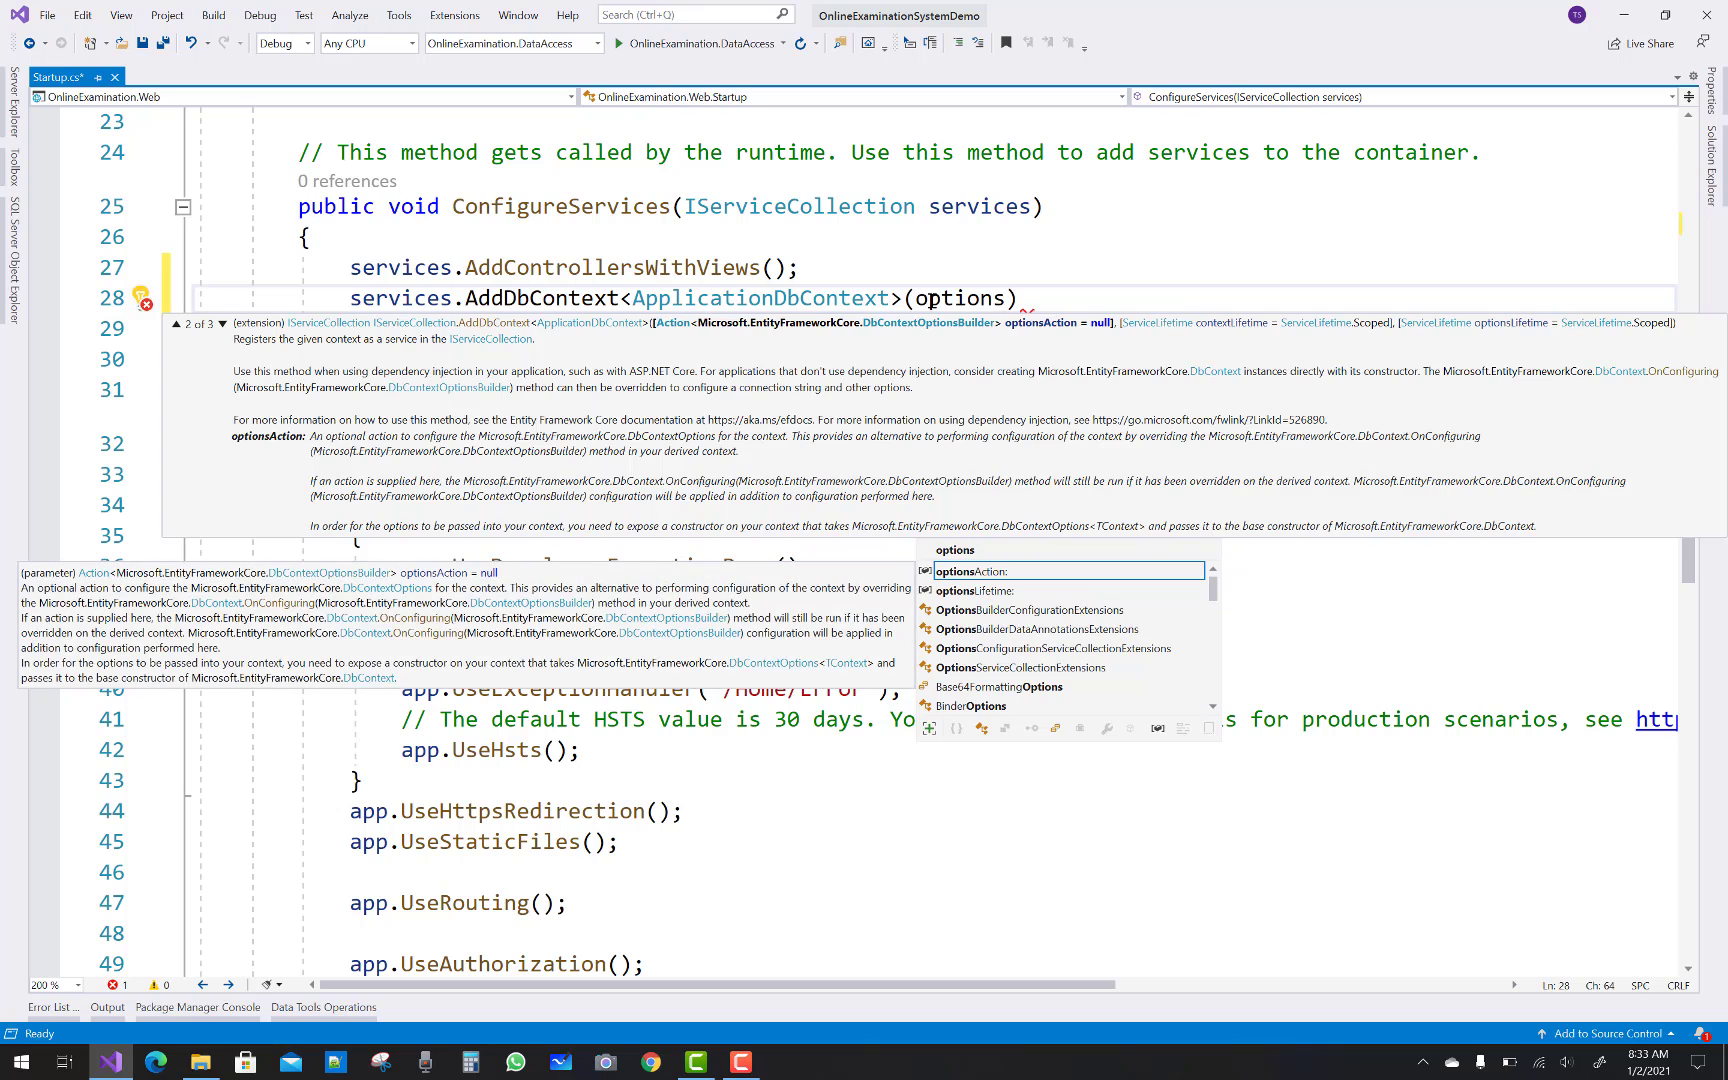
pyautogui.write('=>')
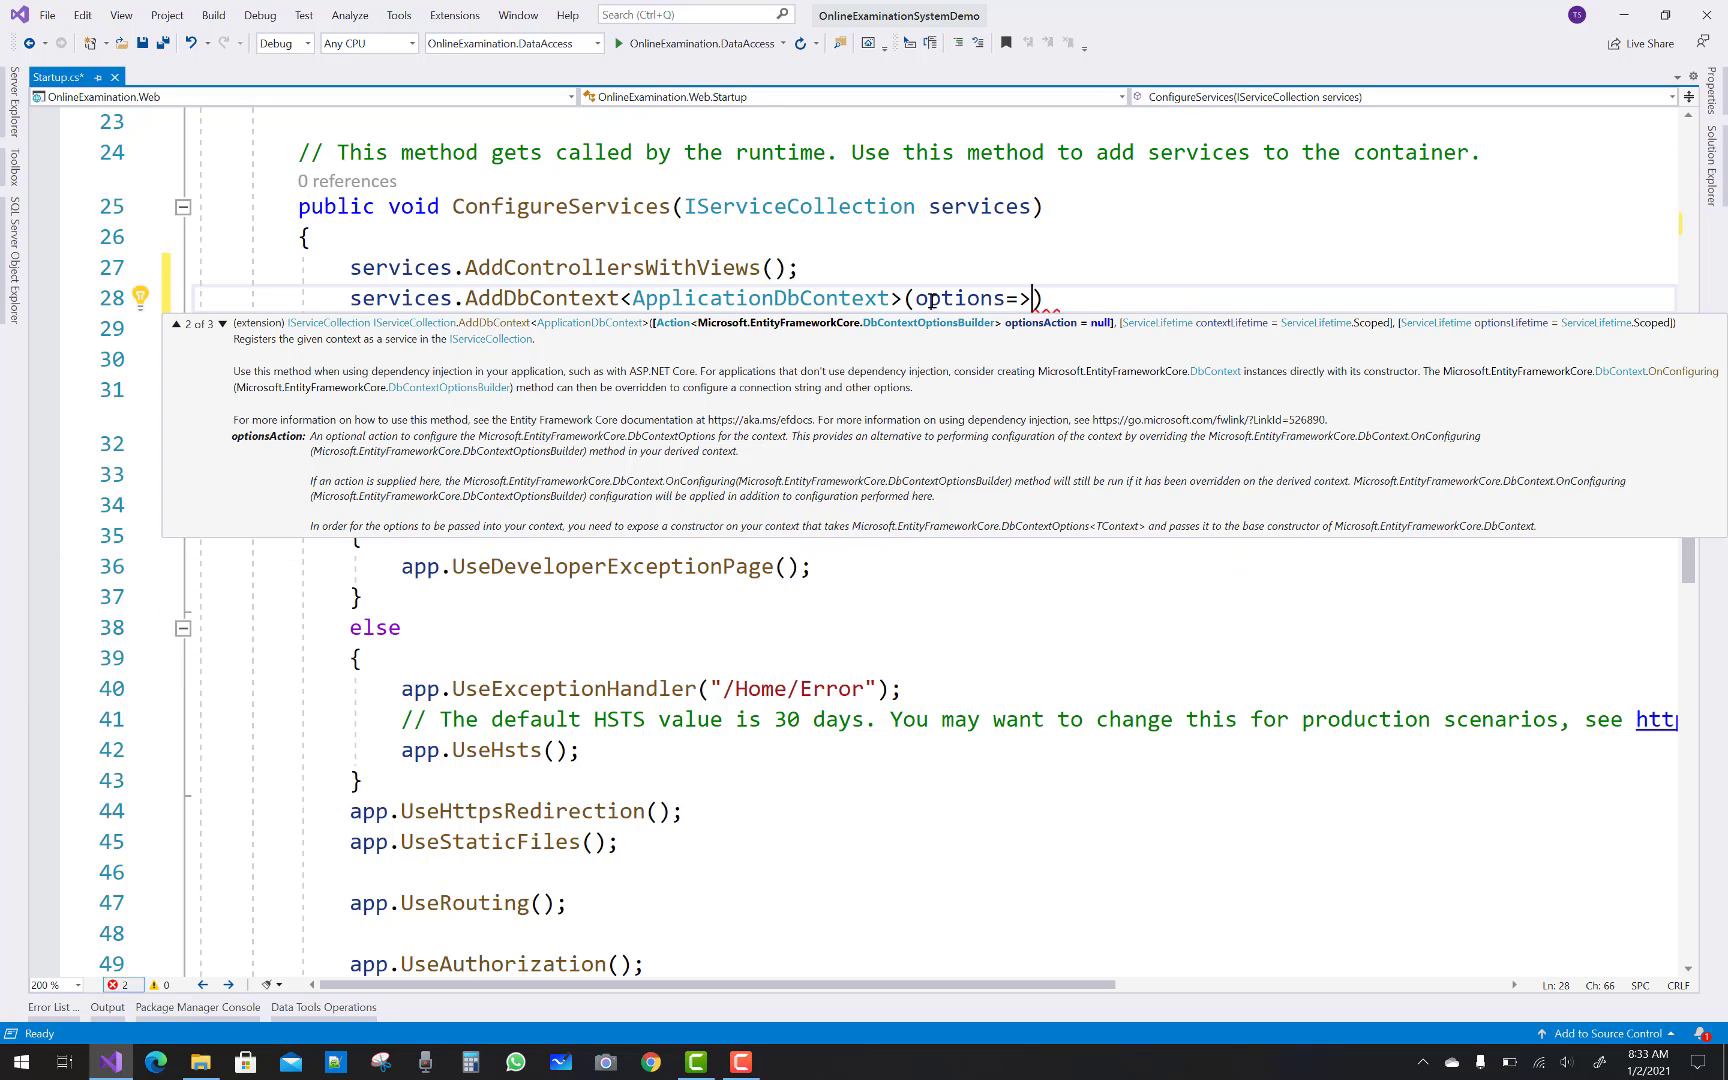
pyautogui.write('options')
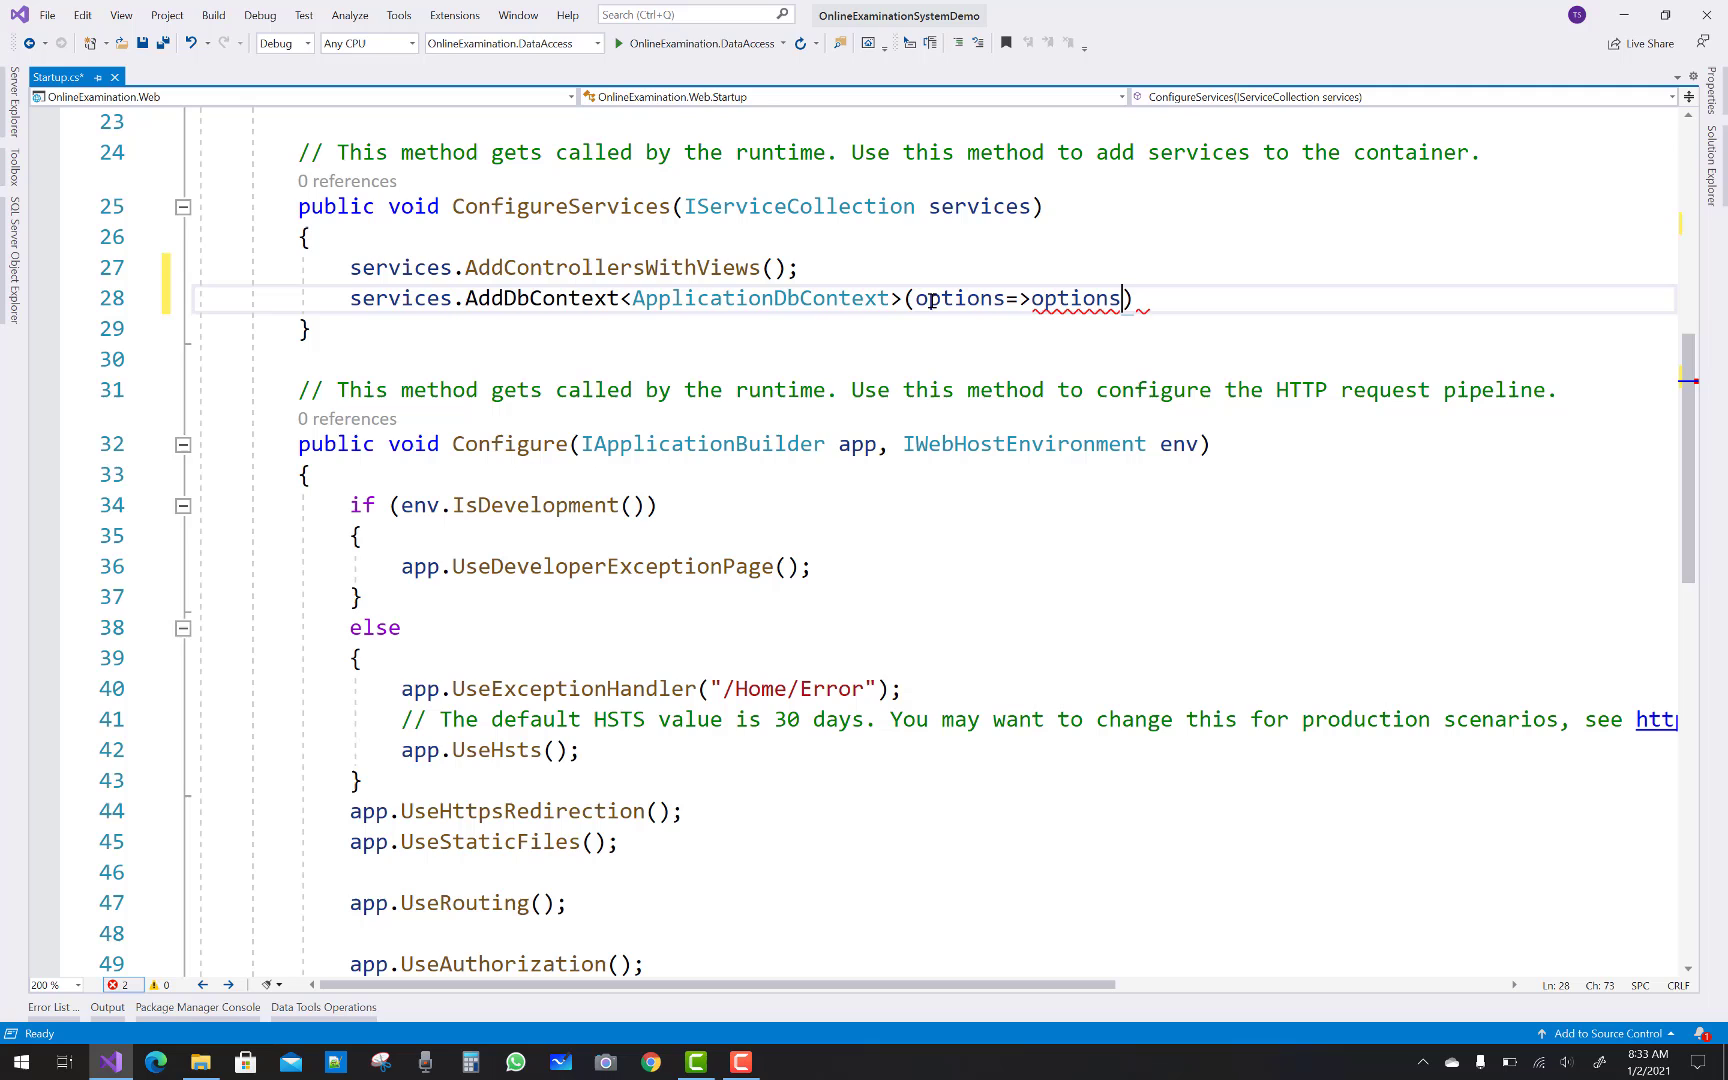
pyautogui.write('.')
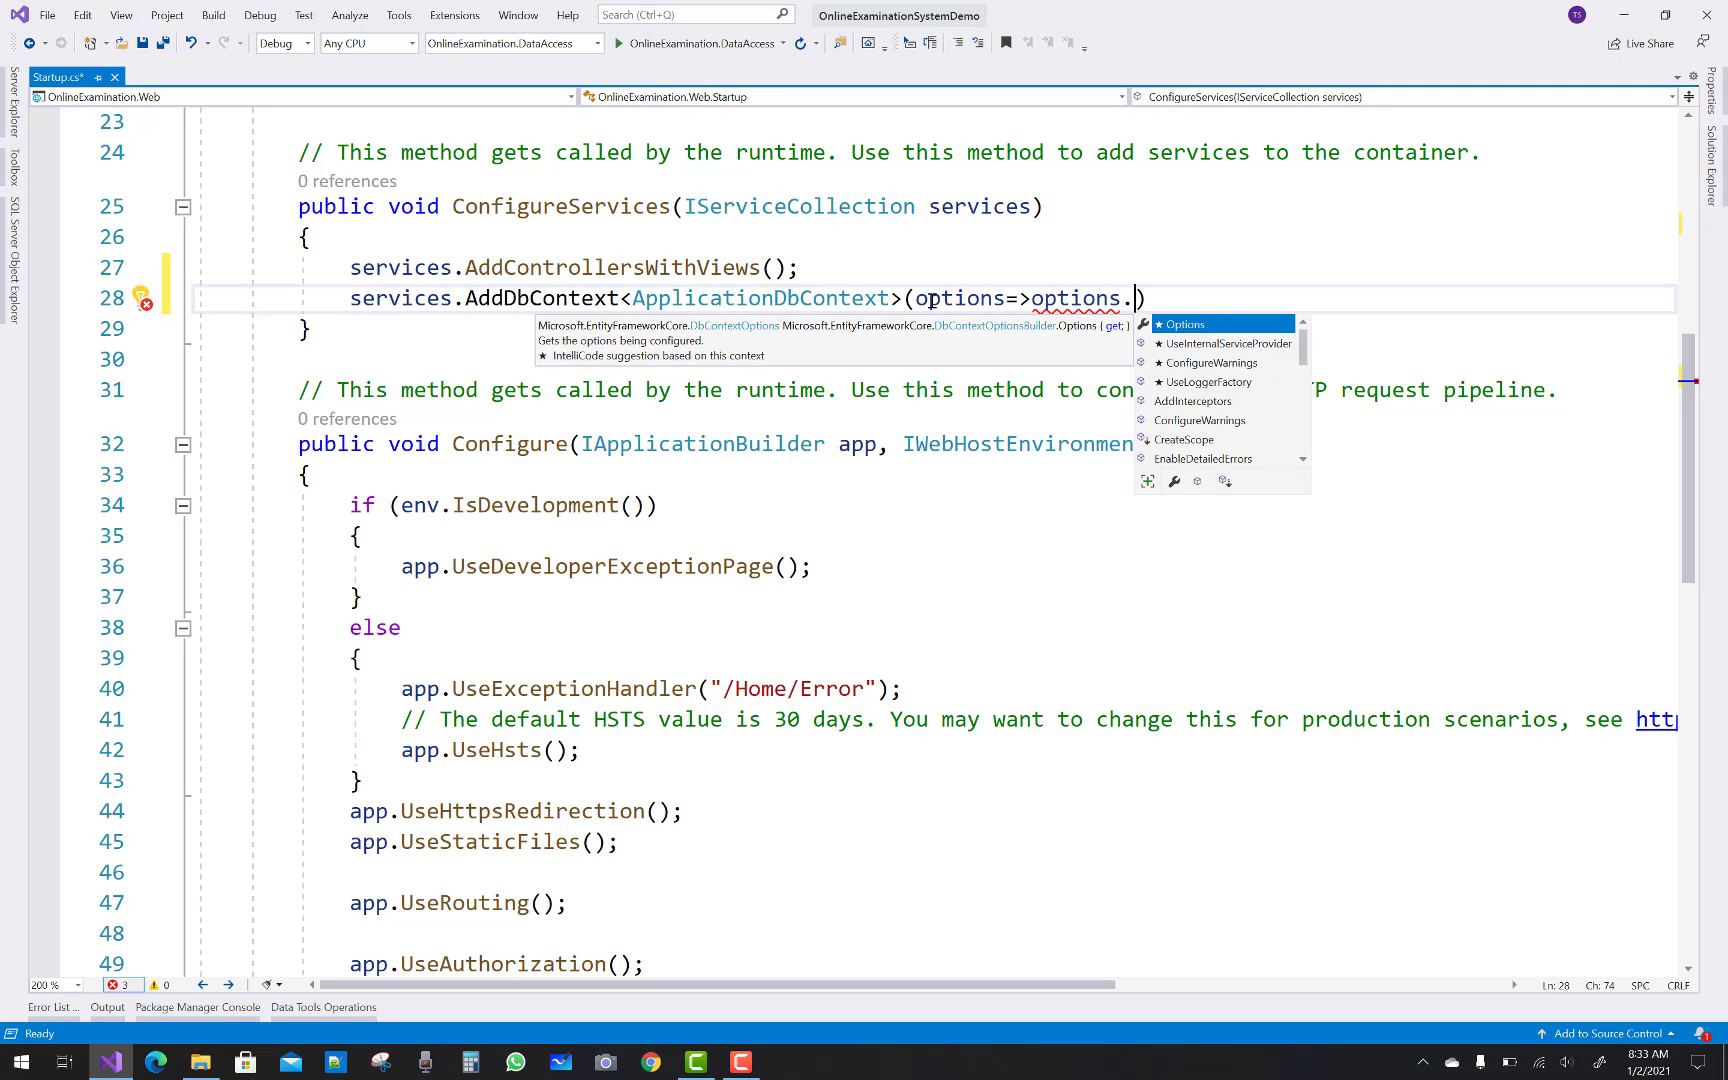
pyautogui.write('UseS')
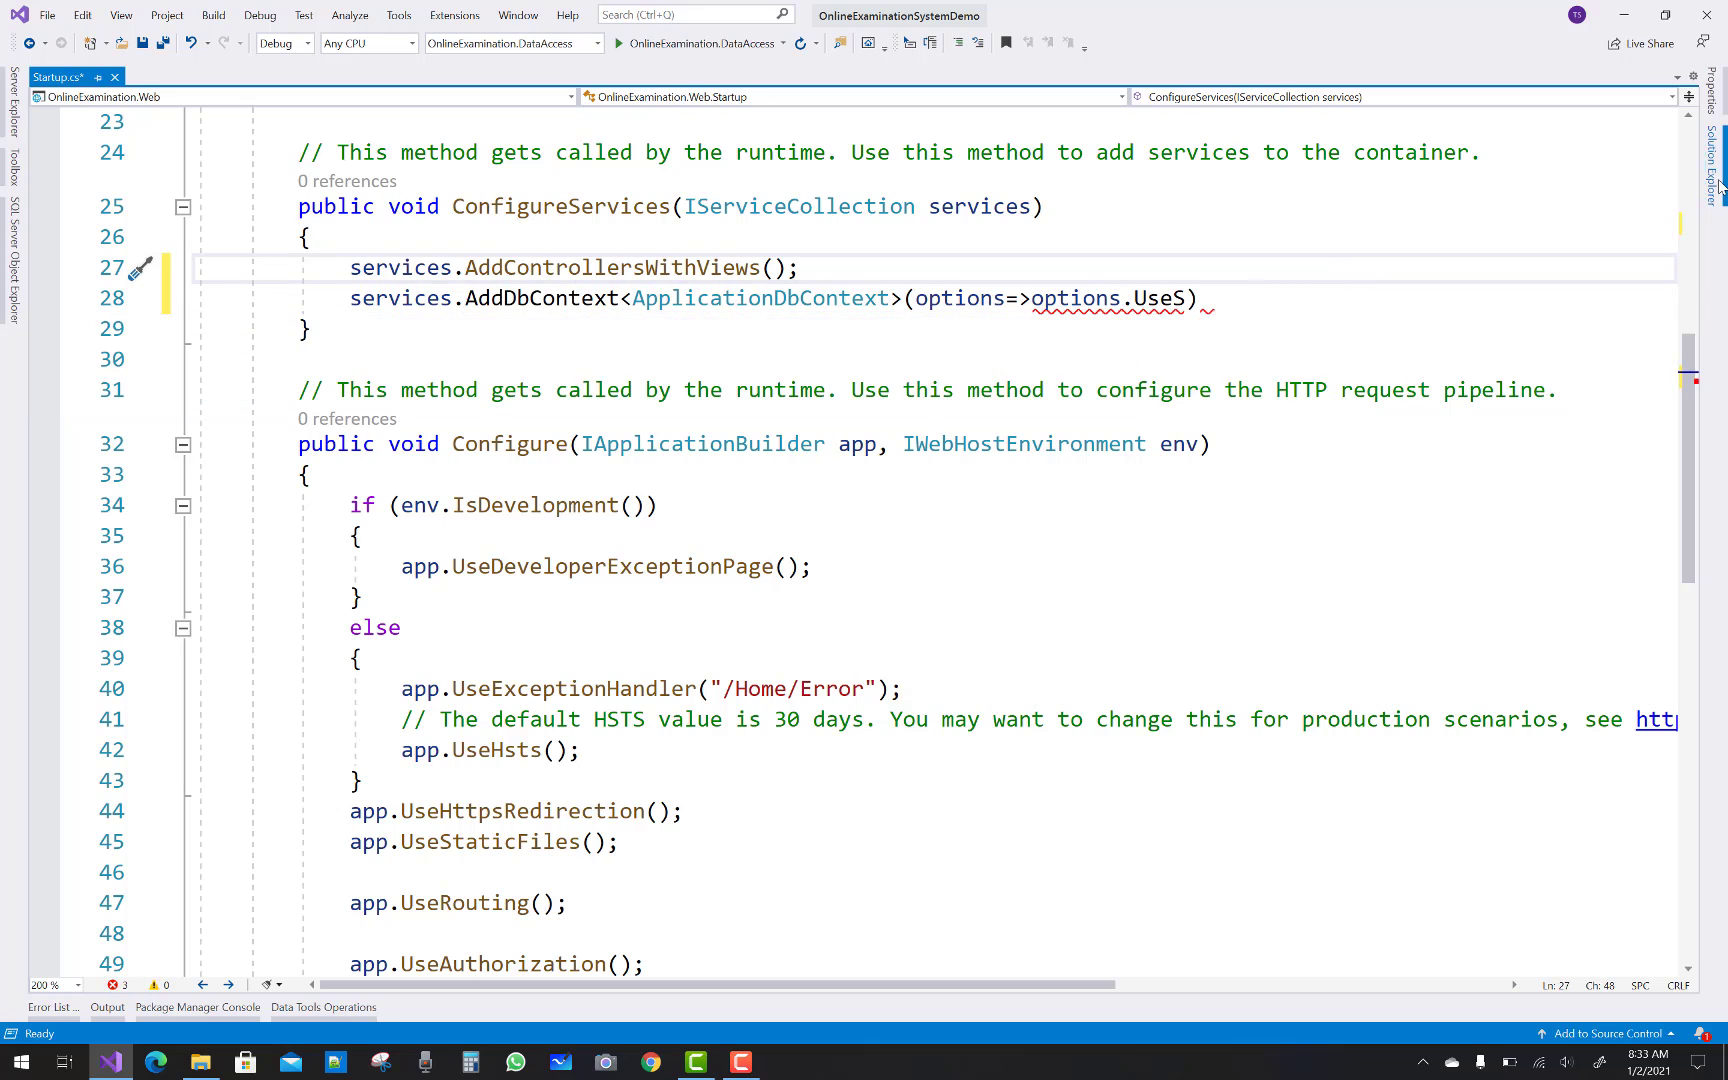
# Install the Microsoft.EntityFrameworkCore.SqlServer NuGet package into OnlineExamination.Web and return to Startup.cs
pyautogui.rightClick(1510, 212)
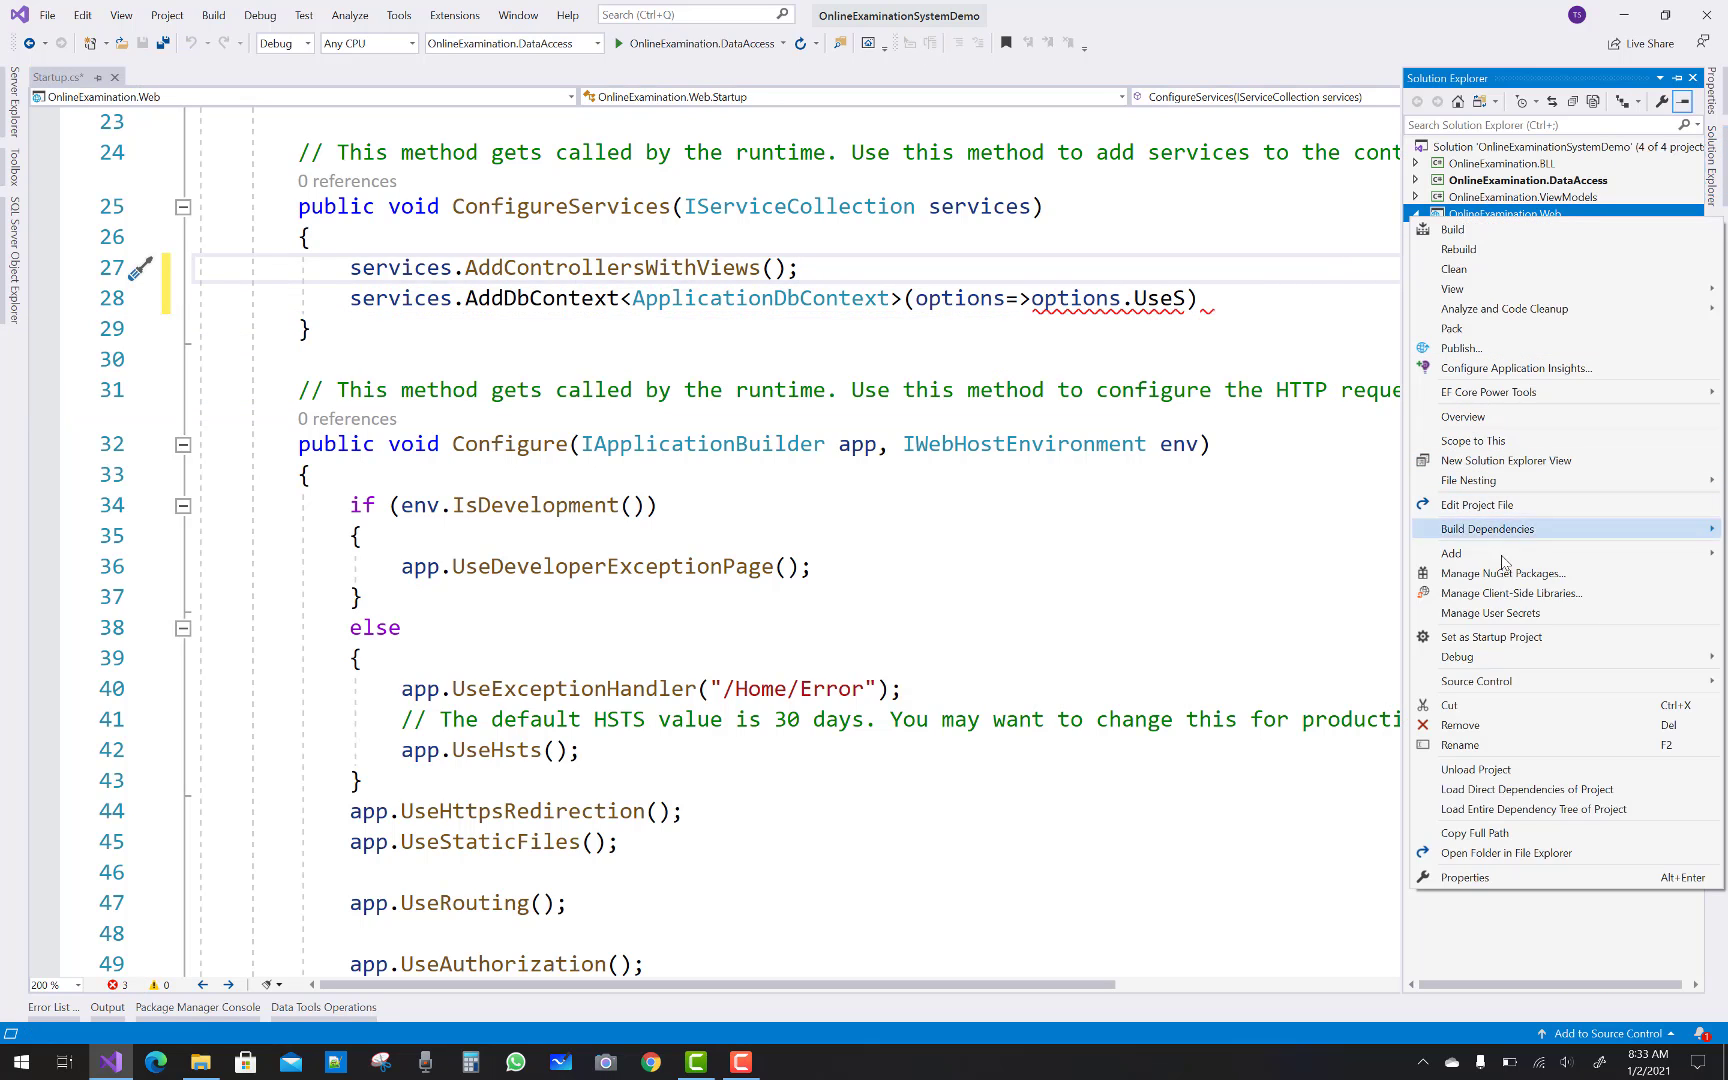
pyautogui.click(1506, 574)
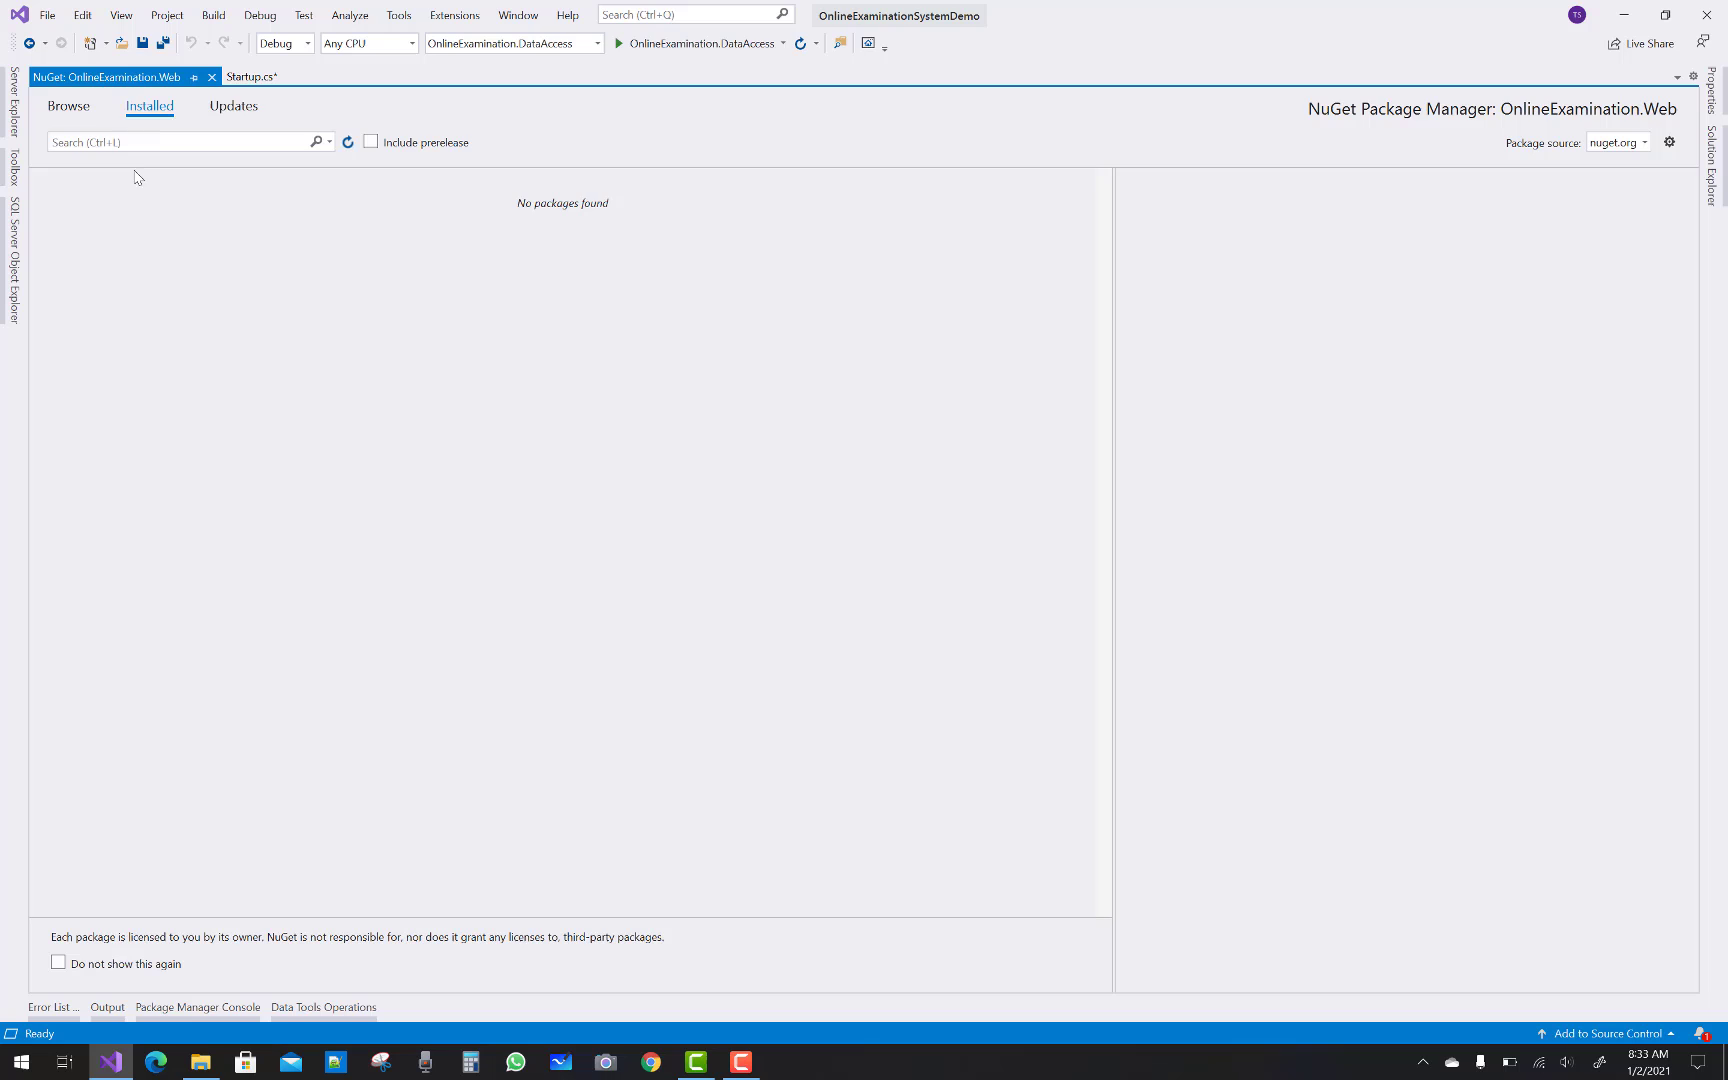
pyautogui.click(68, 106)
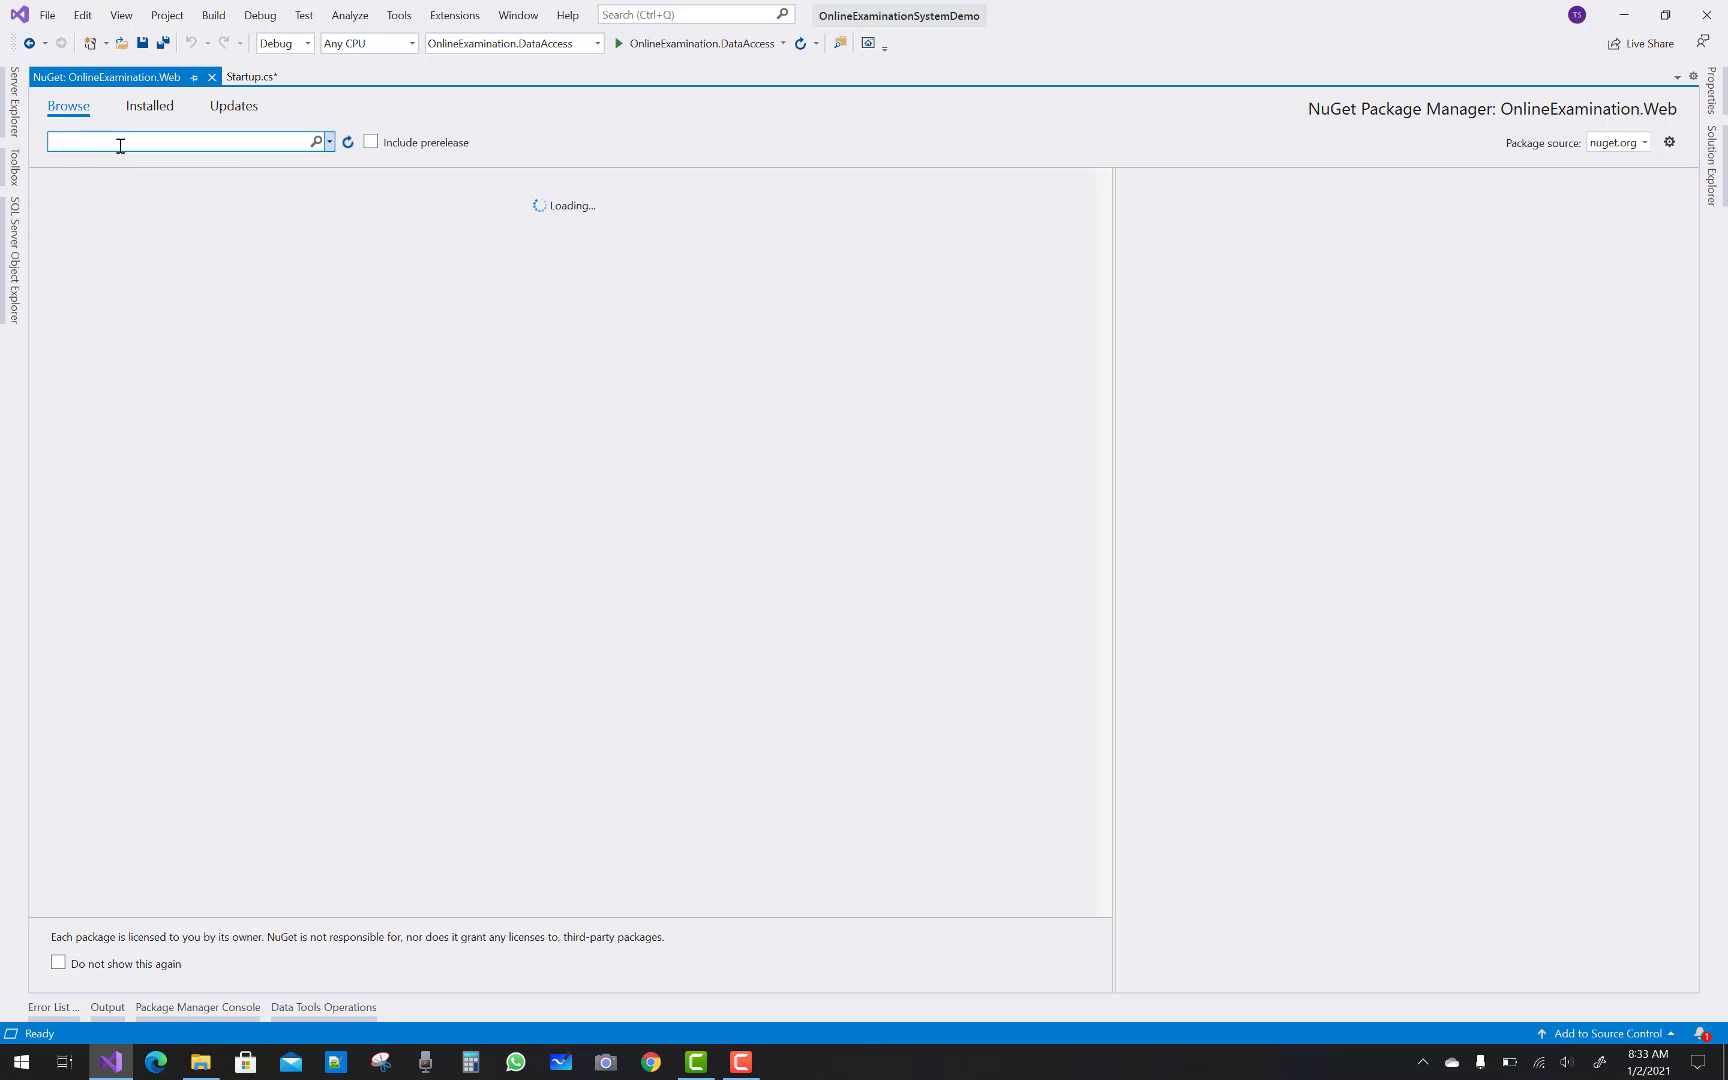
pyautogui.write('SqlServer')
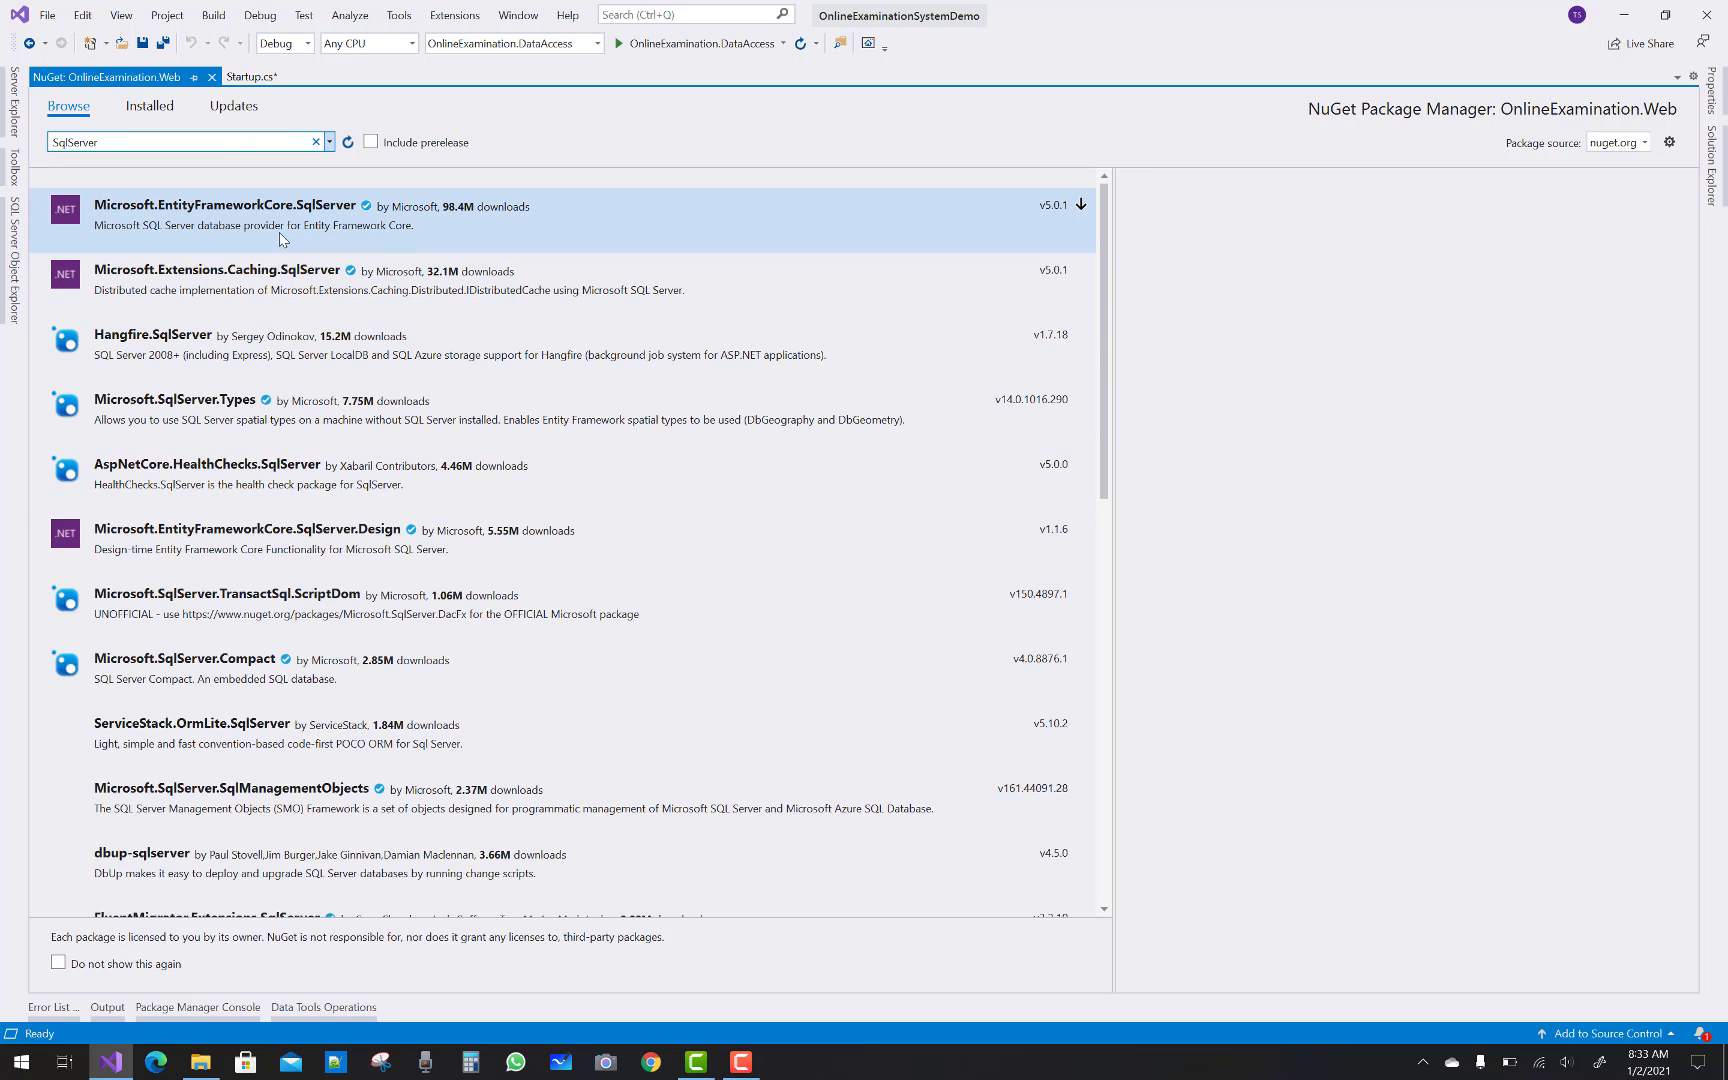
pyautogui.click(242, 206)
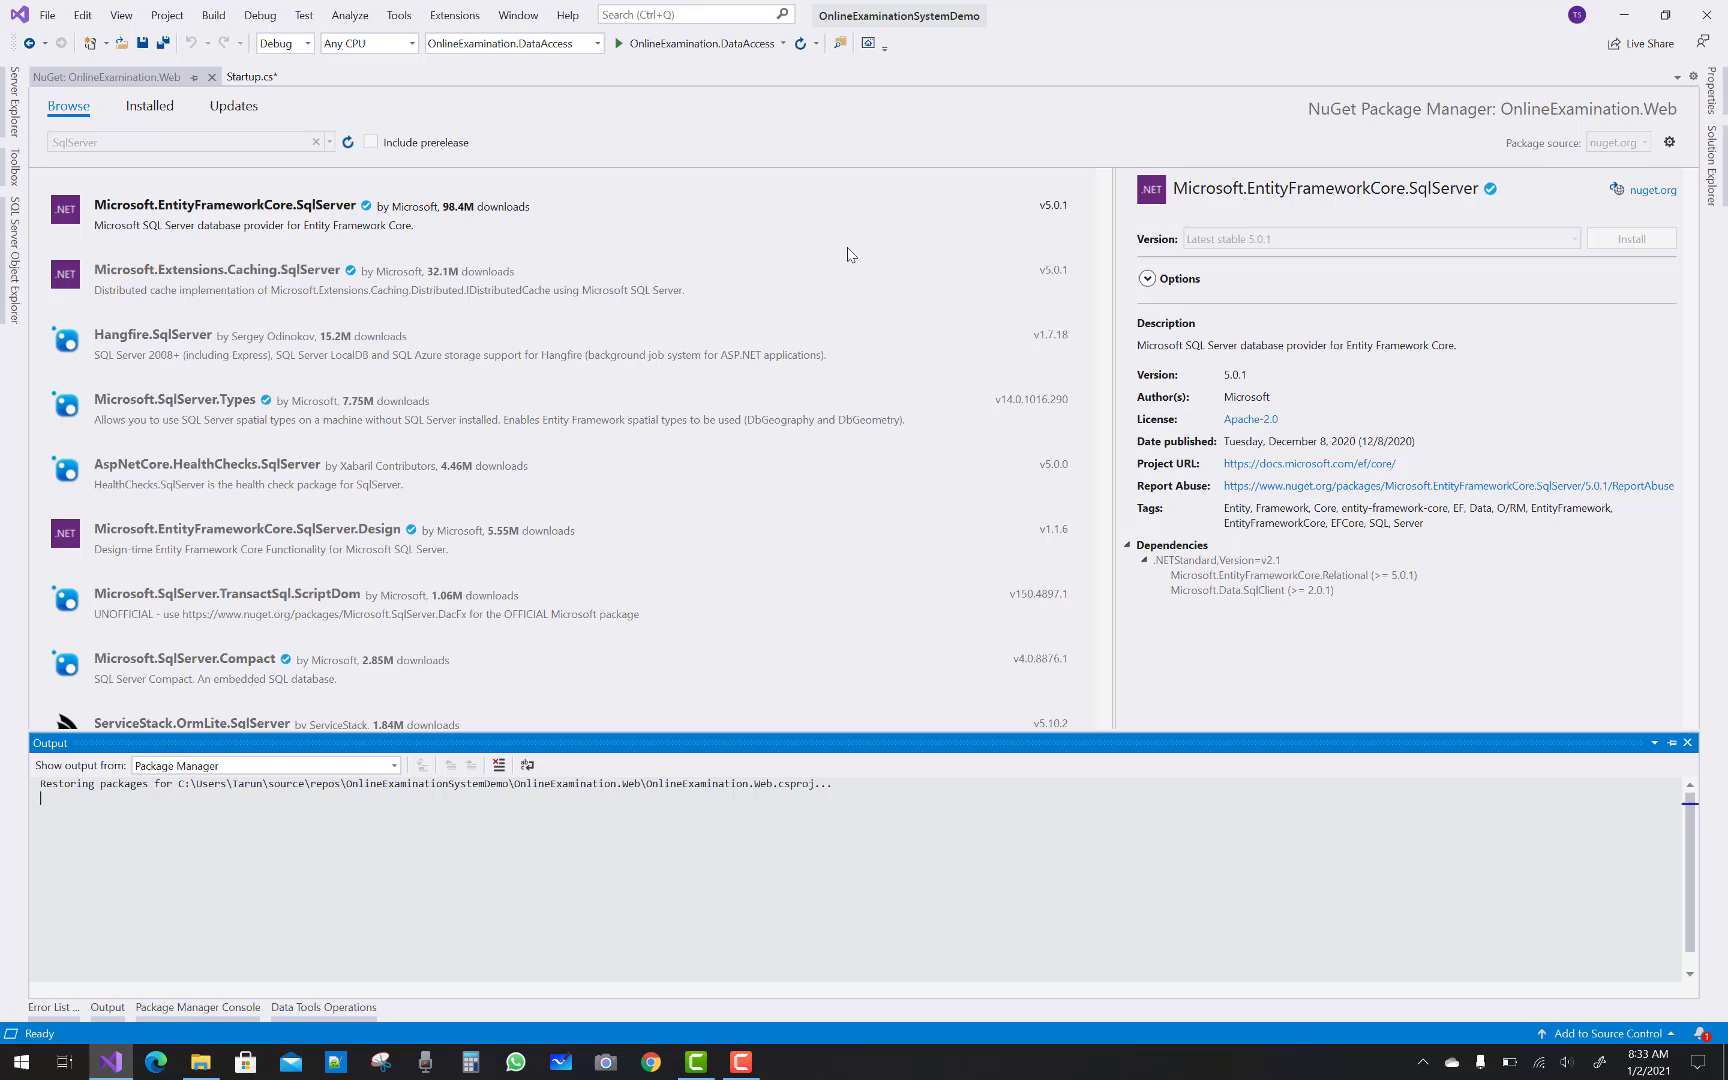
pyautogui.click(1632, 240)
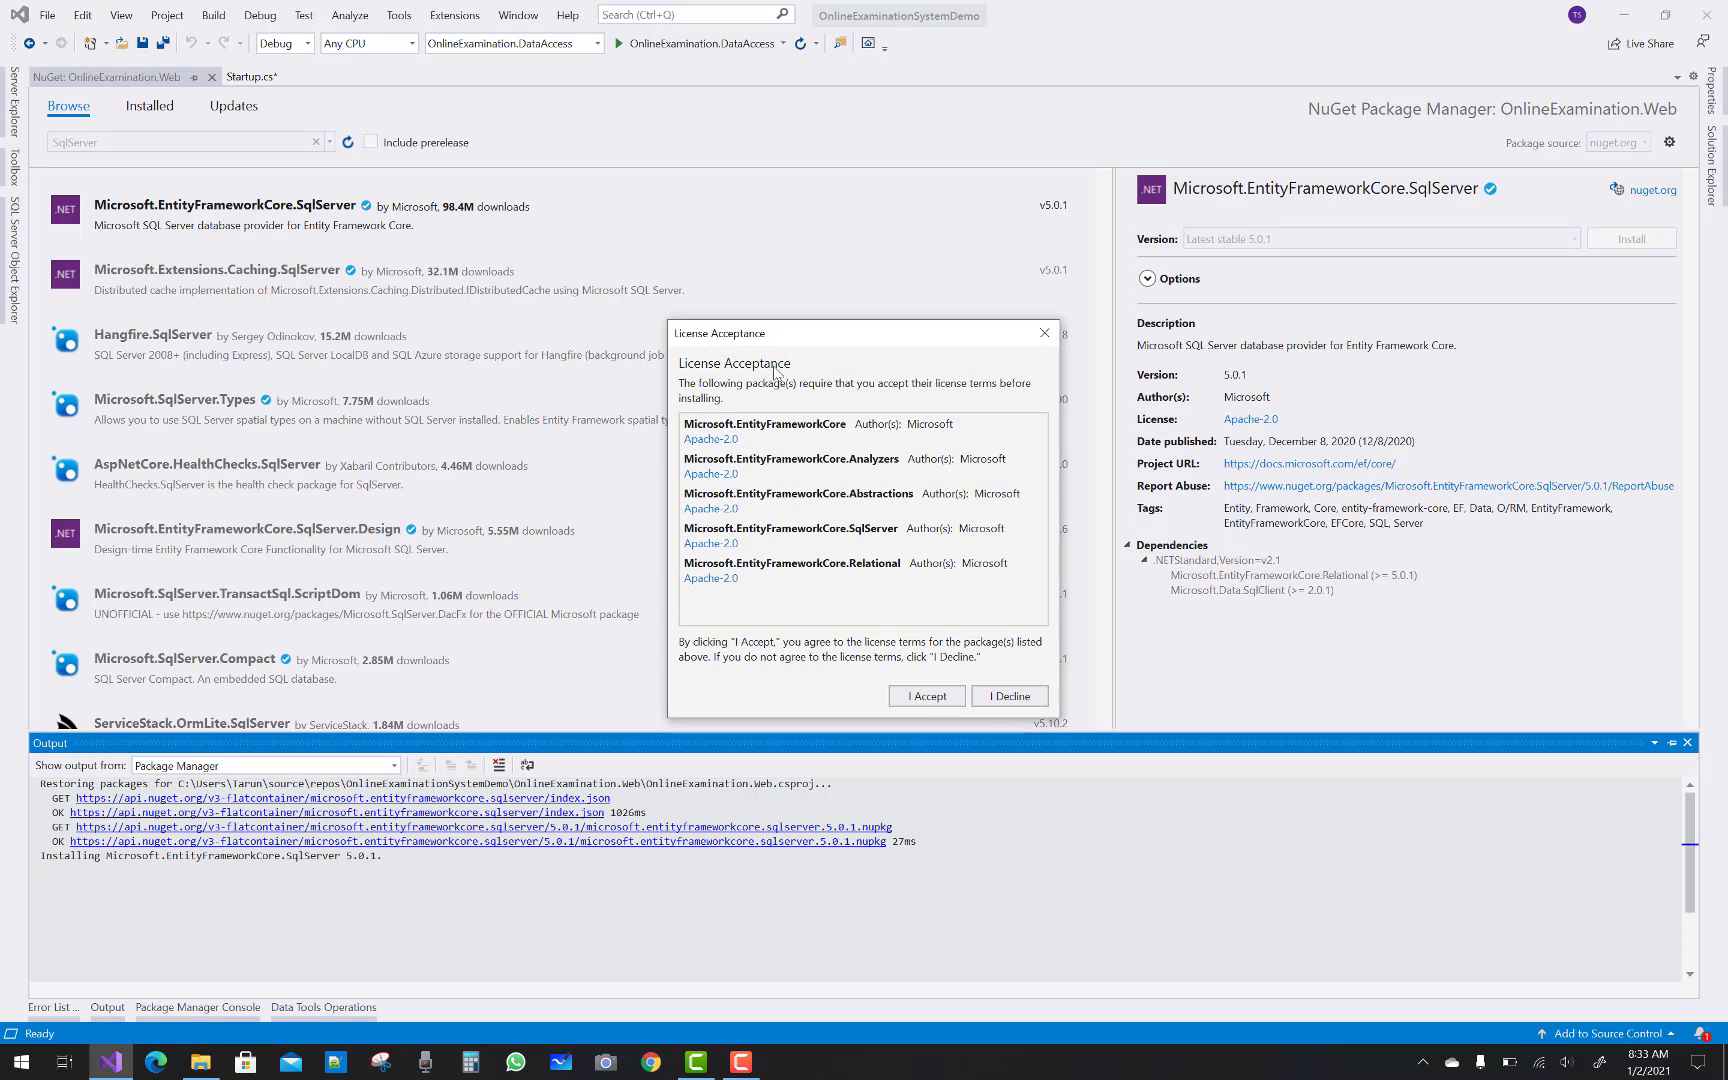
pyautogui.click(924, 696)
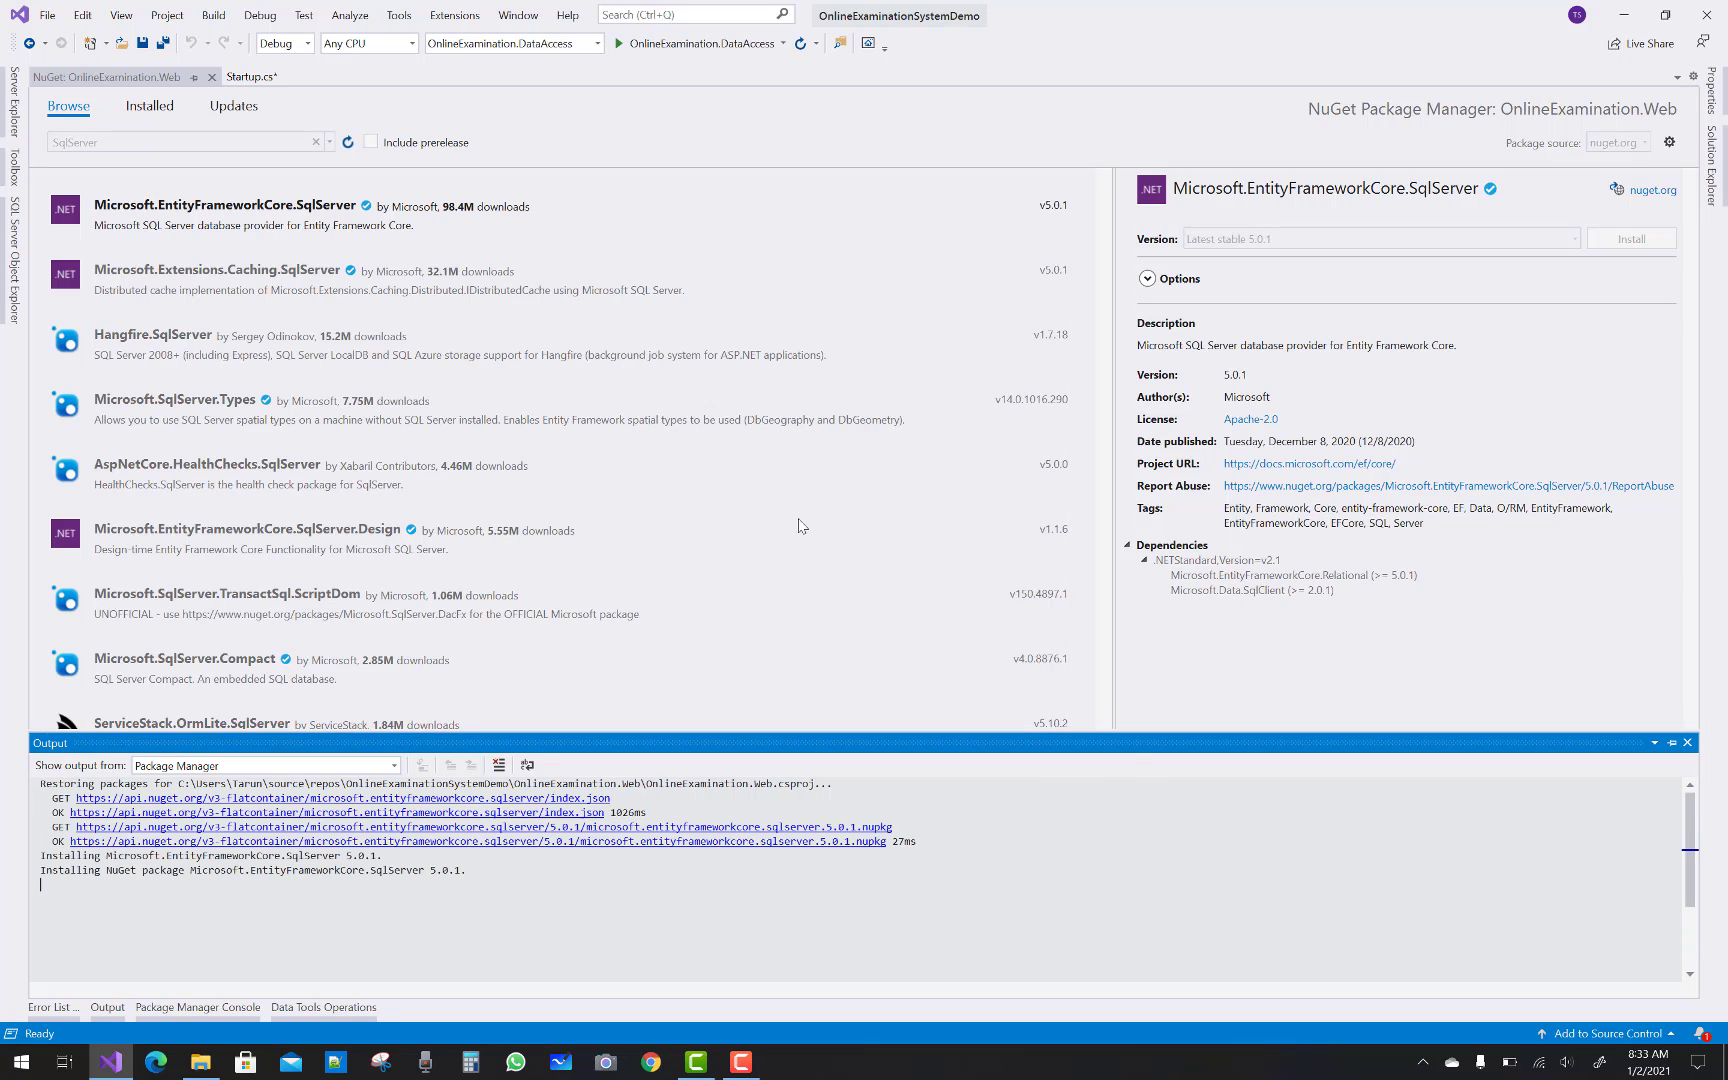
pyautogui.click(50, 1006)
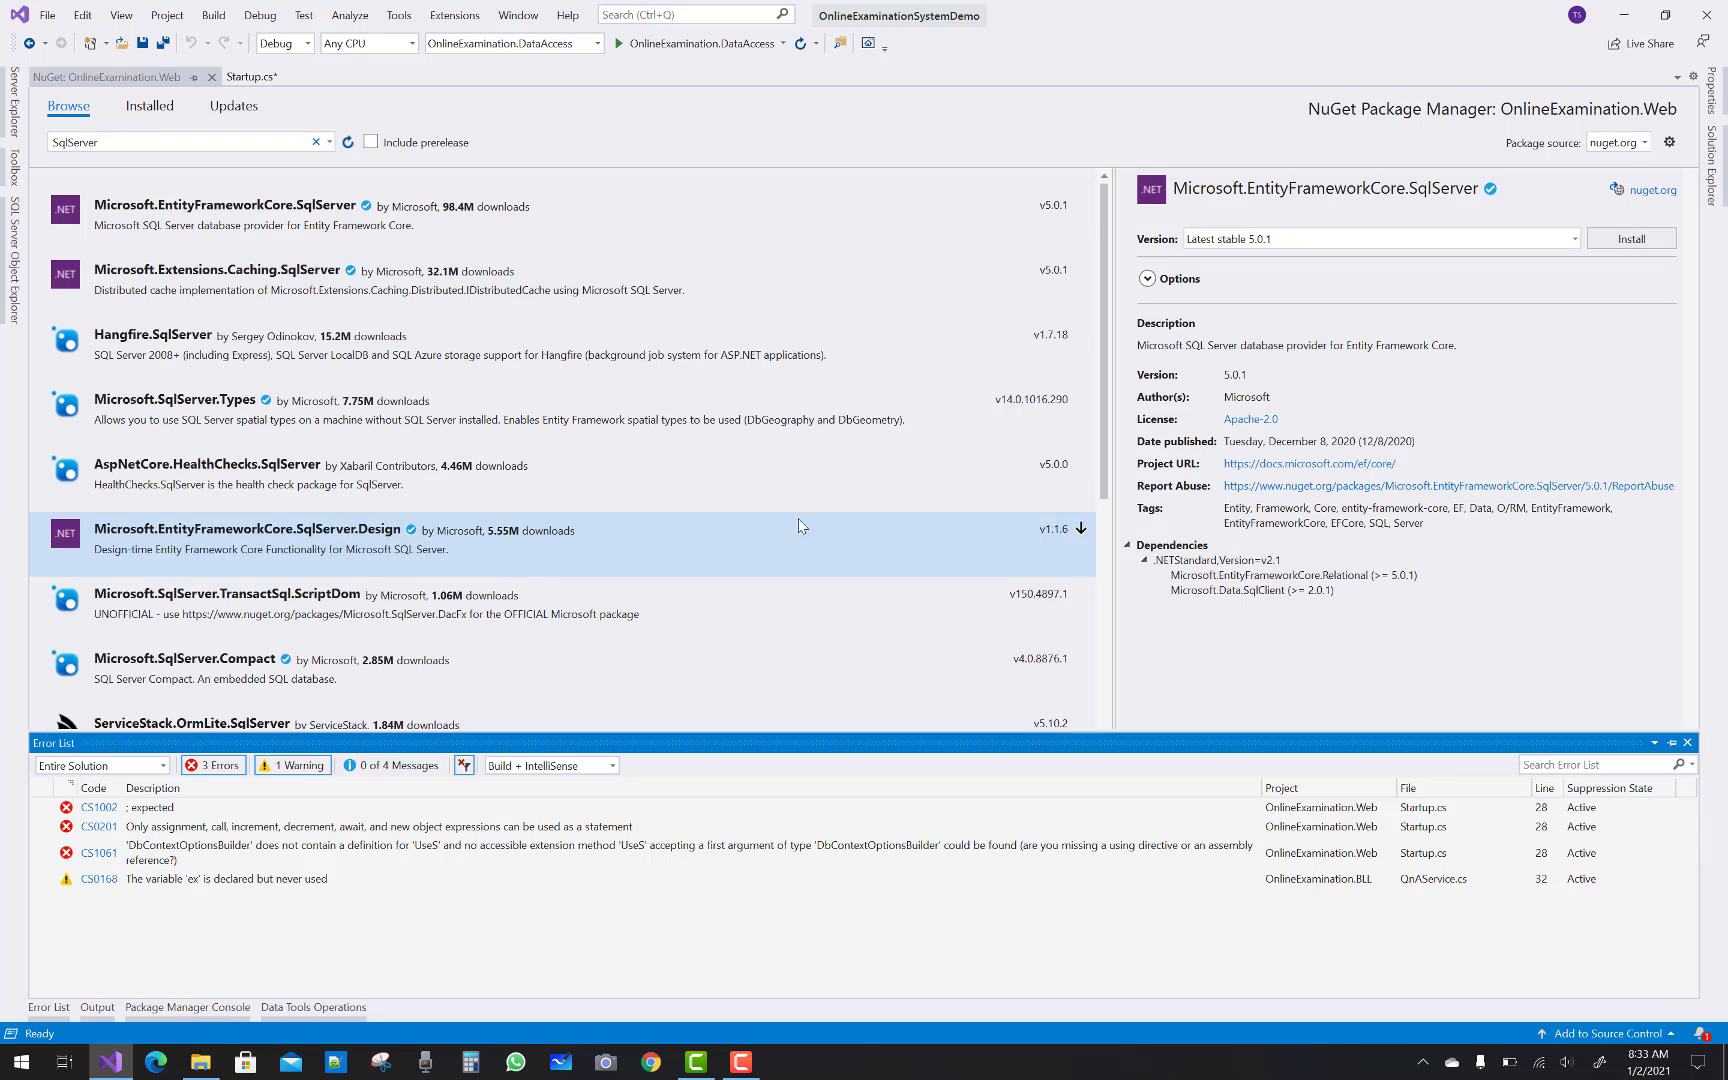
pyautogui.click(252, 76)
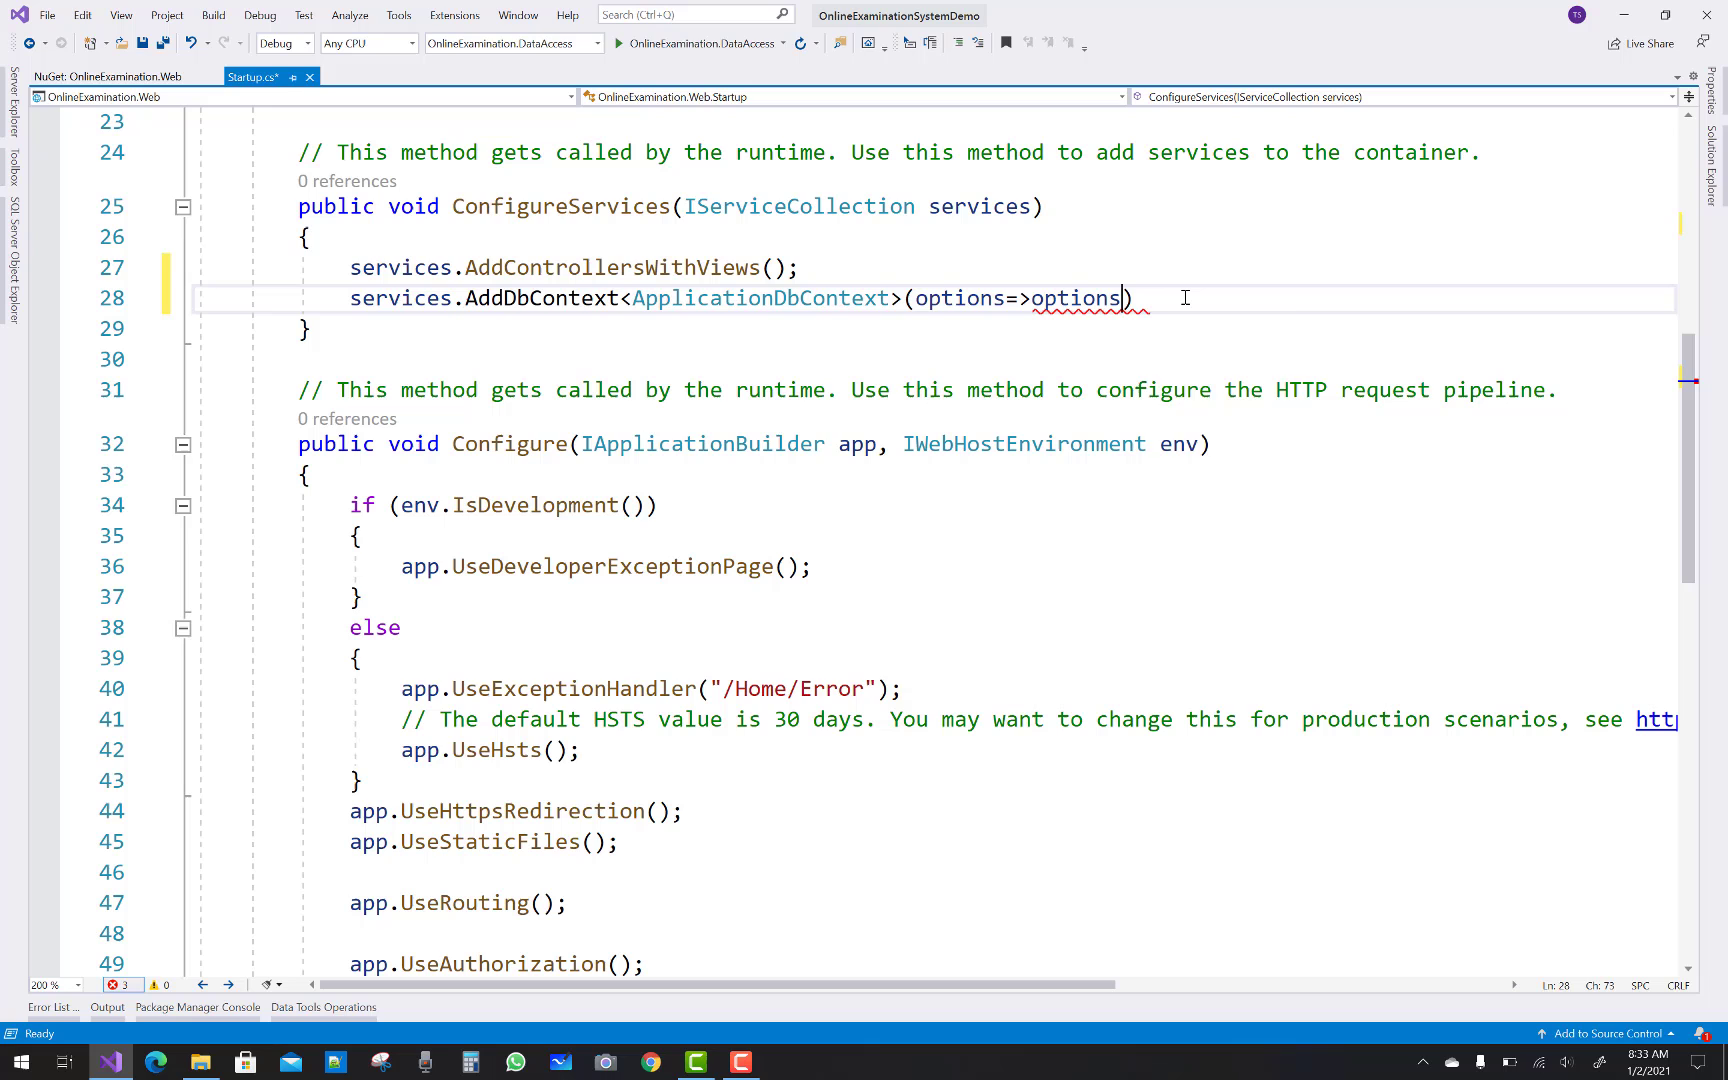
# Call options.UseSqlServer with Configuration, adding the Microsoft.EntityFrameworkCore using directive
pyautogui.write('.usesq')
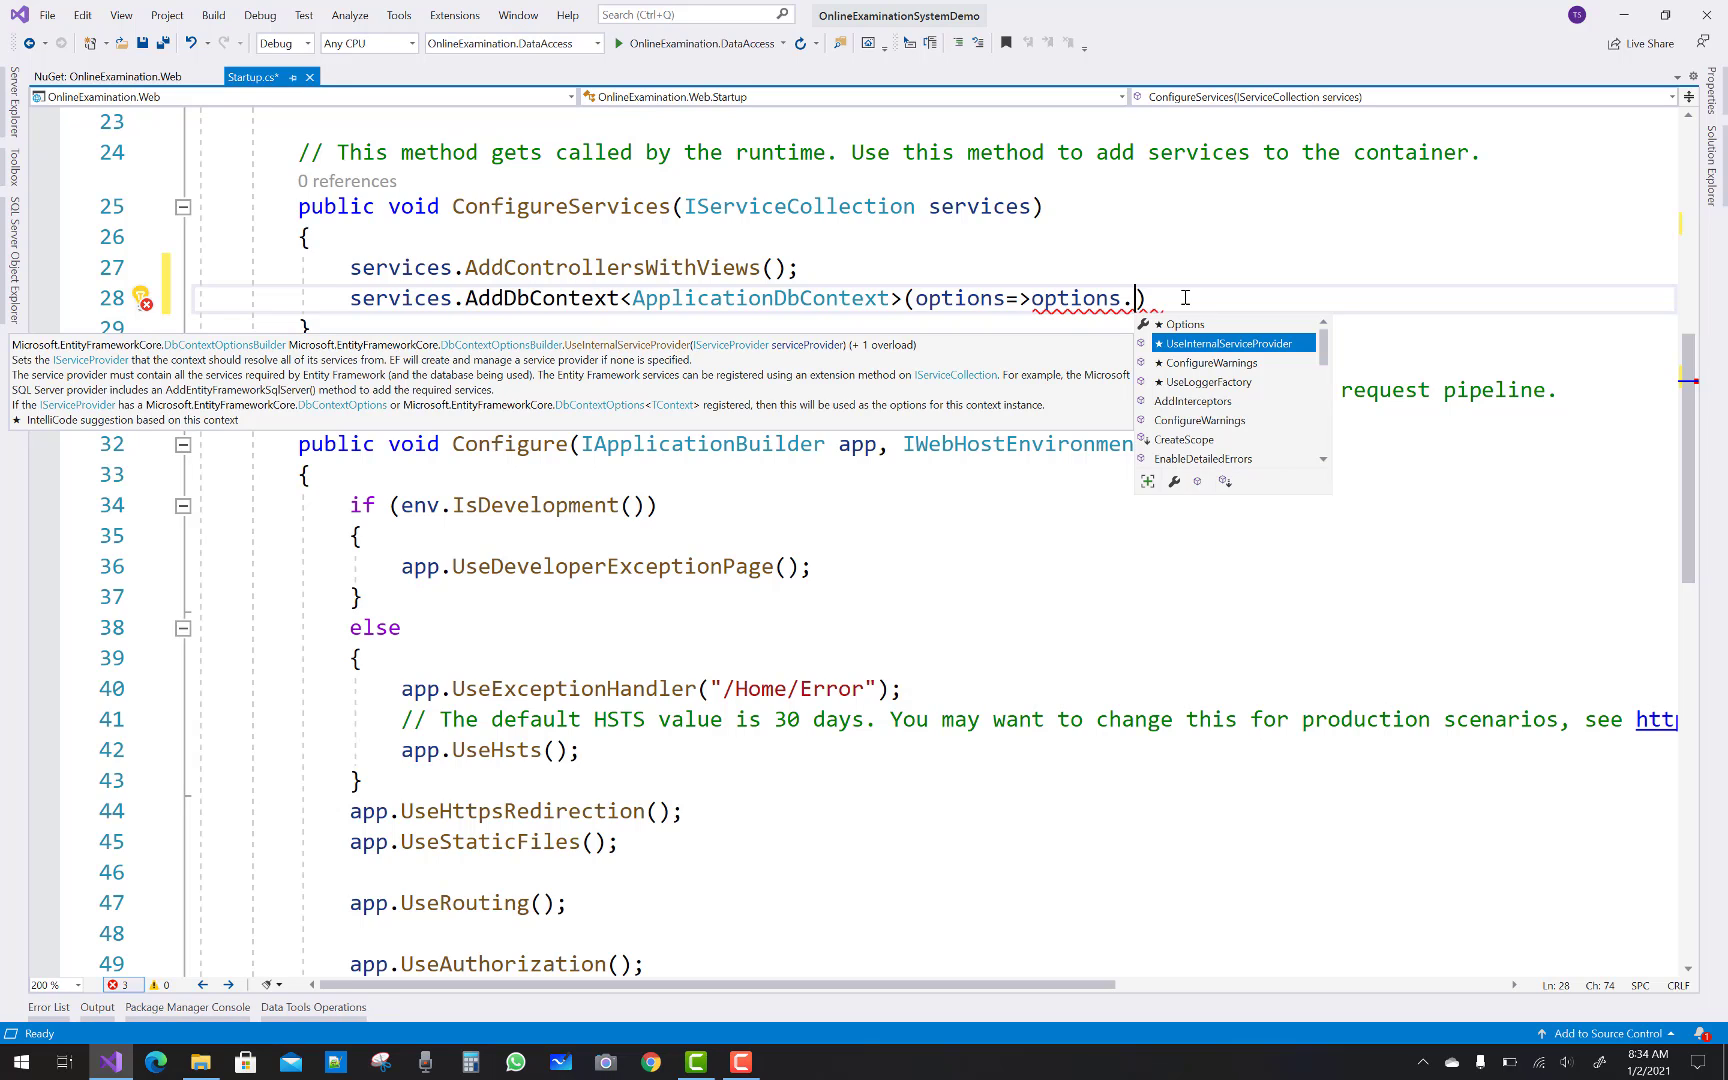
pyautogui.write('Use')
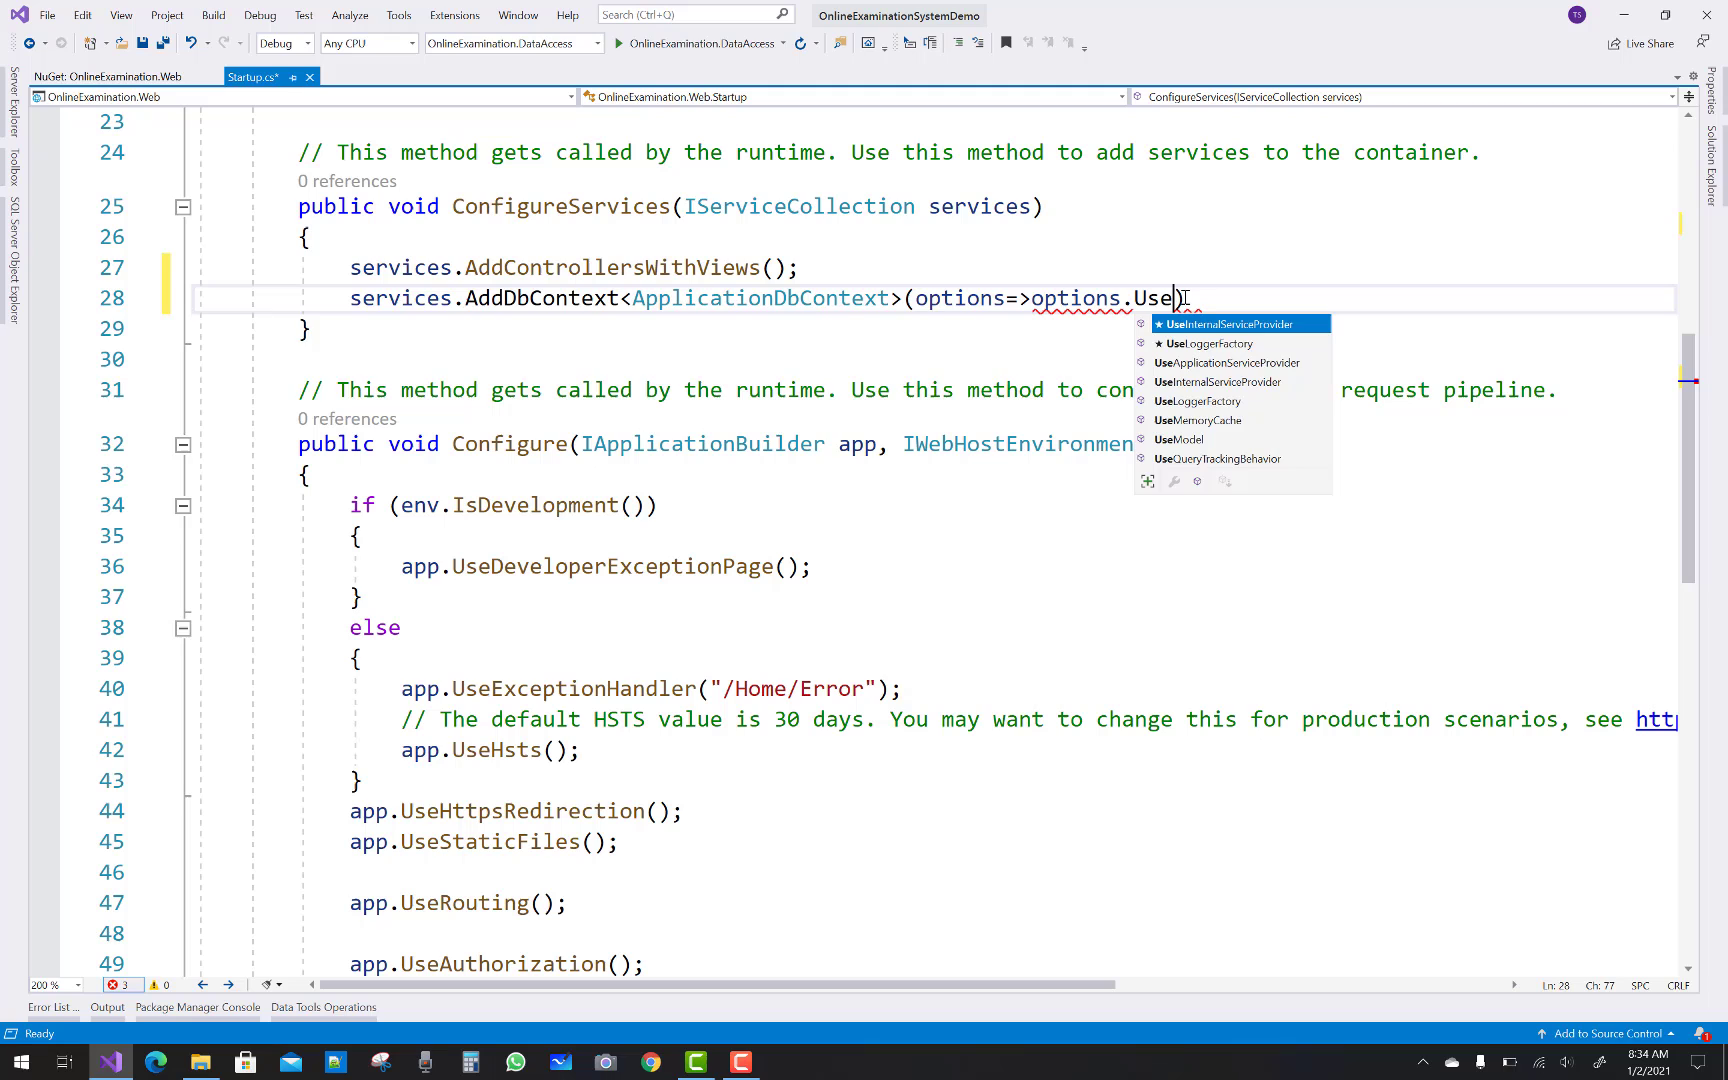
pyautogui.write('SqlServer)')
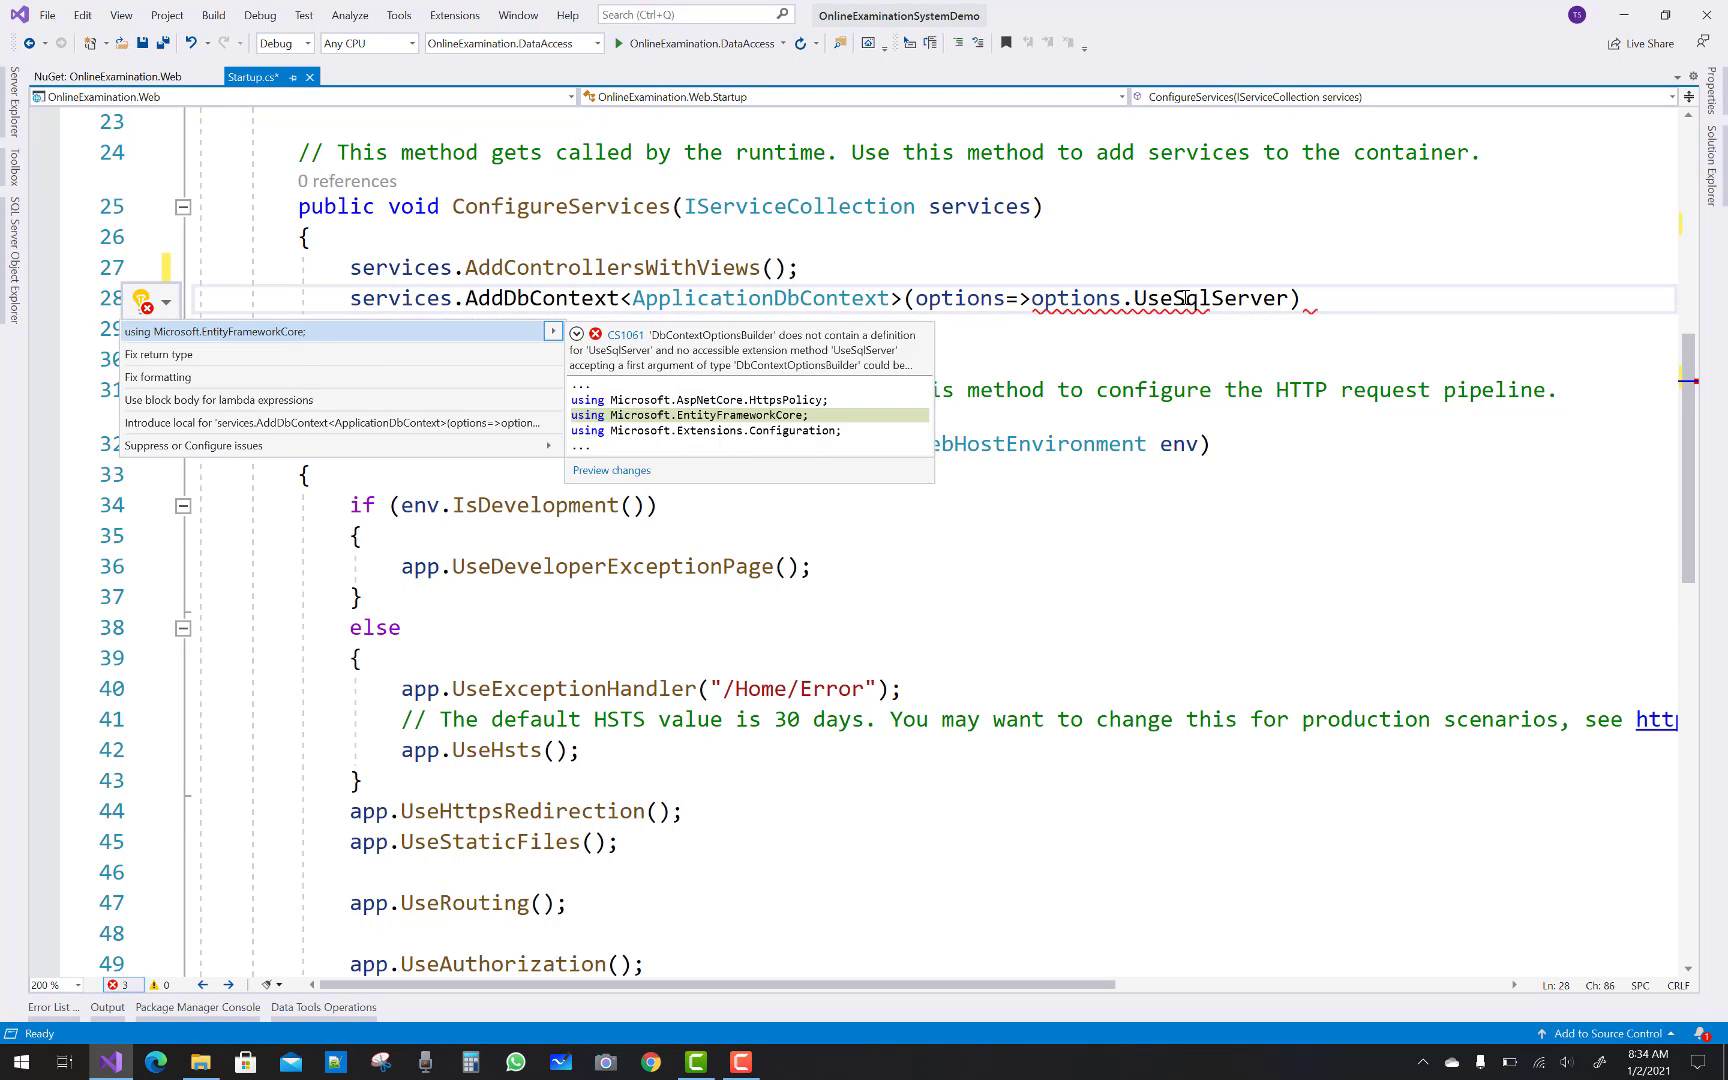
pyautogui.press('Escape')
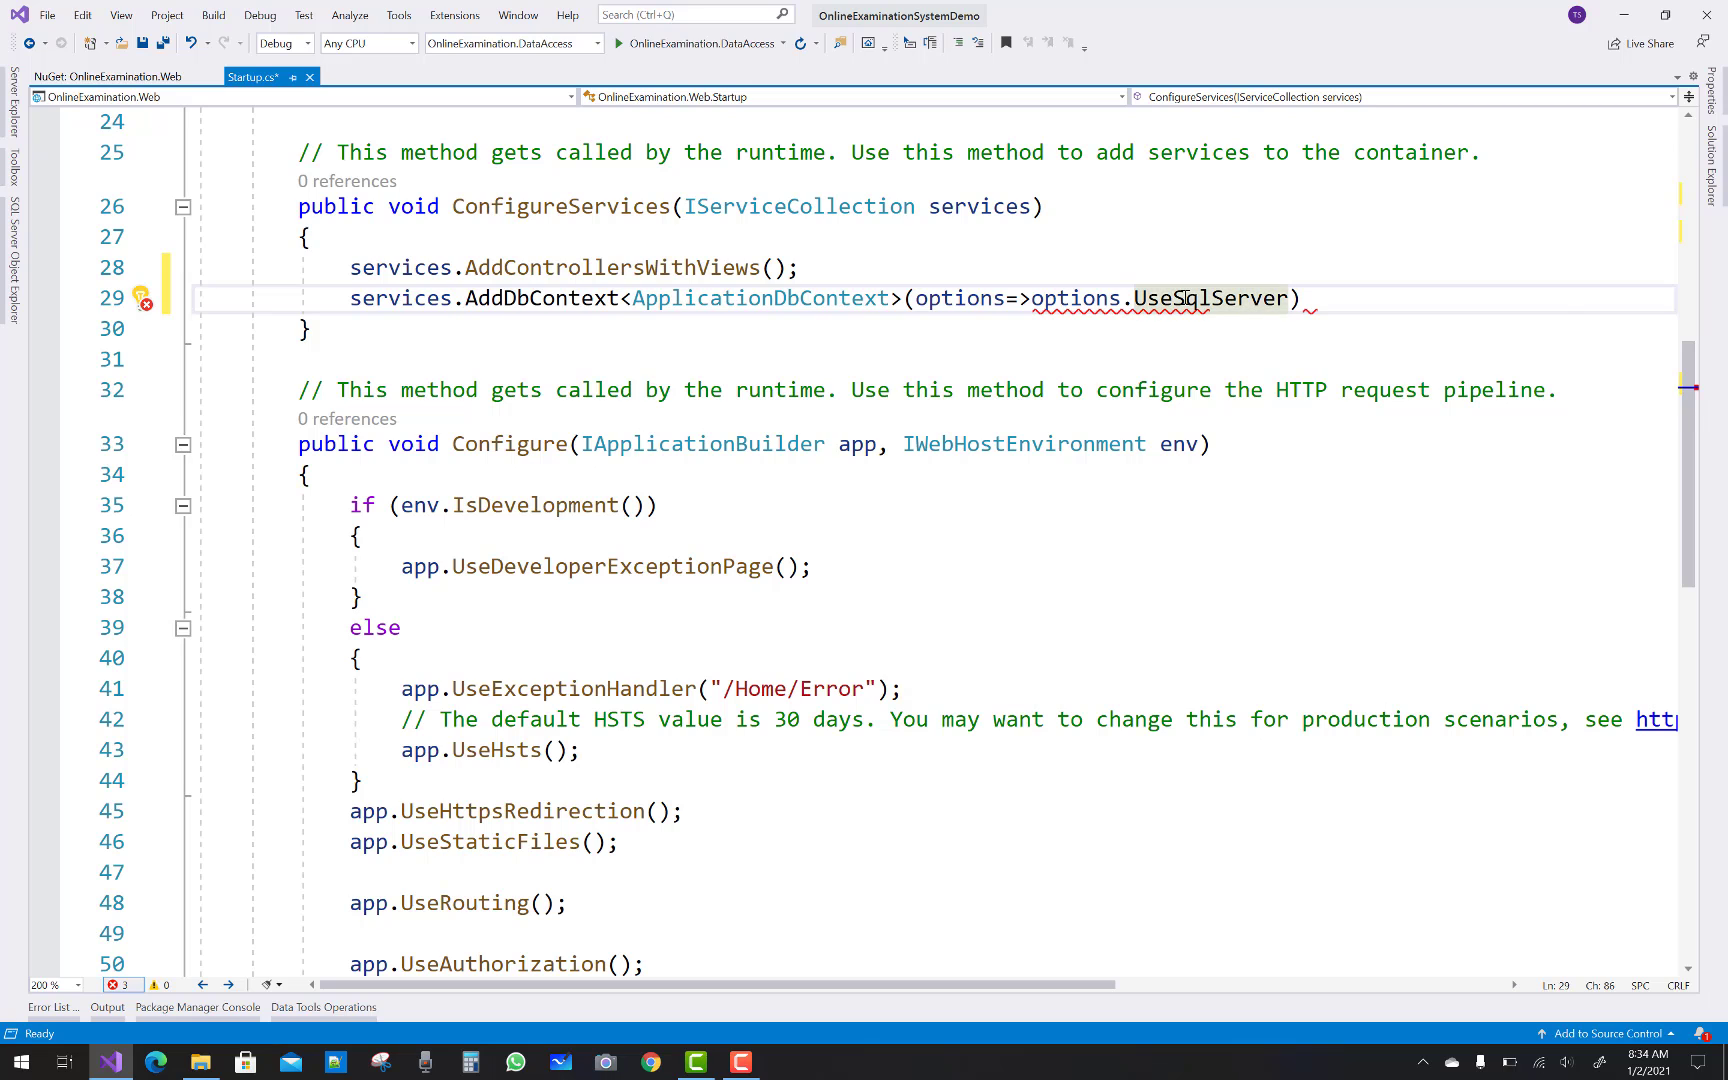
pyautogui.write('()')
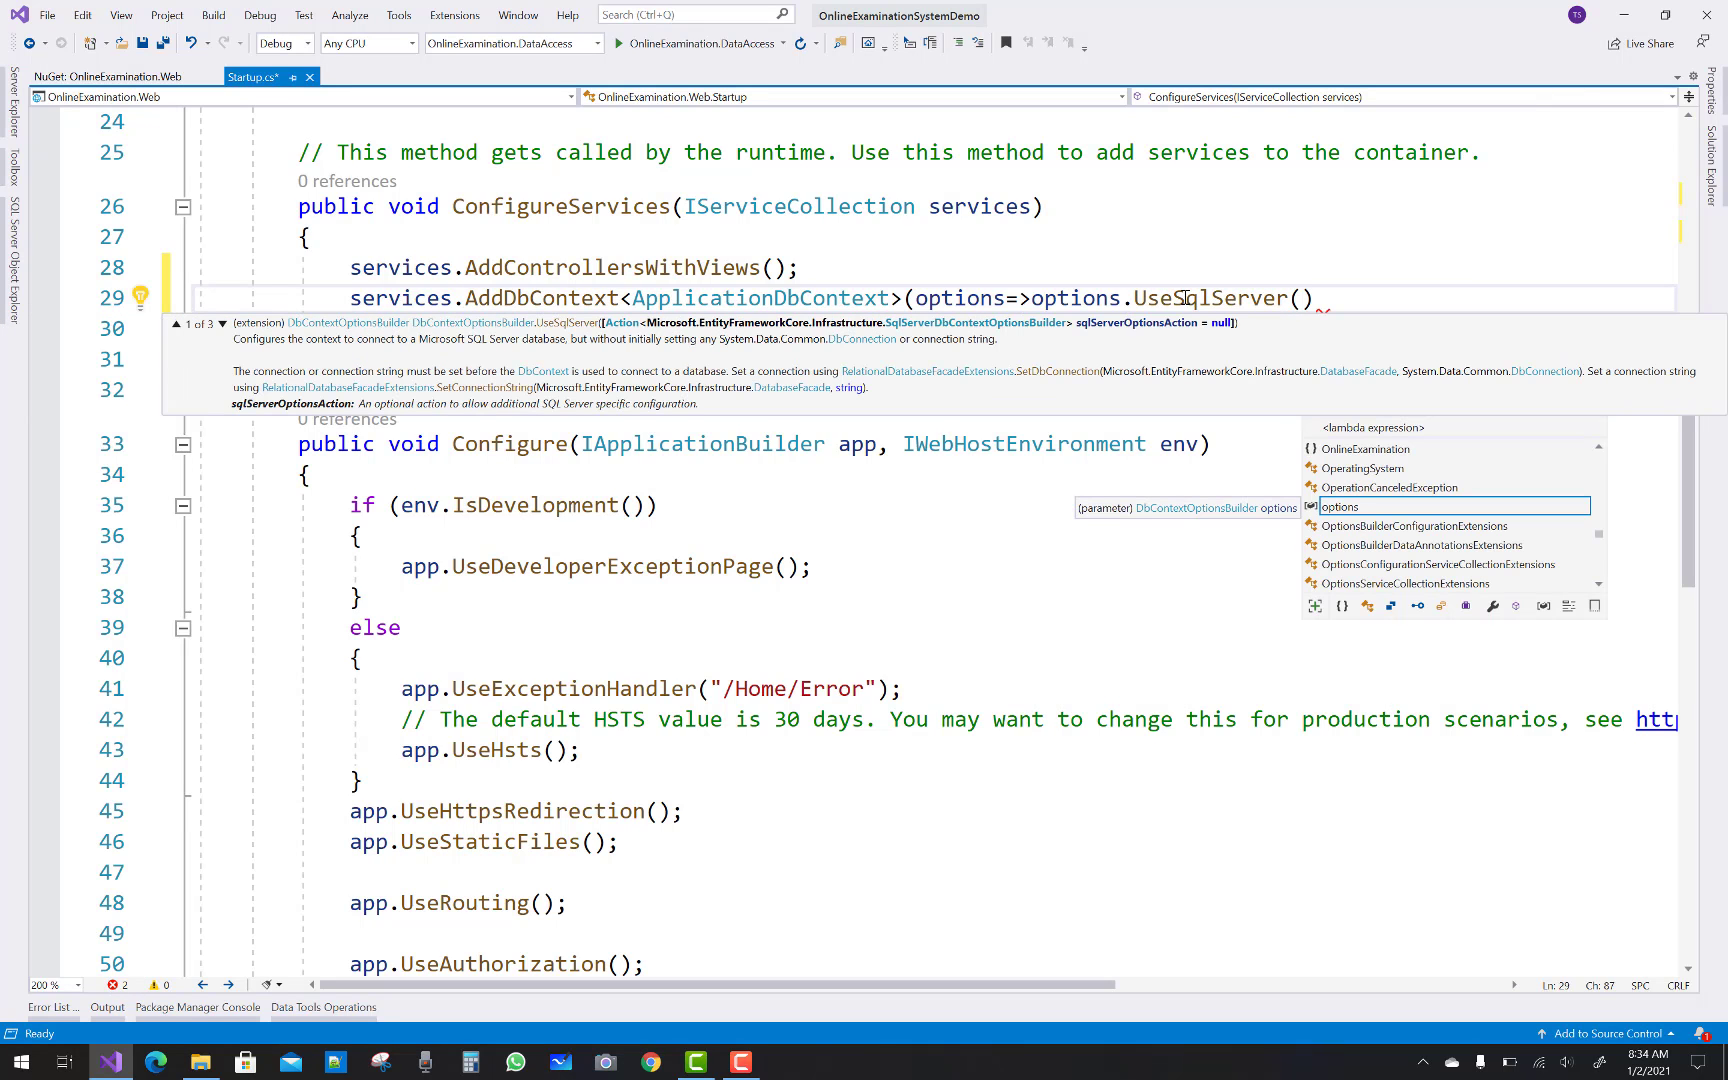
pyautogui.write('Confi')
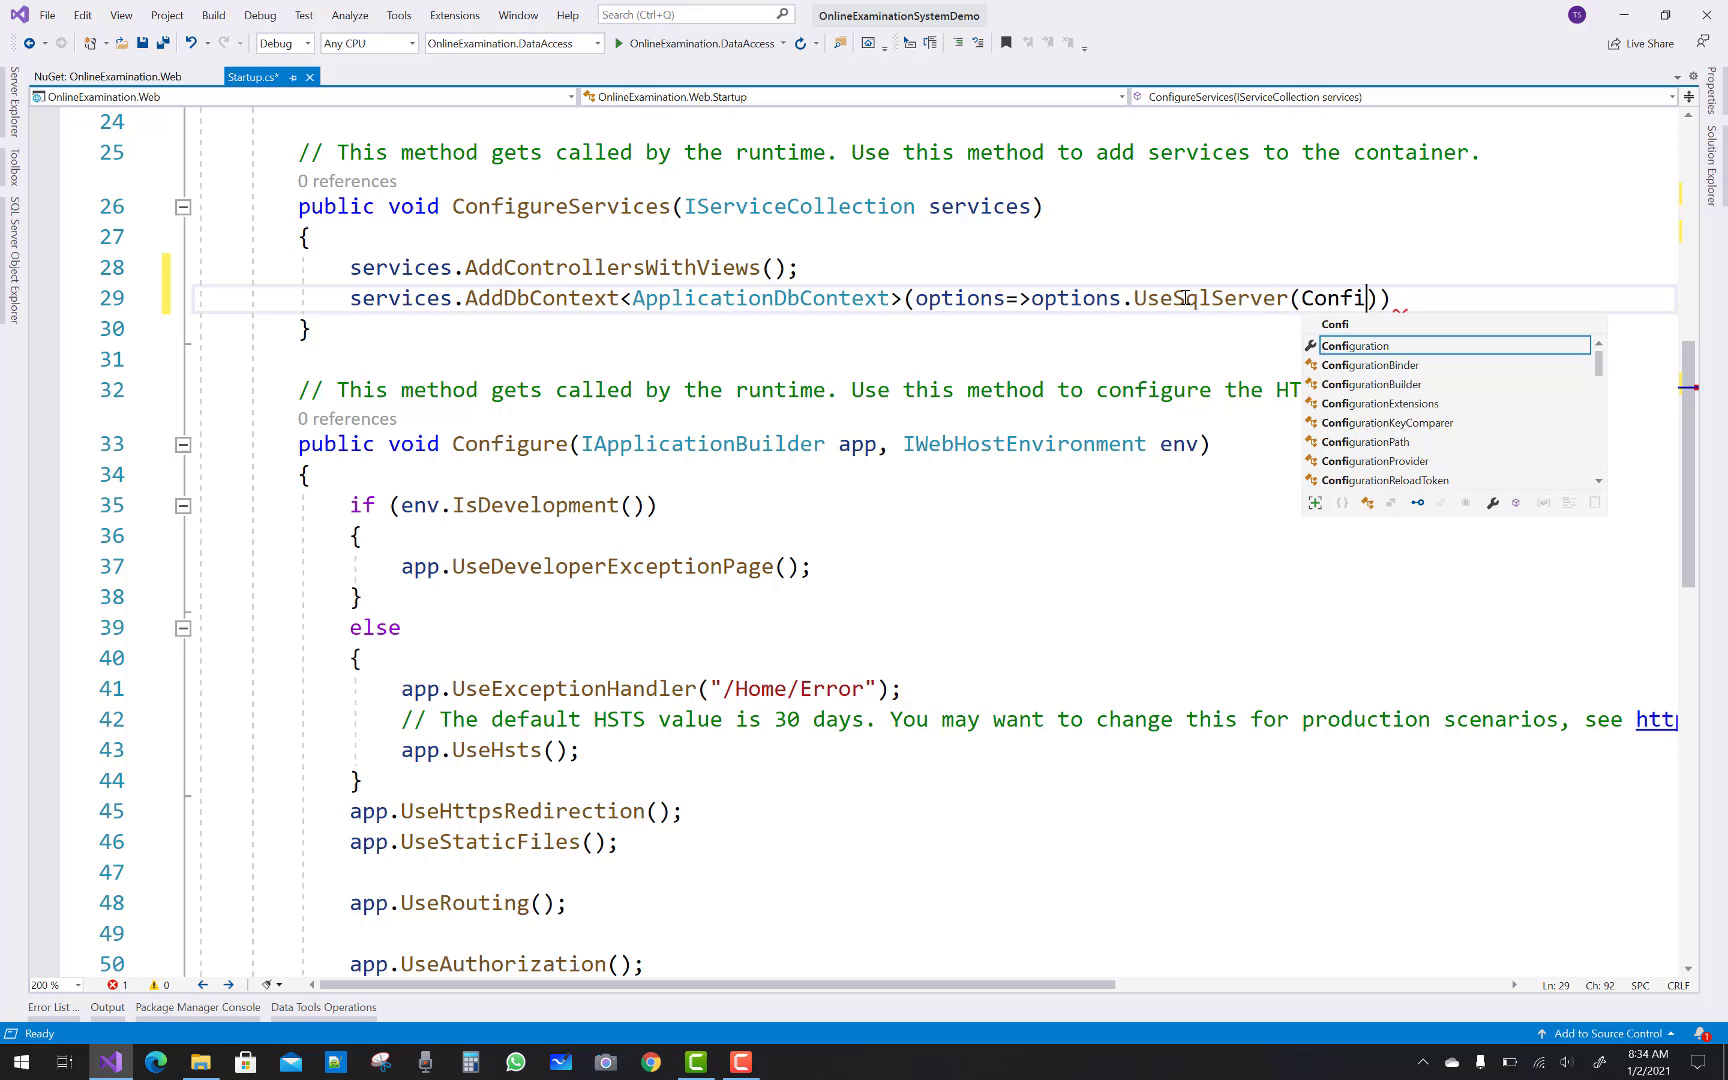
pyautogui.press('Tab')
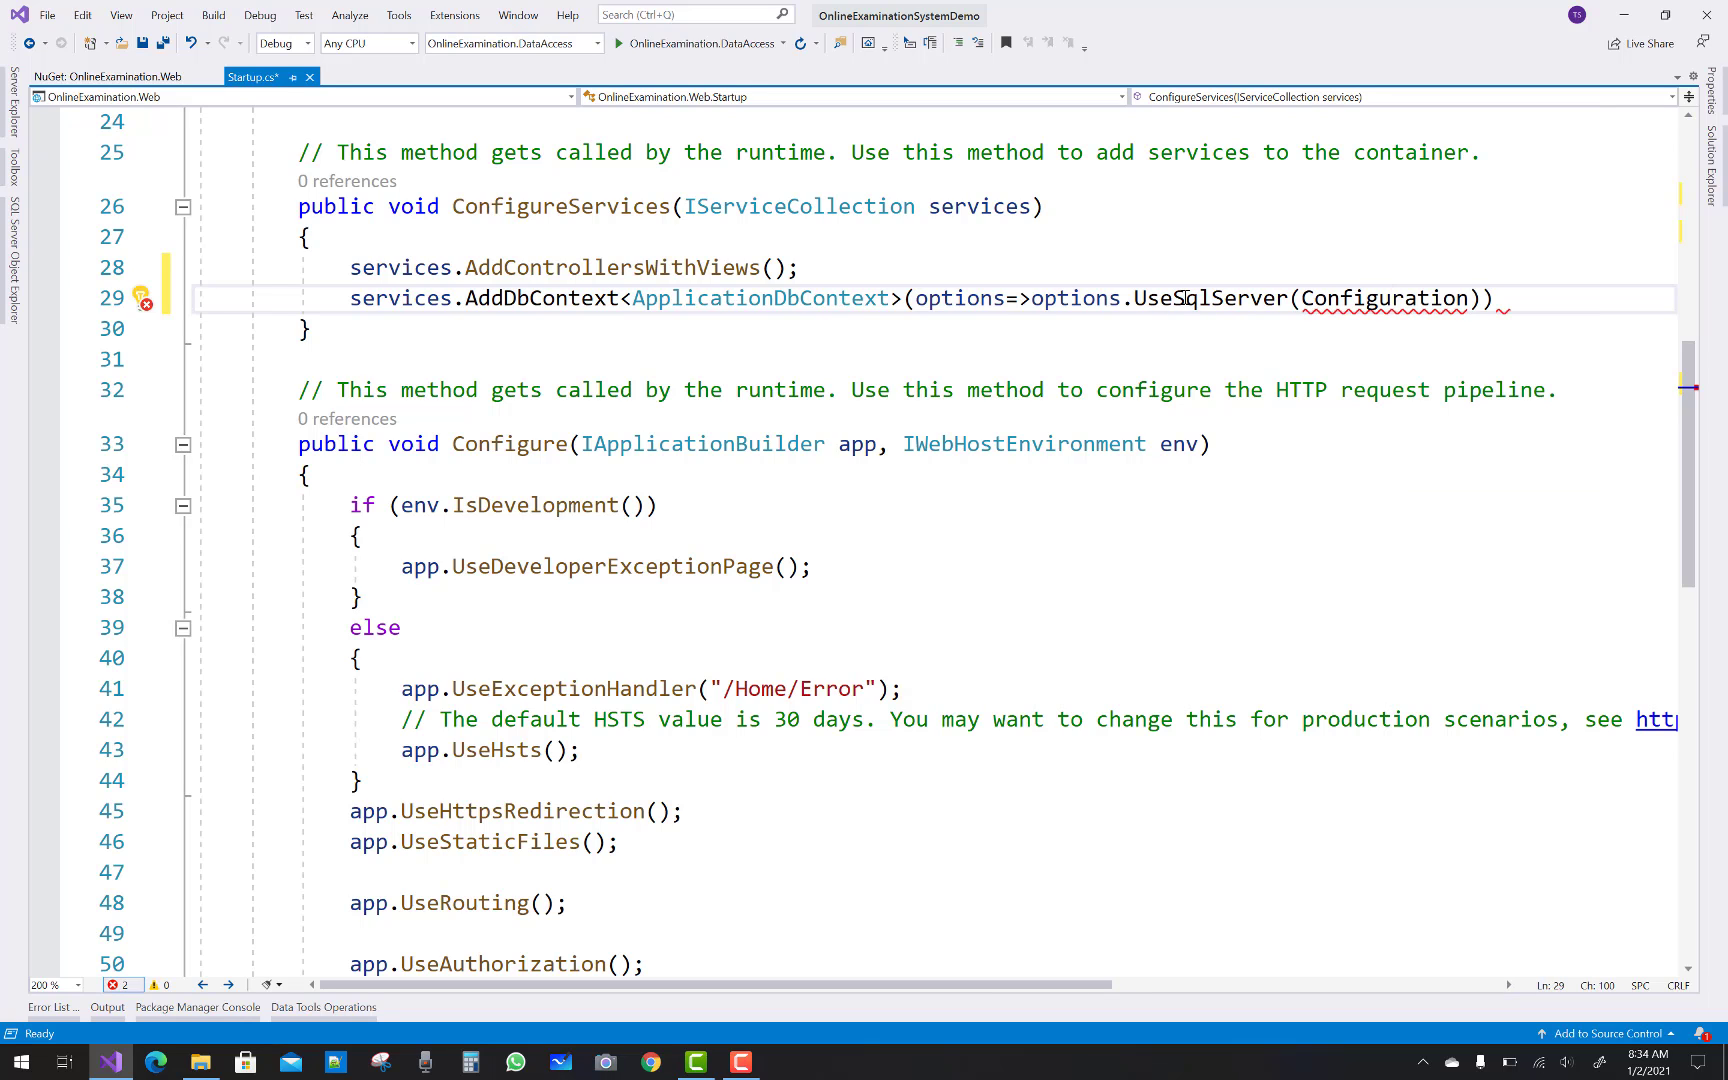
# Pass GetConnectionString("DefaultConnetion") to UseSqlServer and close the statement with ));
pyautogui.write('.Gt')
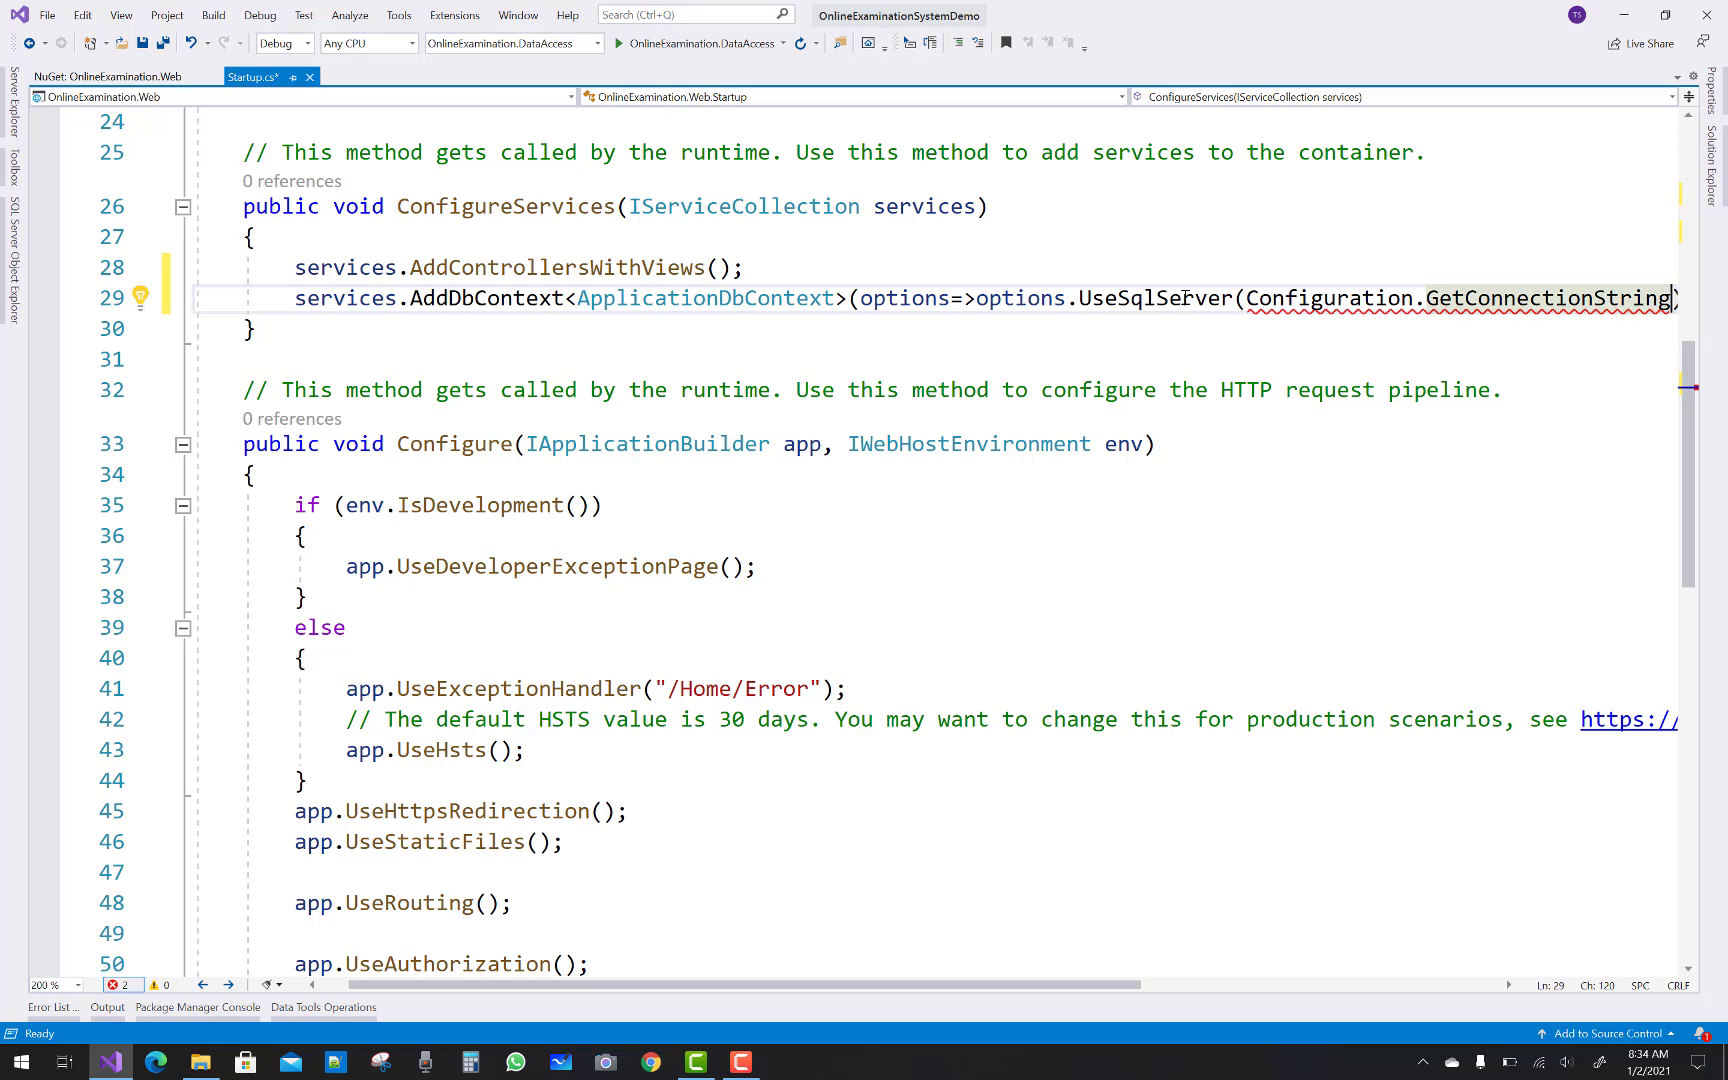
pyautogui.hscroll(3)
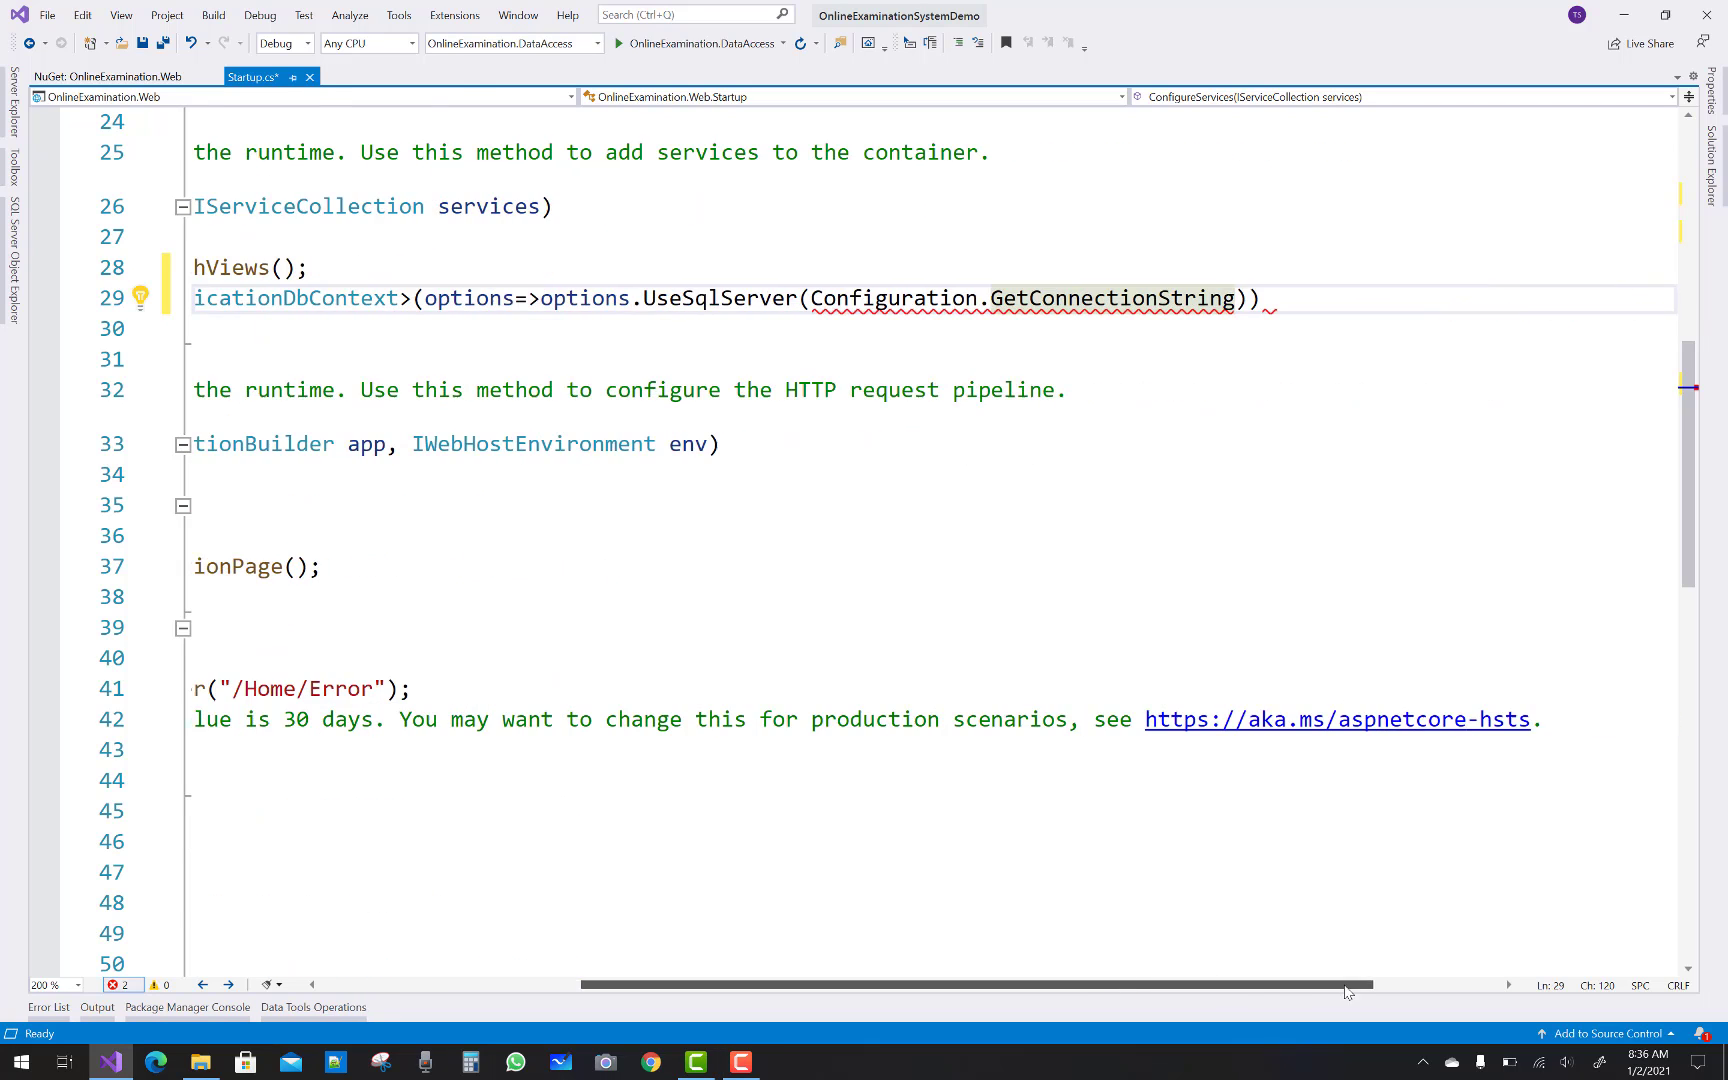
pyautogui.write('(')
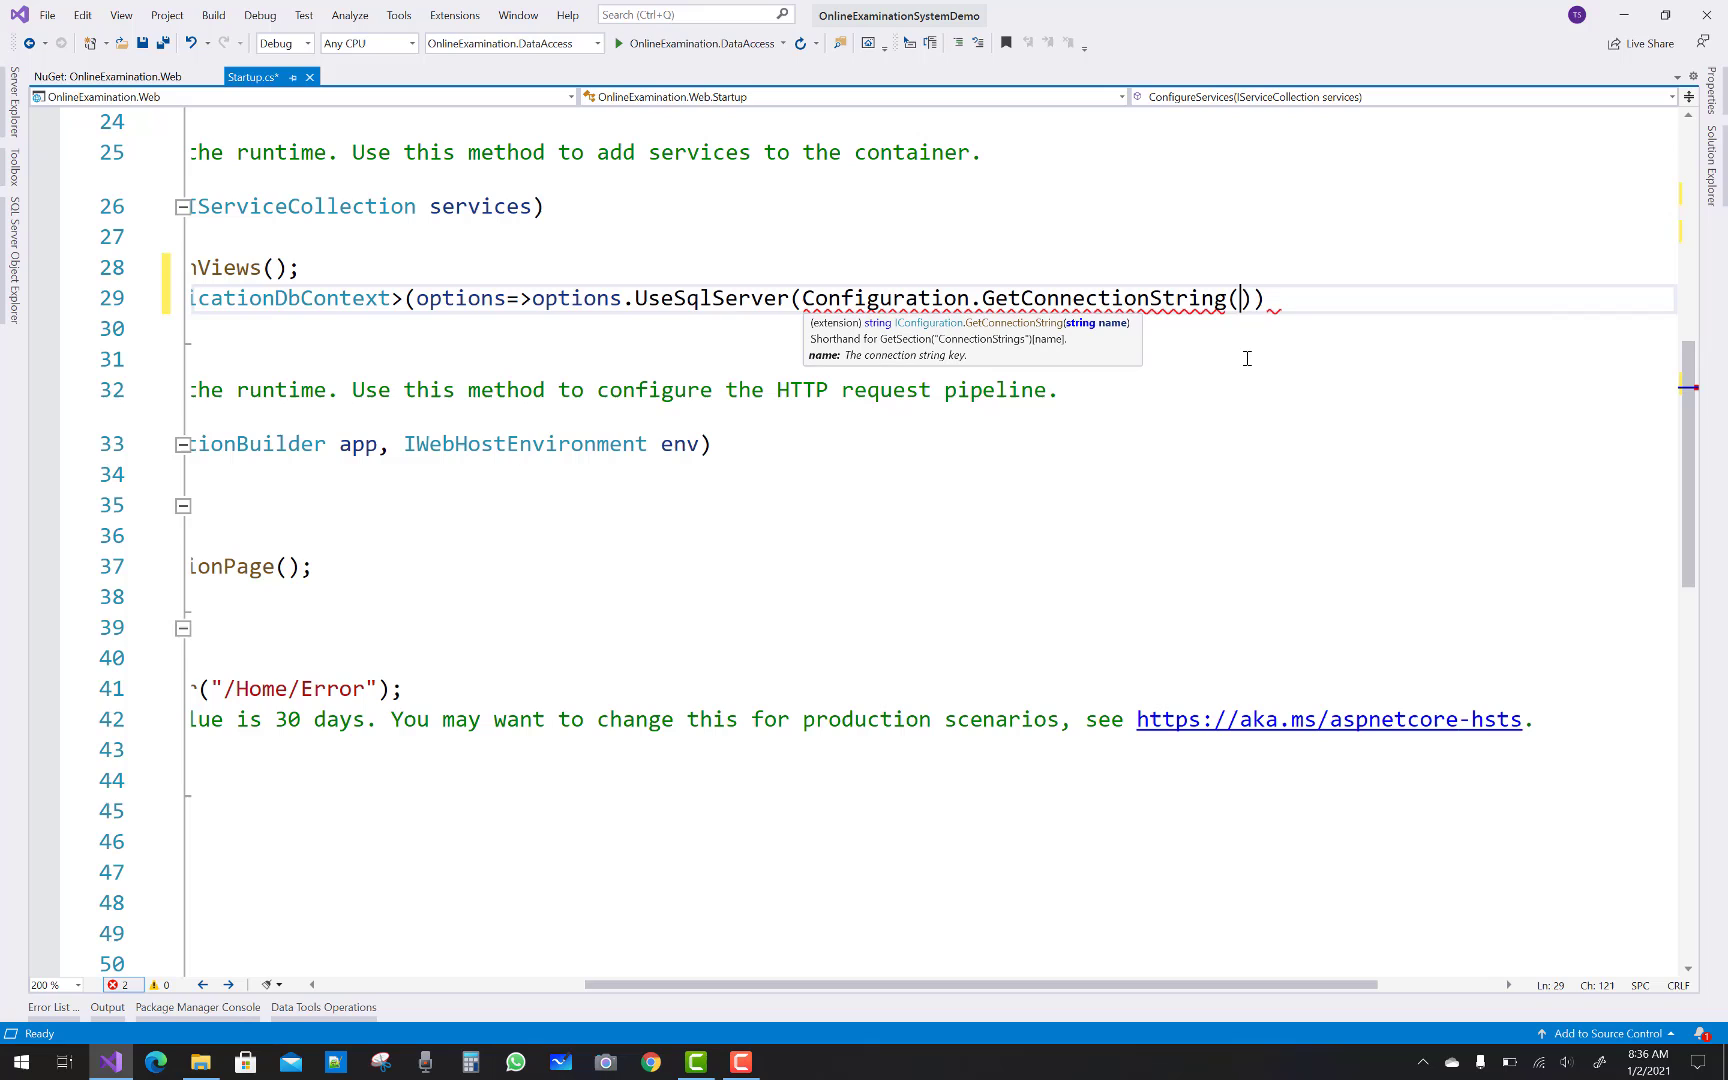
pyautogui.write('""')
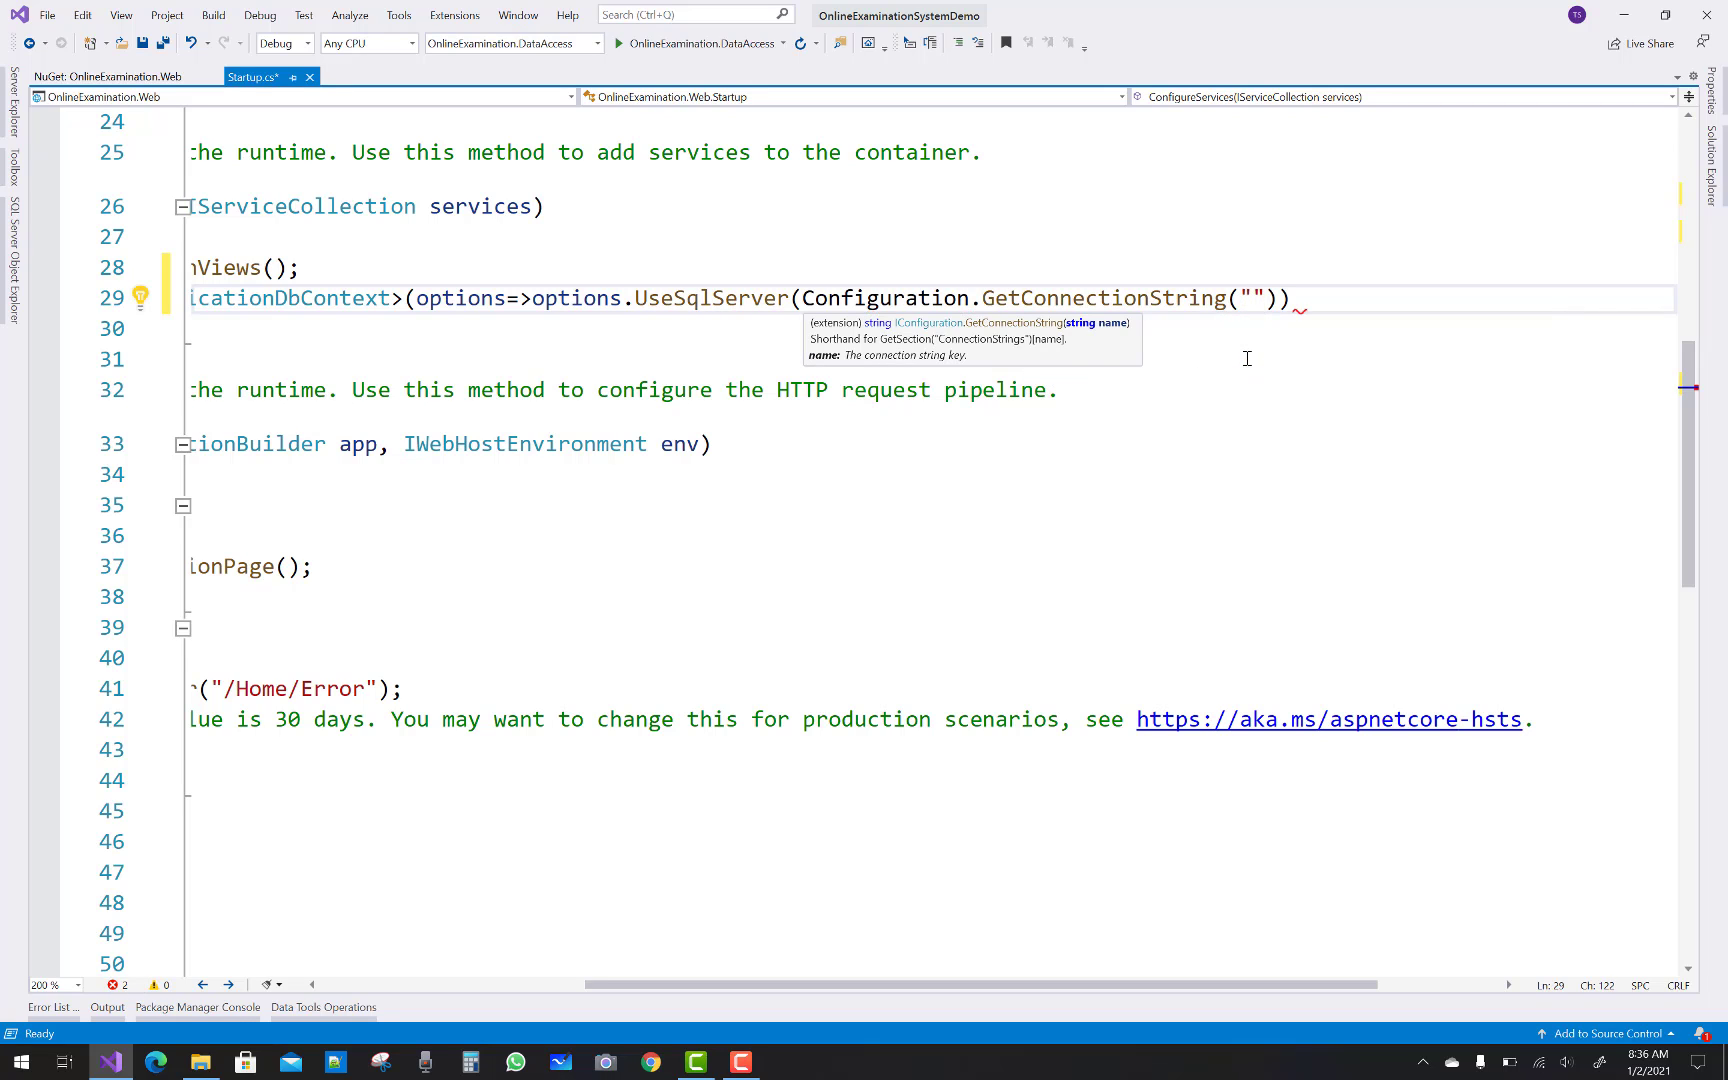
pyautogui.write('DefaultConnetion')
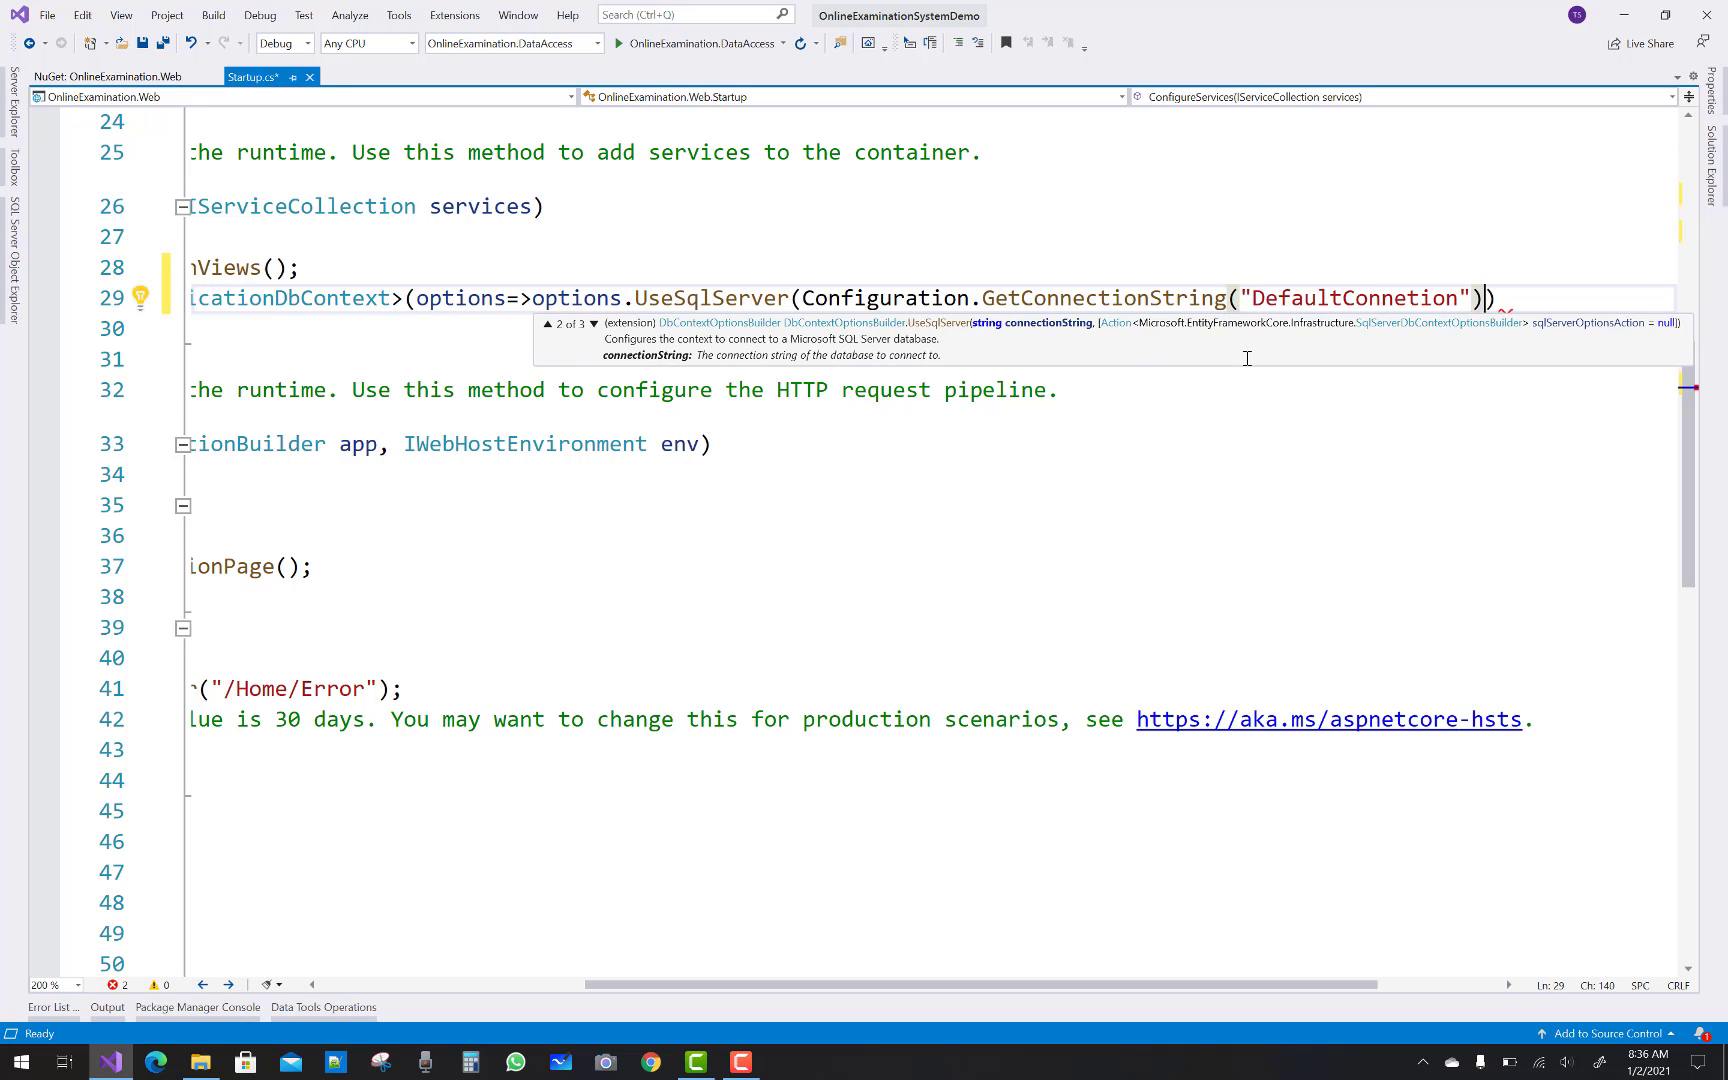
pyautogui.write('));')
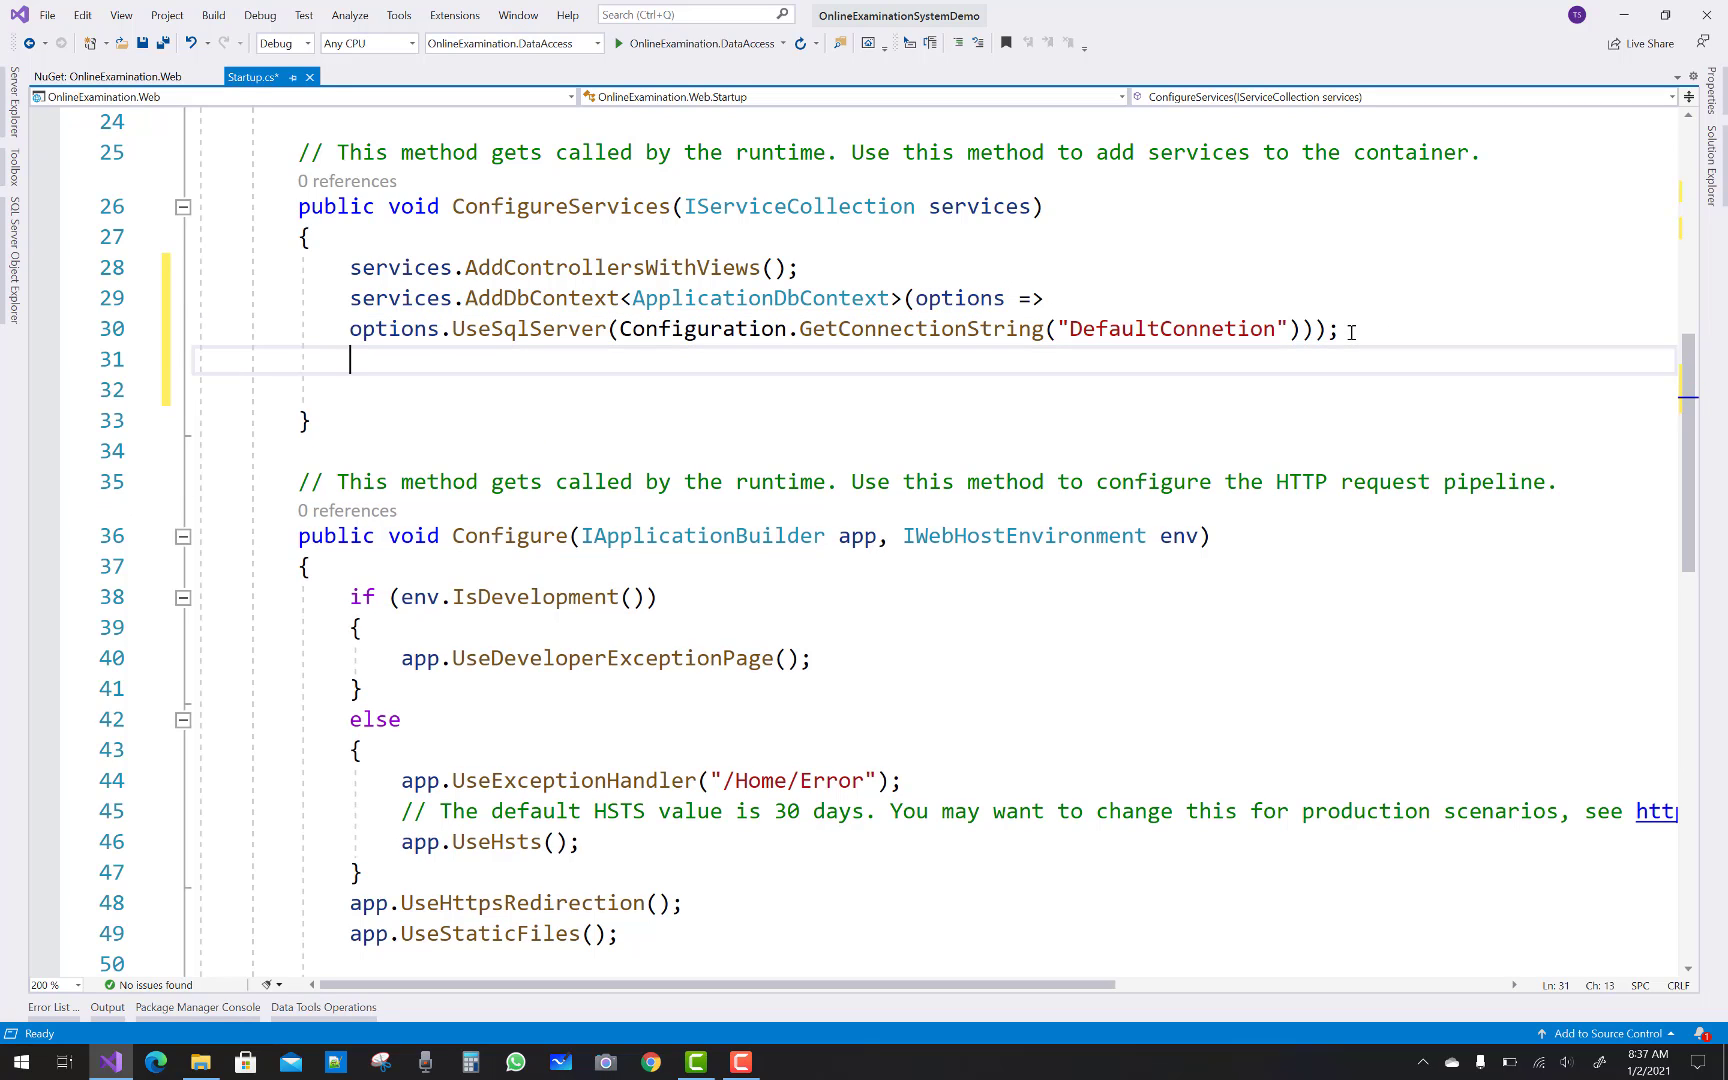
# Add services.AddTransient<IUnitOfWork, UnitOfWork>() in ConfigureServices via IntelliSense completion
pyautogui.write('Ser')
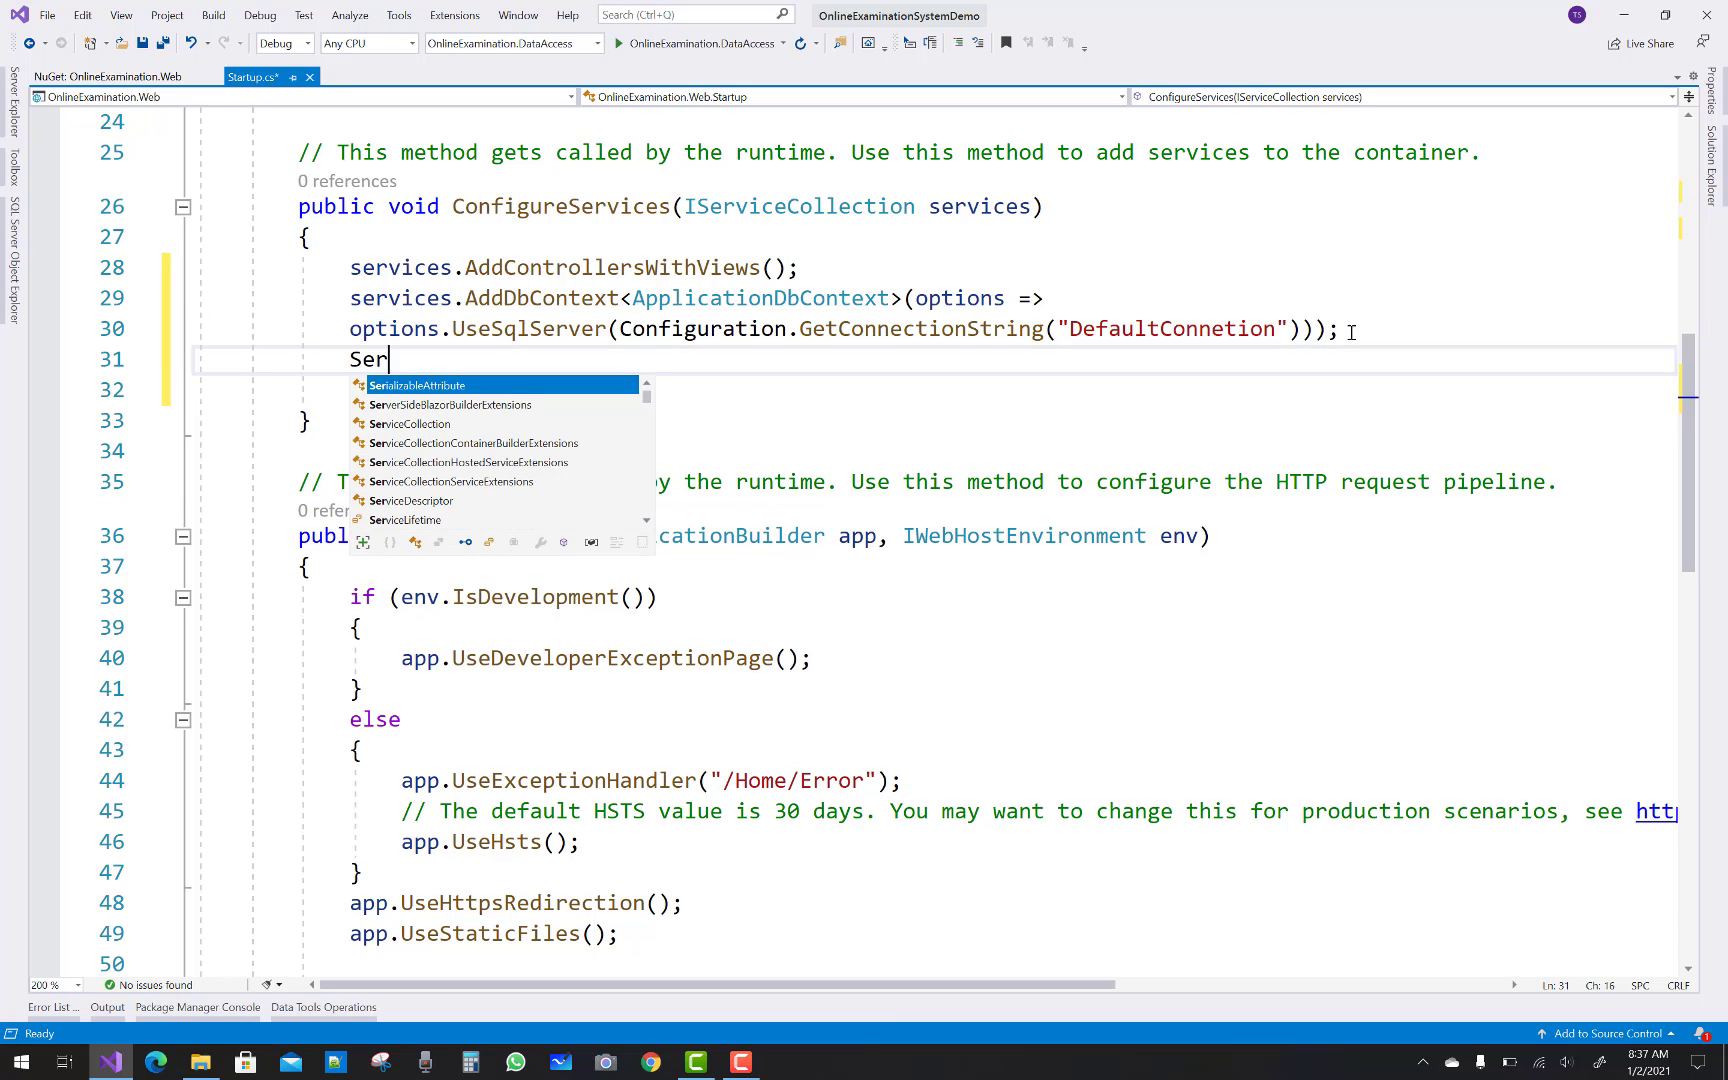
pyautogui.write('vices')
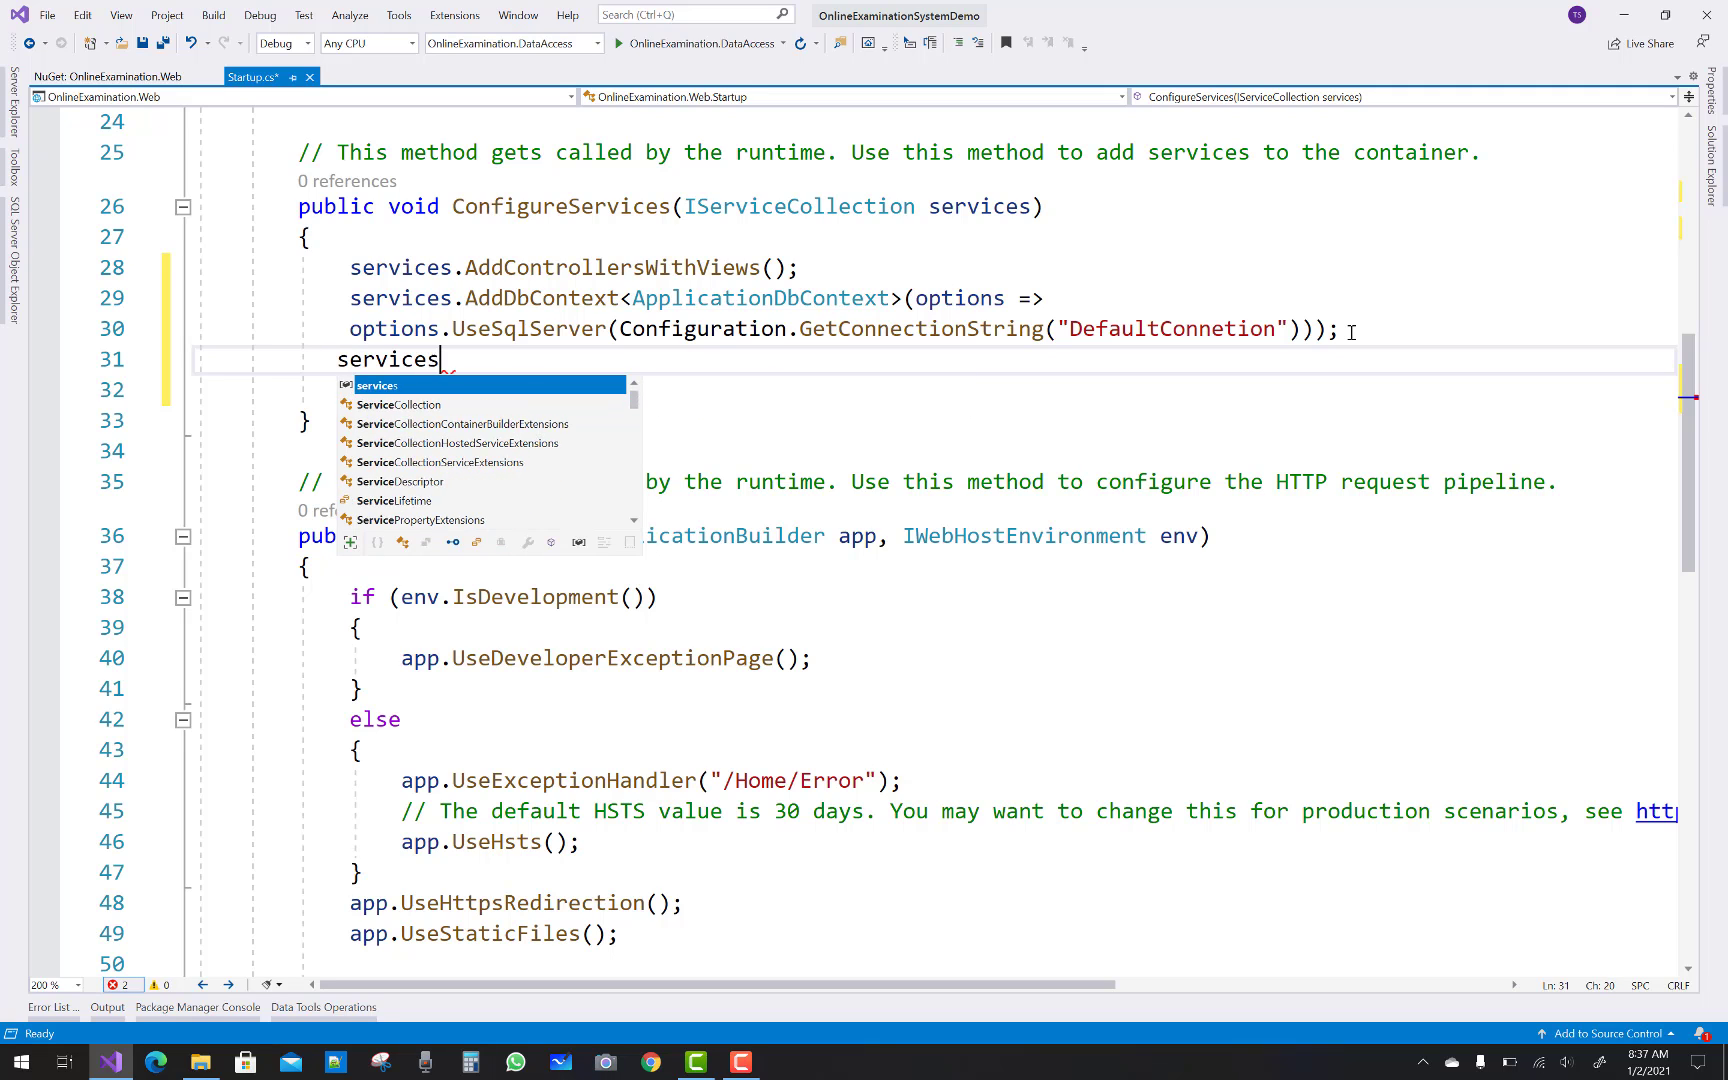
pyautogui.write('.add')
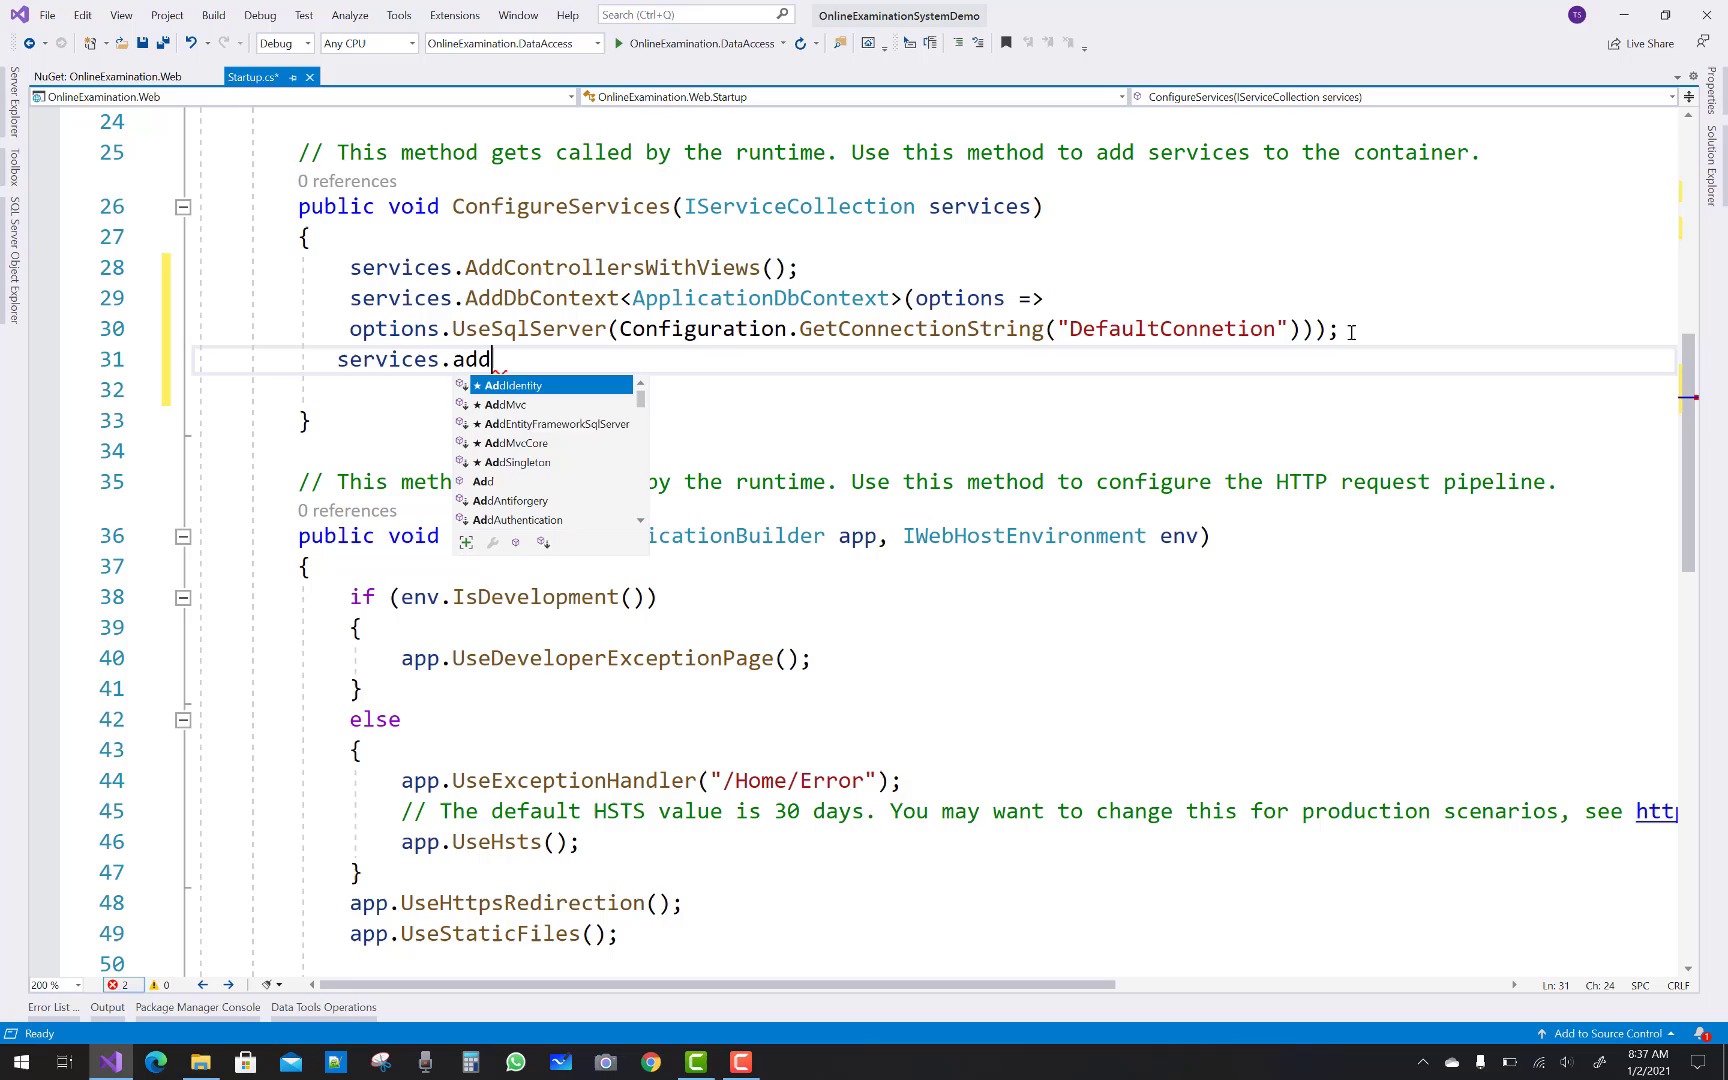
pyautogui.write('Transient<>')
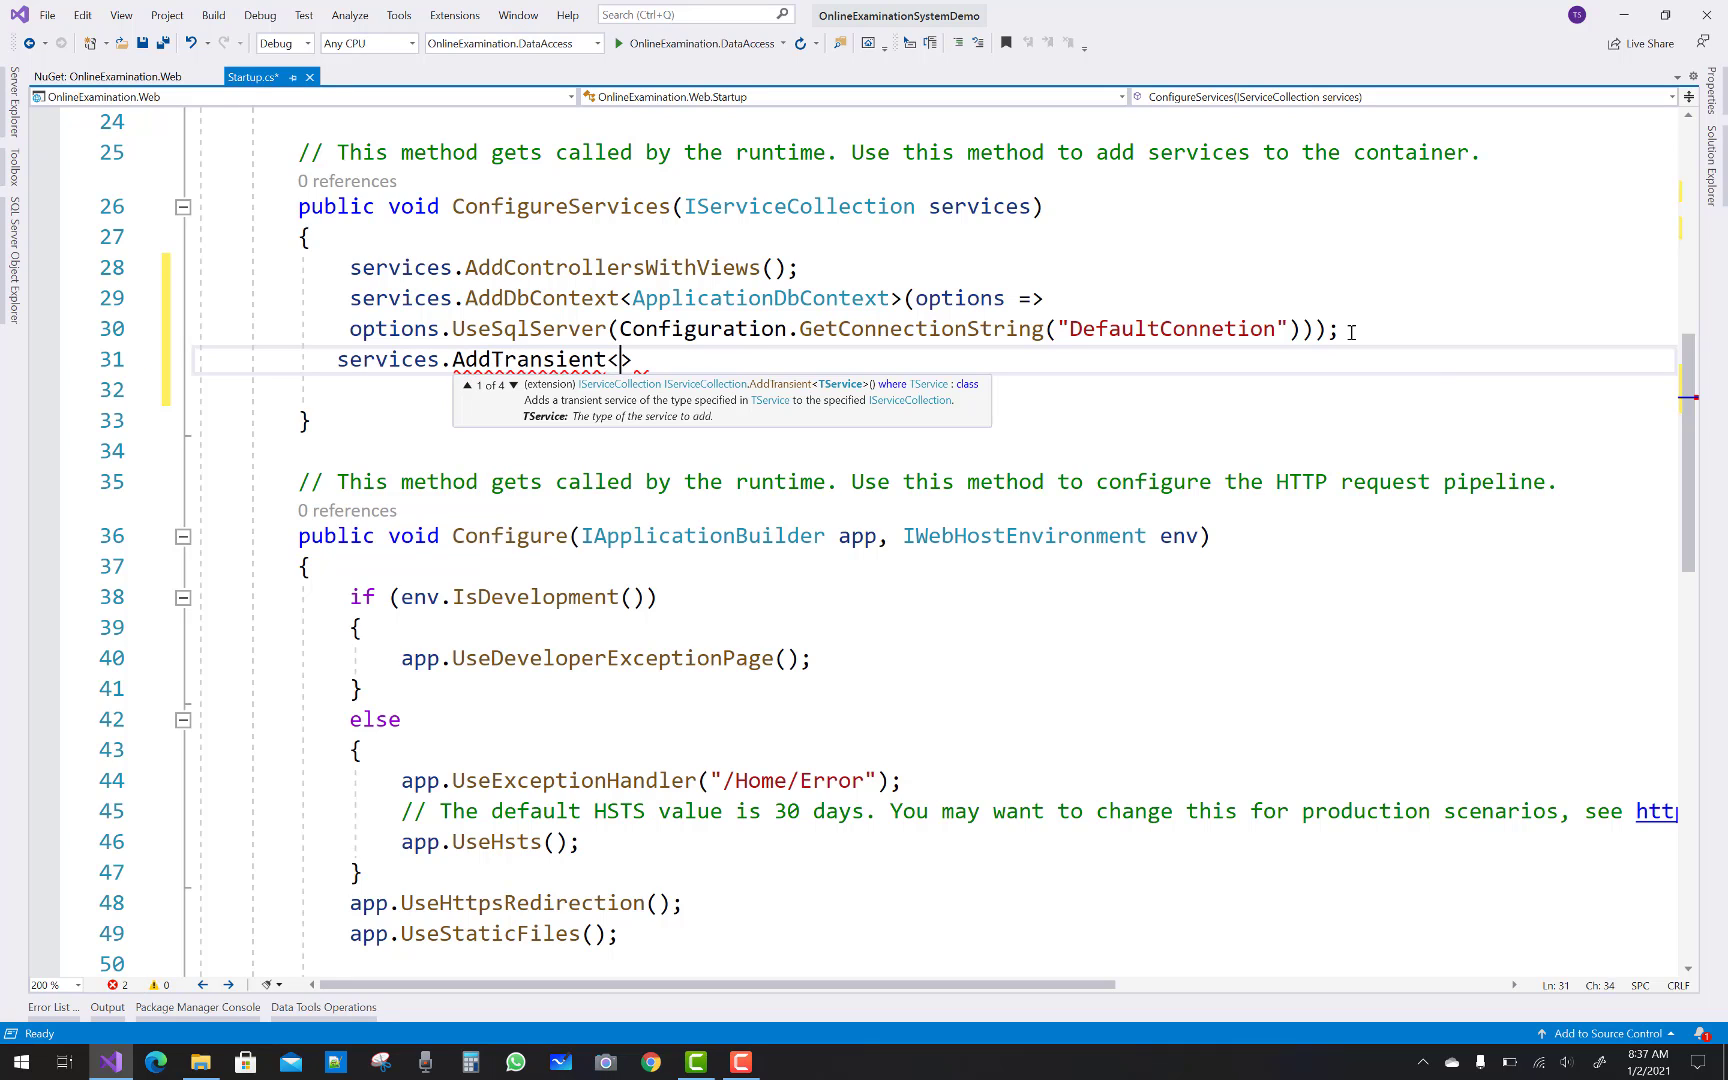
pyautogui.write('IUnitOf')
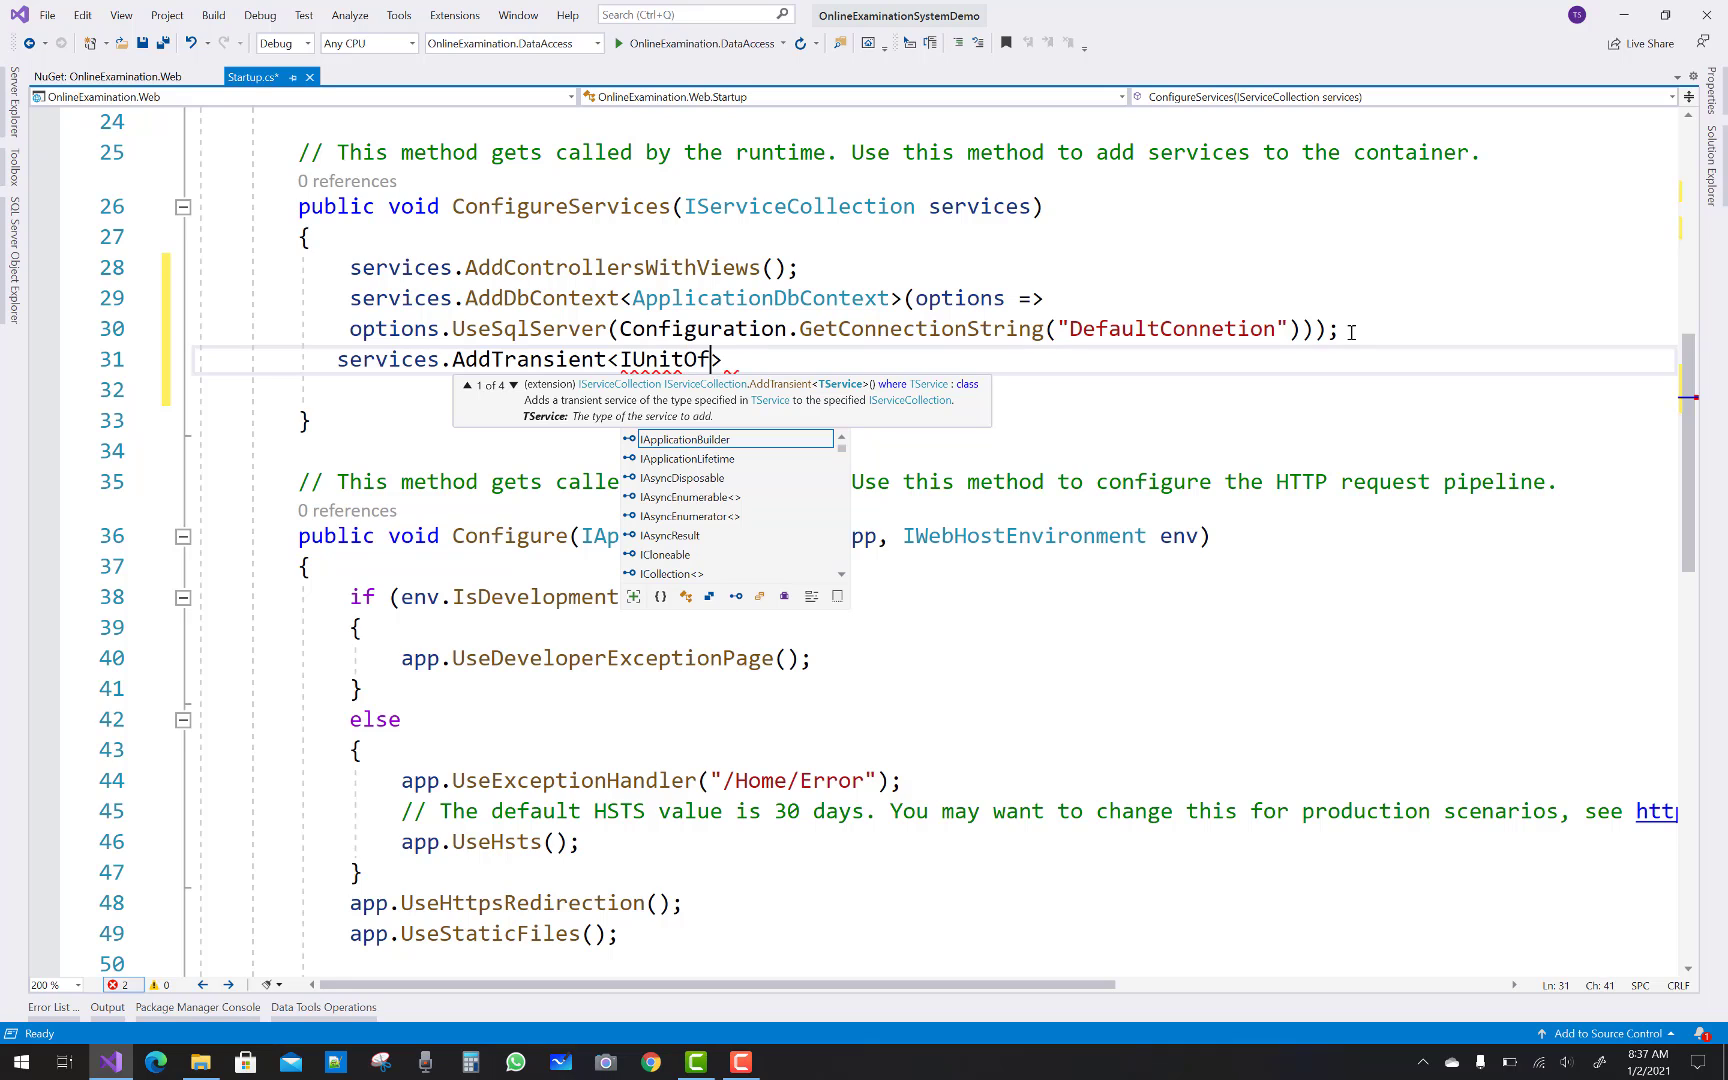
pyautogui.write('Work>')
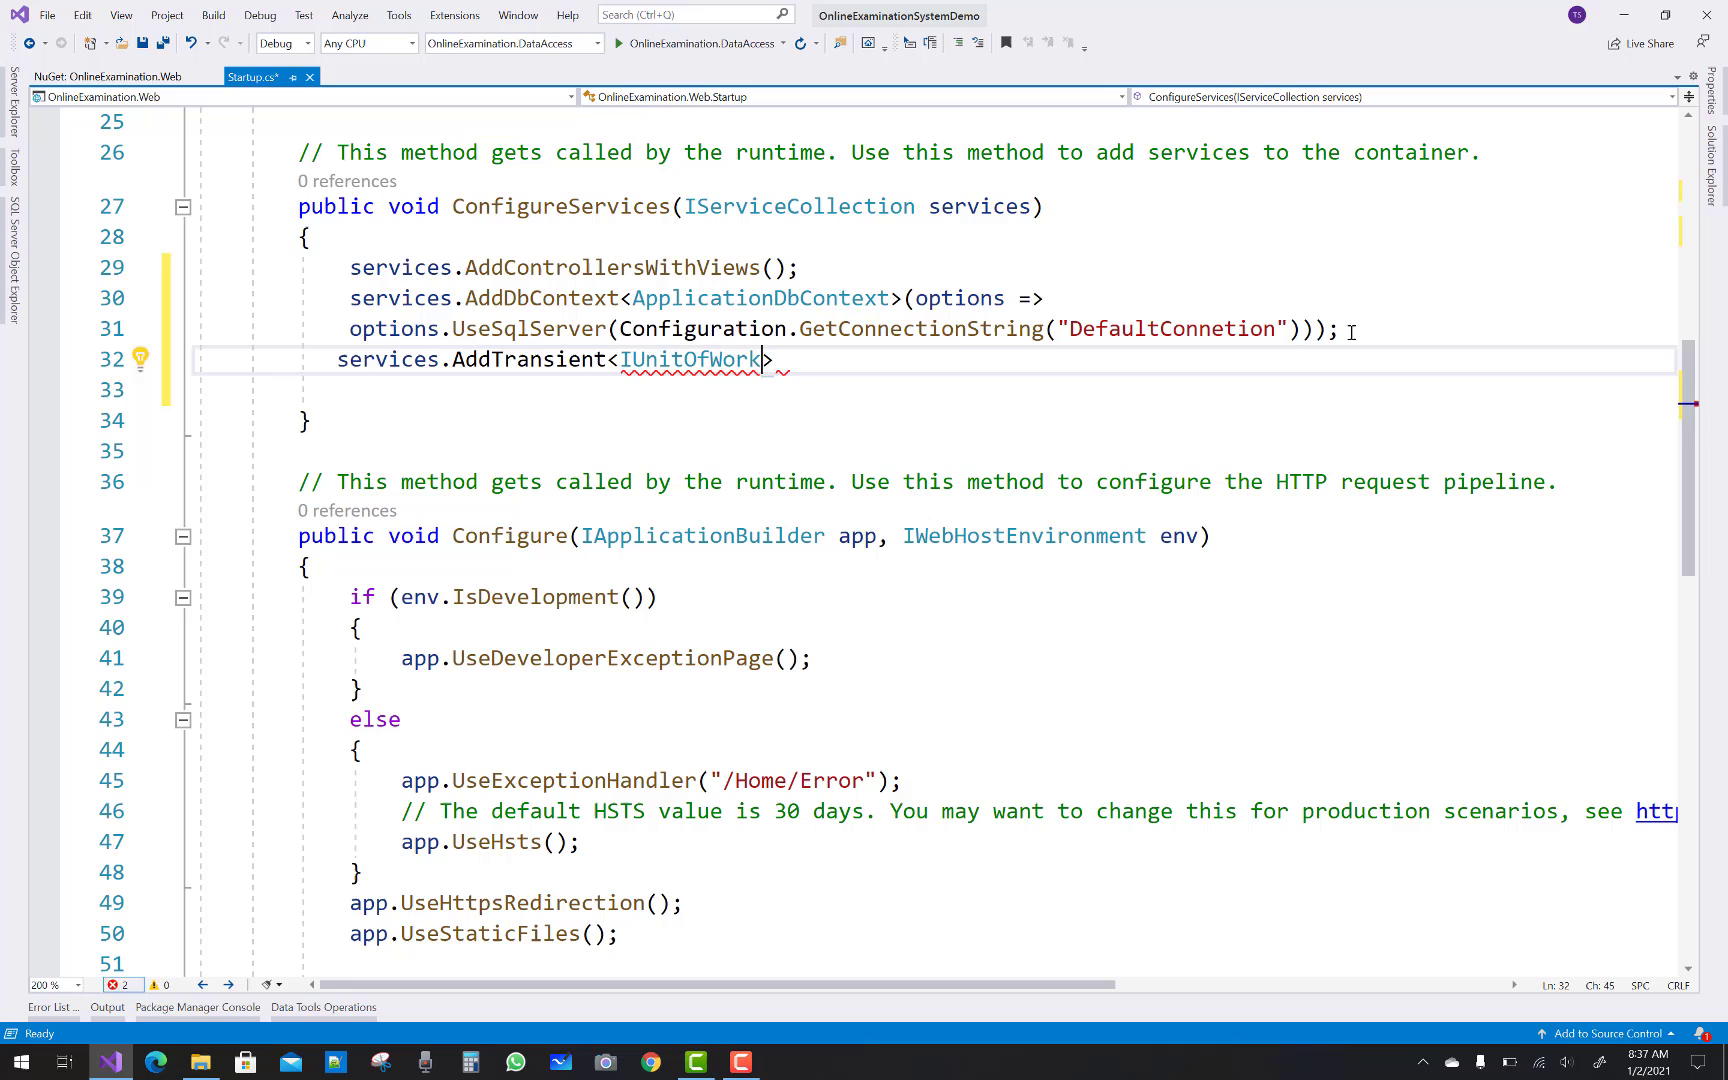
pyautogui.write(',unit')
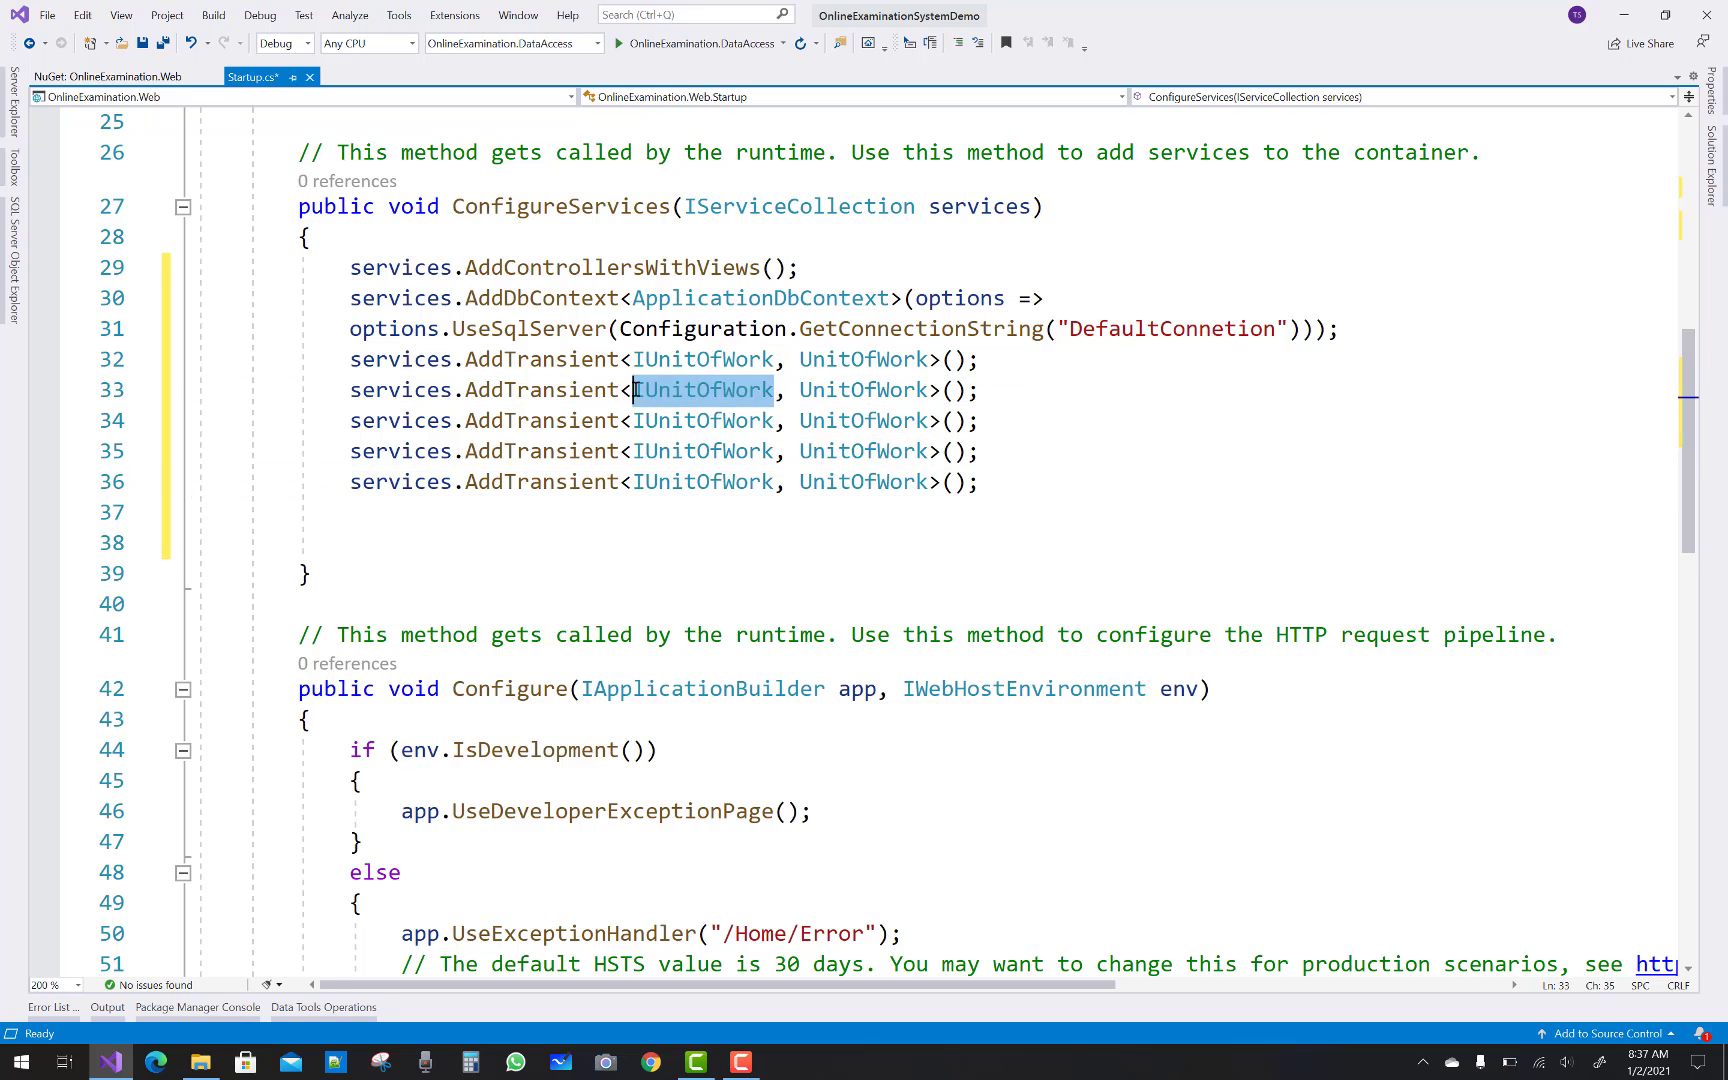
# Map IGroupService to GroupService as a transient registration
pyautogui.write('IGrou')
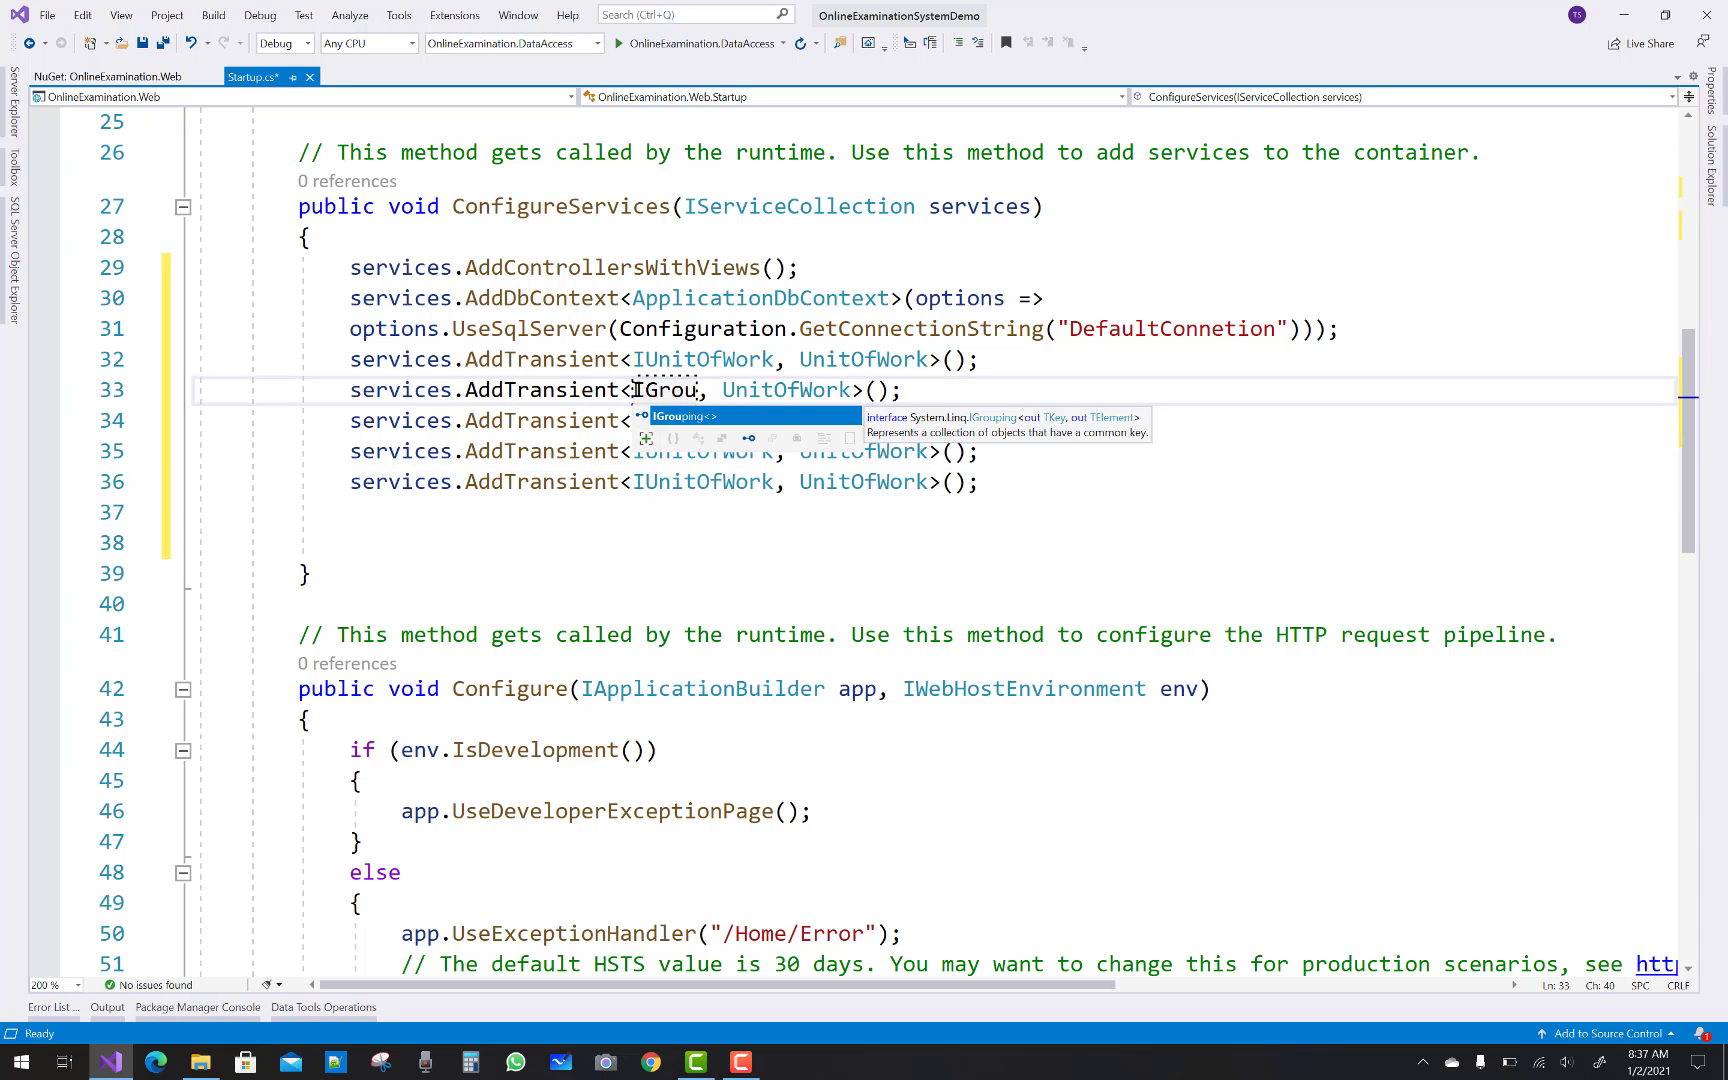
pyautogui.write('s')
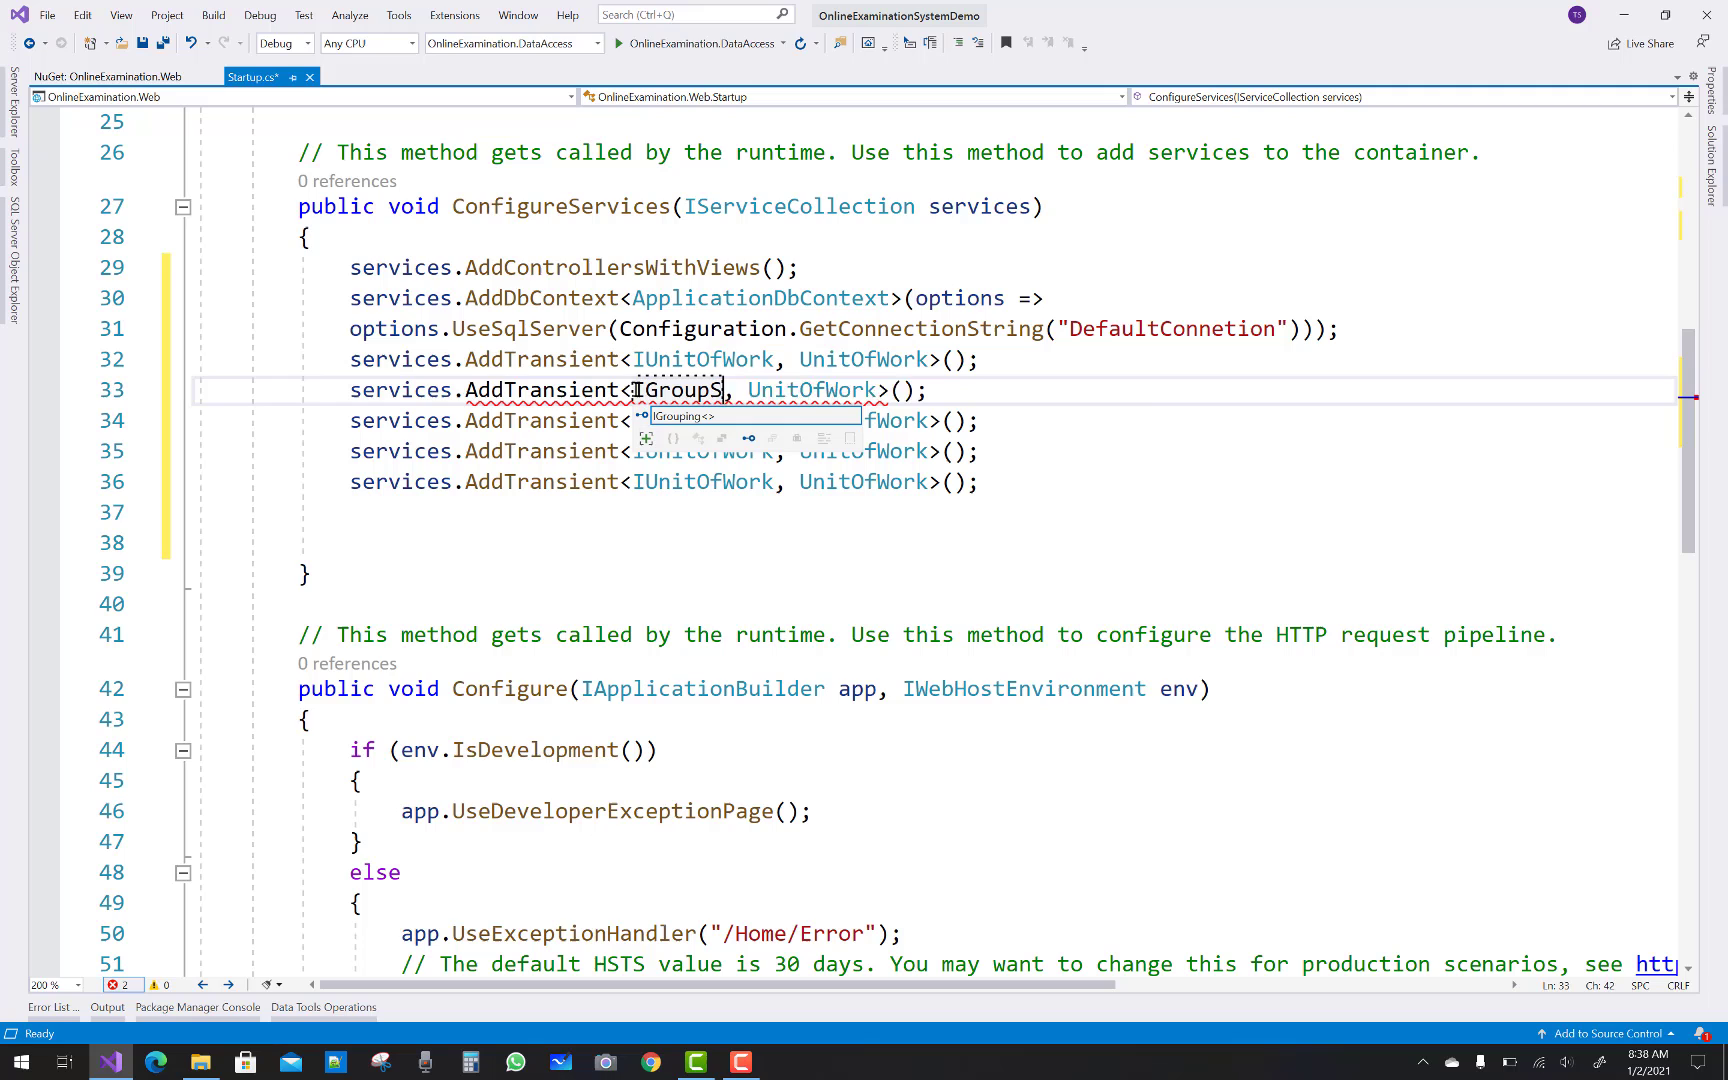
pyautogui.write('ervice')
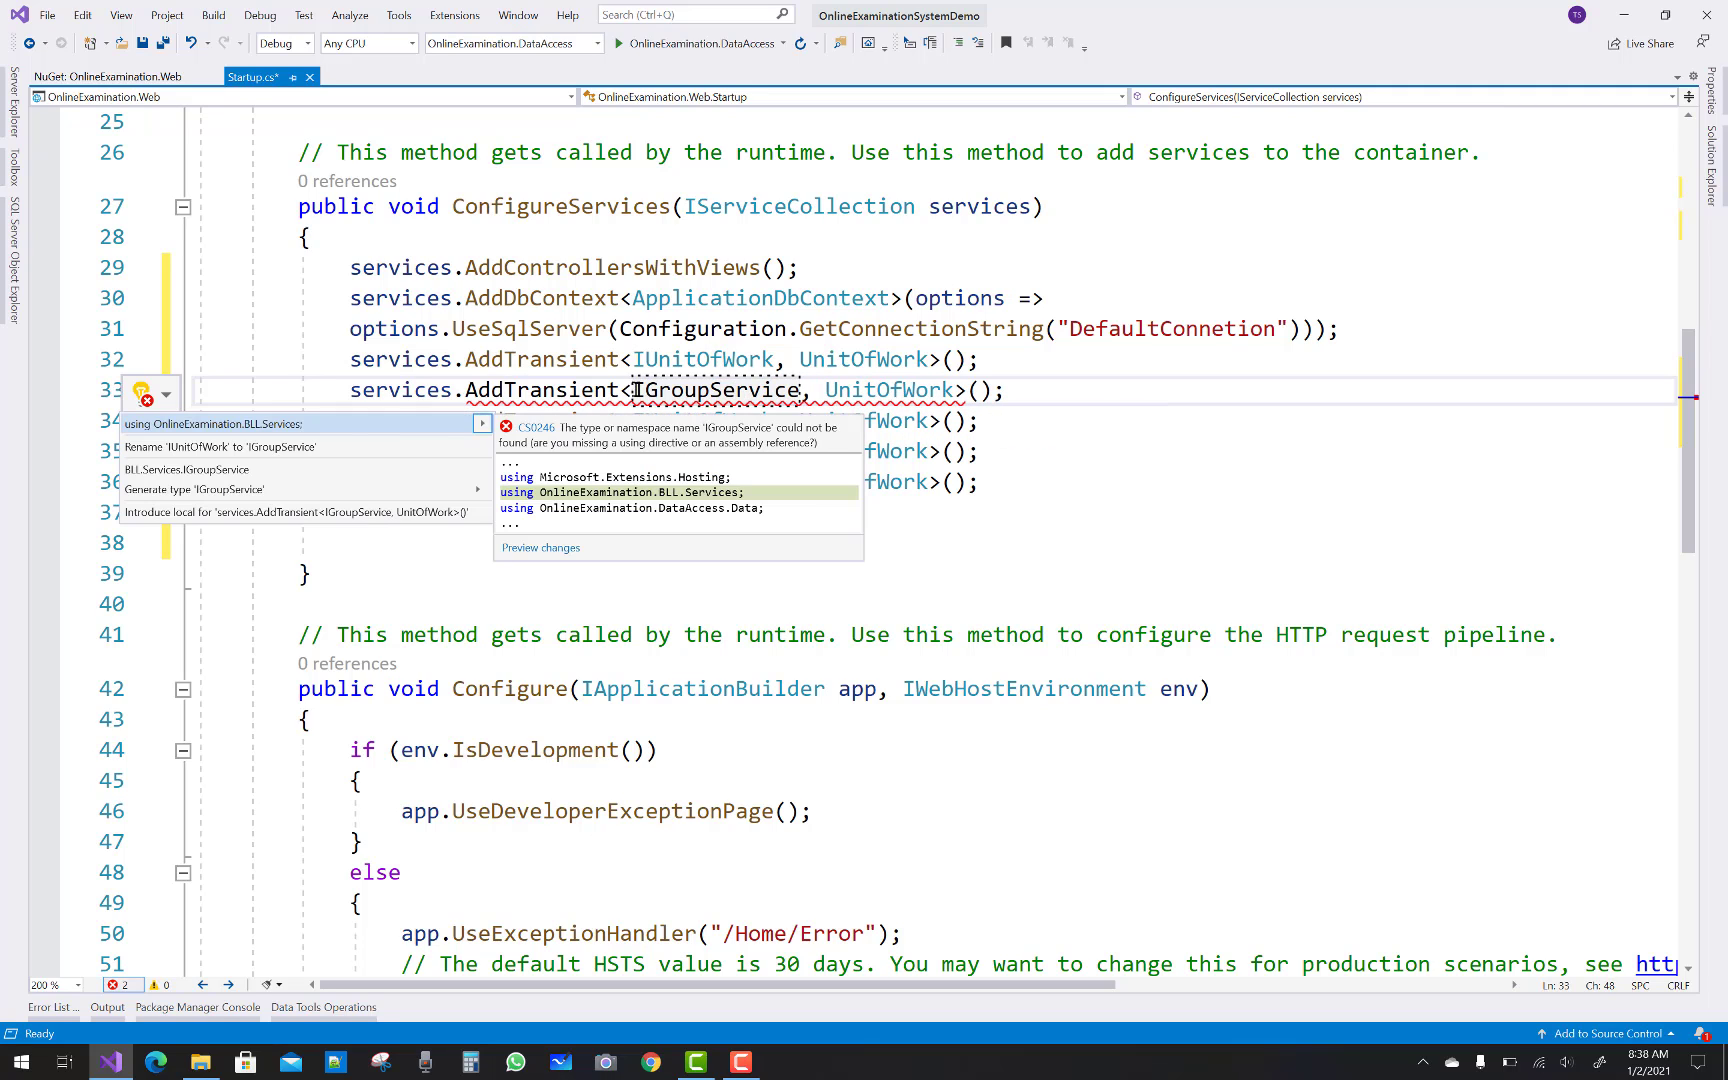
pyautogui.doubleClick(890, 390)
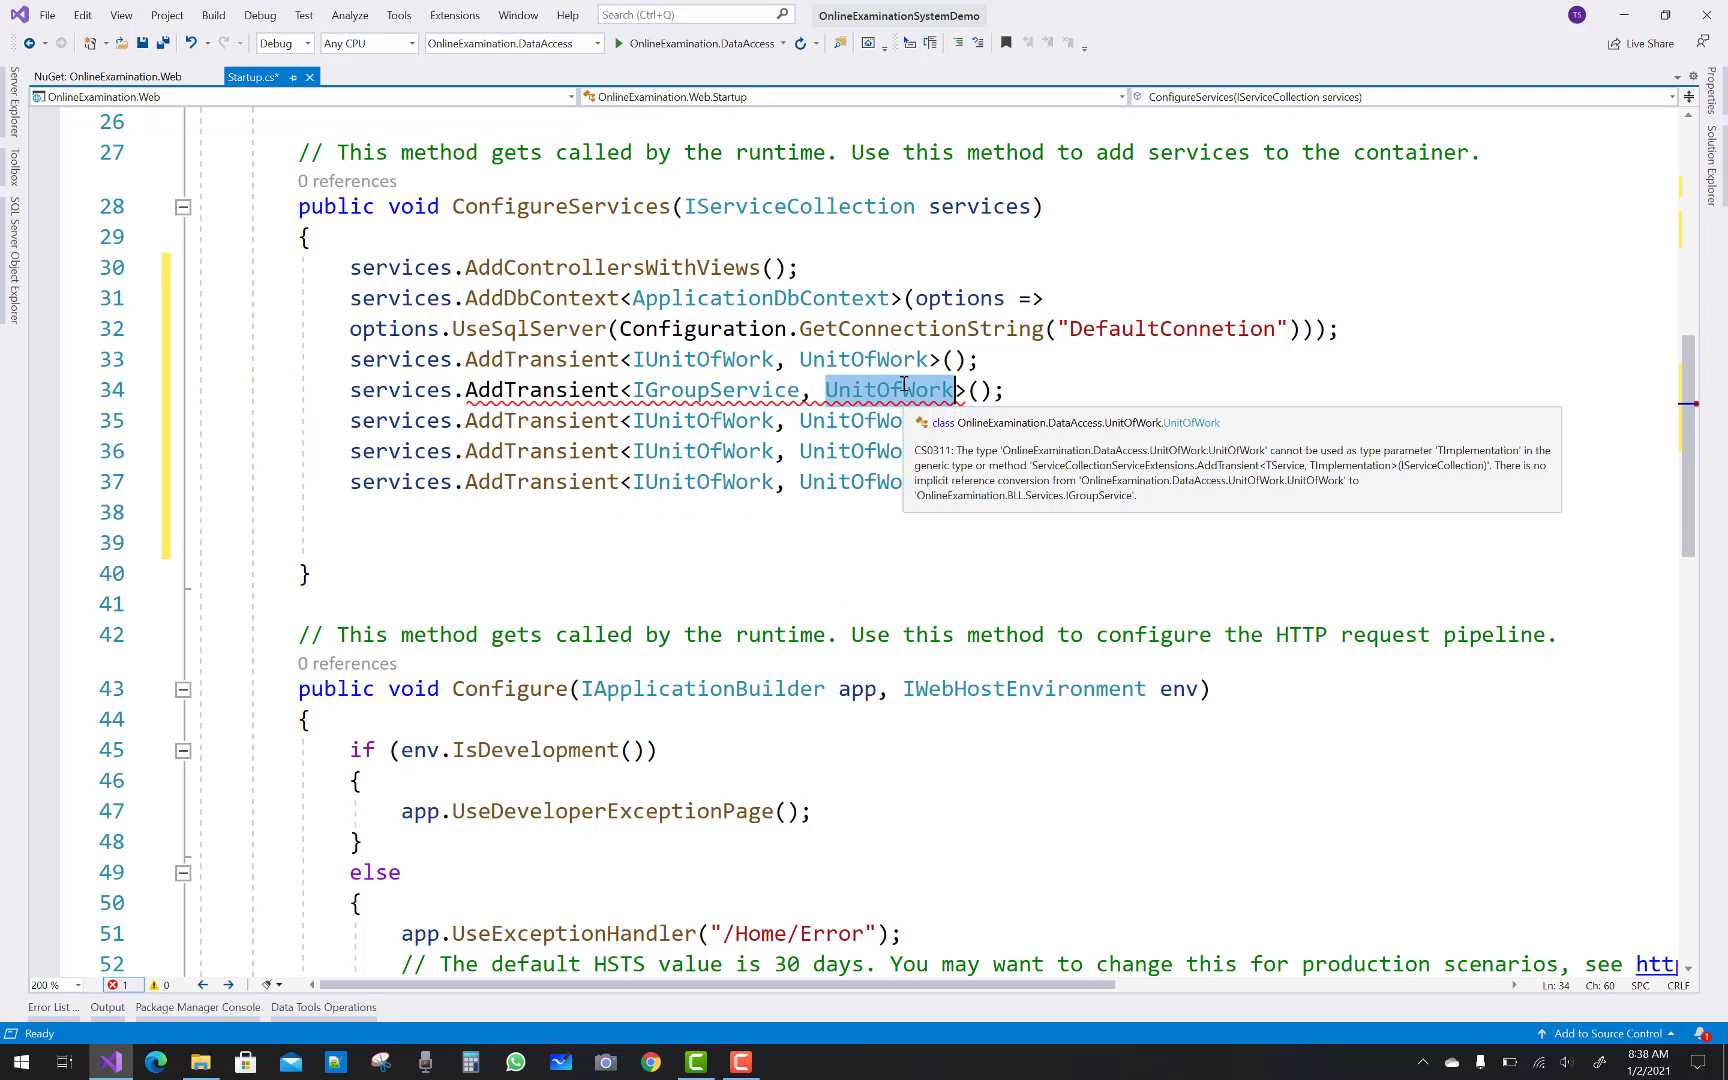
pyautogui.write('G')
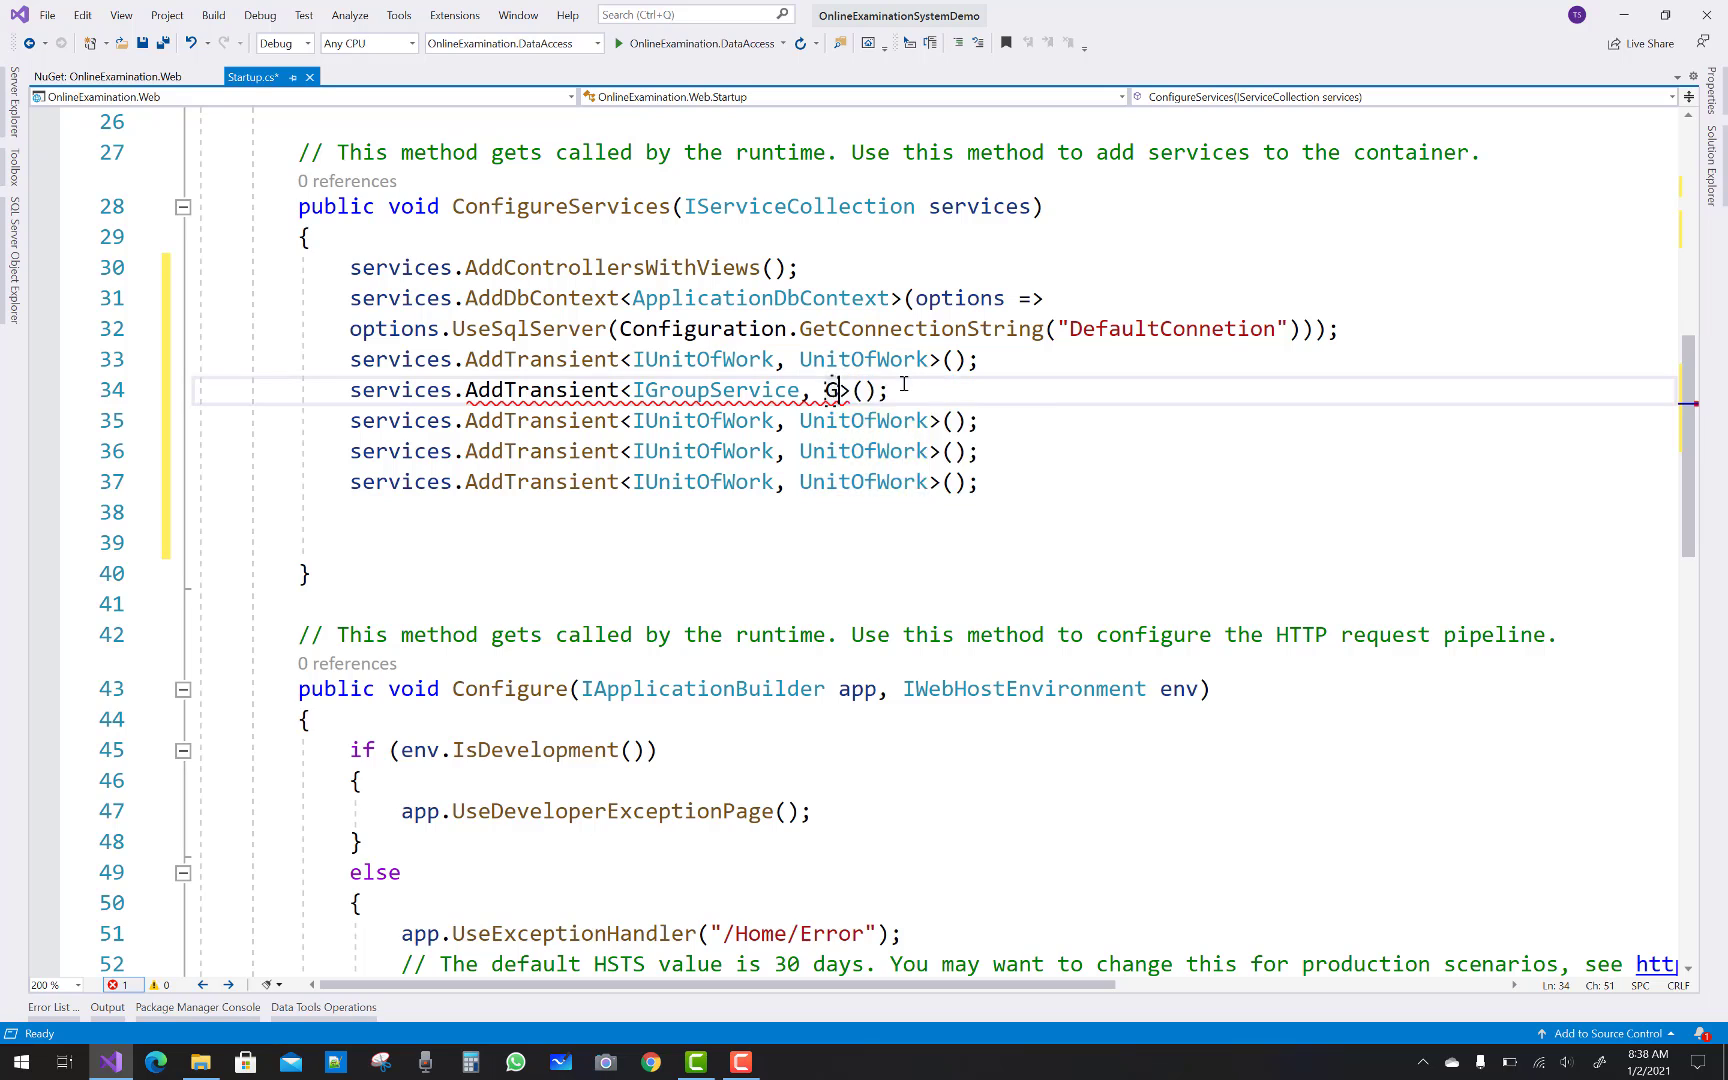
pyautogui.write('roupService')
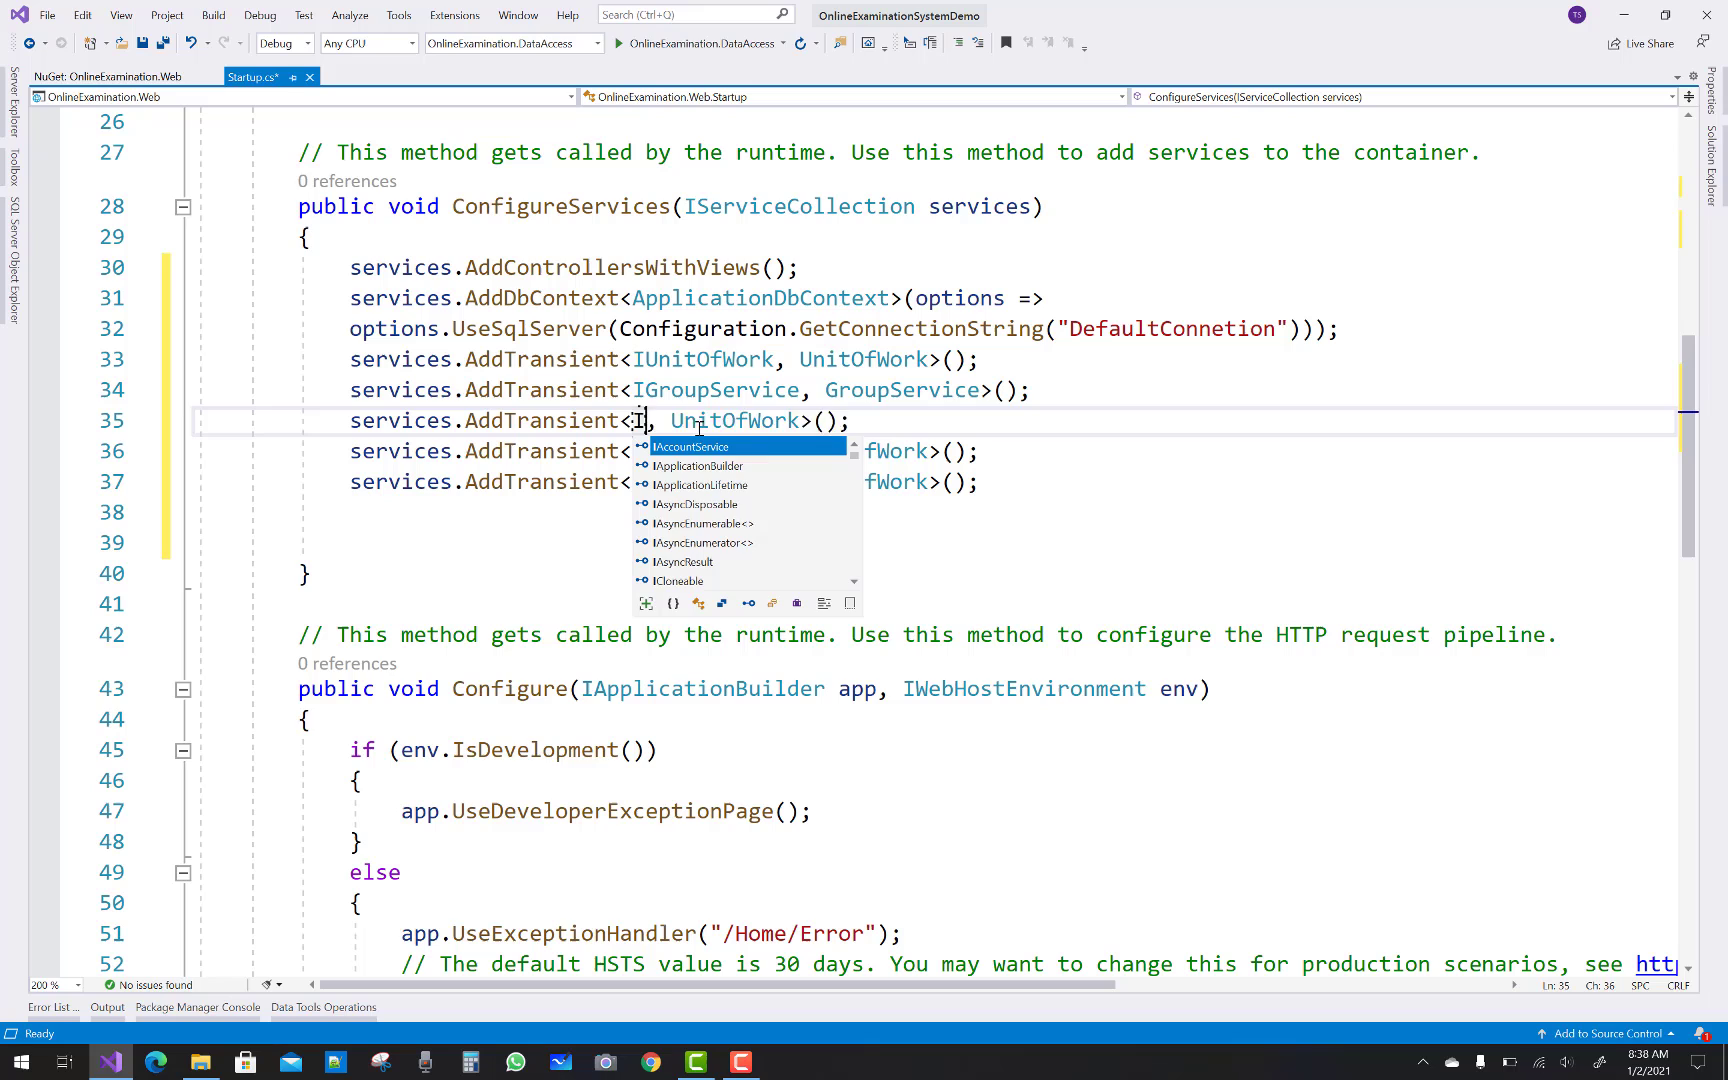
# Register StudentService, ExamService and QnAService transiently against their interfaces
pyautogui.write('StudentService')
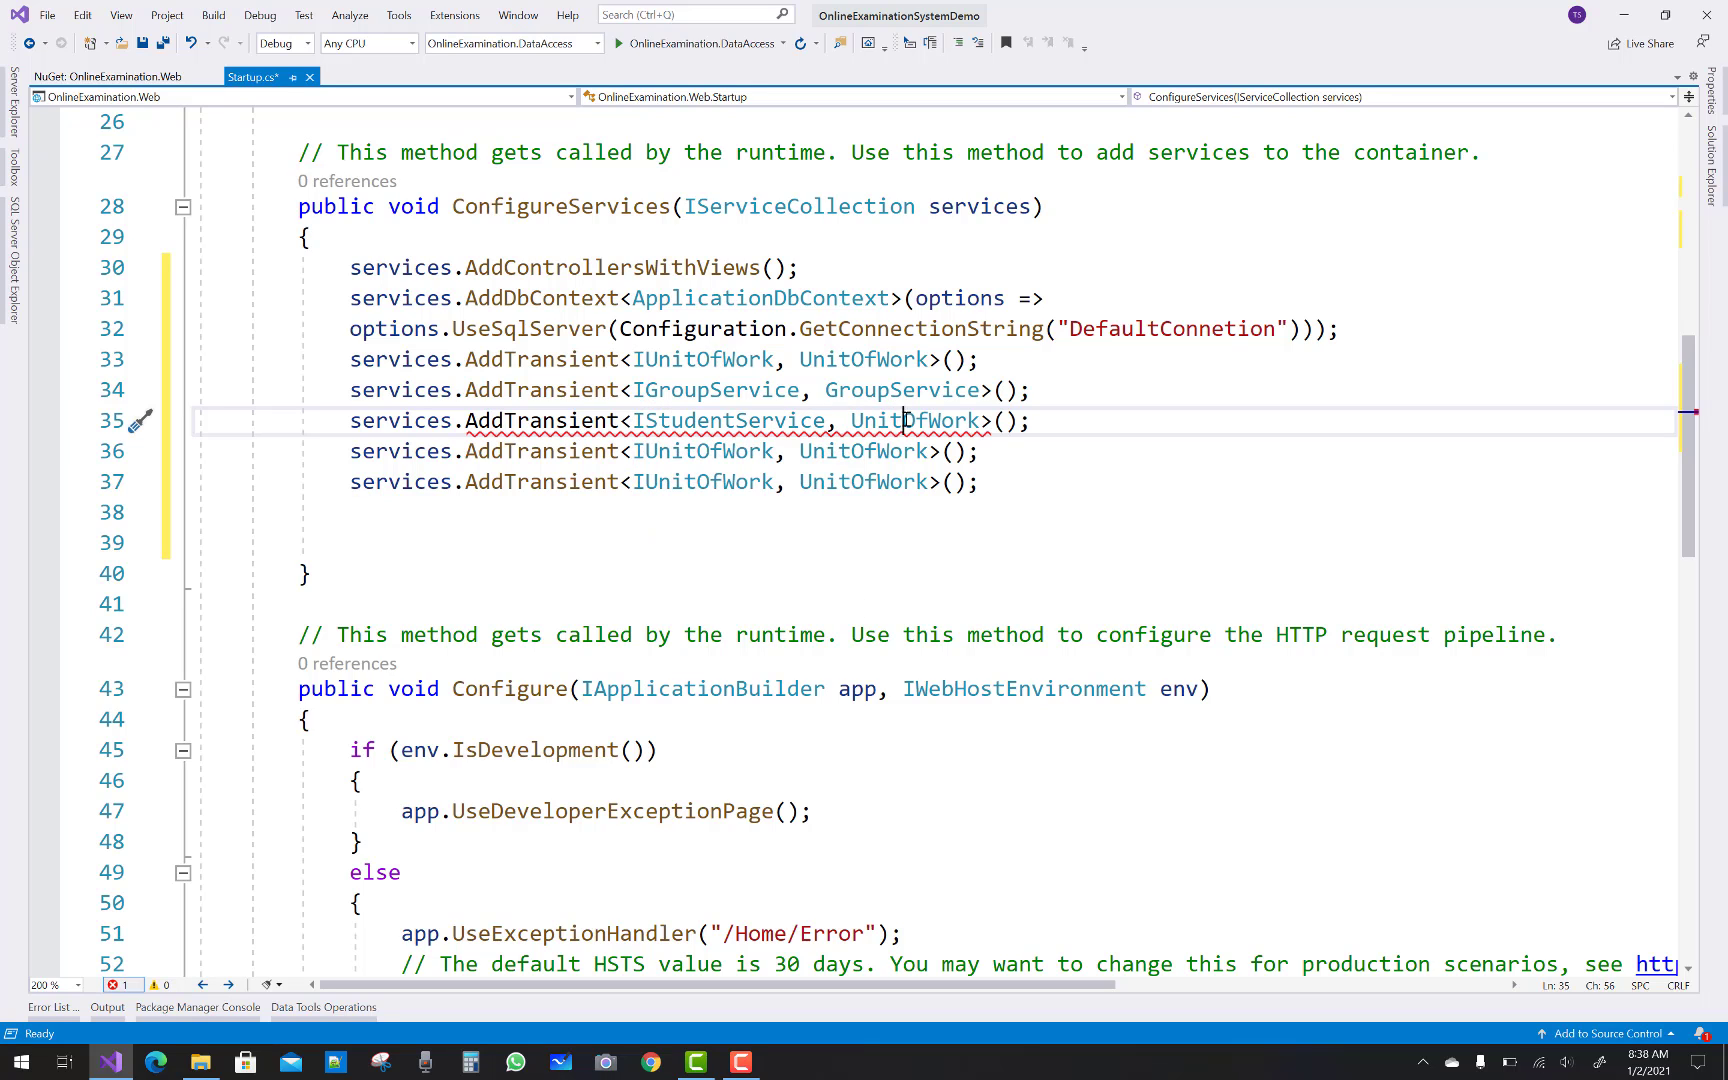
pyautogui.write('StudentService')
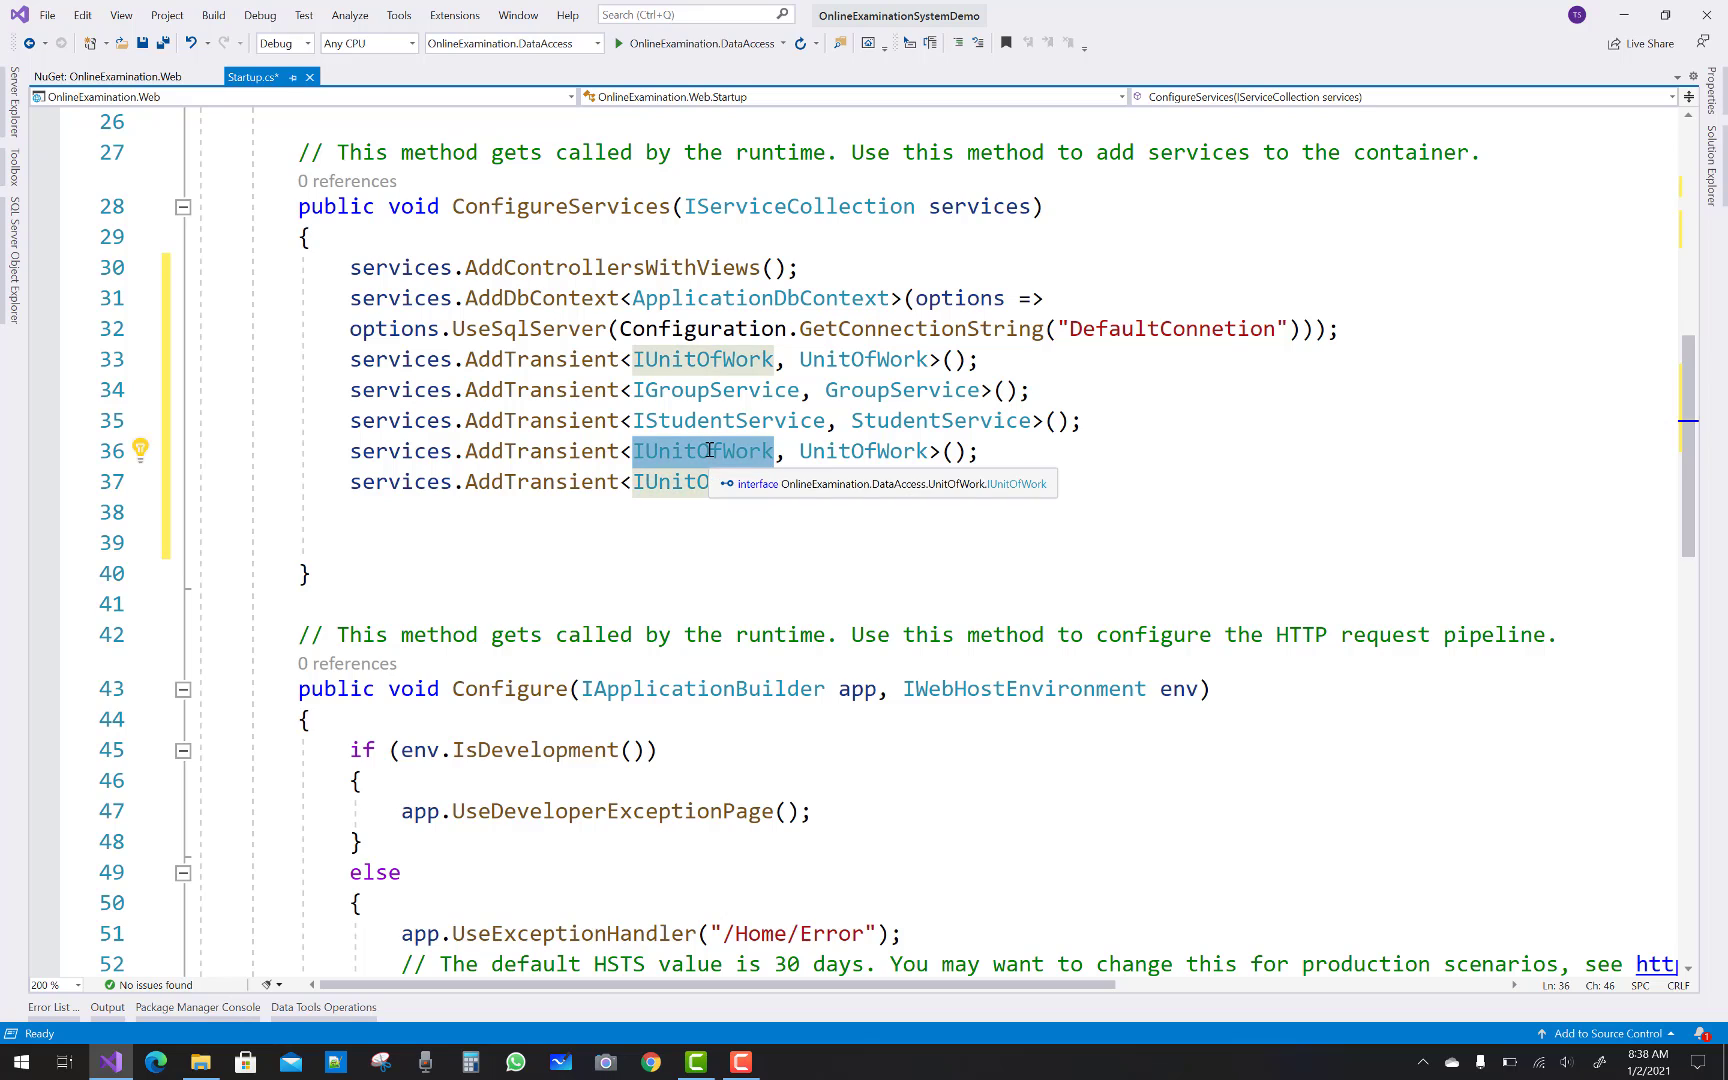
pyautogui.write('IExamService')
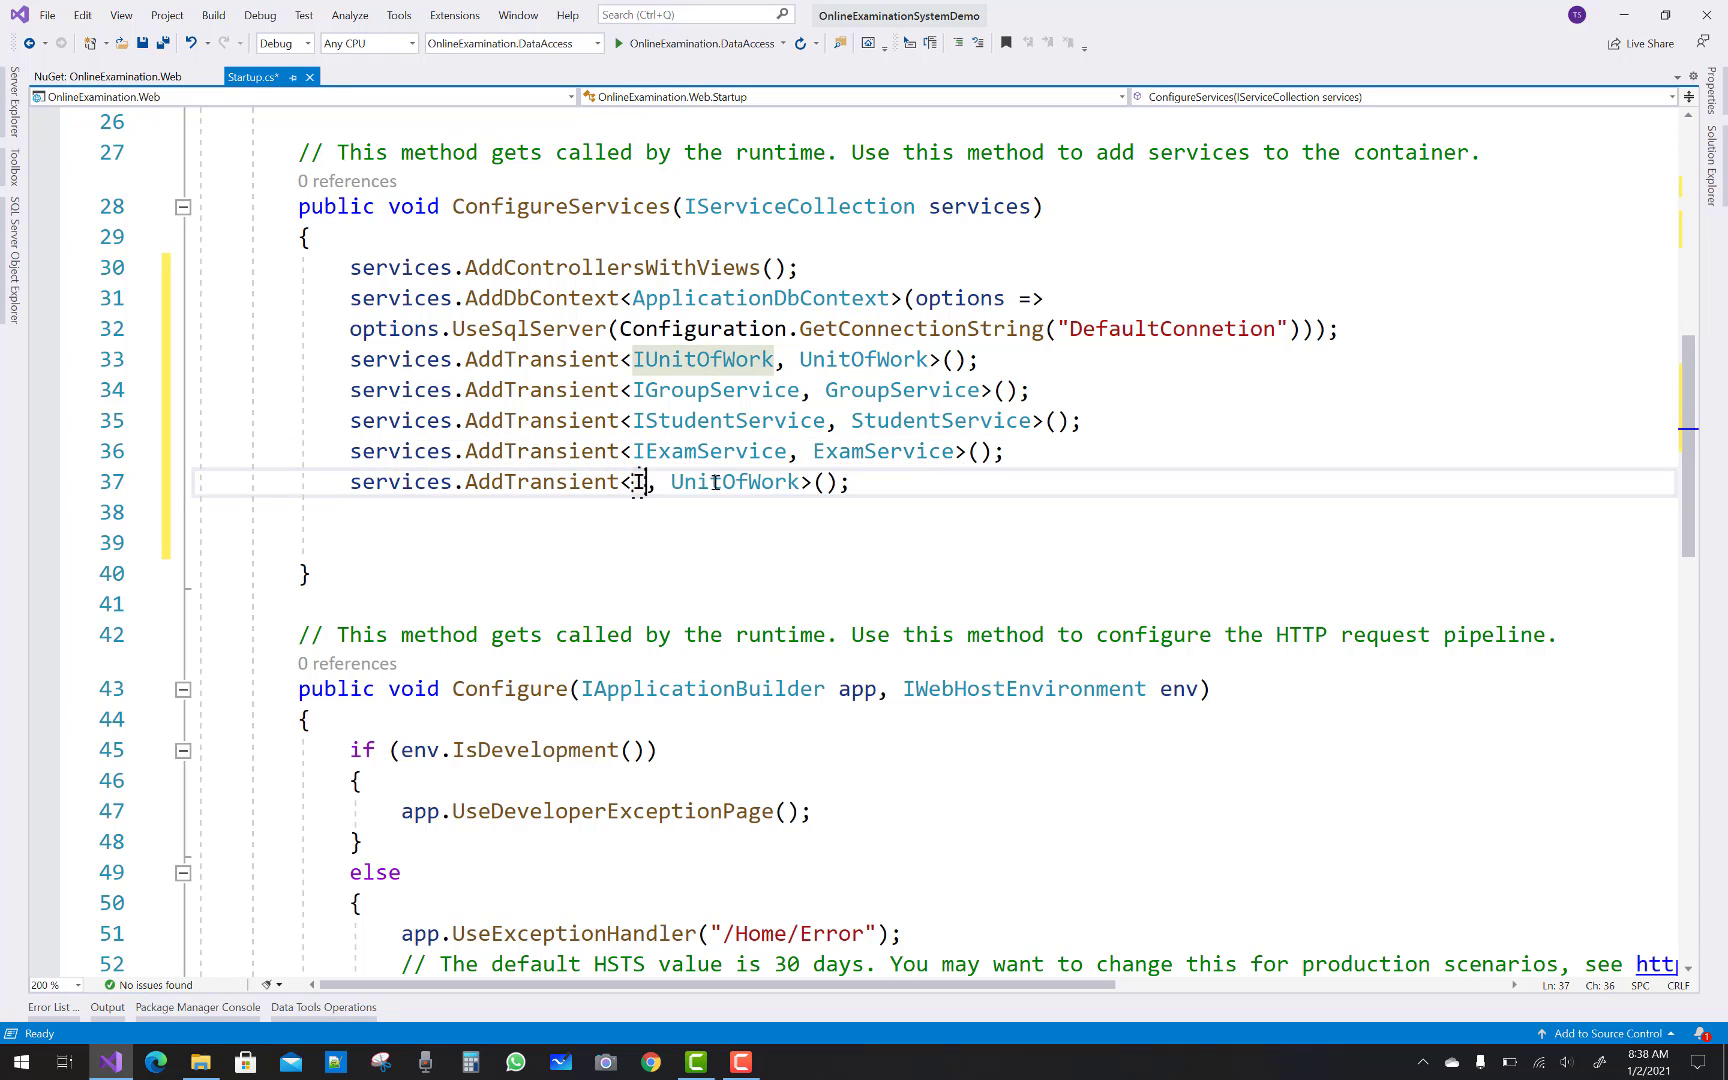
pyautogui.write('QnAService')
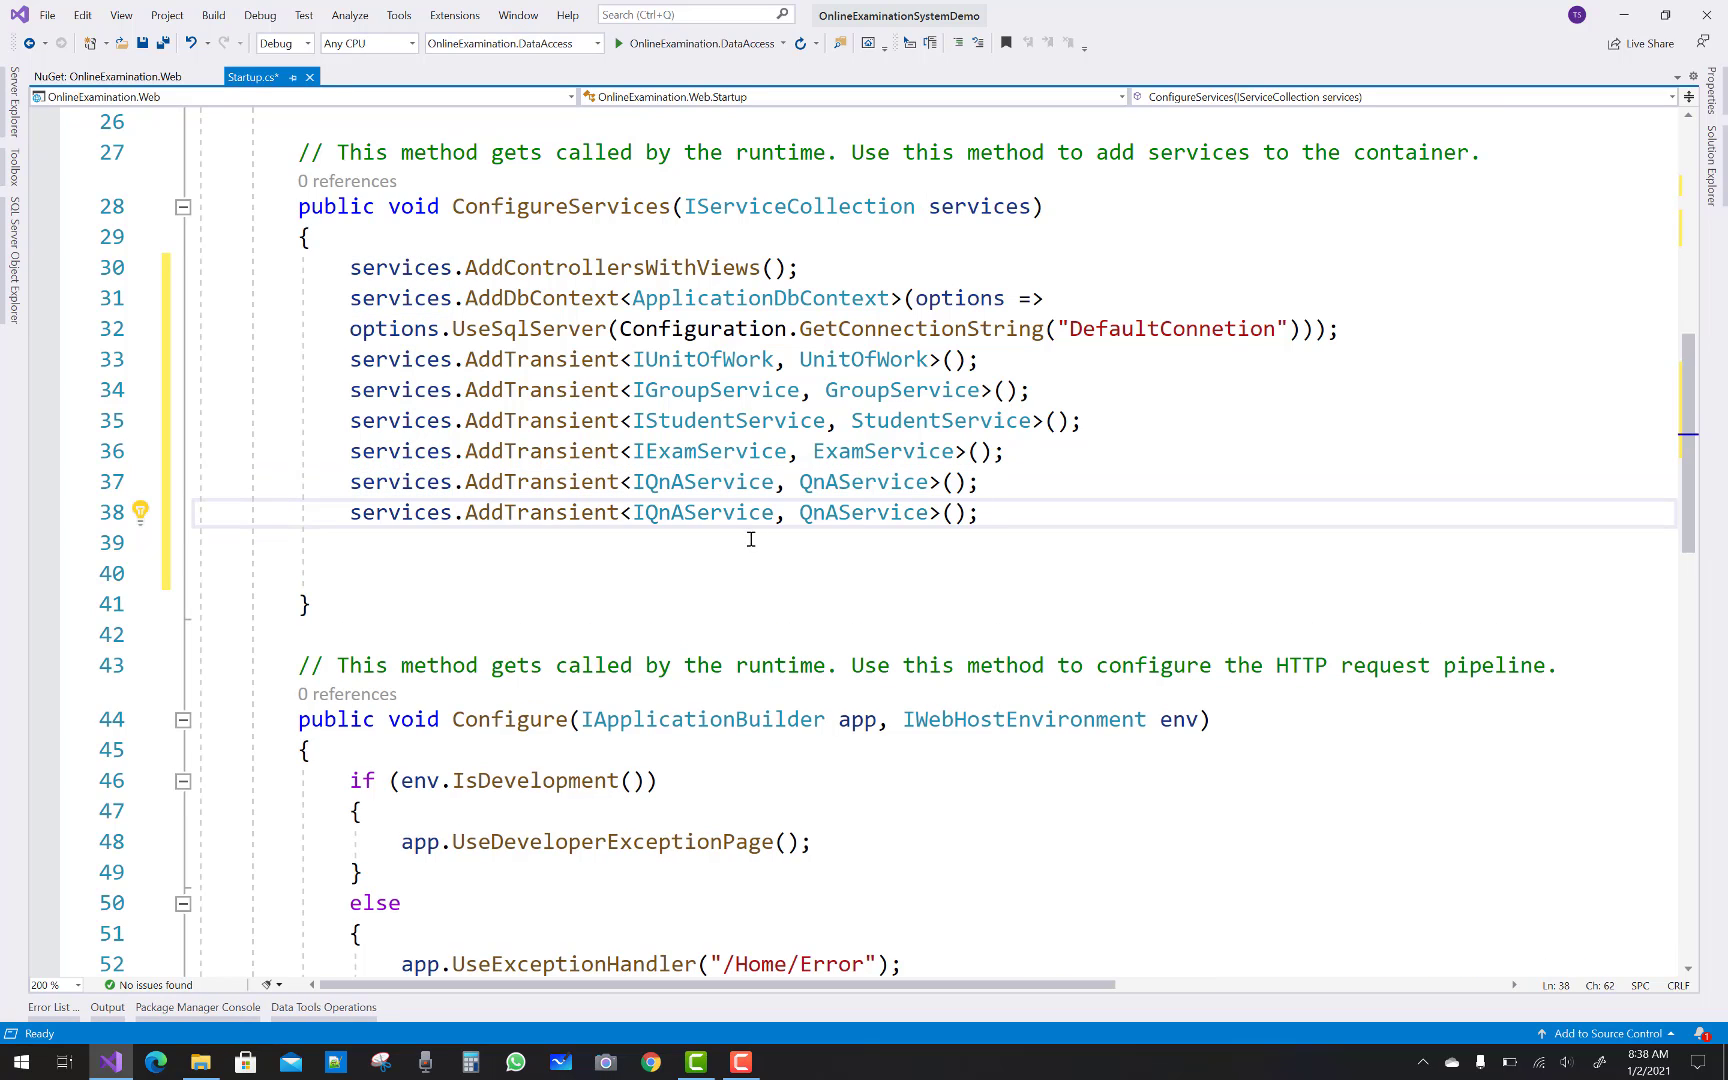
# Map IAccountService to AccountService as a transient registration
pyautogui.write('IA')
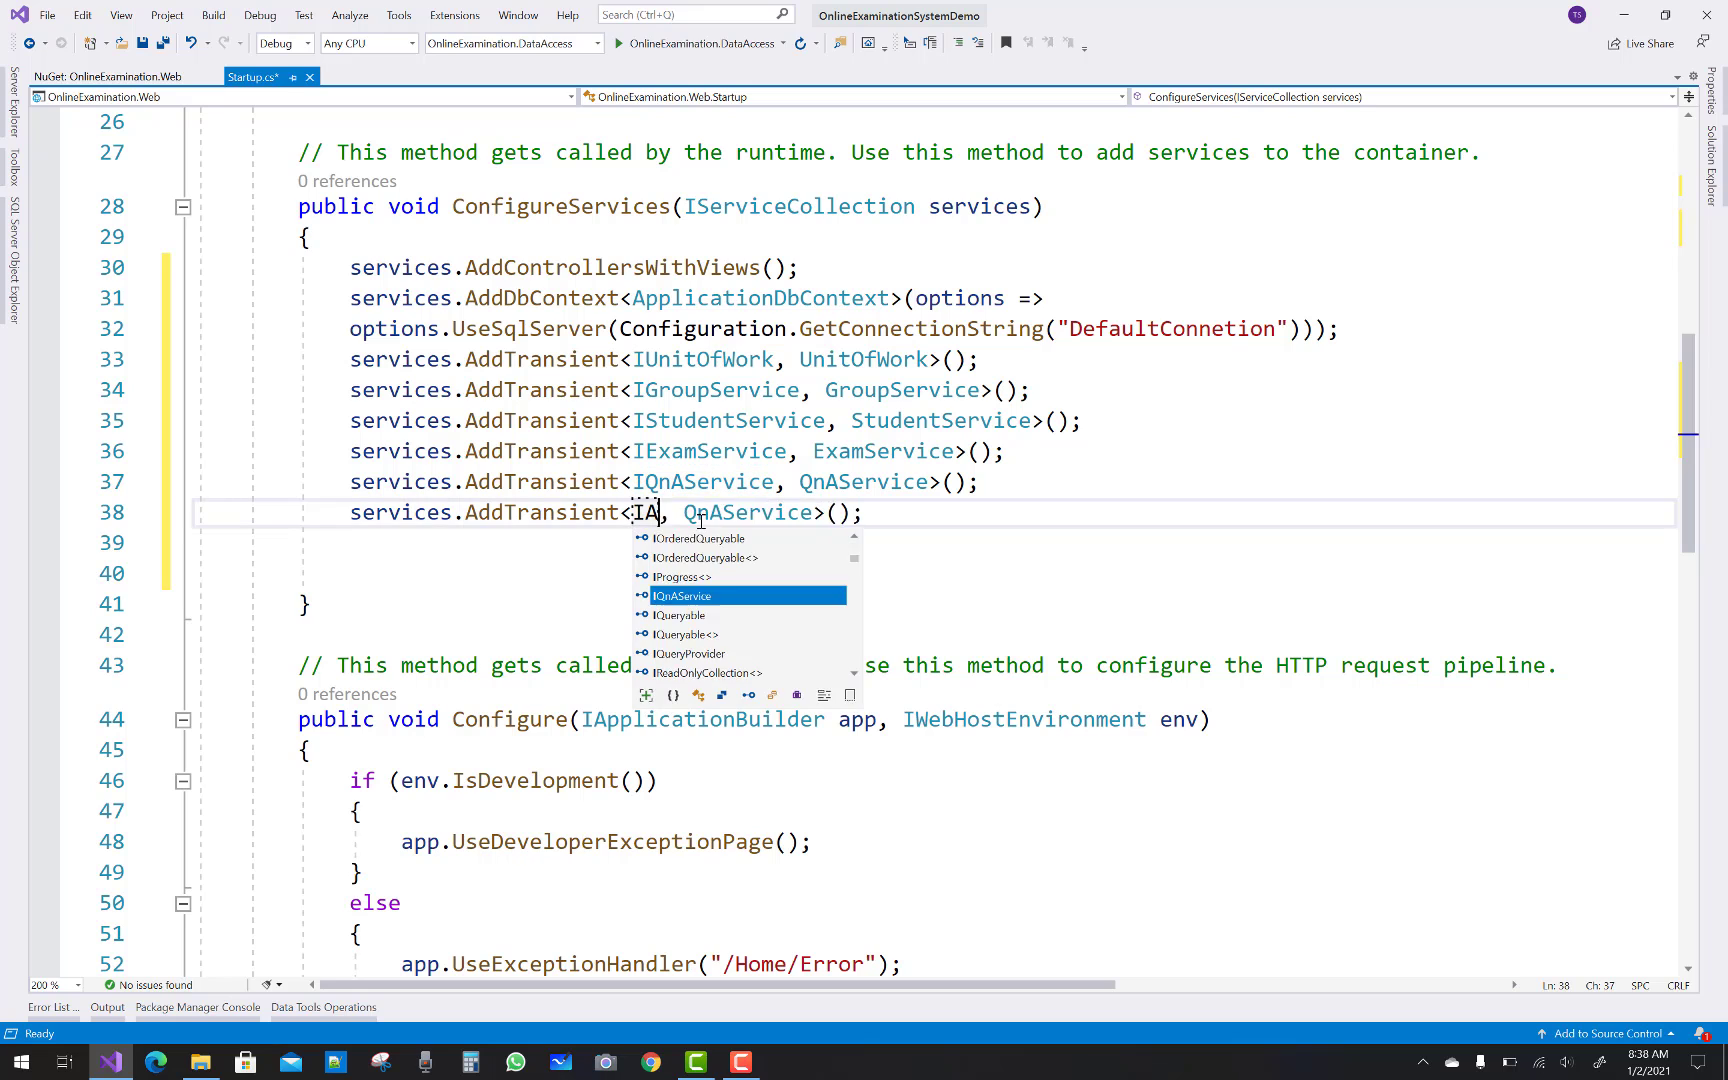
pyautogui.write('AccountService')
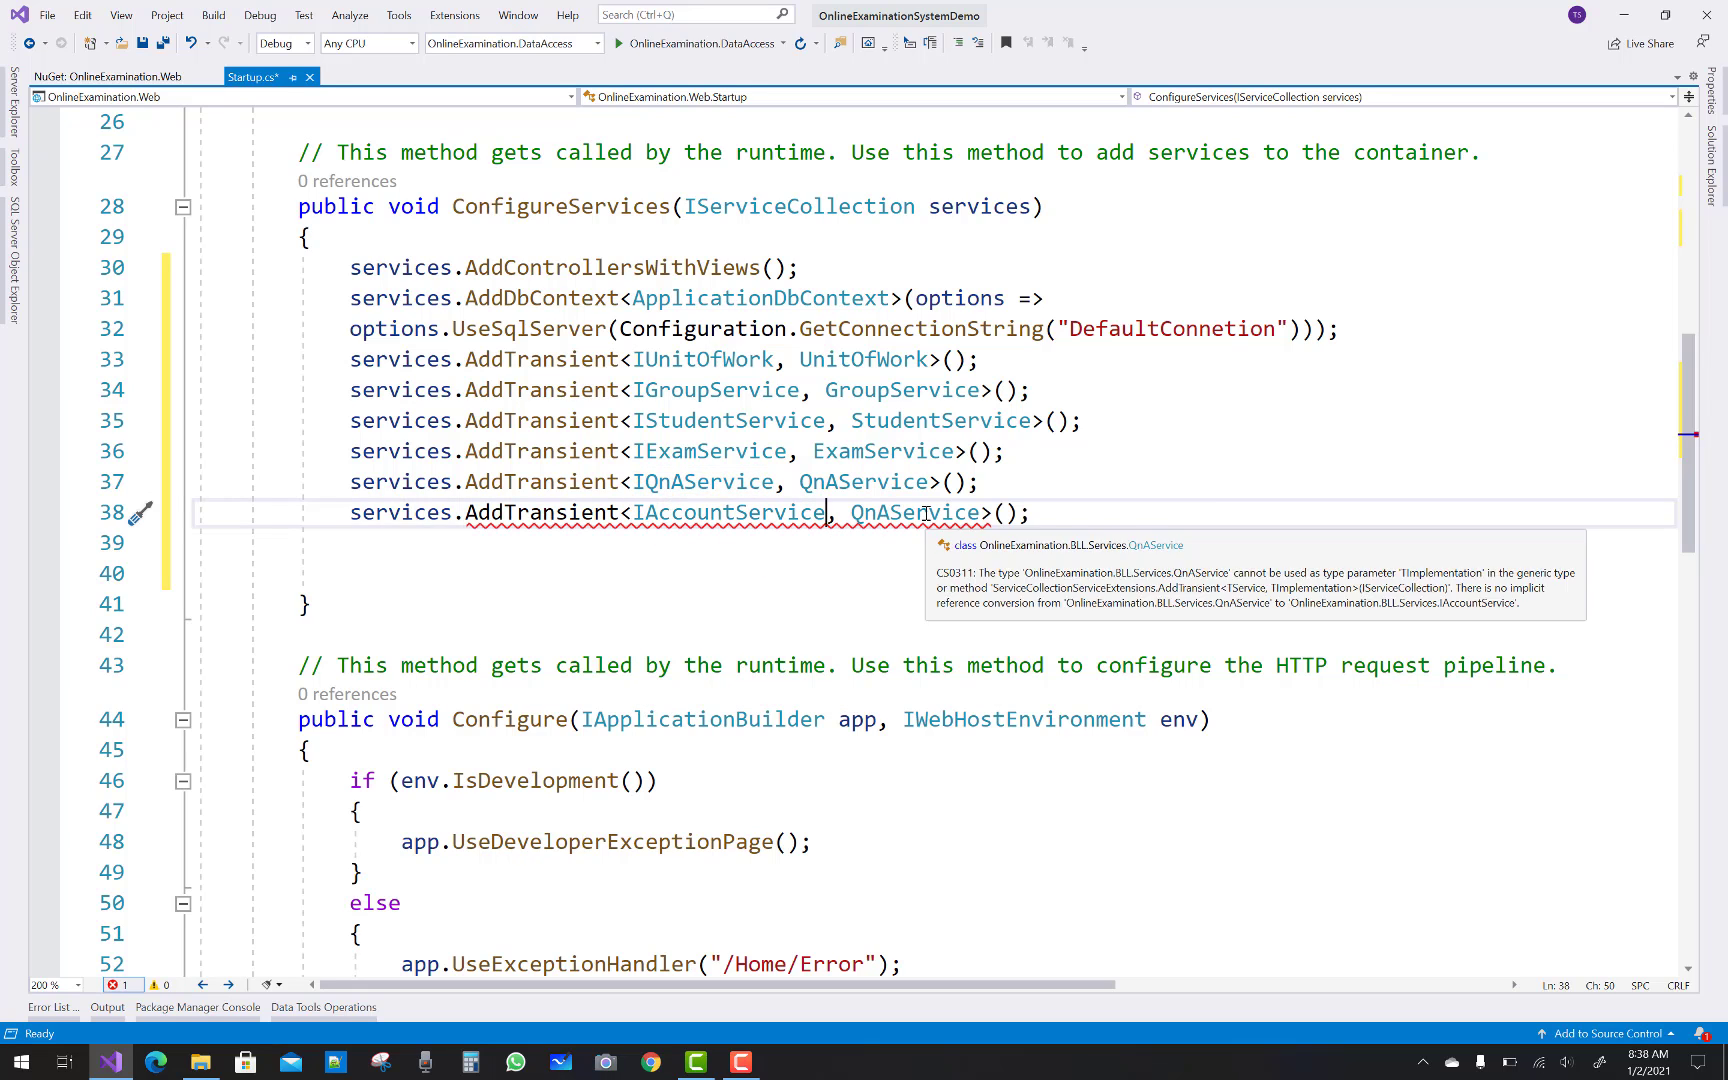
pyautogui.write('Acc')
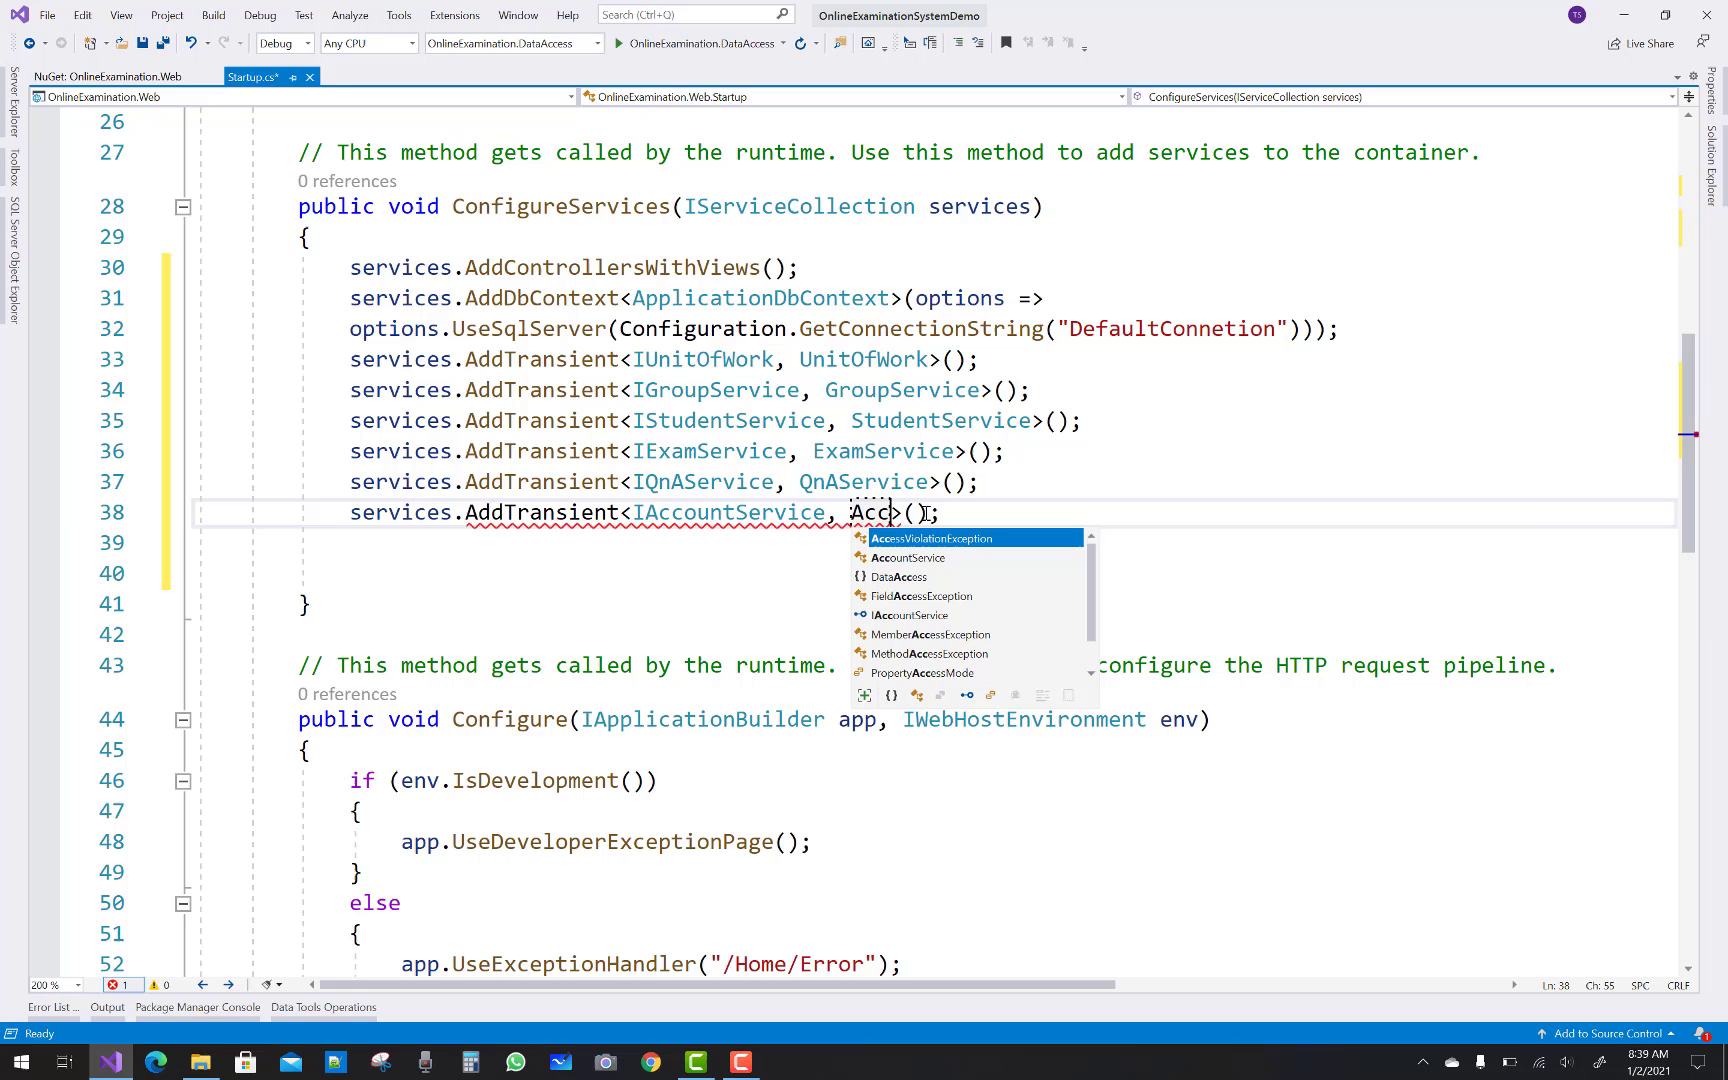
pyautogui.write('ount')
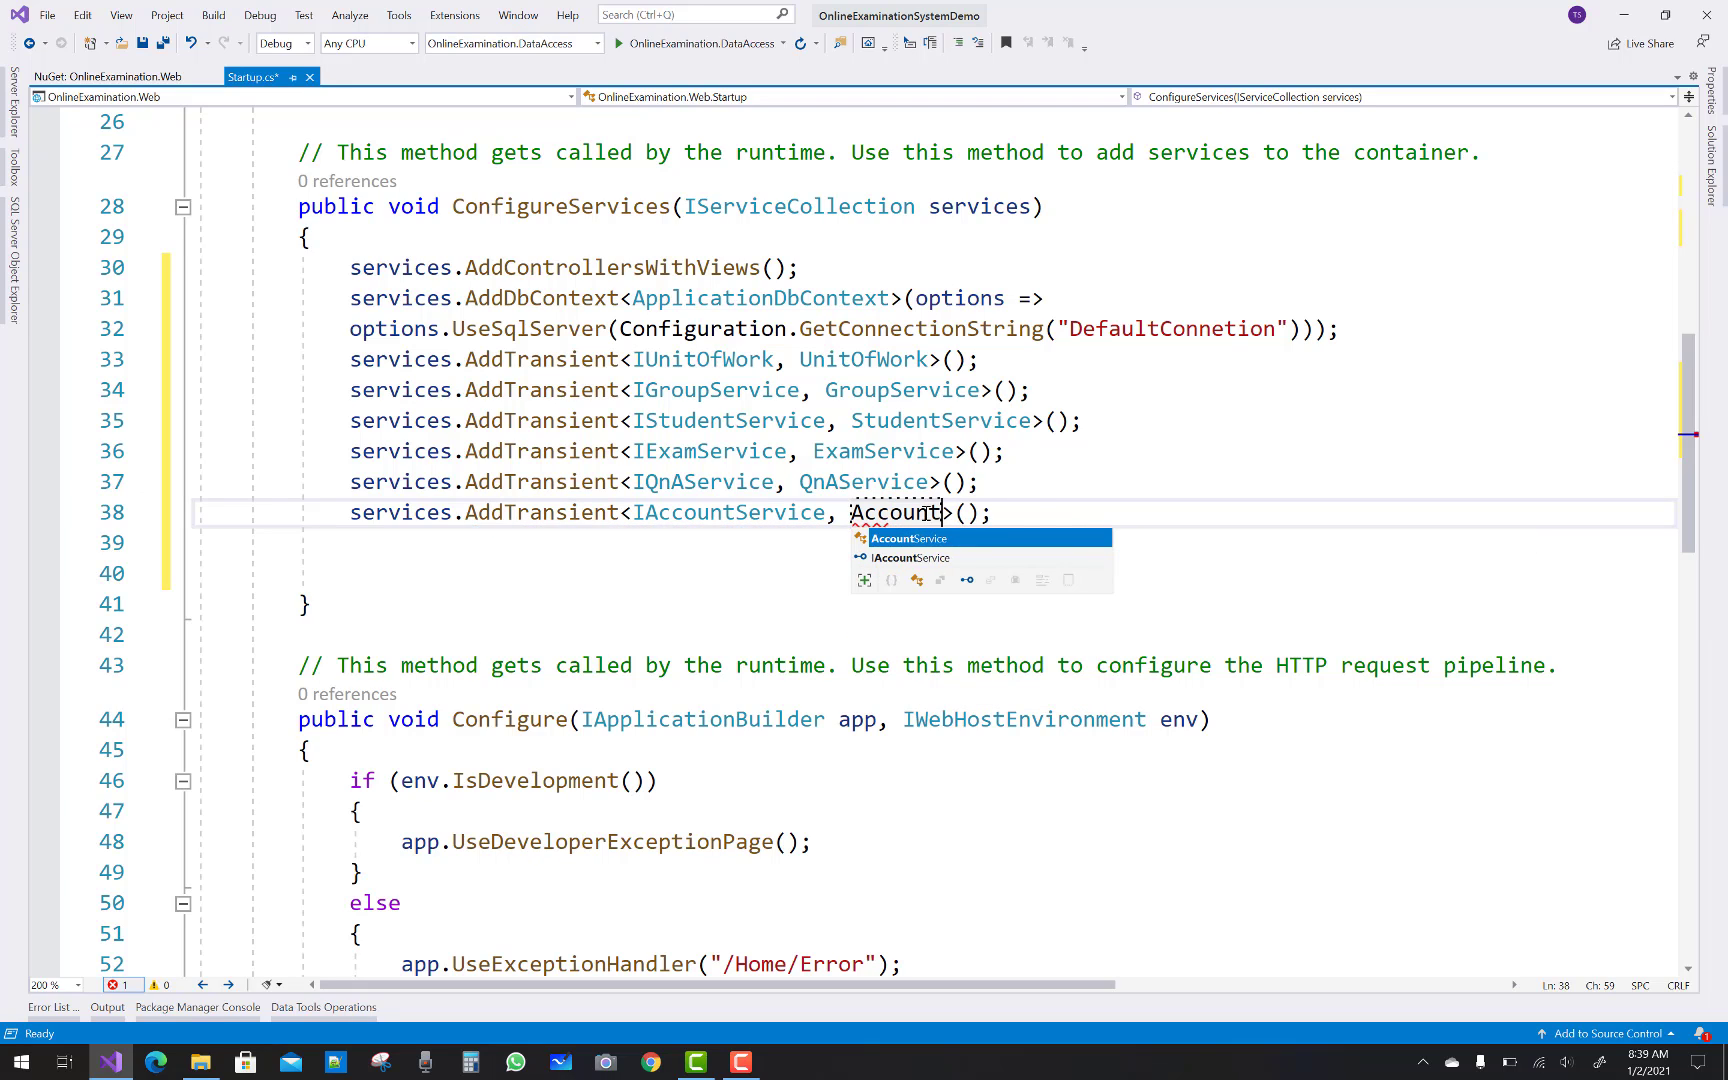